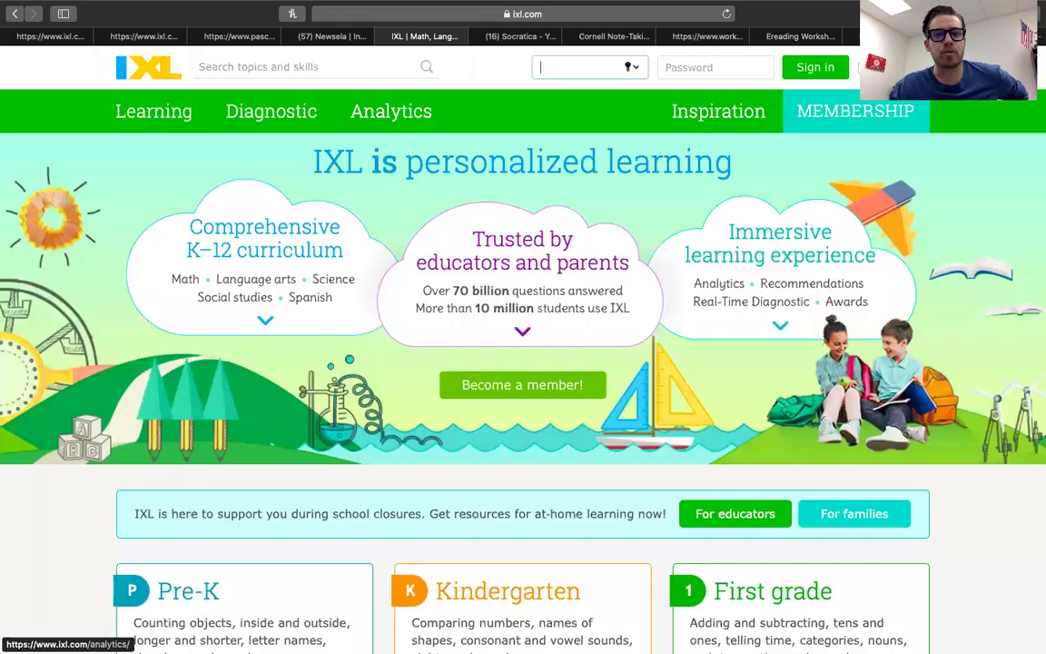
# - Fill the IXL sign-in form from the saved teacher login and submit it
pyautogui.click(581, 66)
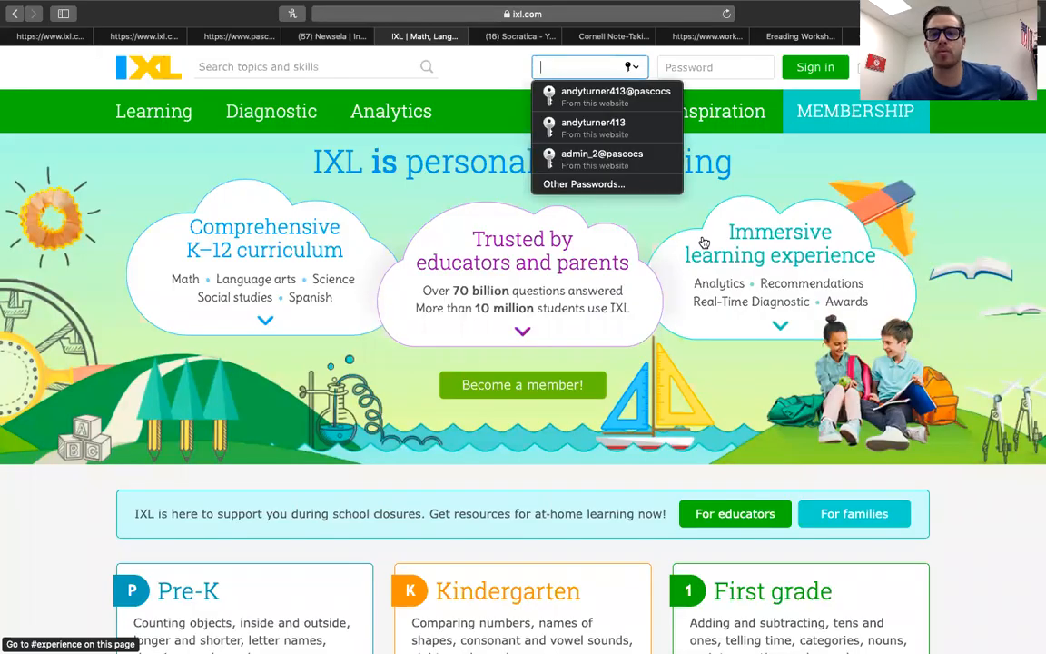
pyautogui.moveTo(704, 288)
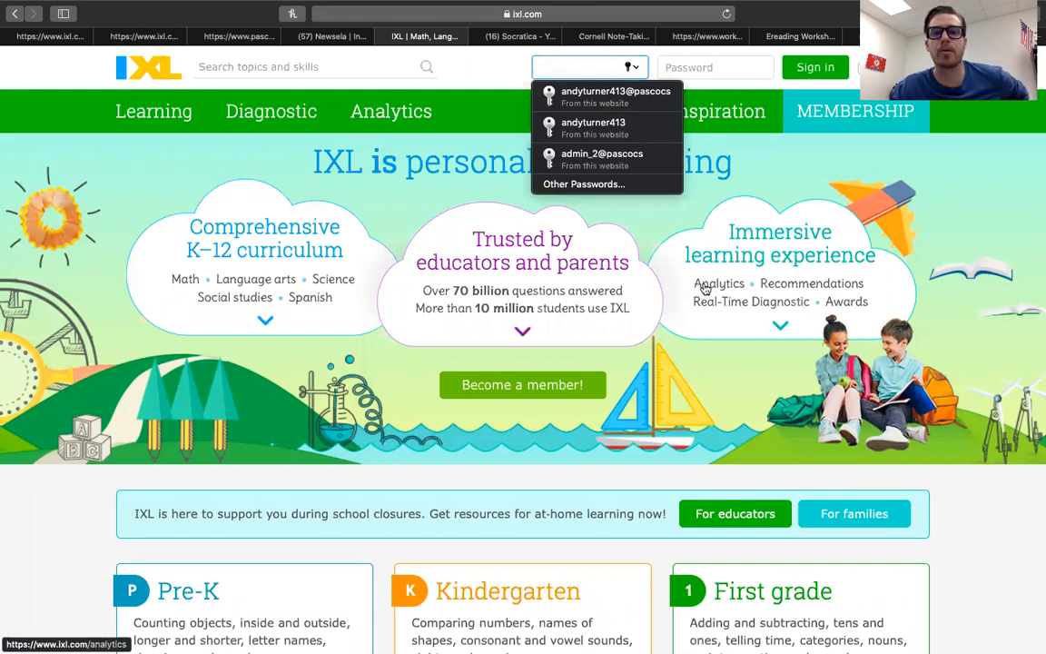
pyautogui.click(616, 96)
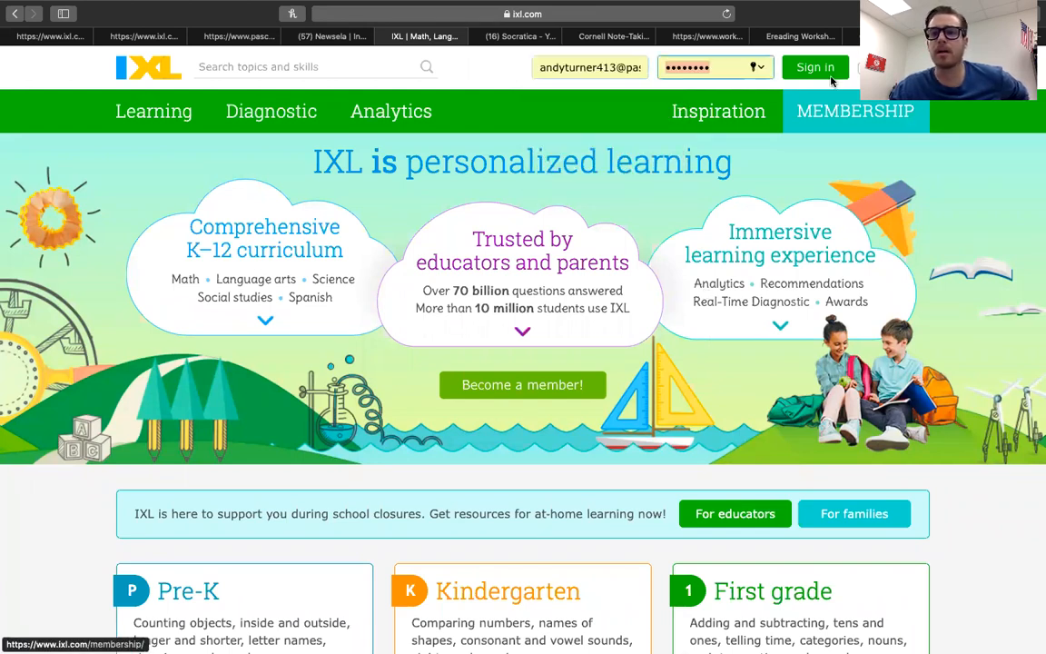
pyautogui.click(814, 65)
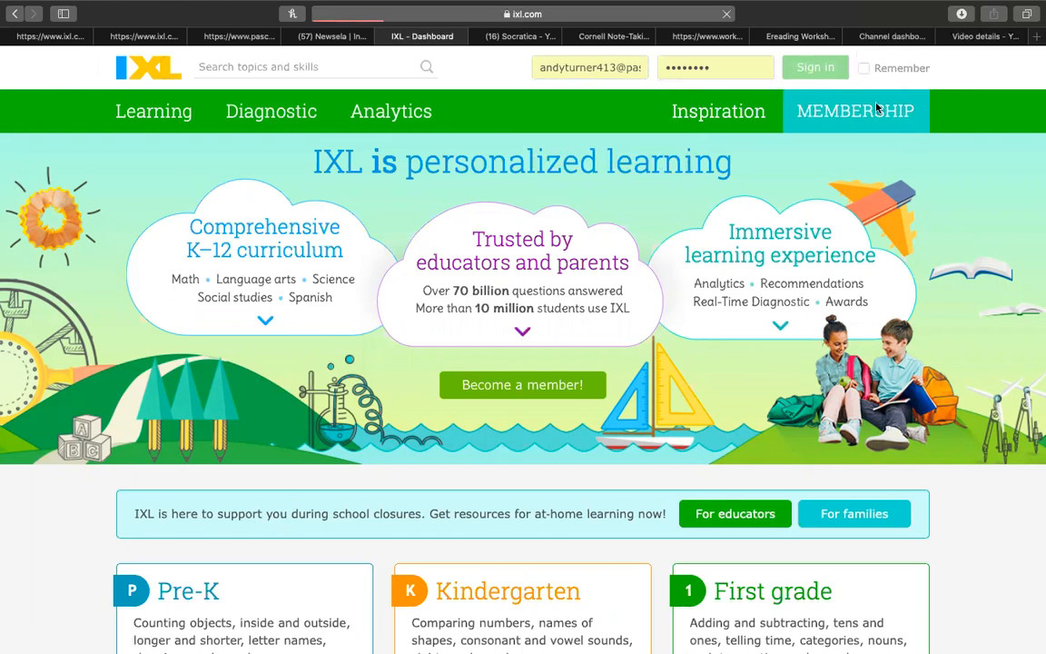
# - From the loaded teacher dashboard, go to the Diagnostic arena section
pyautogui.click(813, 67)
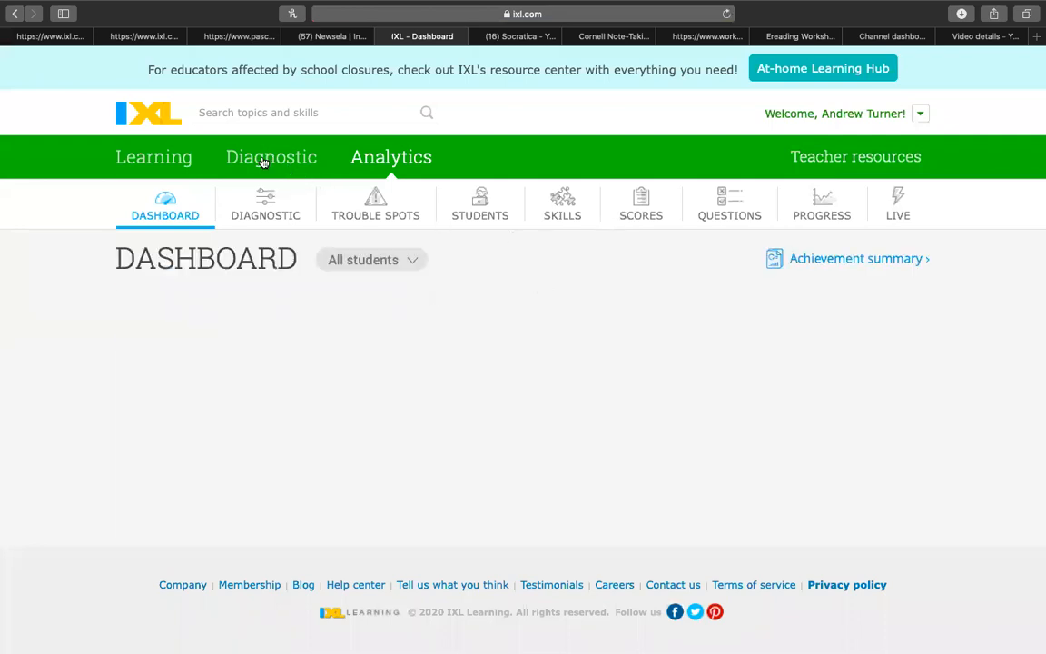
pyautogui.click(164, 204)
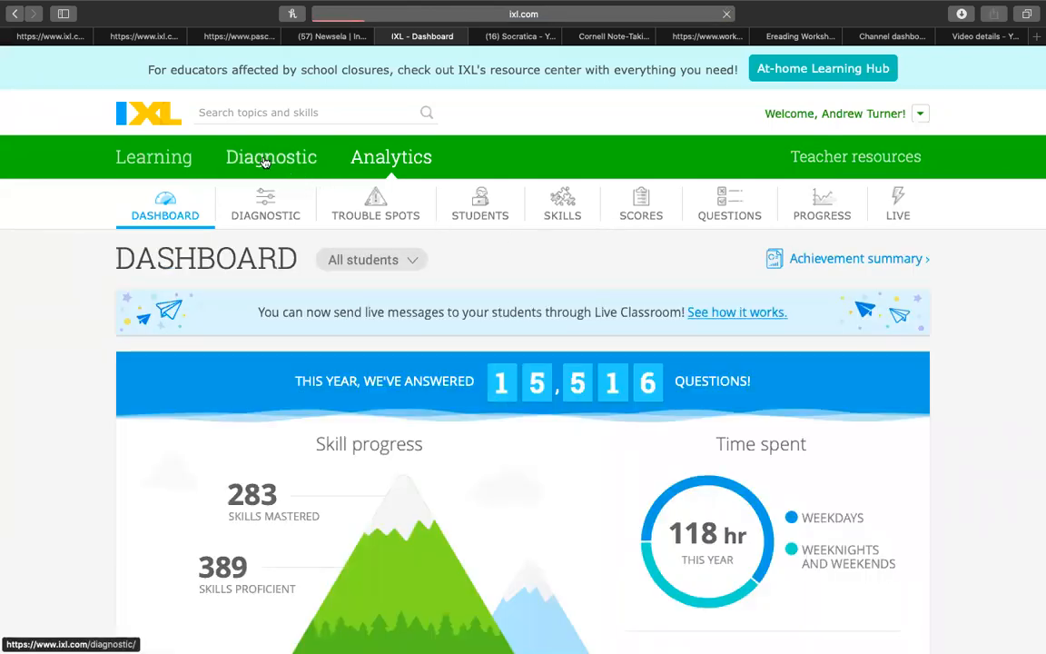
pyautogui.click(271, 156)
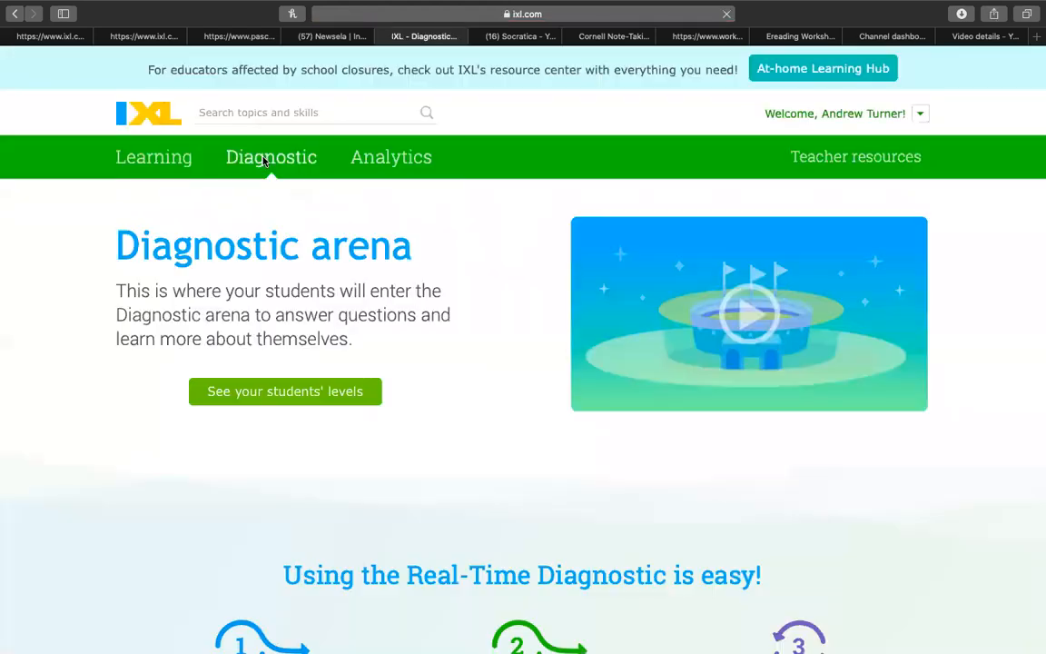
pyautogui.moveTo(310, 370)
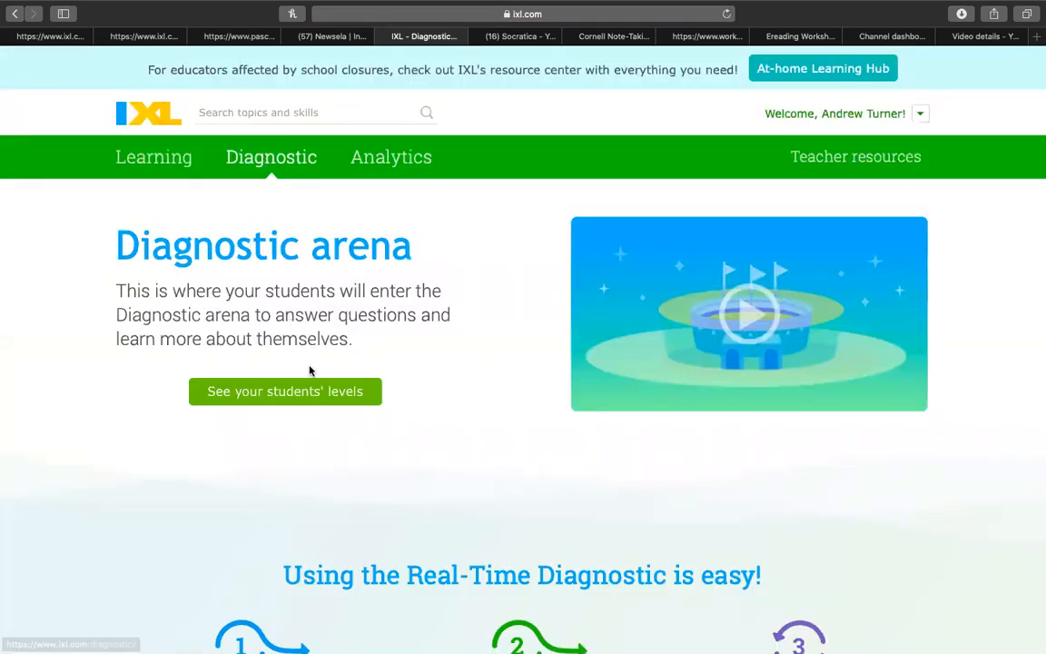
pyautogui.moveTo(335, 403)
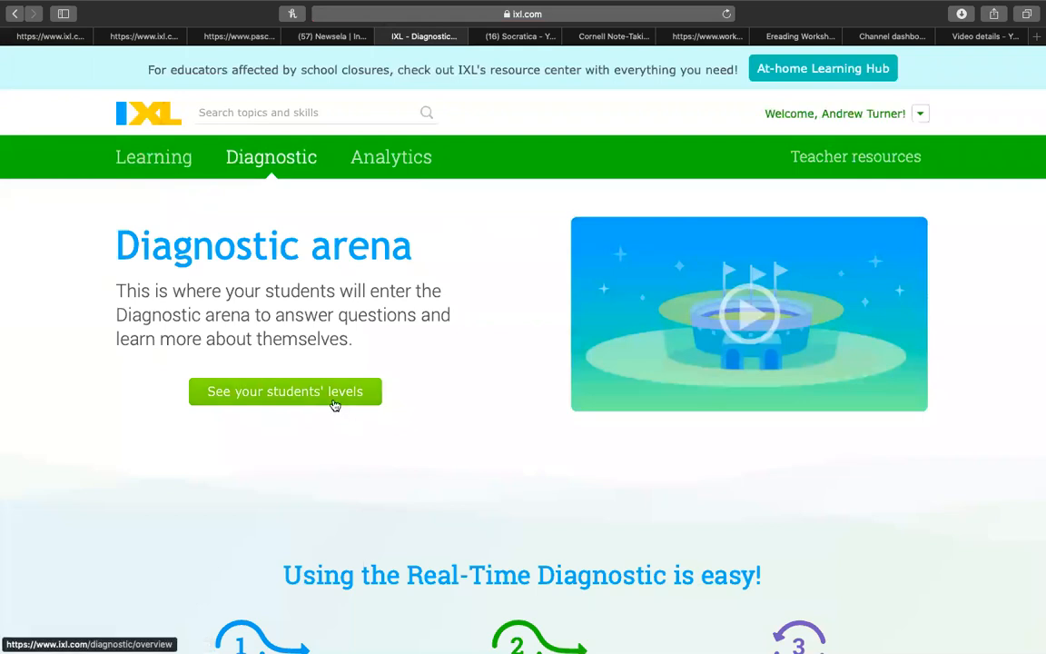
# - View all students' math diagnostic levels and scroll through their ranges and recommendations
pyautogui.click(285, 392)
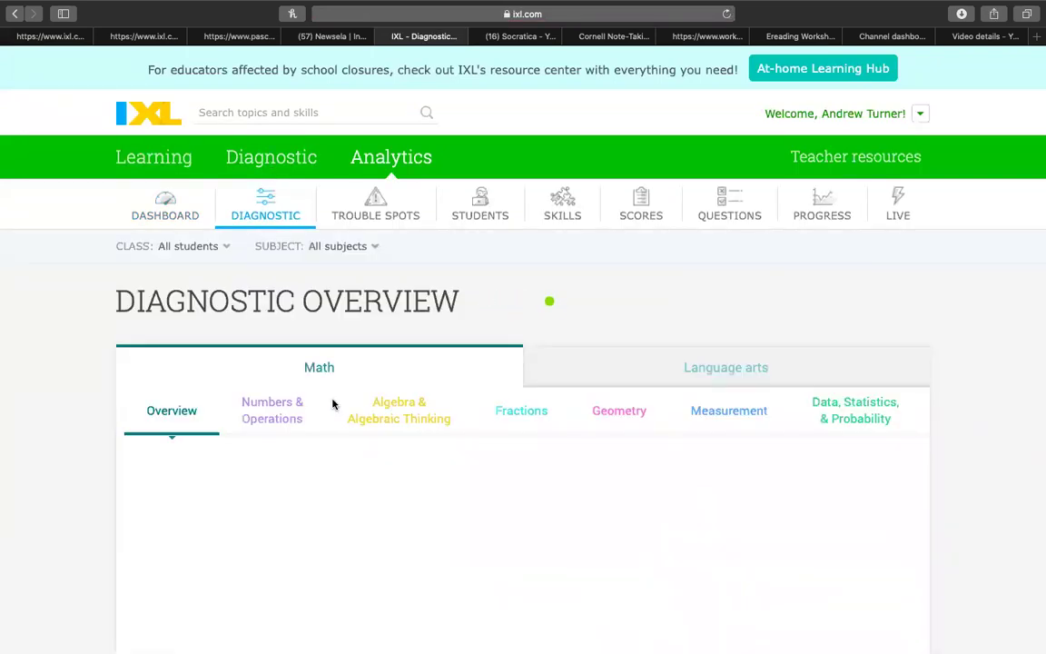
pyautogui.scroll(-3)
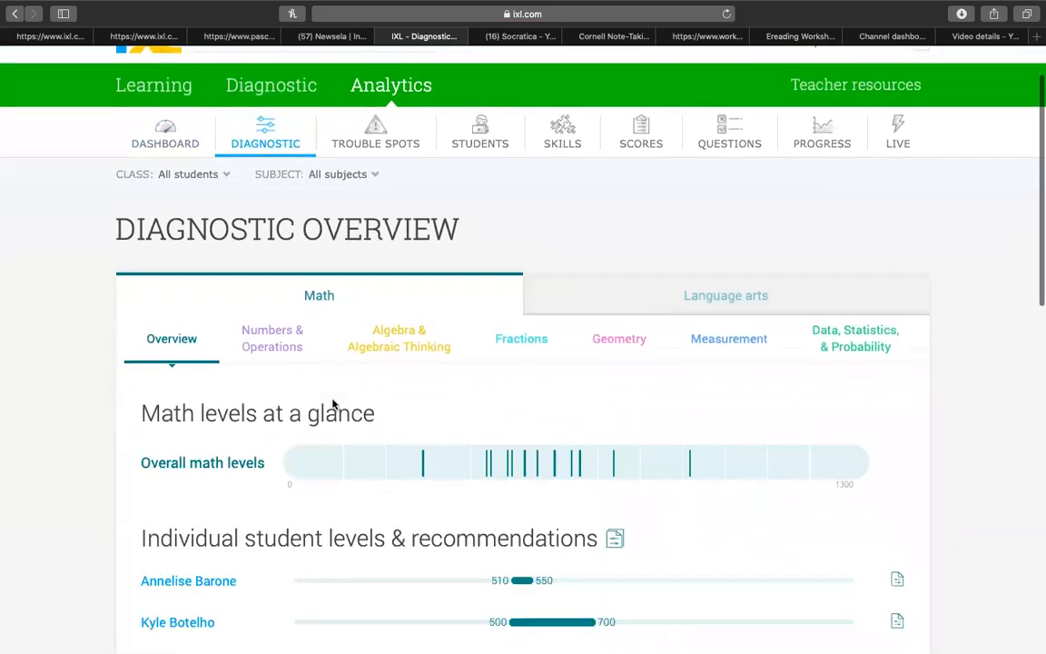
pyautogui.scroll(-3)
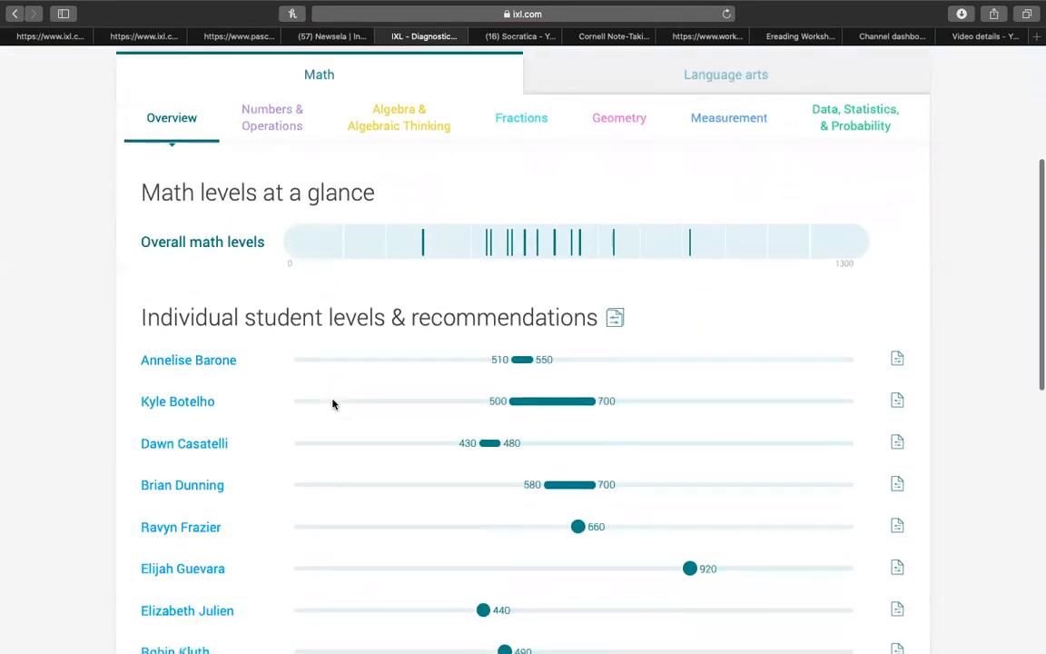
pyautogui.scroll(-3)
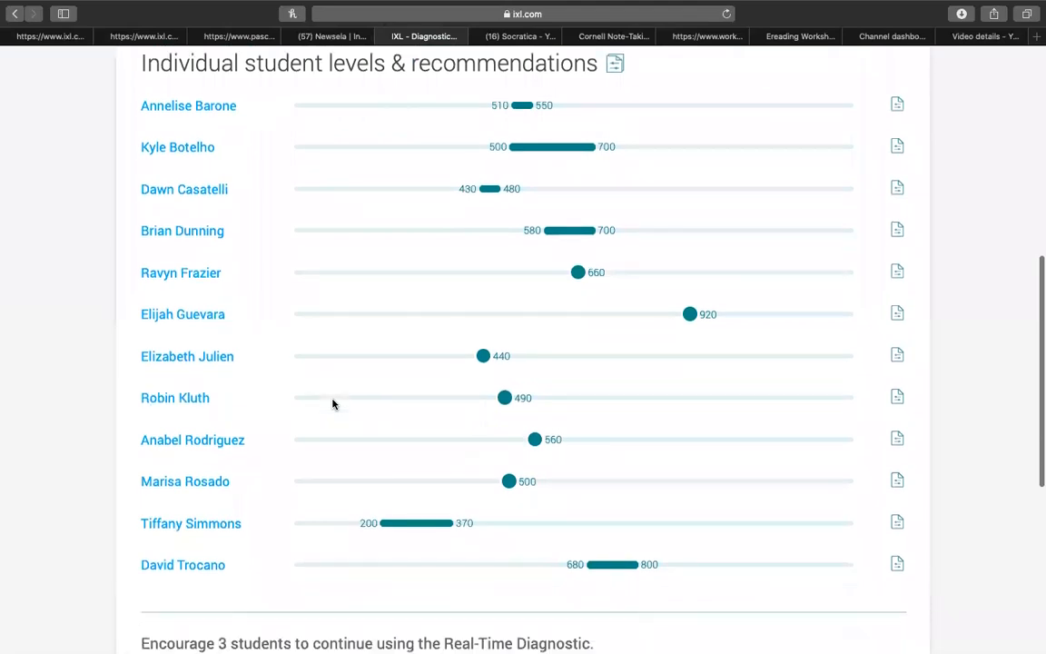
pyautogui.scroll(-3)
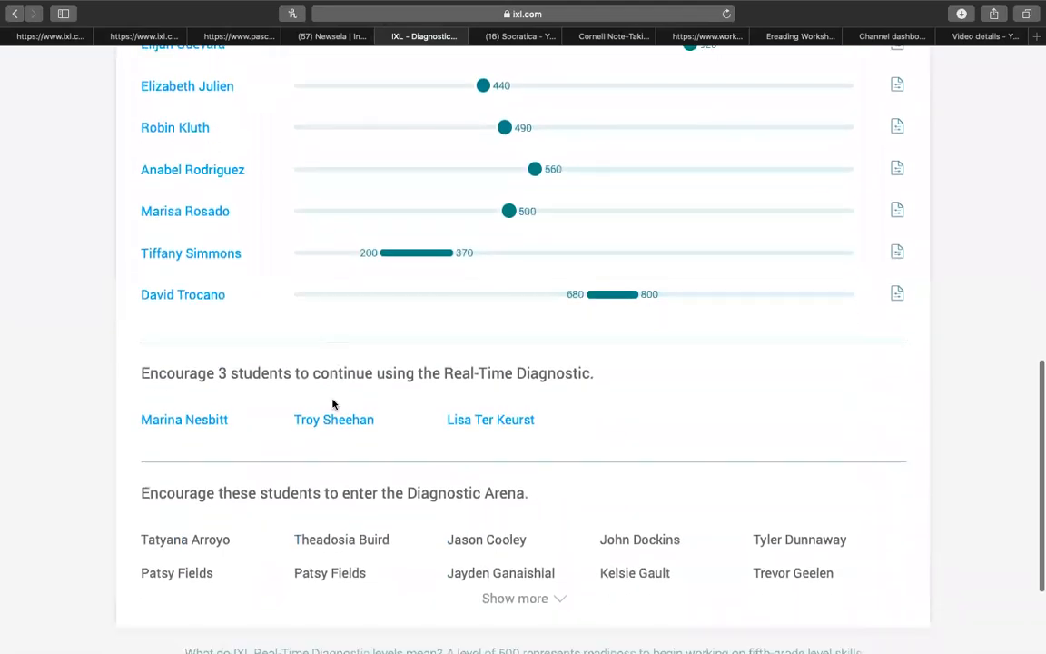
pyautogui.scroll(3)
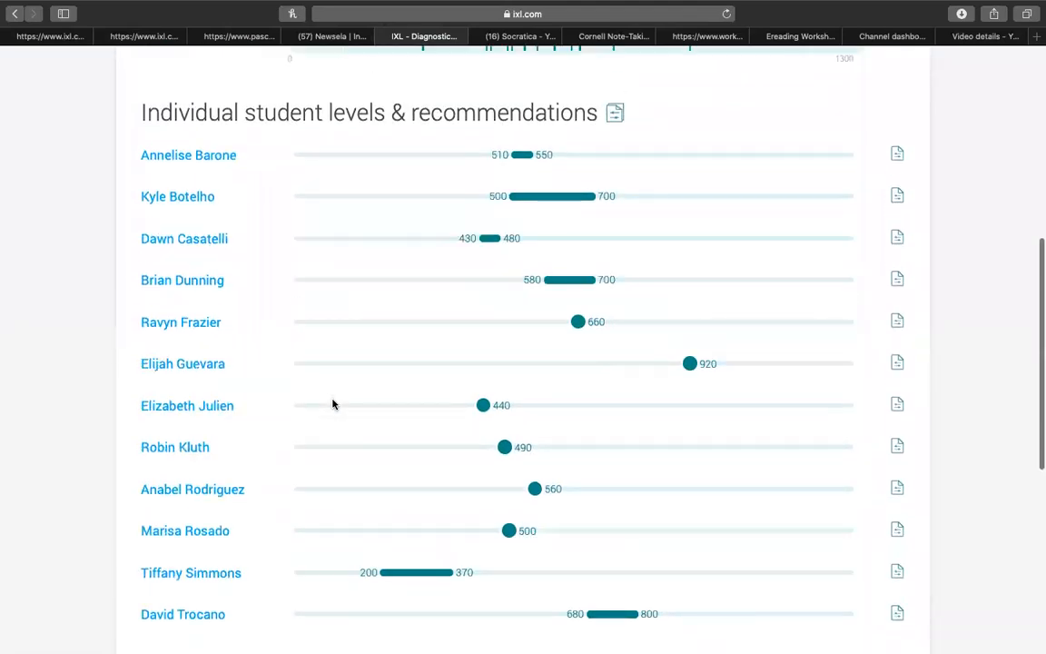
pyautogui.scroll(3)
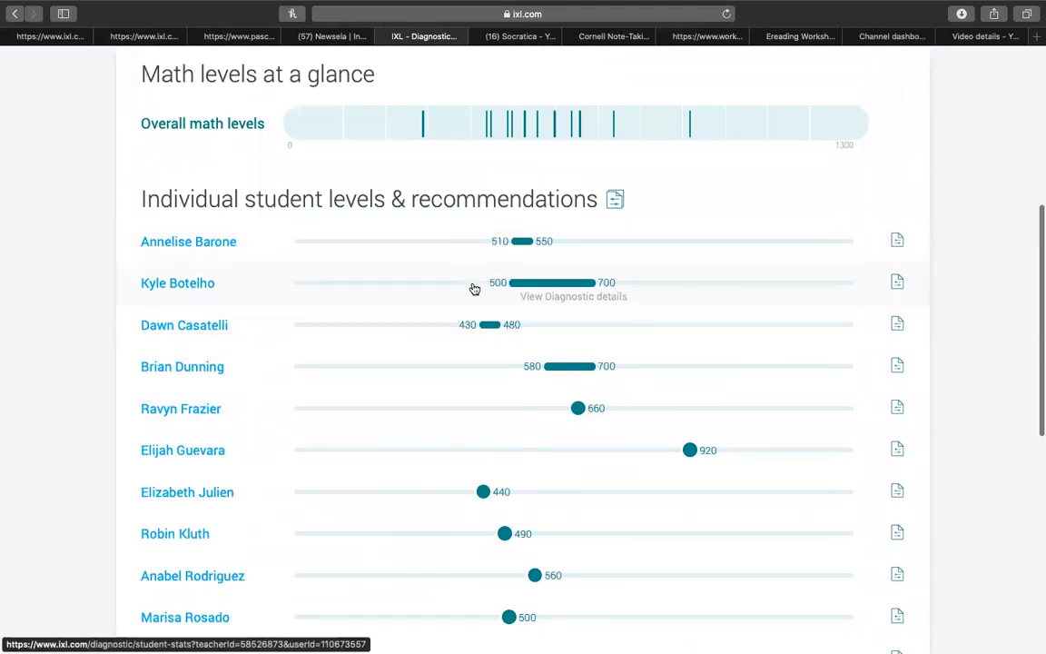
pyautogui.moveTo(712, 309)
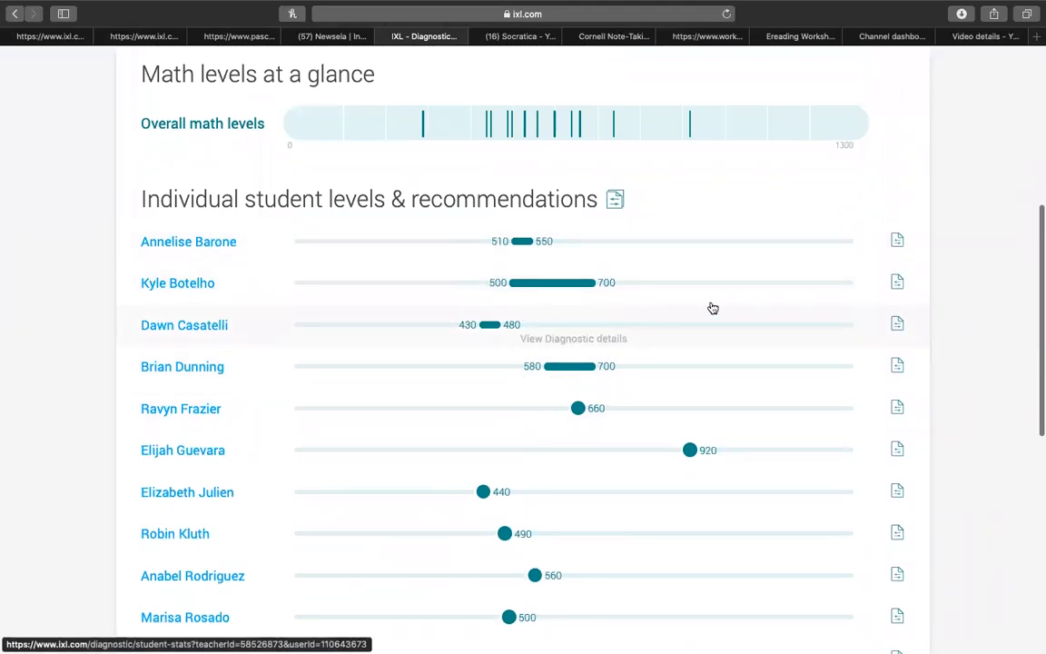
pyautogui.moveTo(724, 289)
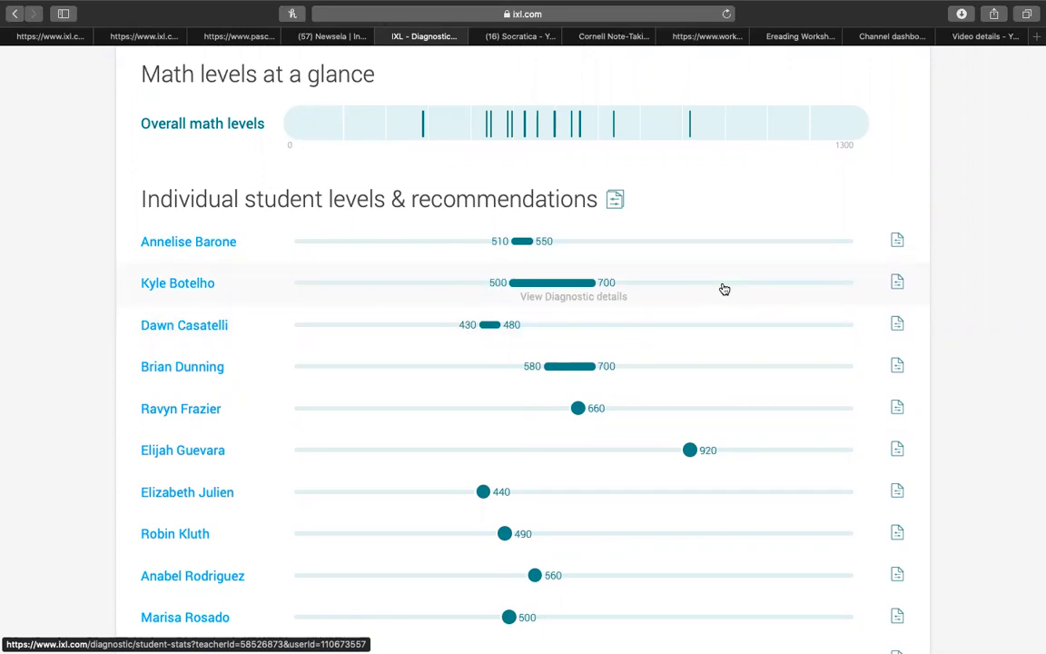
pyautogui.moveTo(694, 451)
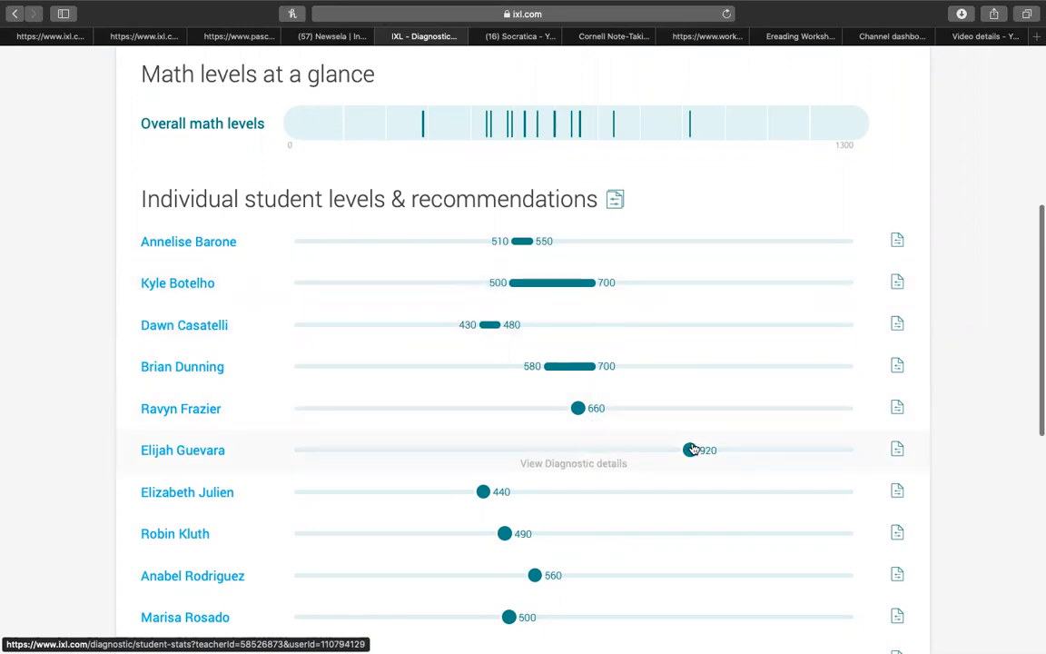
pyautogui.scroll(-3)
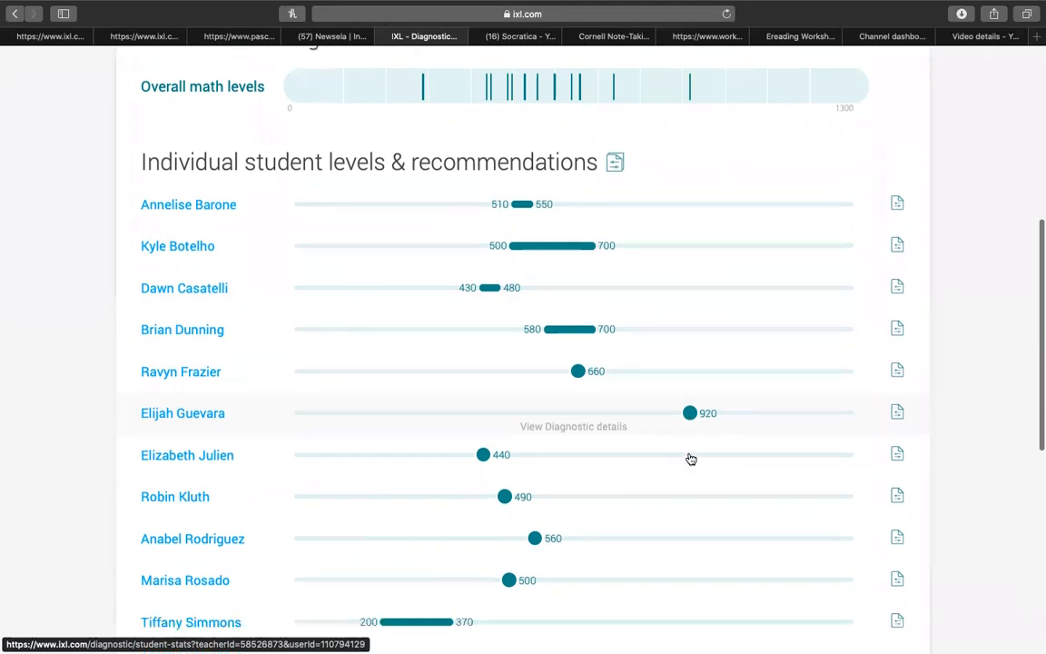
pyautogui.scroll(-3)
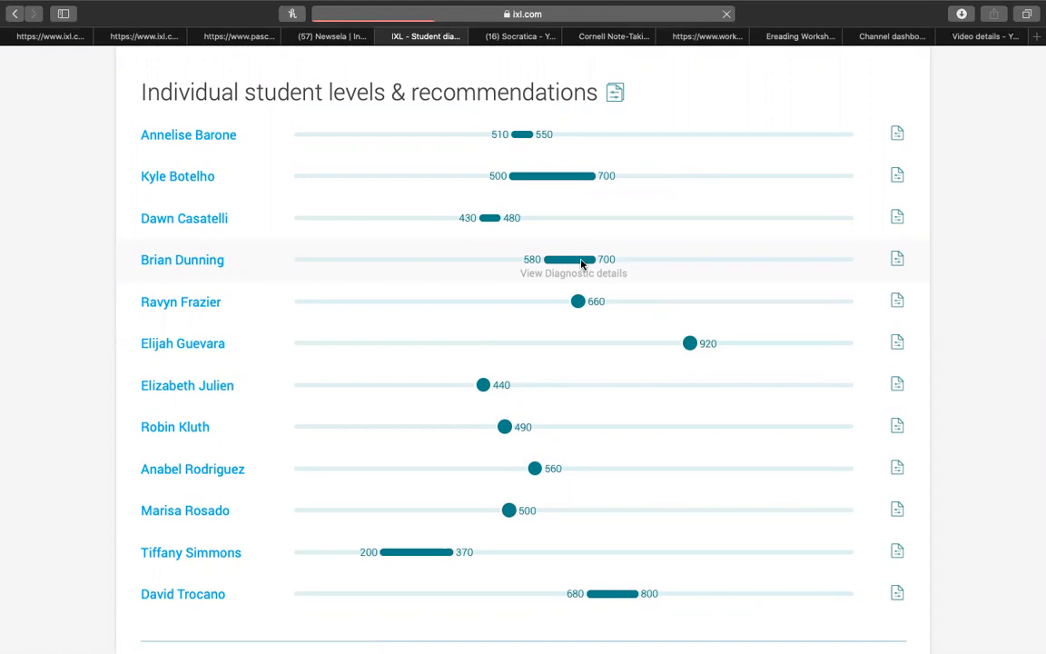
pyautogui.click(574, 273)
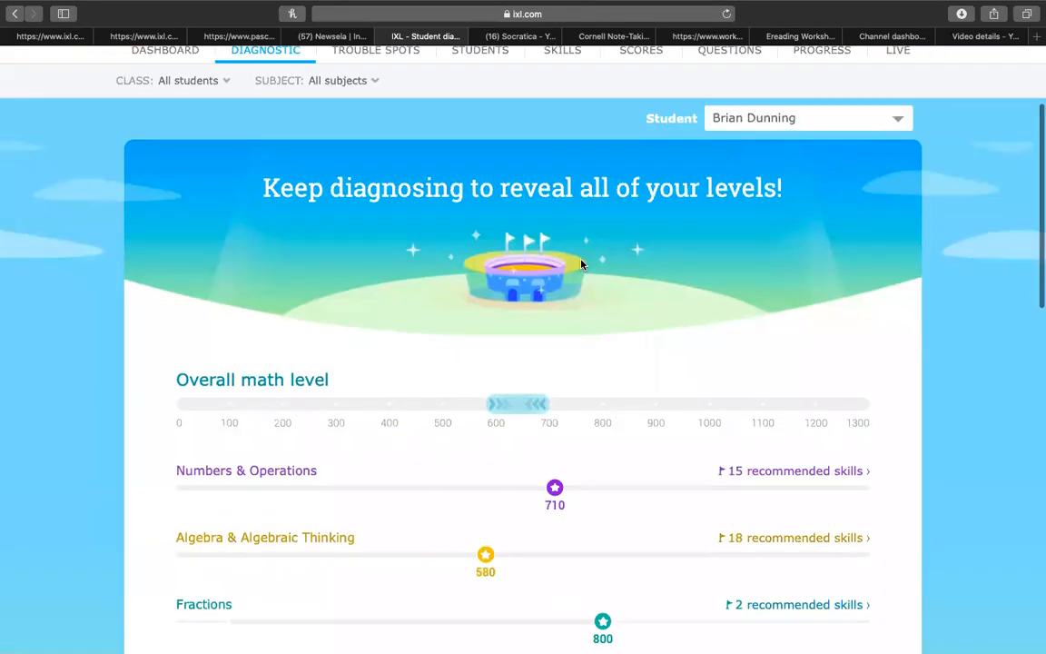
pyautogui.scroll(-3)
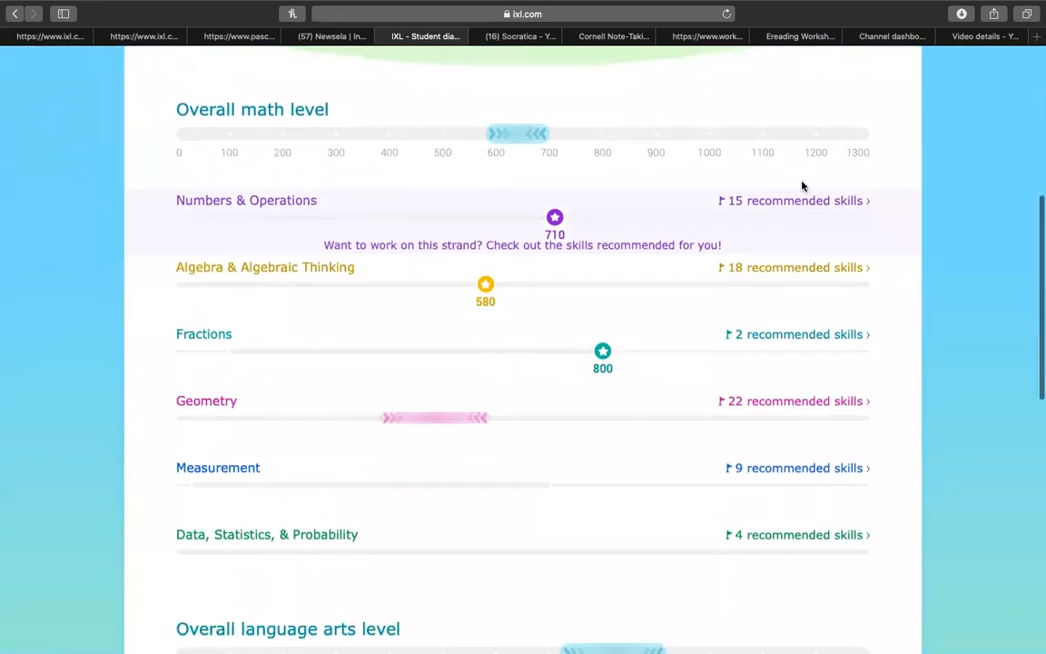
pyautogui.moveTo(799, 512)
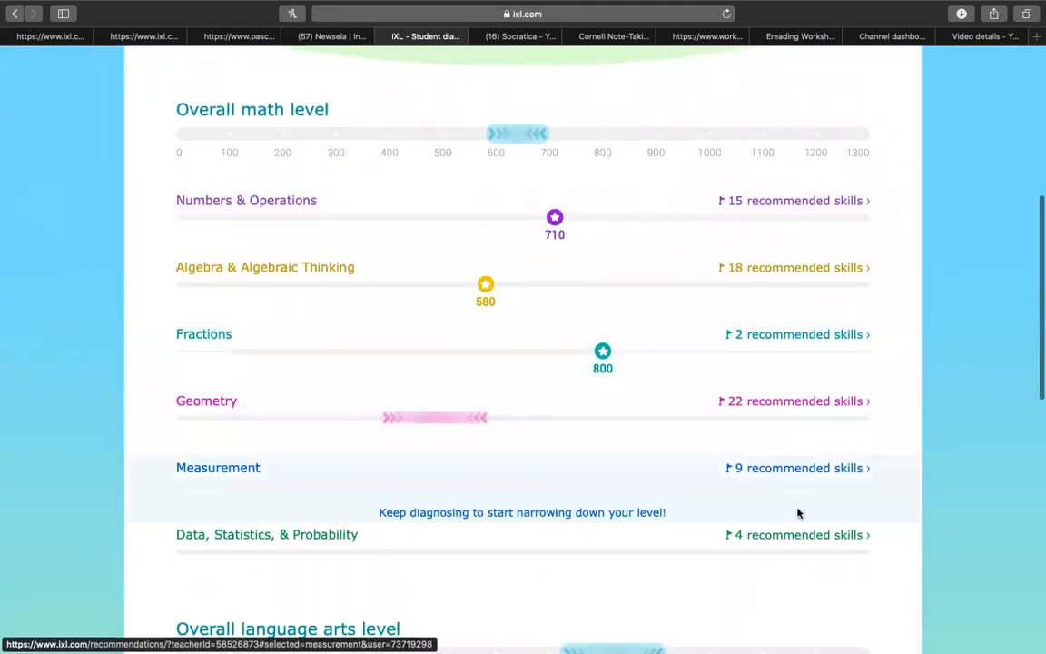
pyautogui.scroll(-3)
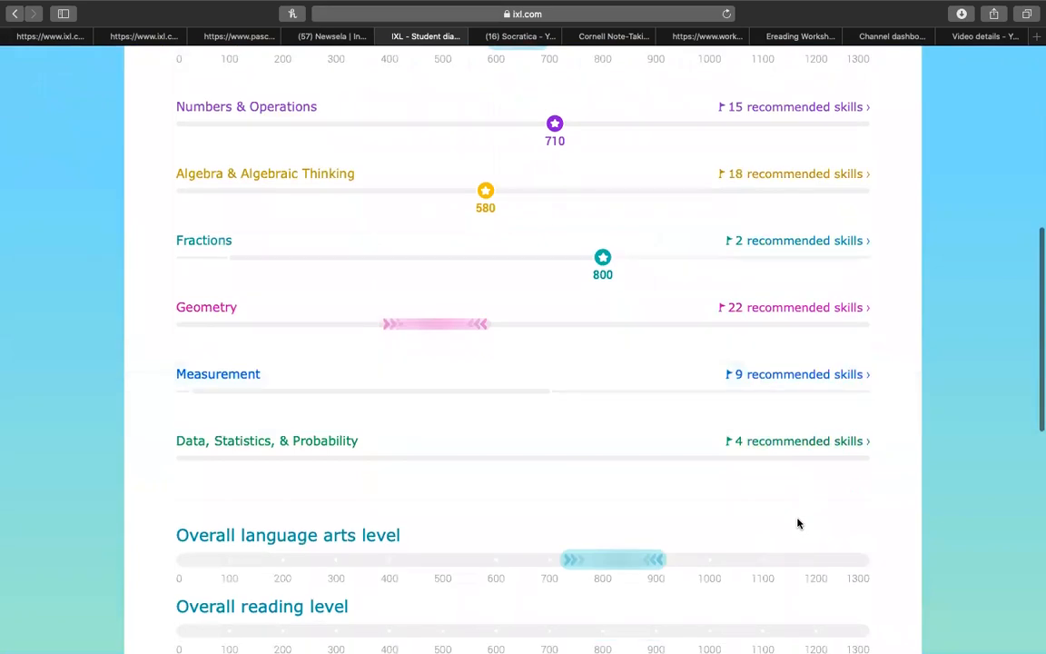
pyautogui.scroll(-3)
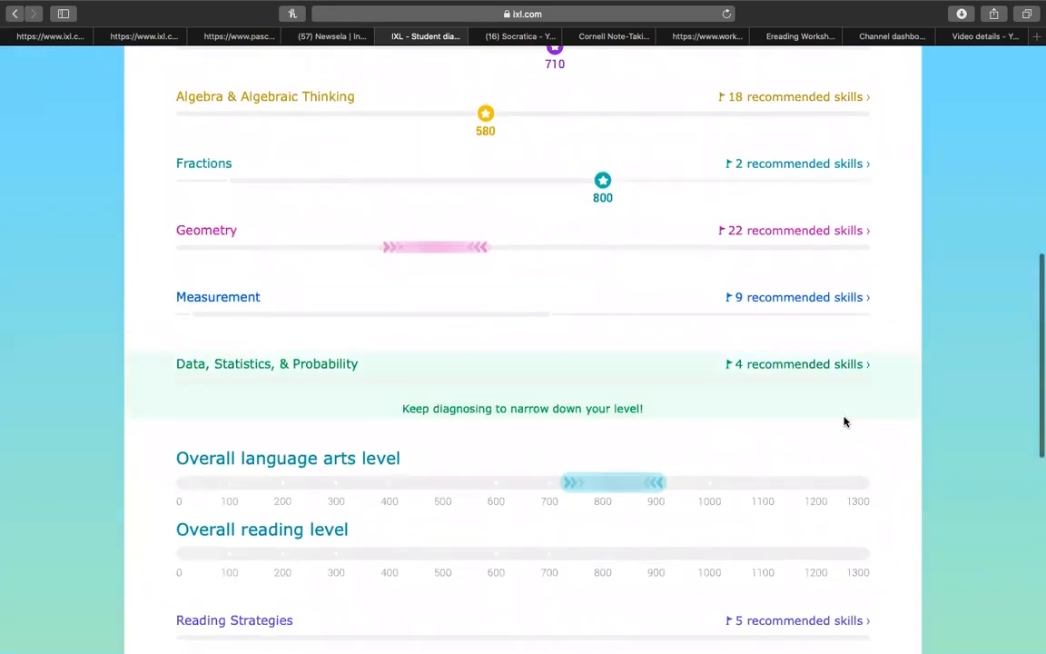
pyautogui.moveTo(926, 80)
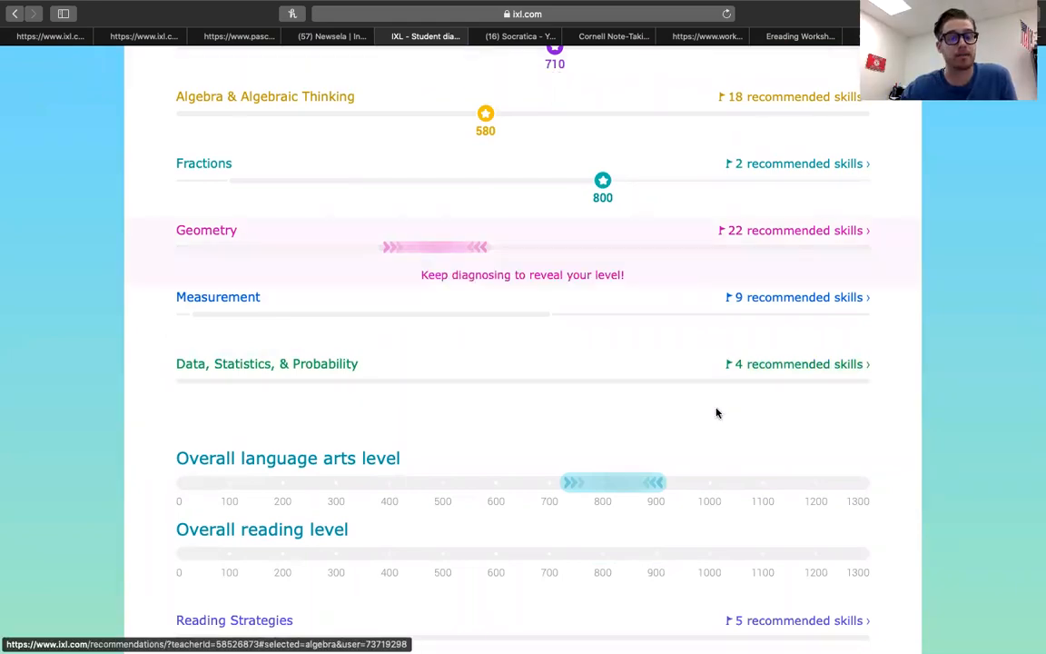
pyautogui.scroll(-3)
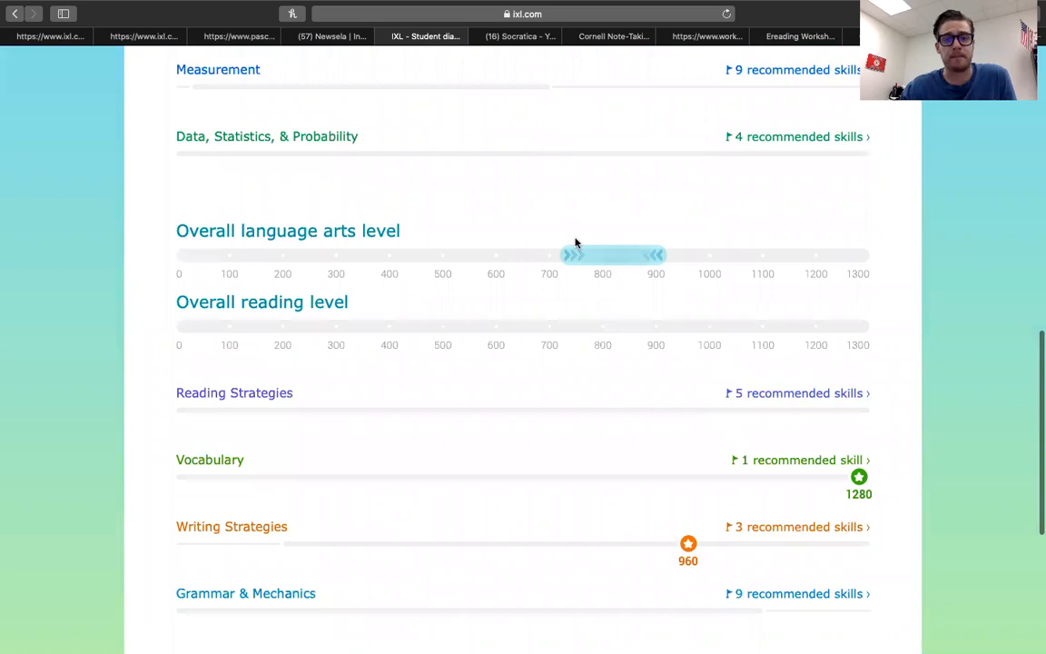
pyautogui.moveTo(445, 262)
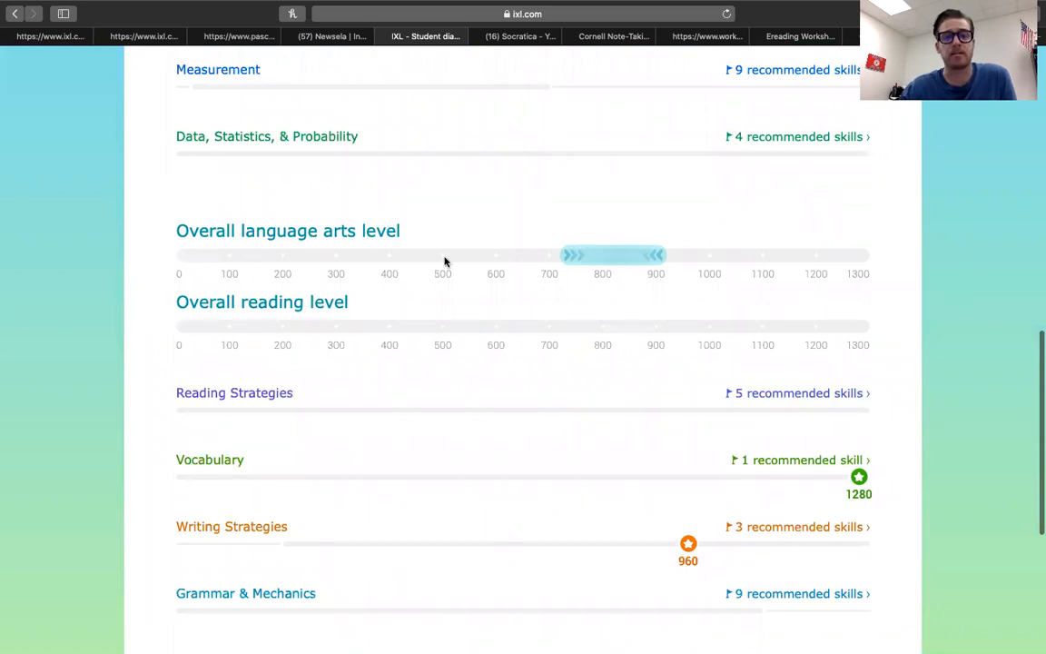
pyautogui.moveTo(663, 298)
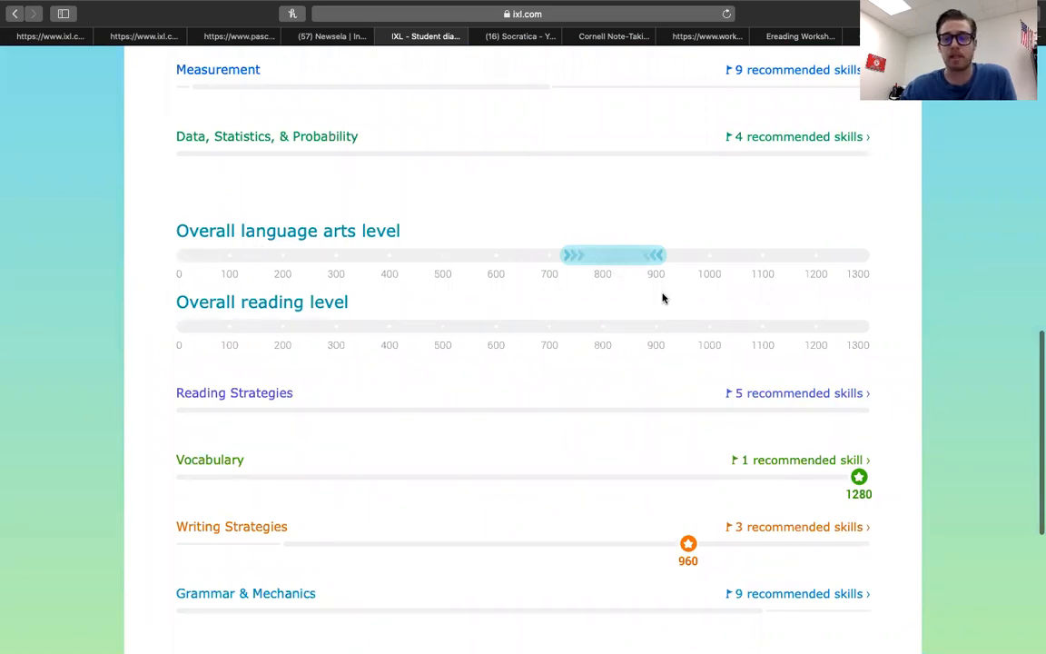
pyautogui.scroll(-3)
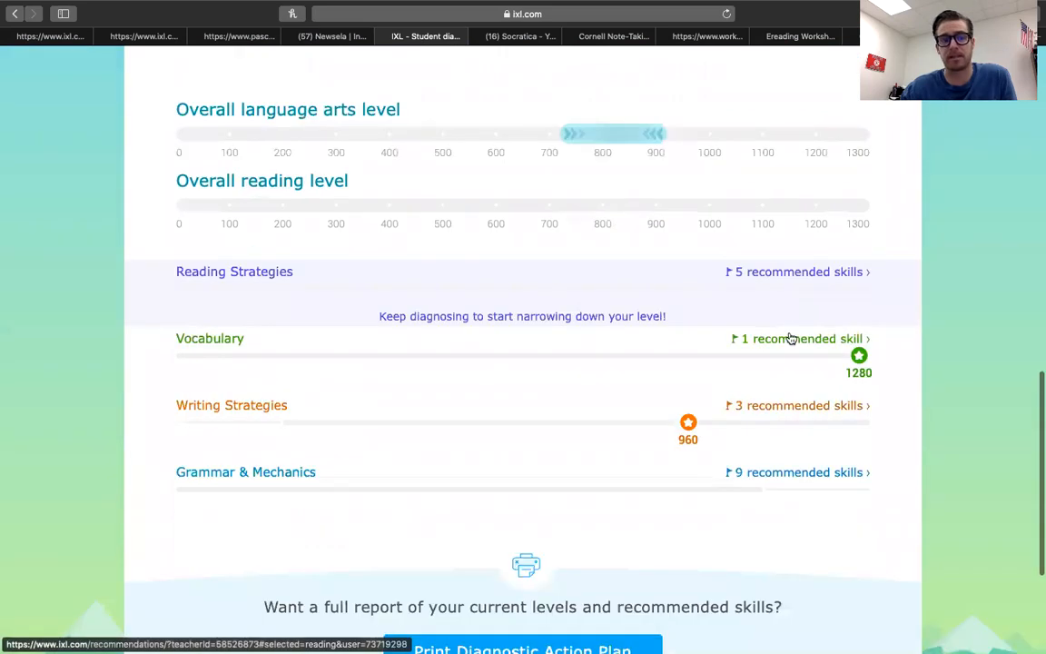
pyautogui.moveTo(458, 414)
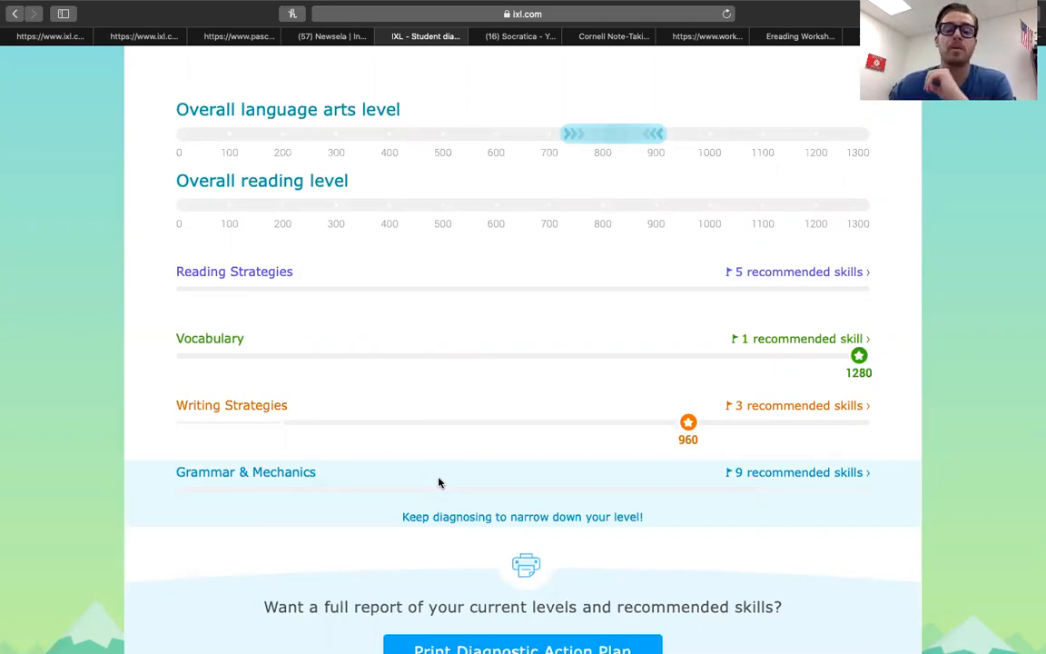
pyautogui.scroll(-3)
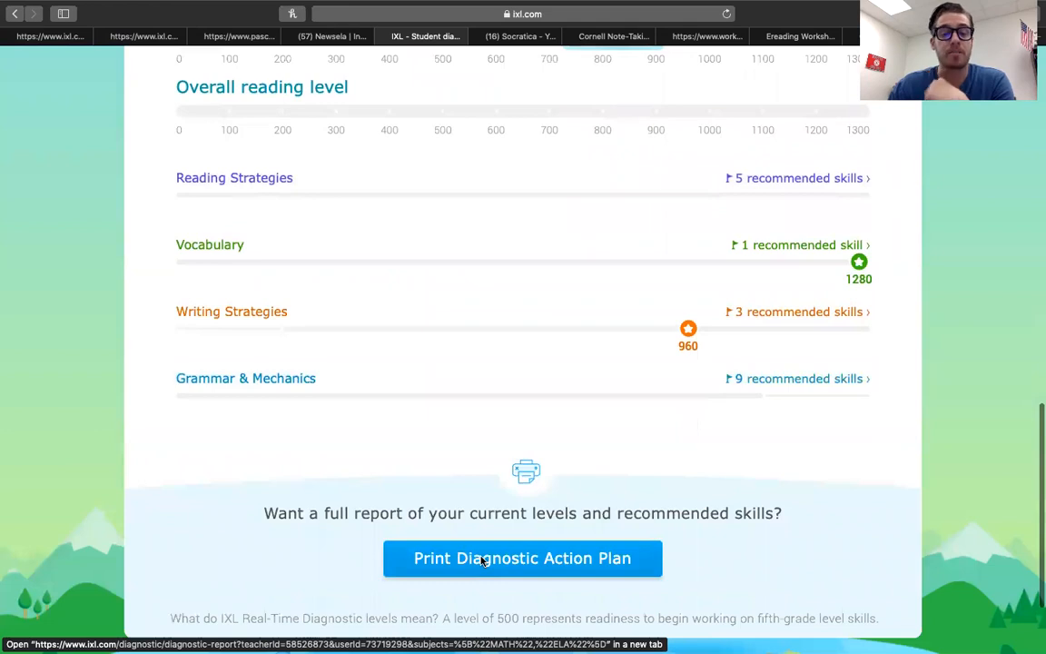
# - Start the student's printable Diagnostic Action Plan download, then close its tab
pyautogui.click(523, 558)
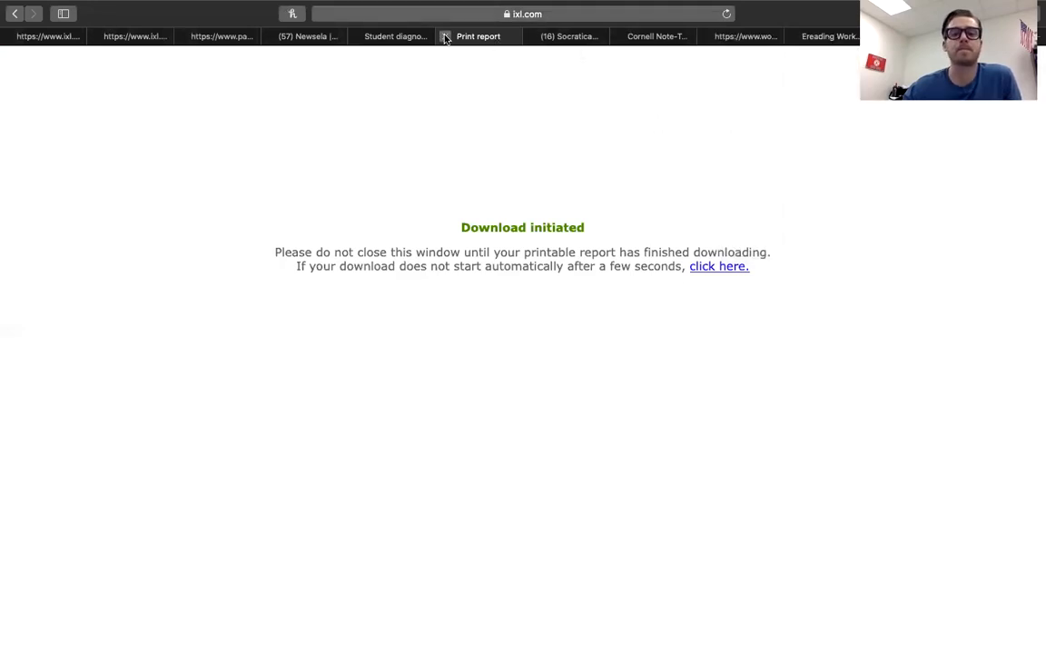
pyautogui.click(396, 36)
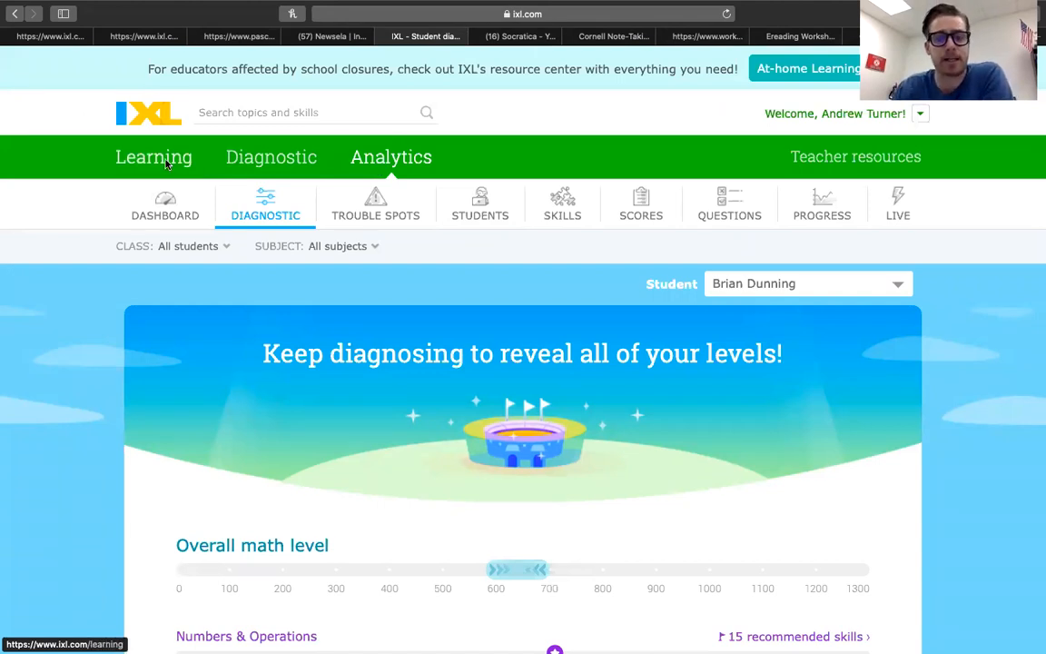
# - Go to the Learning math skills catalog and scroll through the grade list from Pre-K up
pyautogui.click(153, 156)
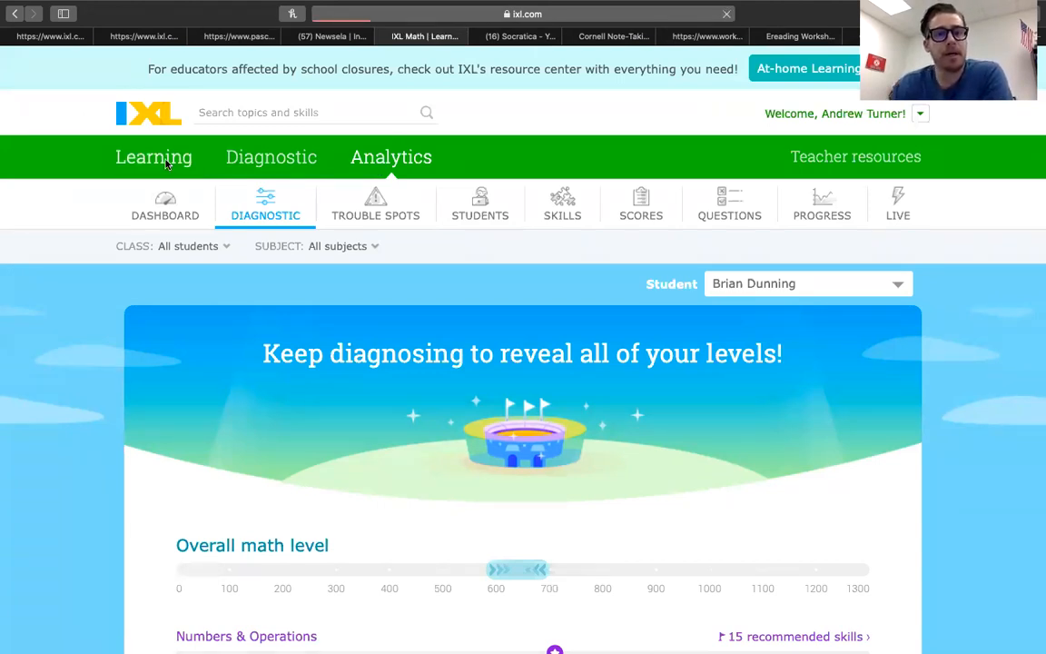
pyautogui.click(153, 156)
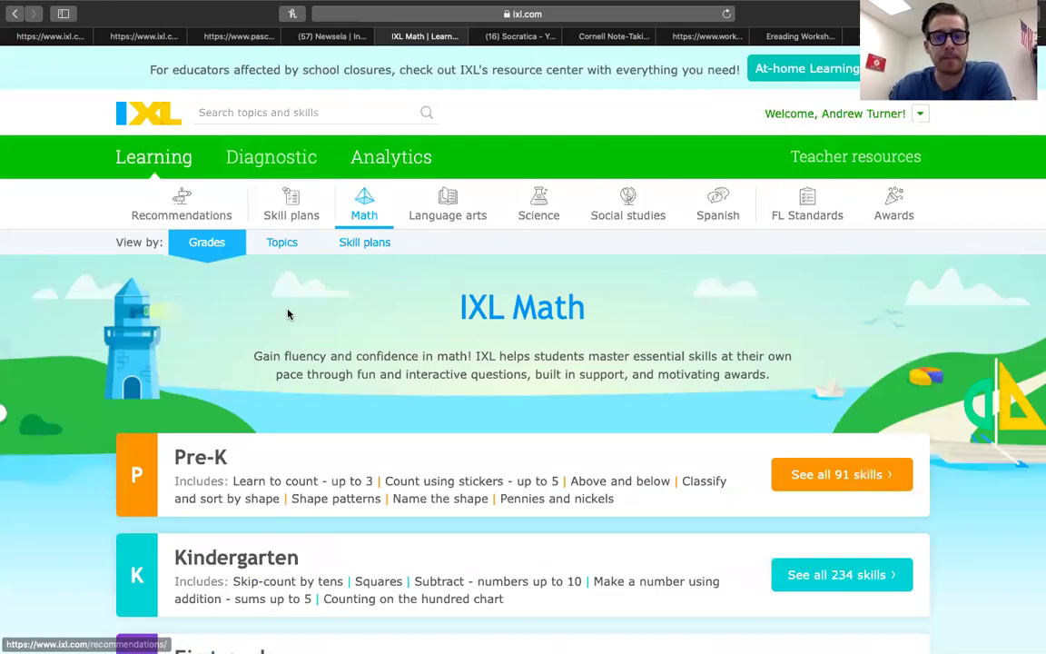
pyautogui.scroll(3)
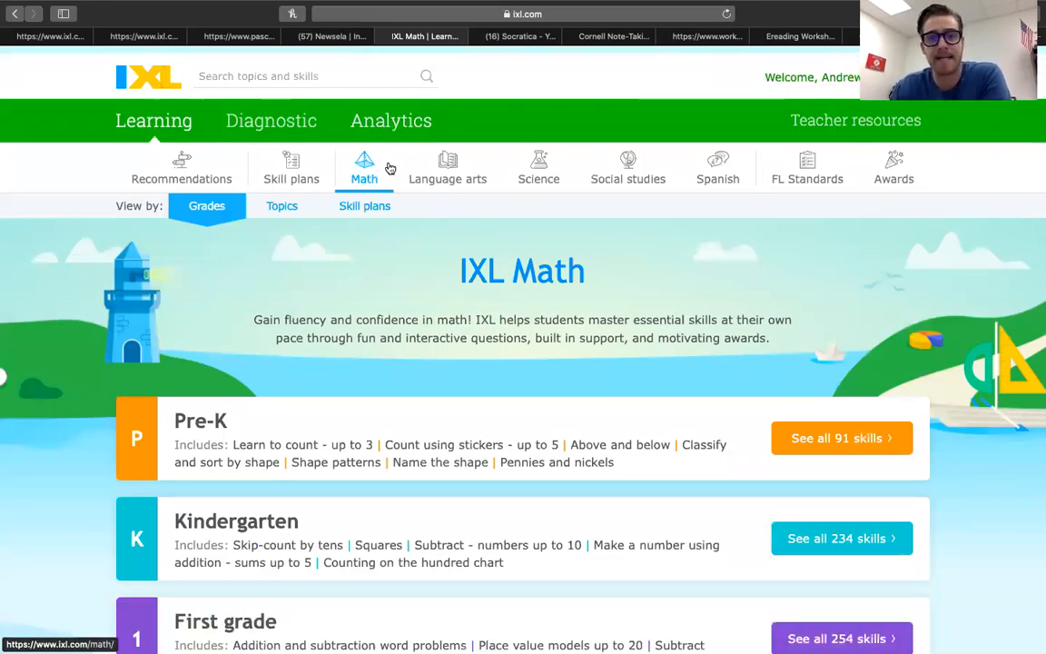
pyautogui.moveTo(628, 173)
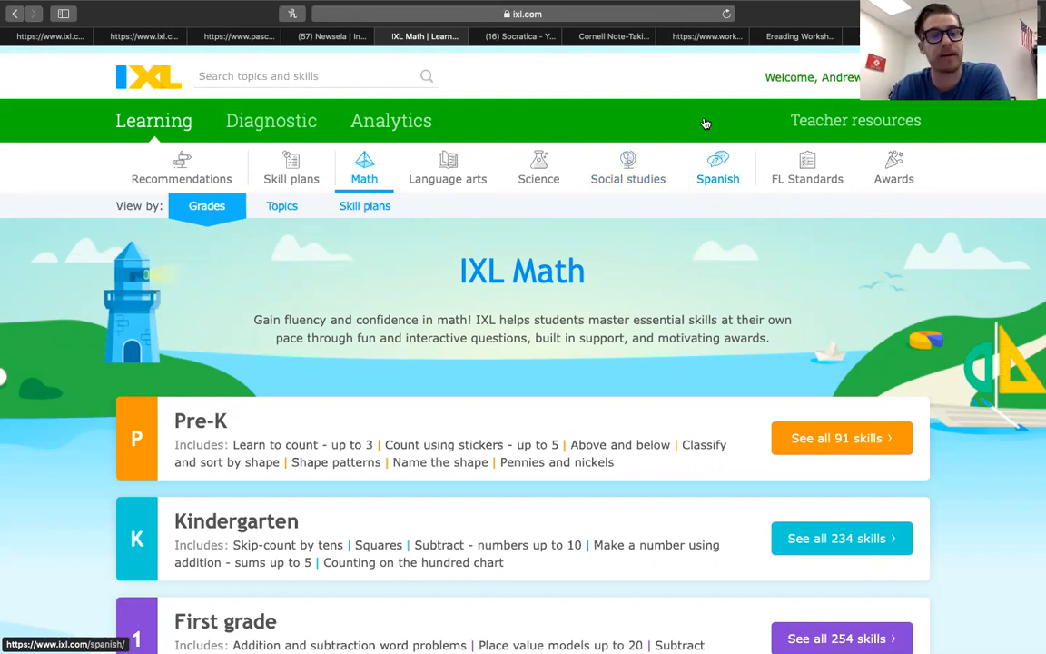
pyautogui.moveTo(726, 235)
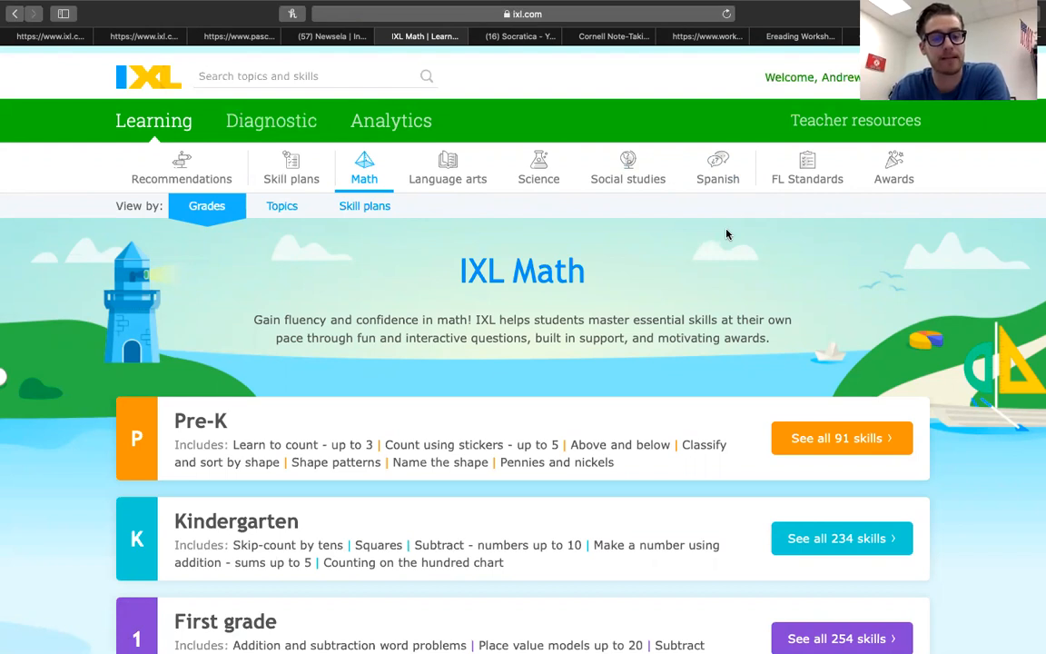
pyautogui.scroll(-3)
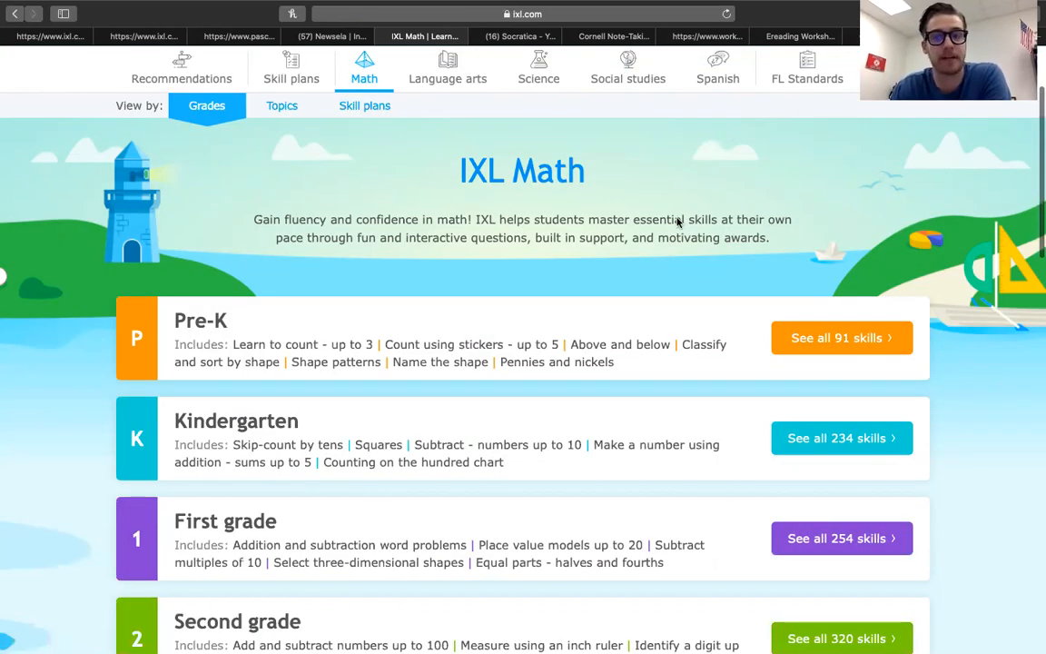
pyautogui.scroll(3)
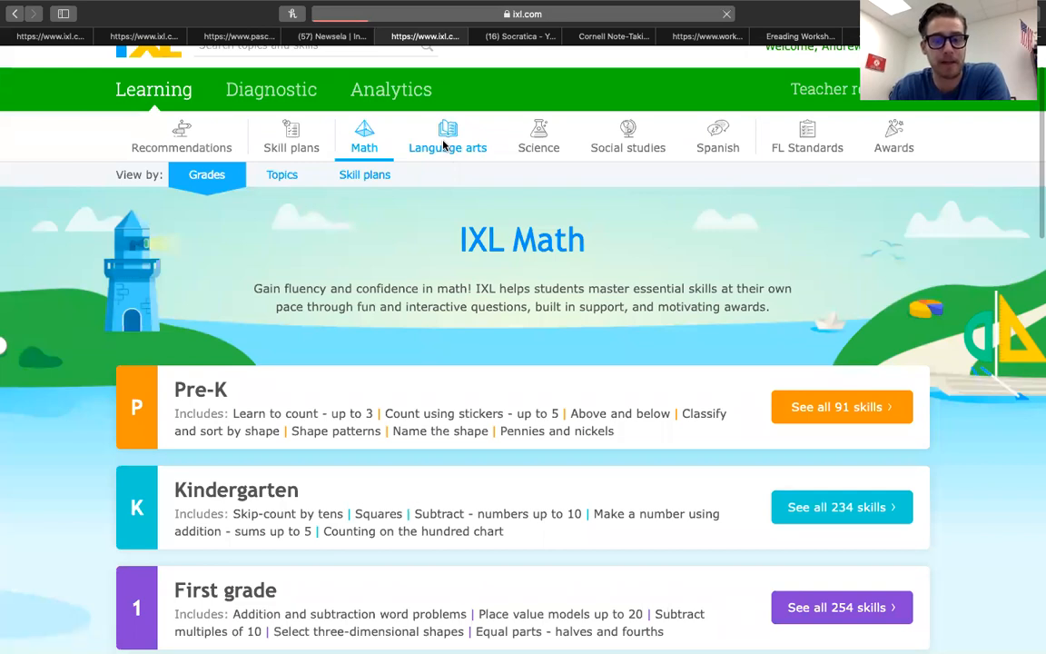
# - Browse Language arts skills by grade to Twelfth and back, then show all 206 Third grade skills
pyautogui.click(447, 142)
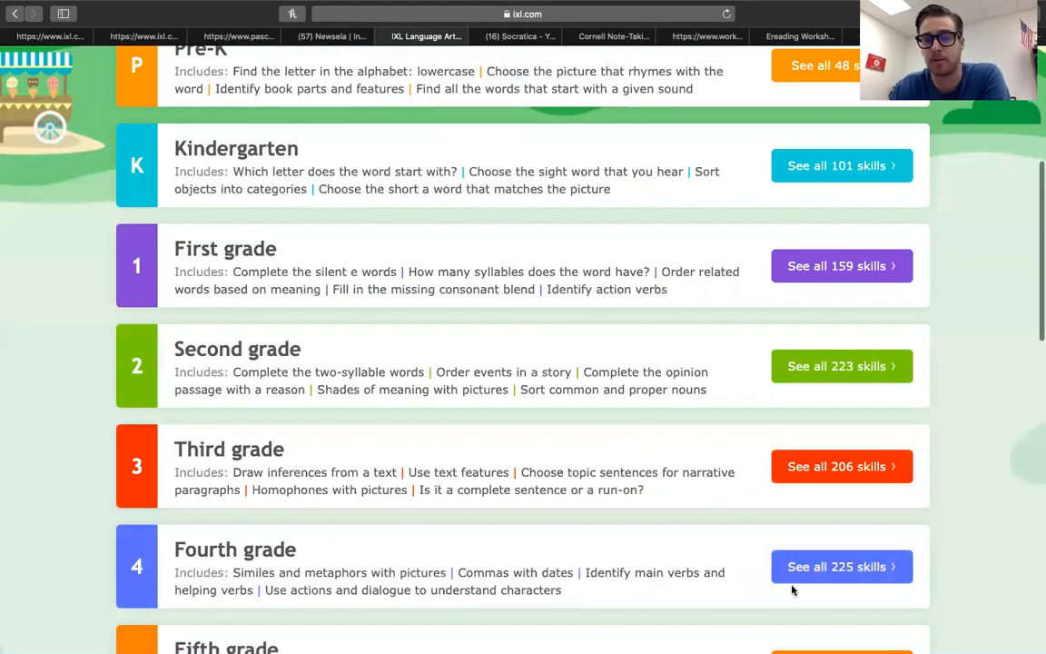
pyautogui.scroll(-3)
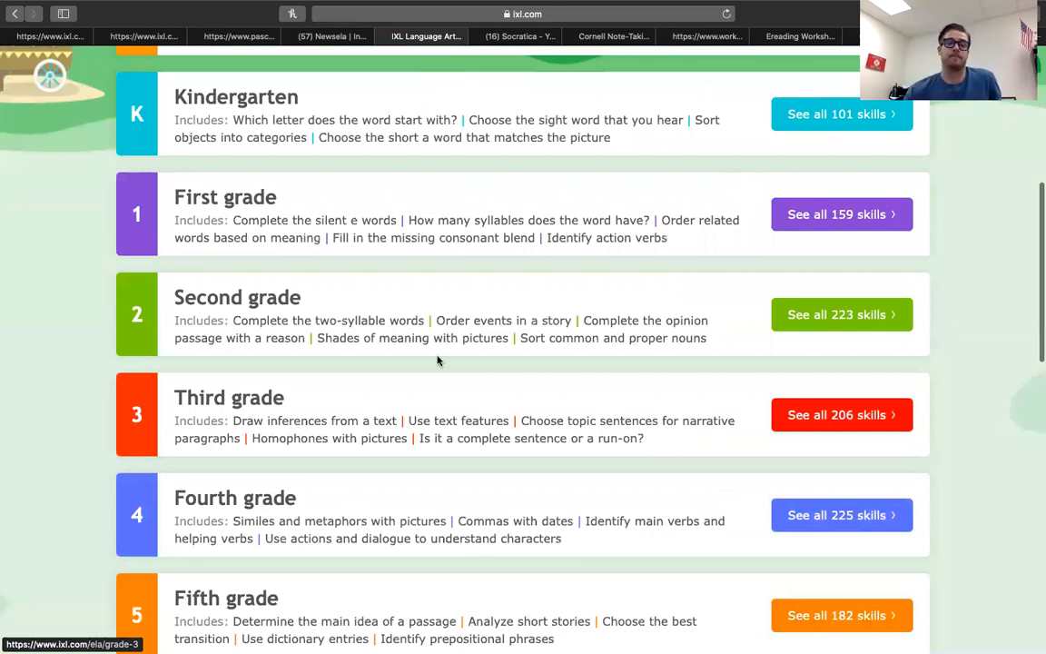
pyautogui.scroll(-3)
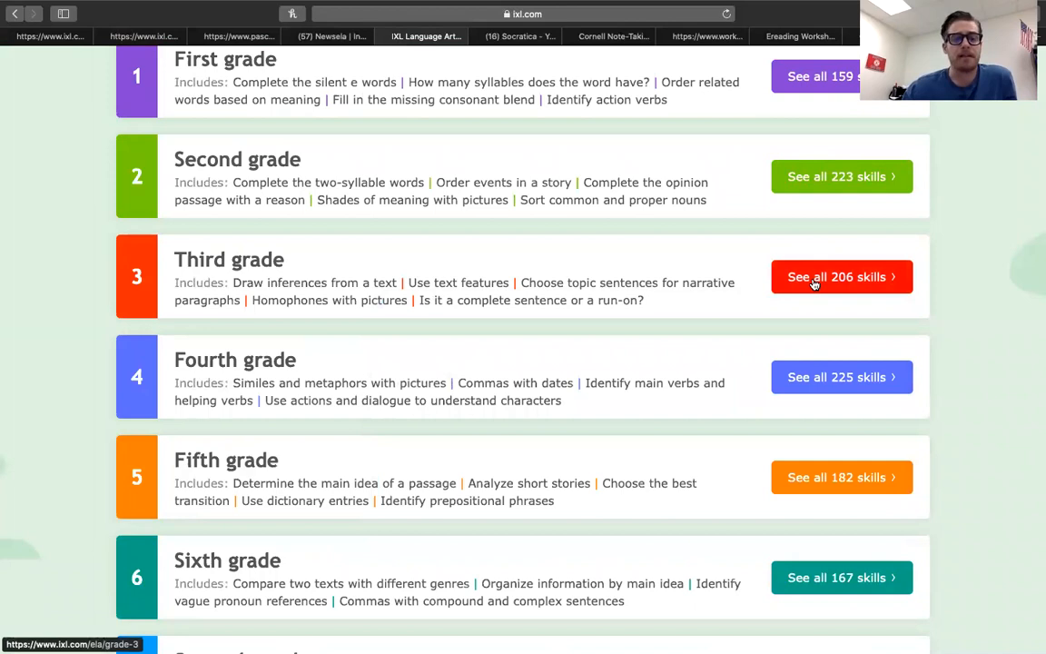
pyautogui.scroll(-3)
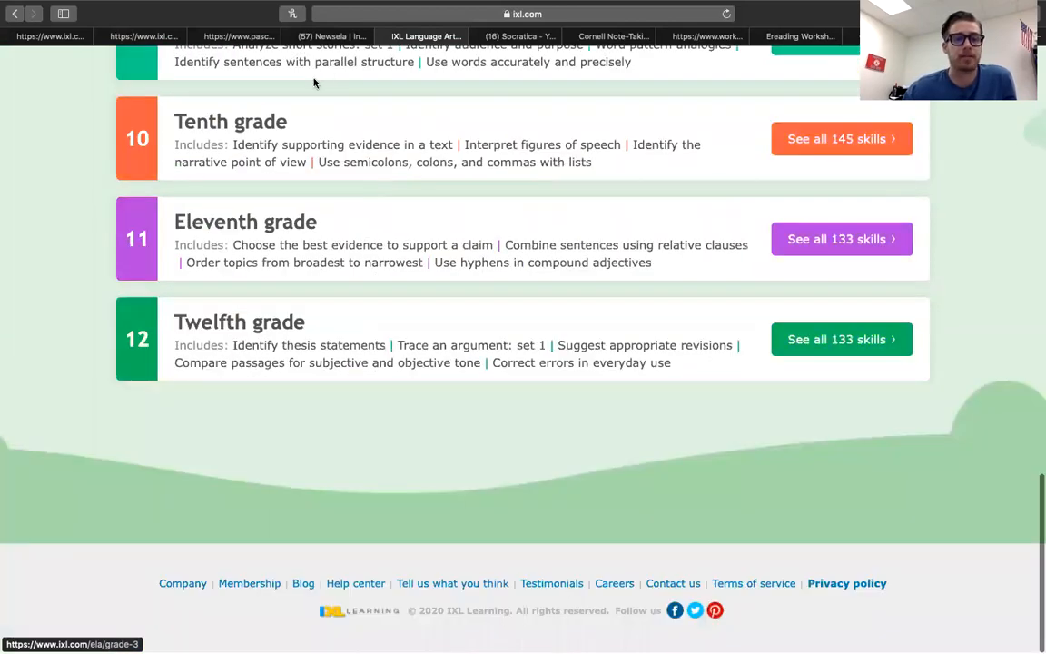
pyautogui.scroll(3)
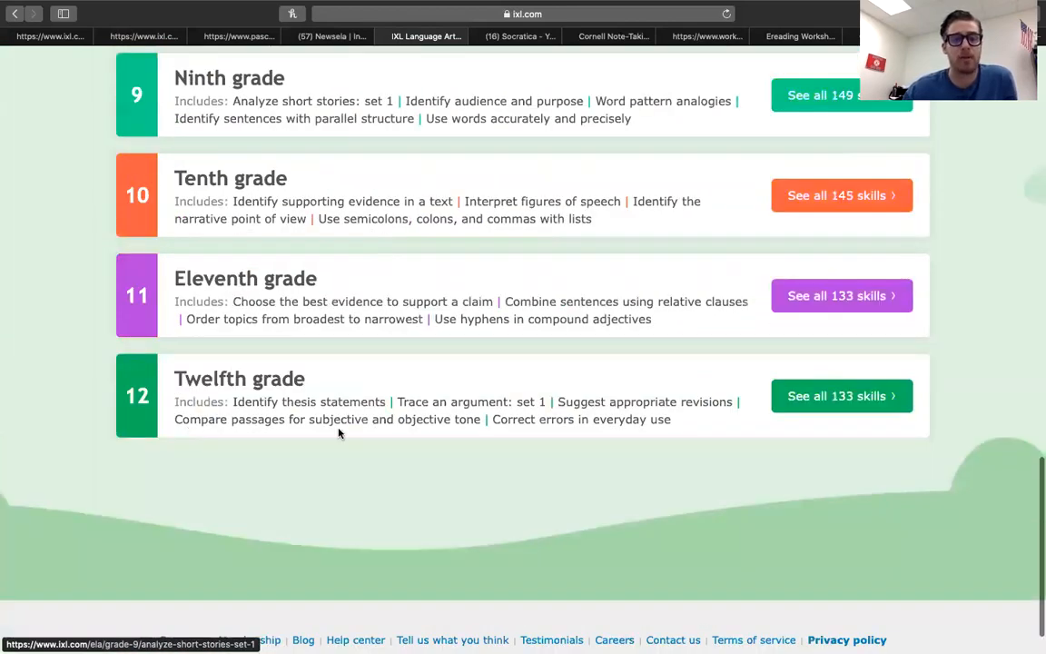
pyautogui.scroll(3)
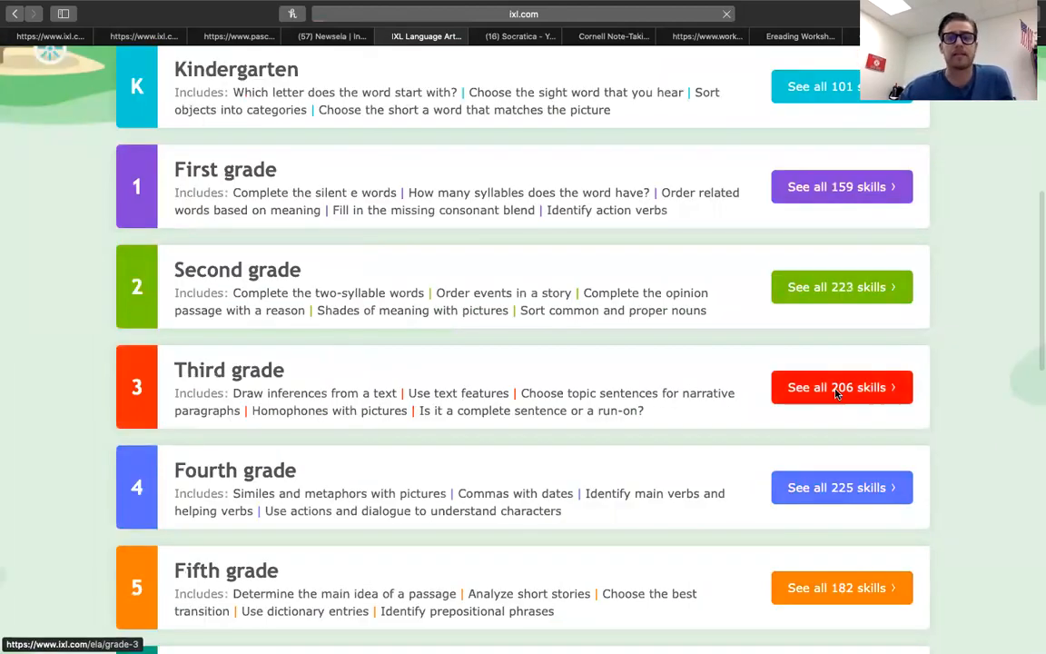
pyautogui.click(835, 386)
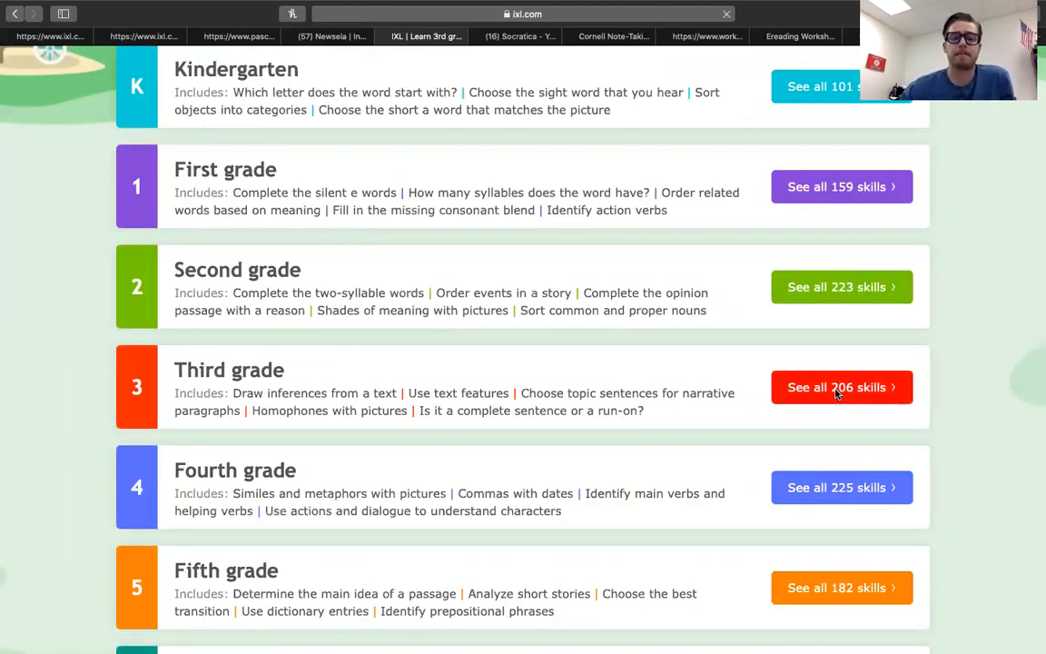
# - Start the third-grade skill A.1 'Use key details to determine the main idea' with its whales question
pyautogui.click(835, 386)
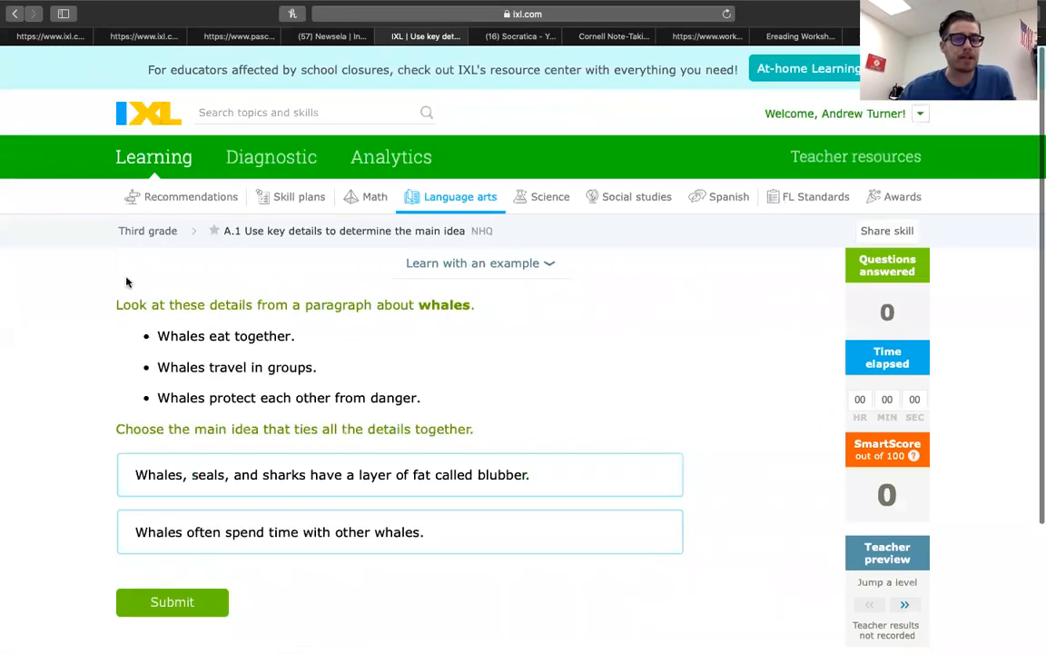
pyautogui.scroll(3)
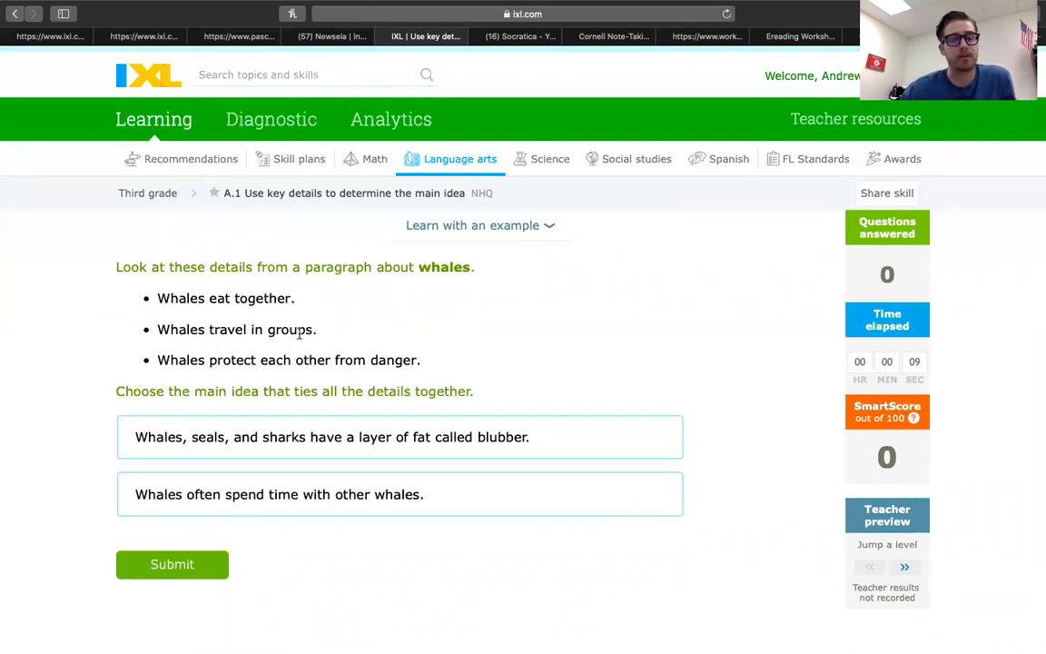
pyautogui.moveTo(353, 363)
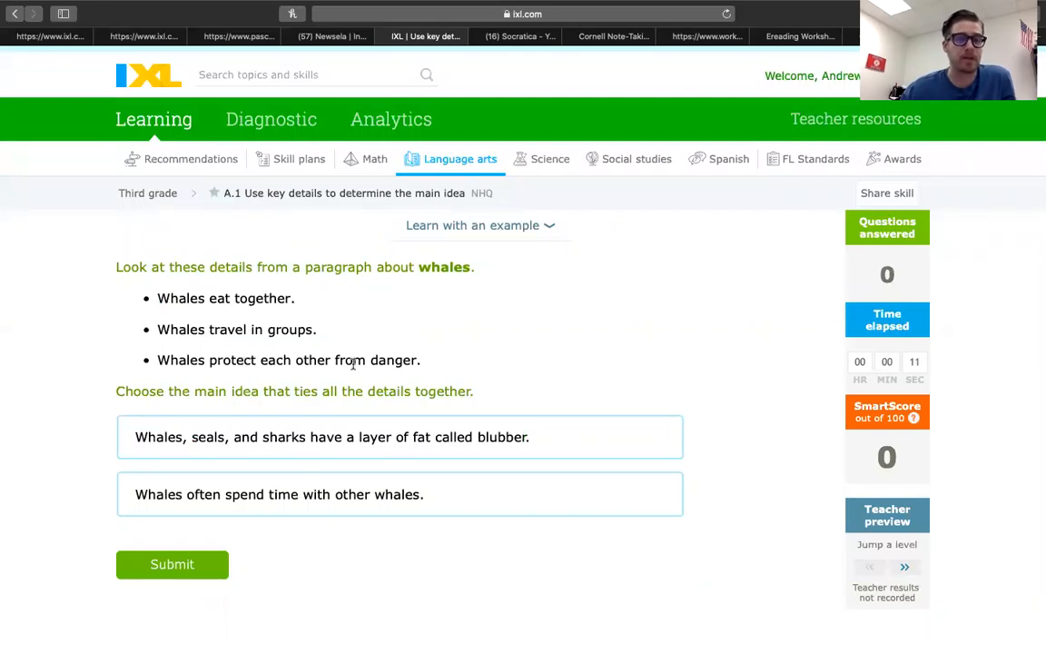
pyautogui.moveTo(394, 416)
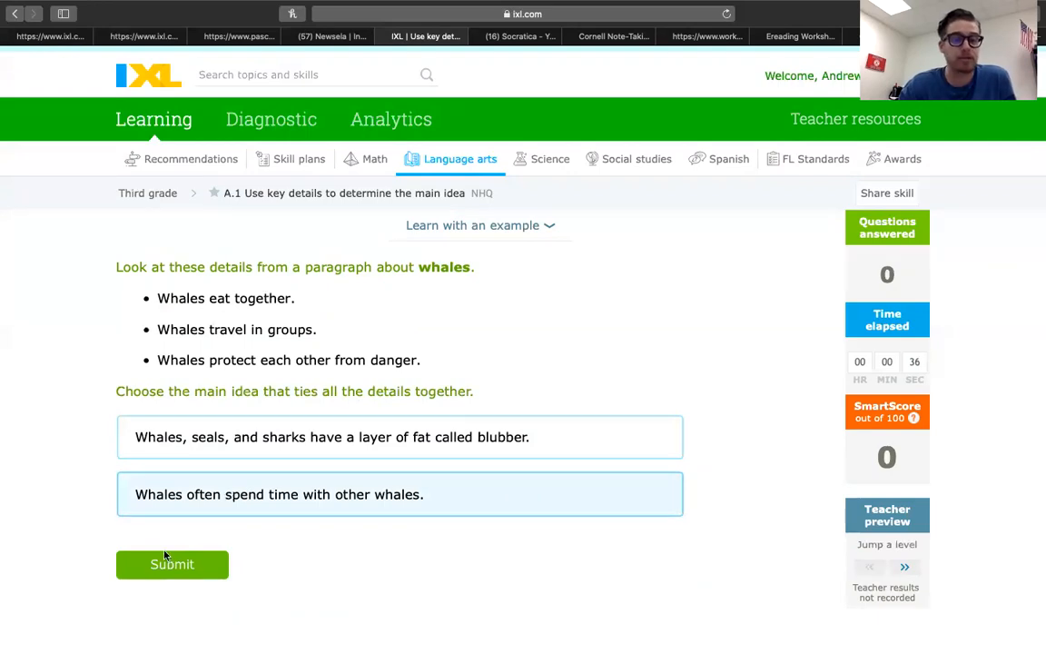
# - Submit the whales answer and move on to the lighthouse main-idea question
pyautogui.click(171, 563)
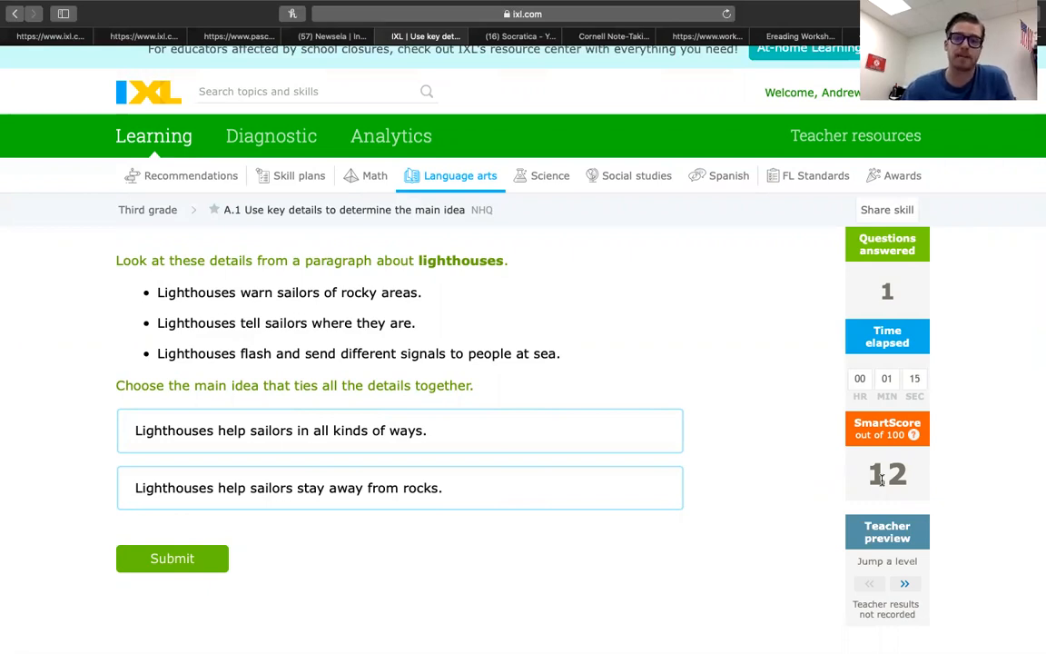
pyautogui.moveTo(345, 530)
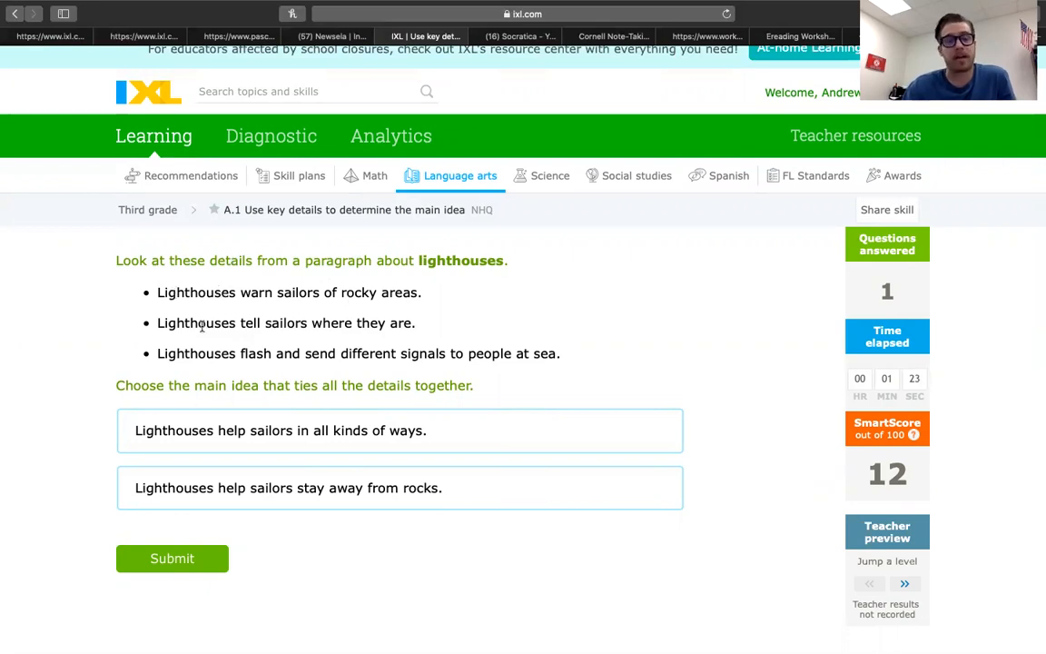
pyautogui.moveTo(370, 326)
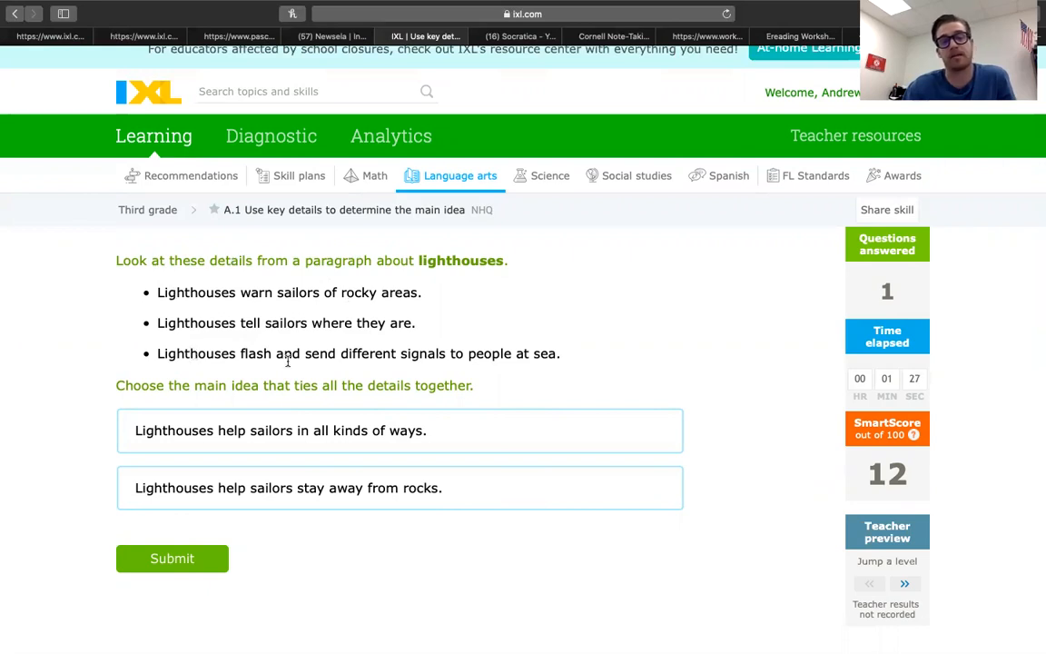
pyautogui.moveTo(513, 379)
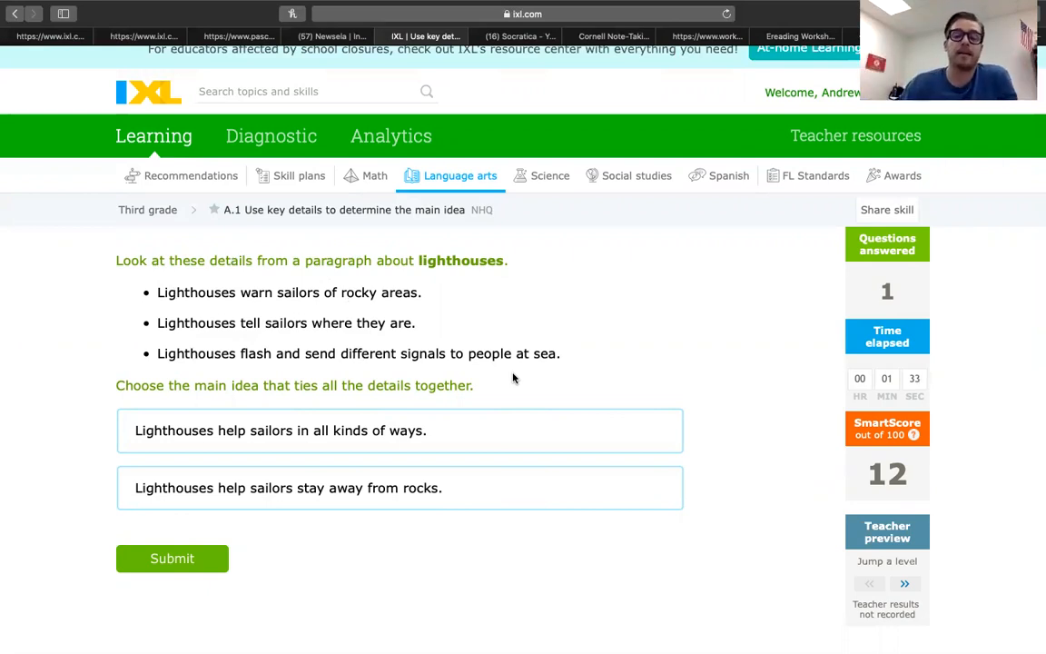
pyautogui.moveTo(222, 417)
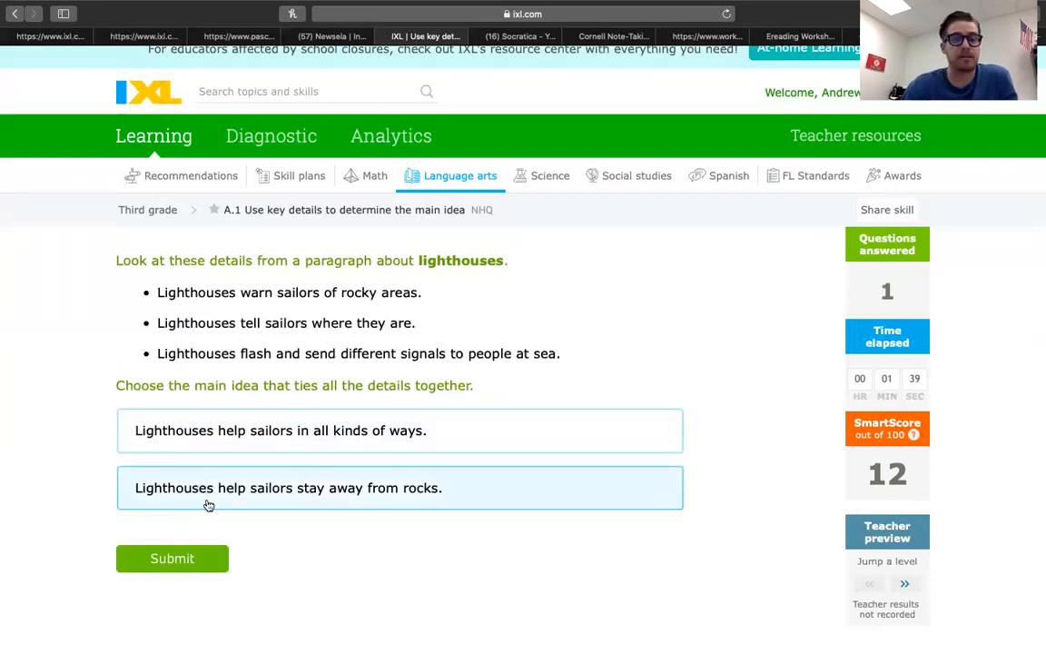
pyautogui.moveTo(196, 423)
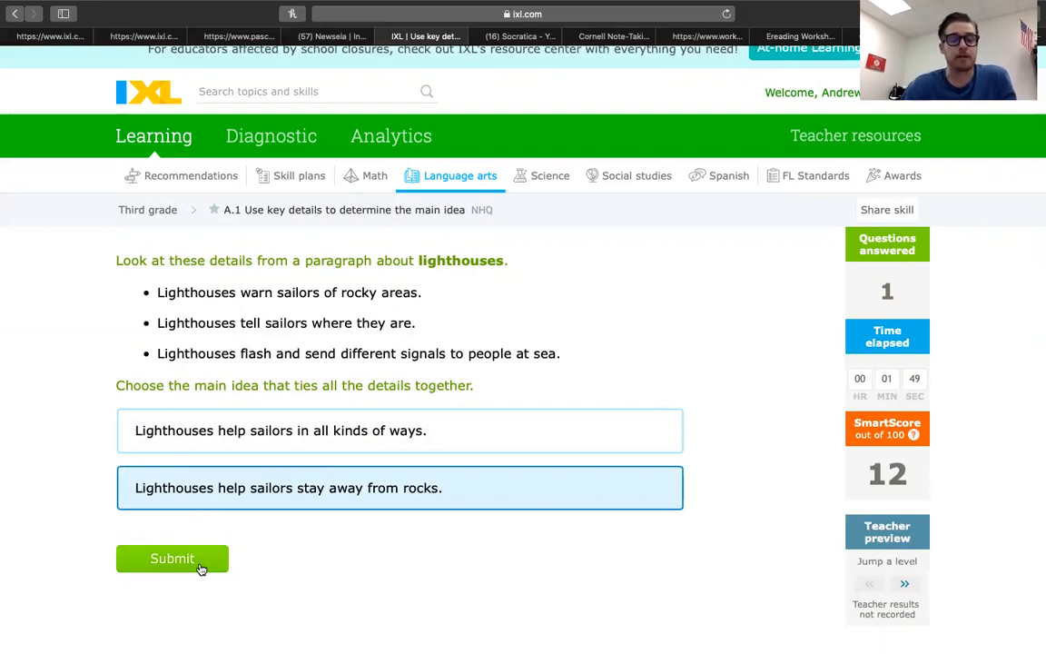
# - Submit the lighthouse answer and read the incorrect explanation naming 'Lighthouses help sailors in all kinds of ways'
pyautogui.click(171, 559)
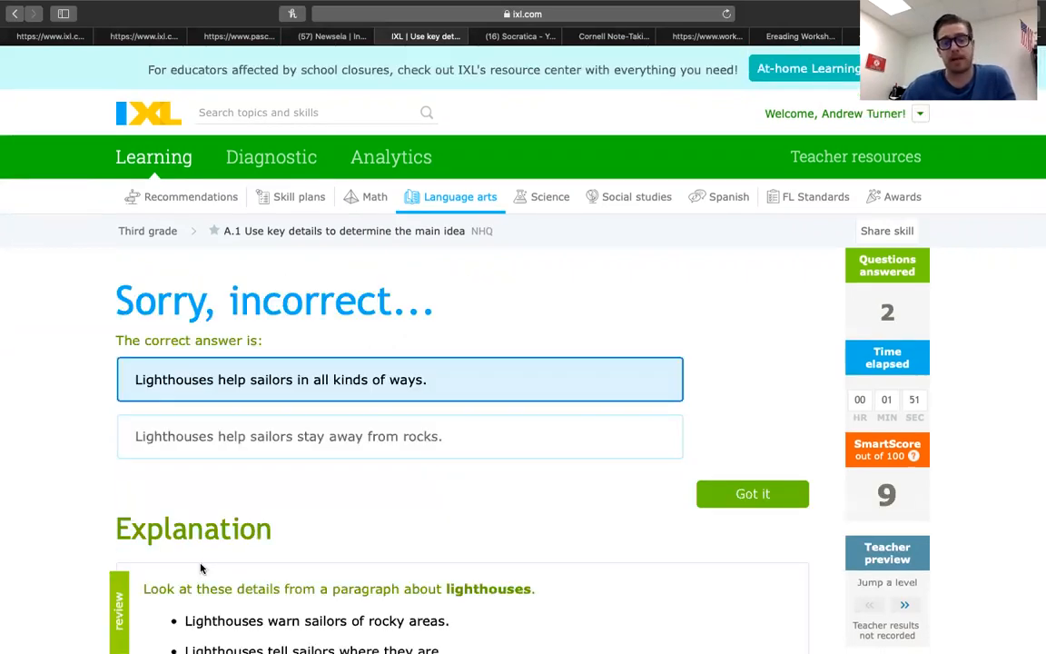
pyautogui.scroll(-3)
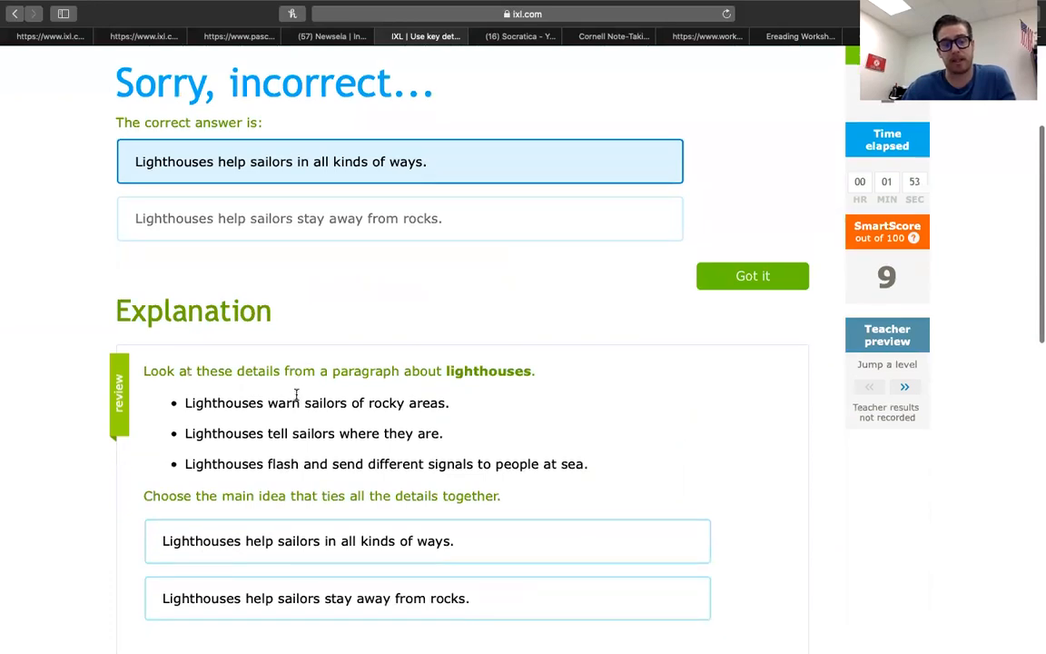
pyautogui.scroll(-3)
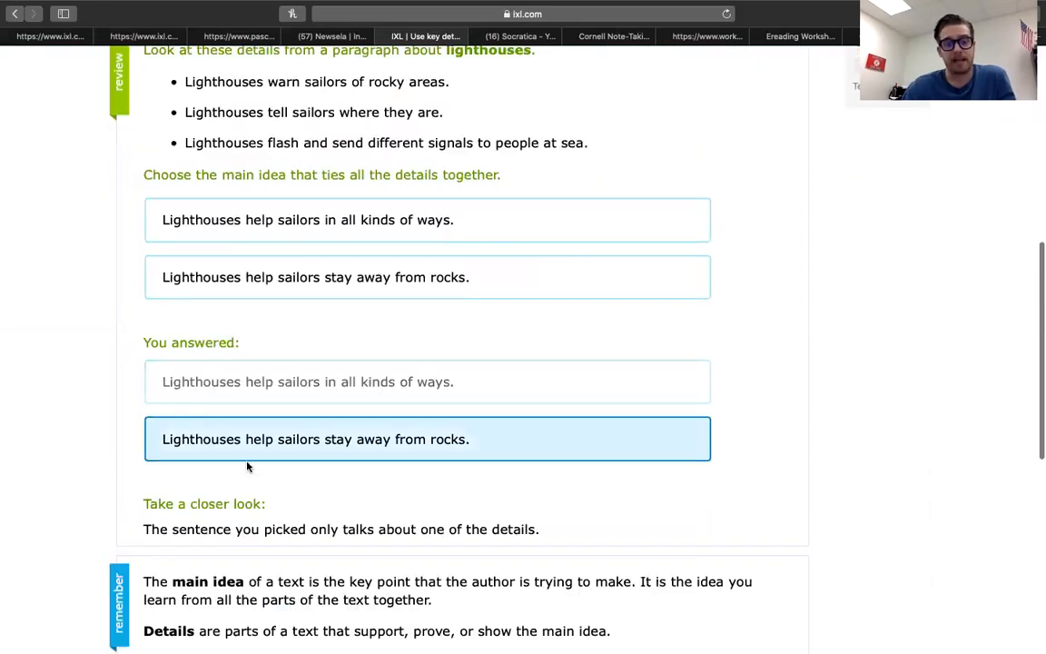
pyautogui.moveTo(287, 501)
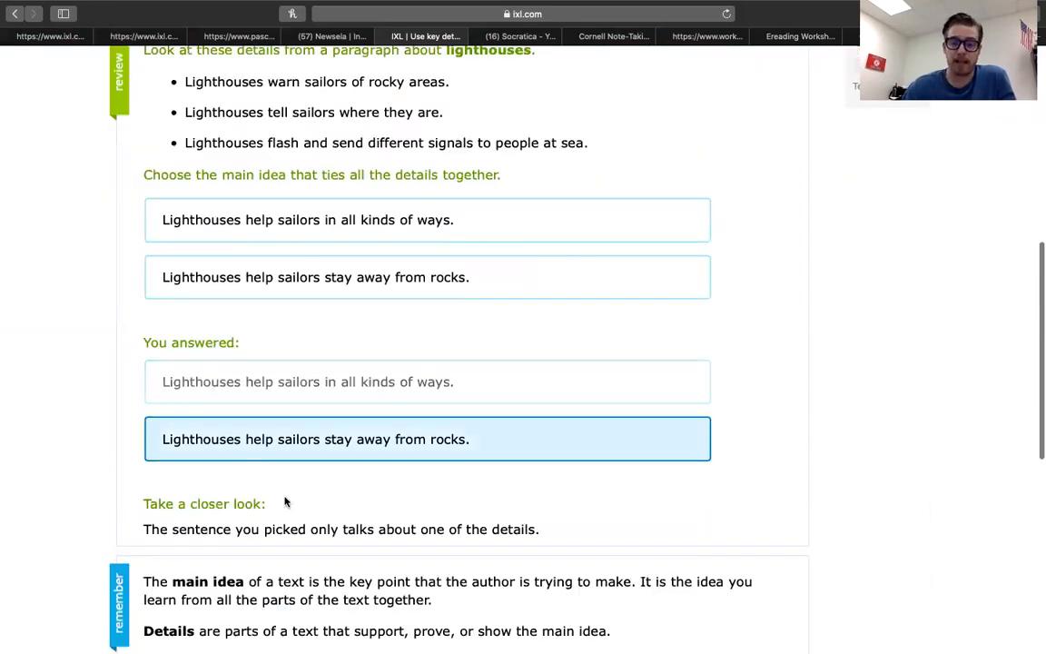
pyautogui.scroll(-3)
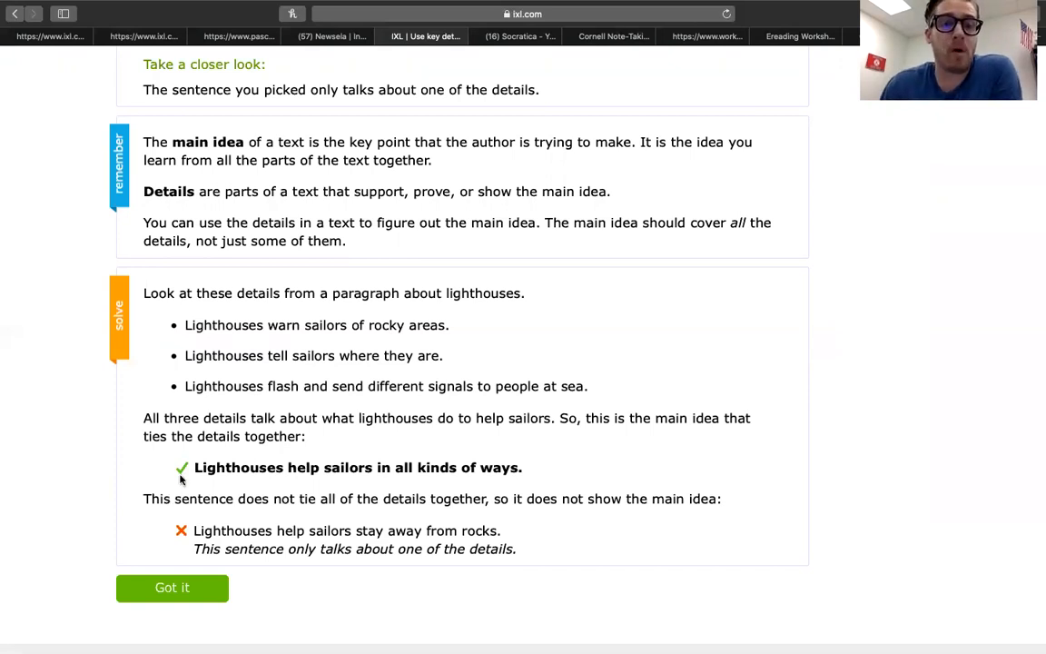
pyautogui.moveTo(302, 197)
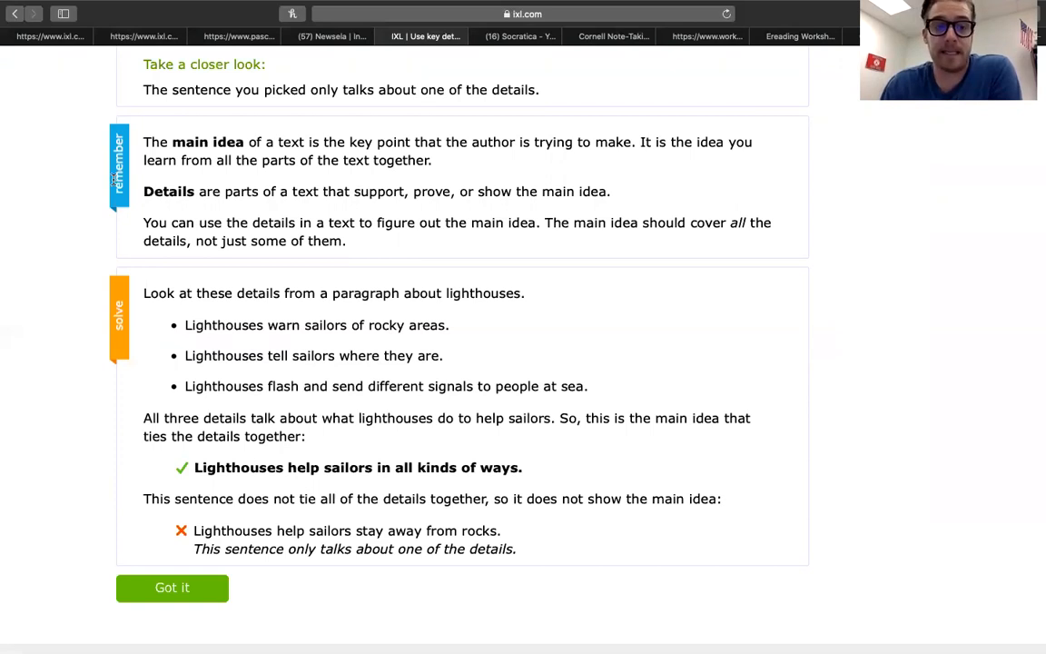
pyautogui.moveTo(343, 194)
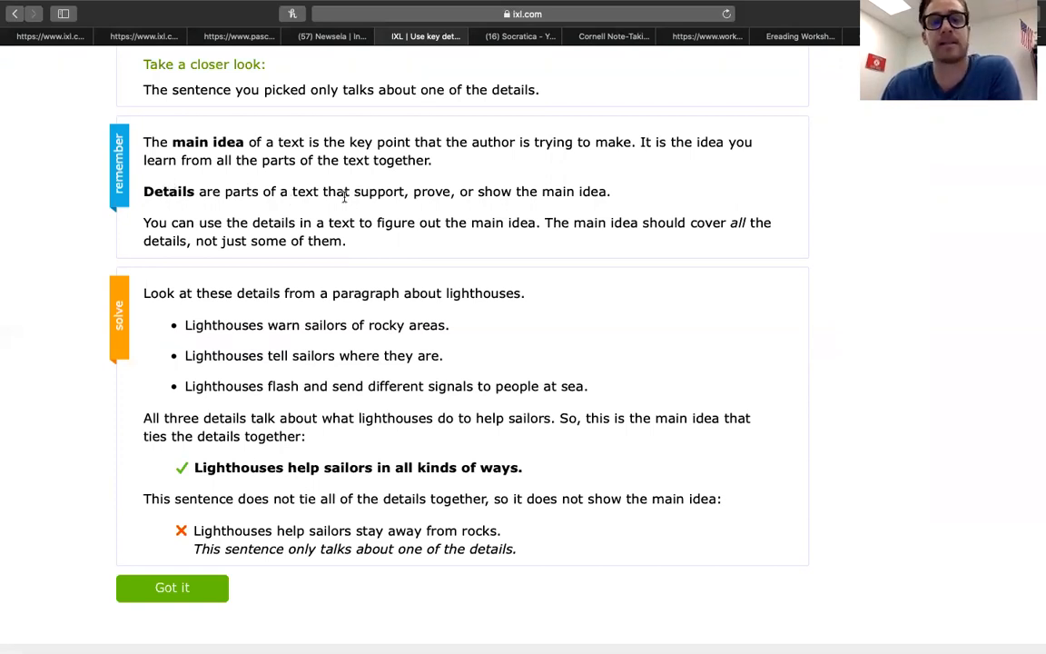
pyautogui.moveTo(520, 192)
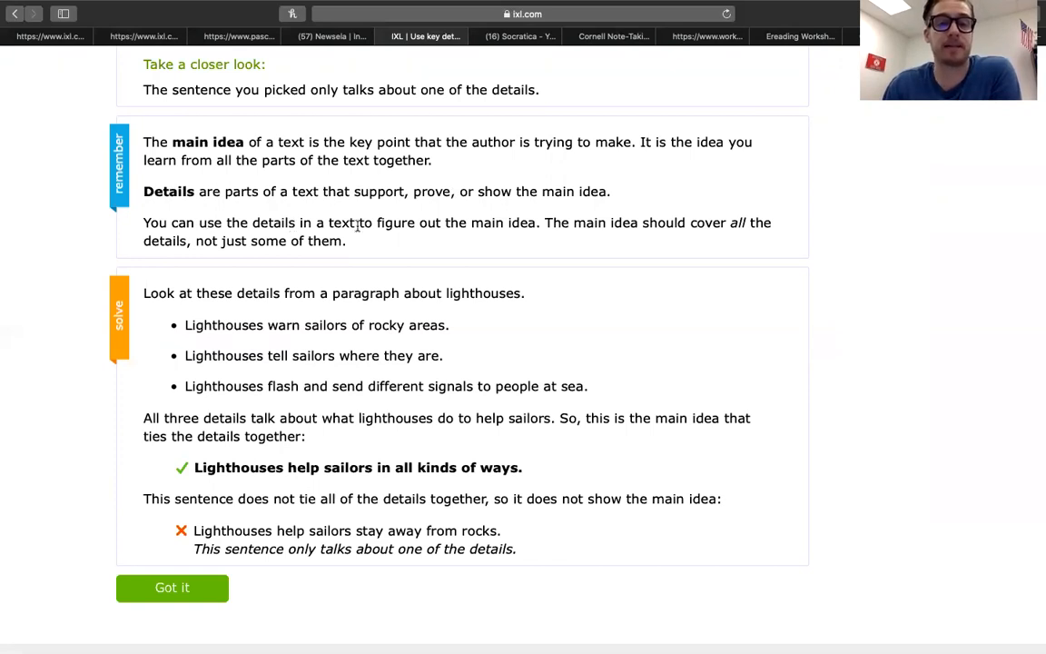
pyautogui.moveTo(447, 225)
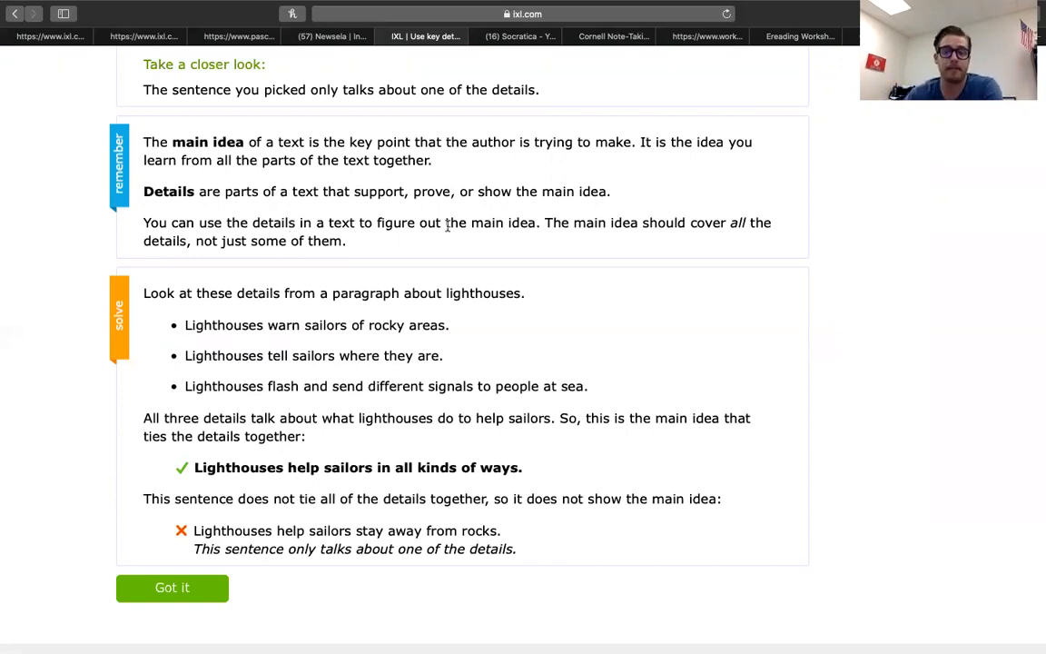
pyautogui.moveTo(632, 240)
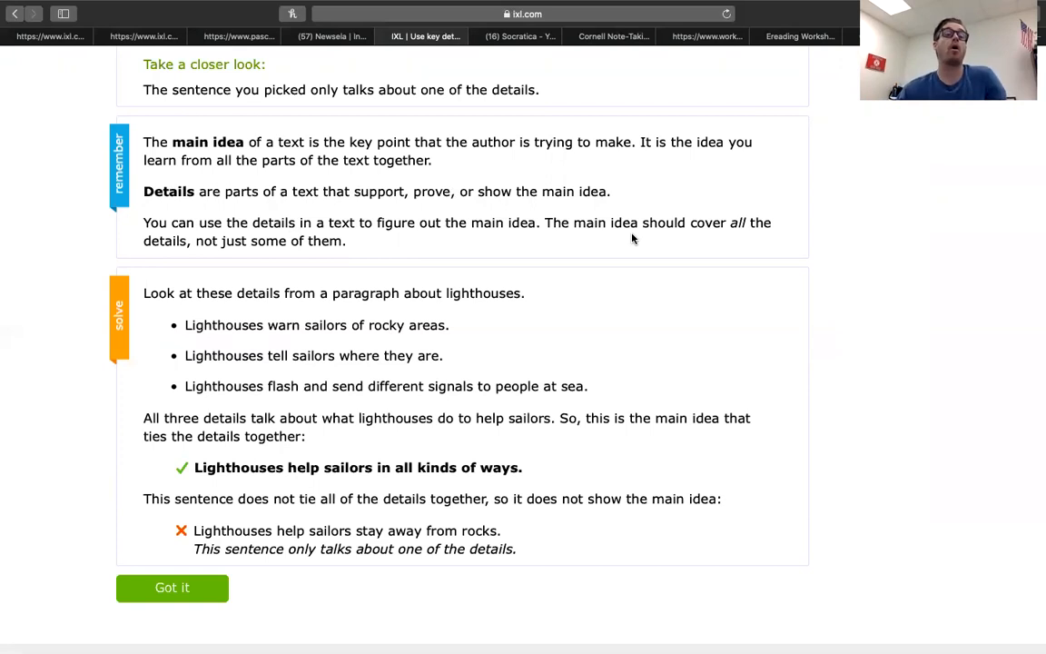
pyautogui.moveTo(291, 214)
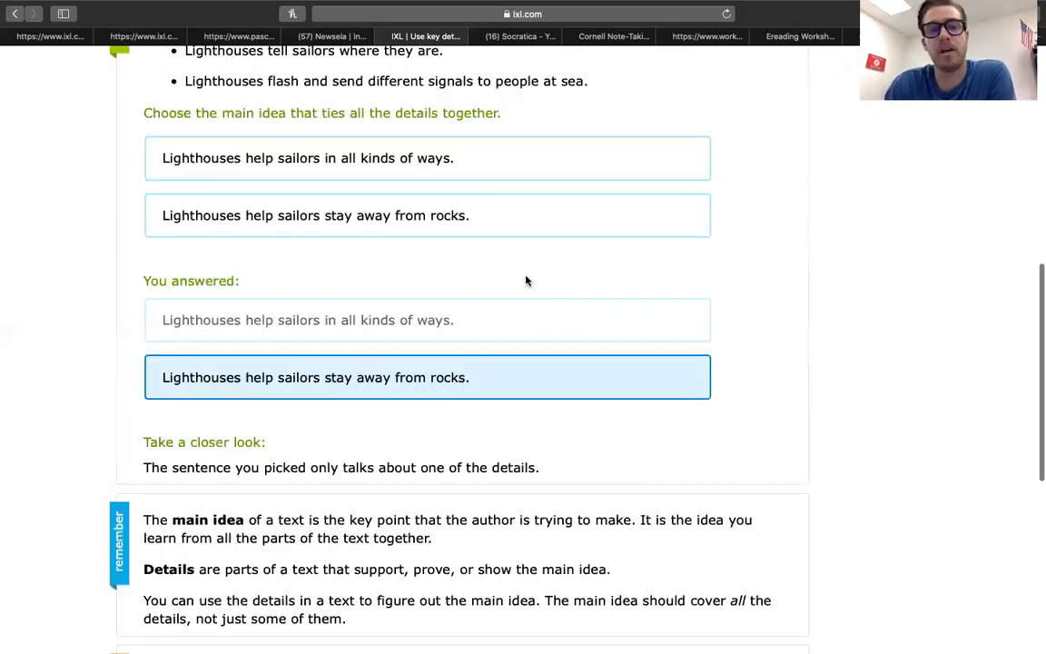
pyautogui.scroll(-3)
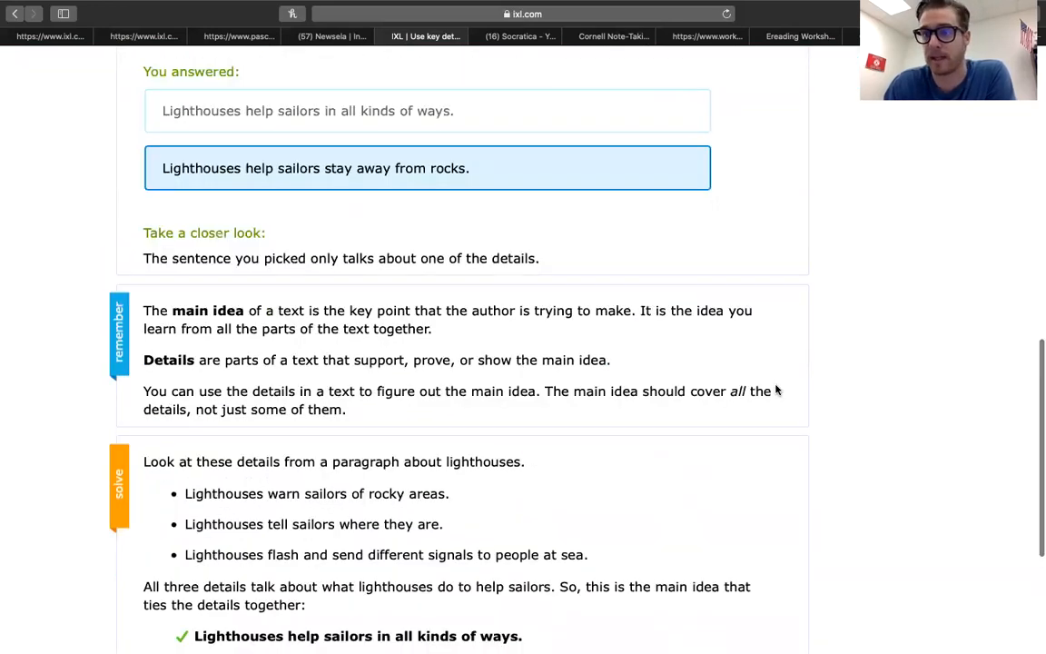
pyautogui.scroll(3)
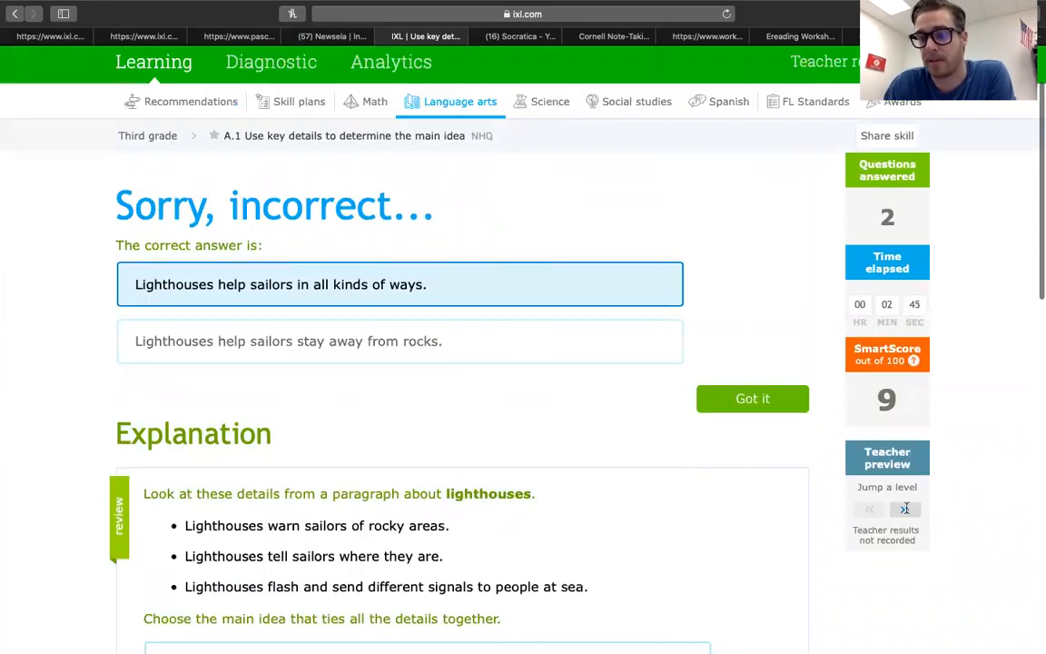
# - Dismiss the explanation with Got it and review the new sunburn main-idea question
pyautogui.click(752, 400)
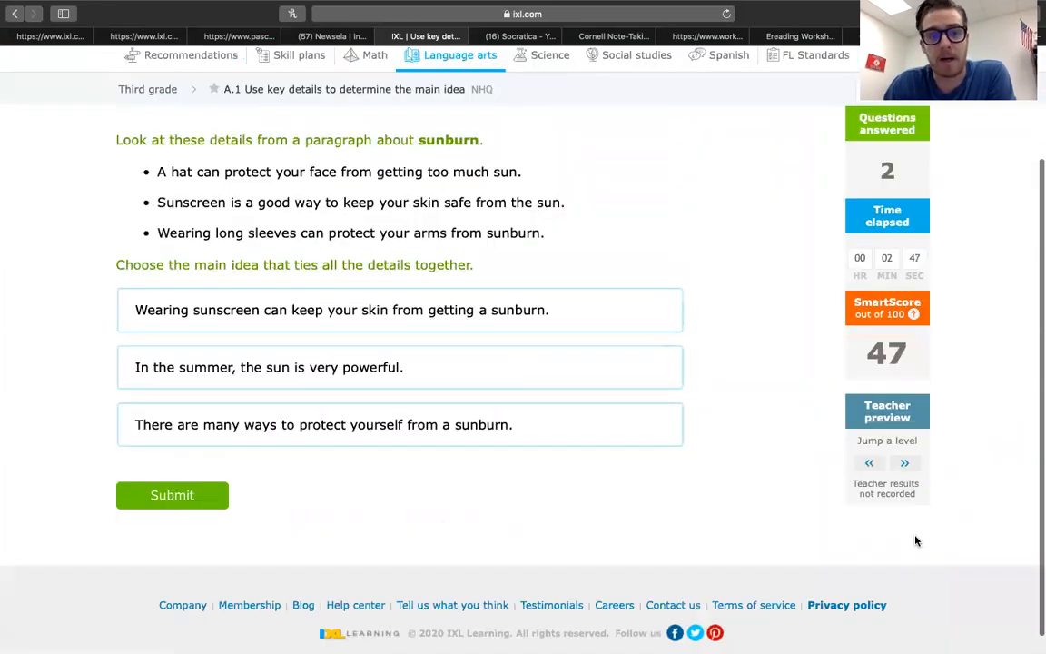
pyautogui.scroll(3)
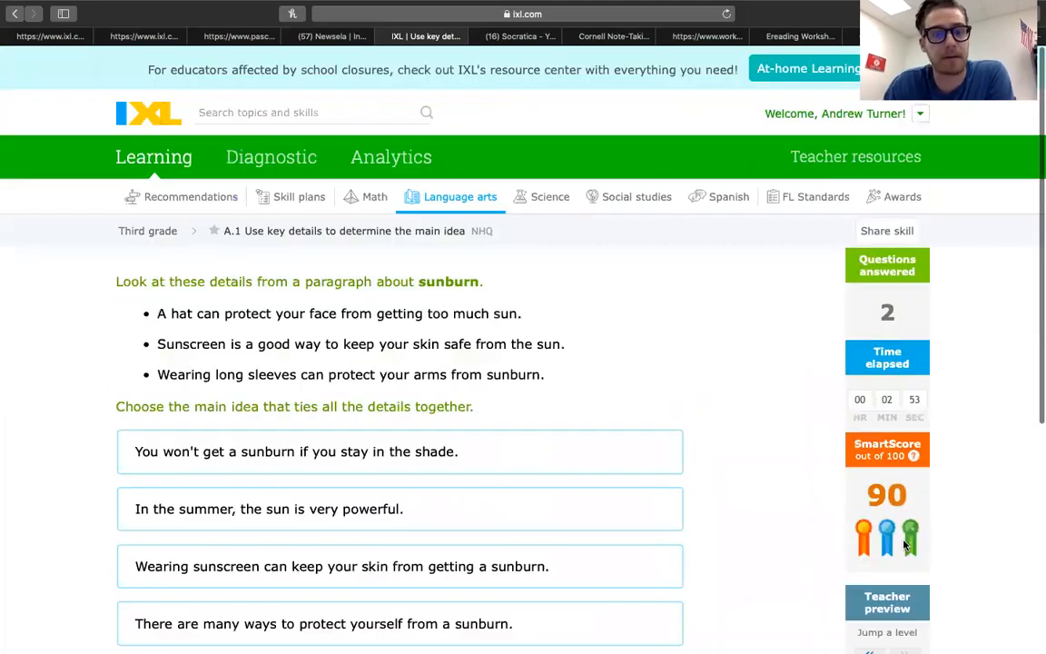
pyautogui.scroll(-3)
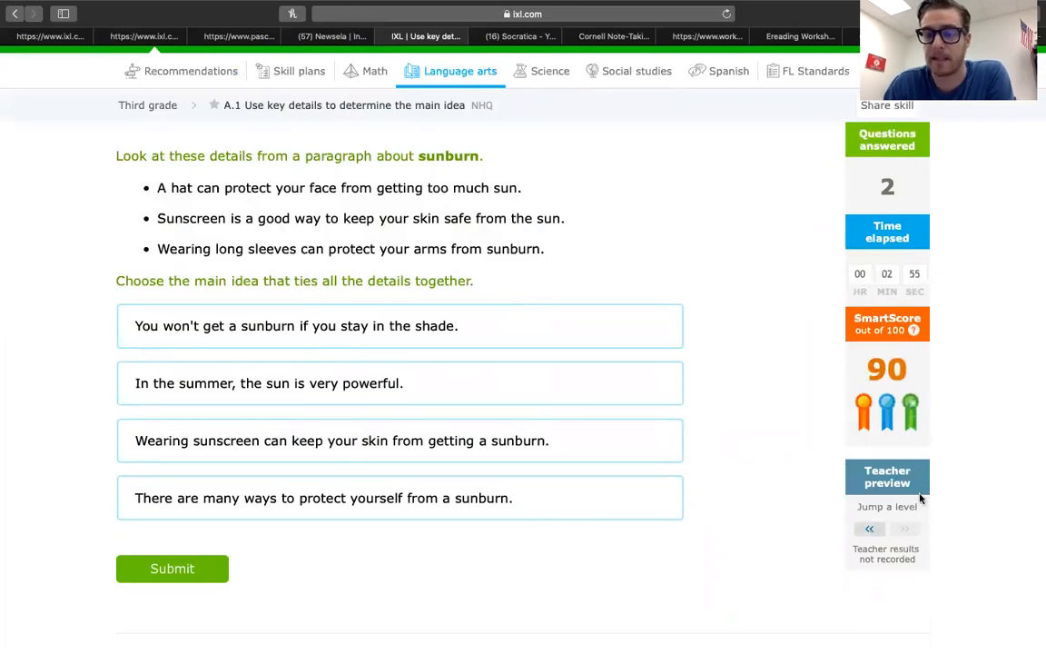
pyautogui.scroll(3)
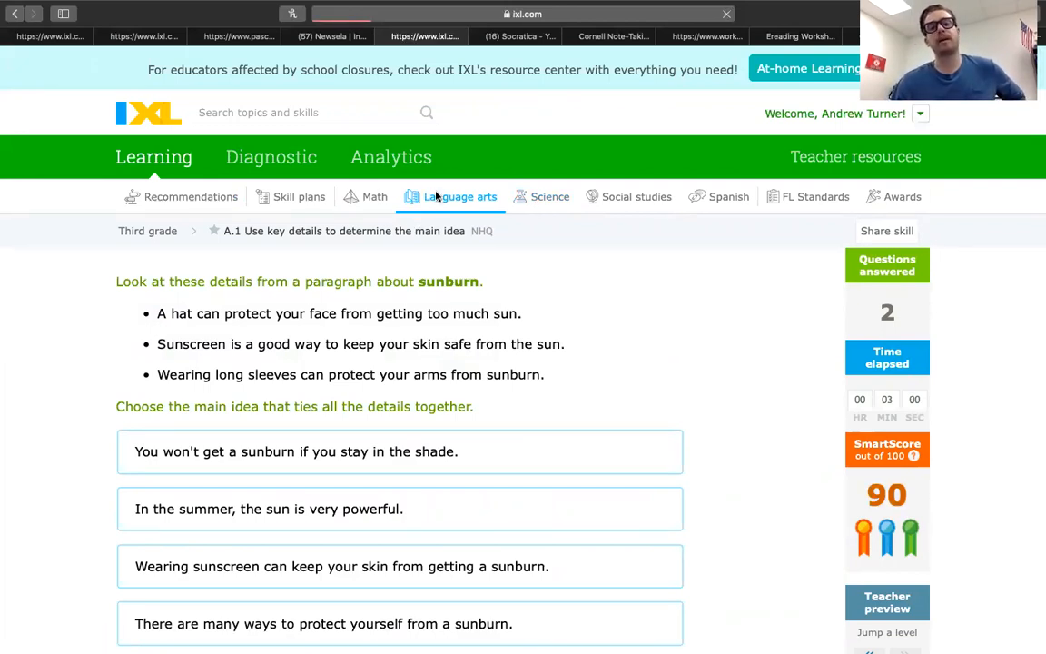
# - Return to the Language arts overview and bring up all Third grade language arts skills
pyautogui.click(459, 196)
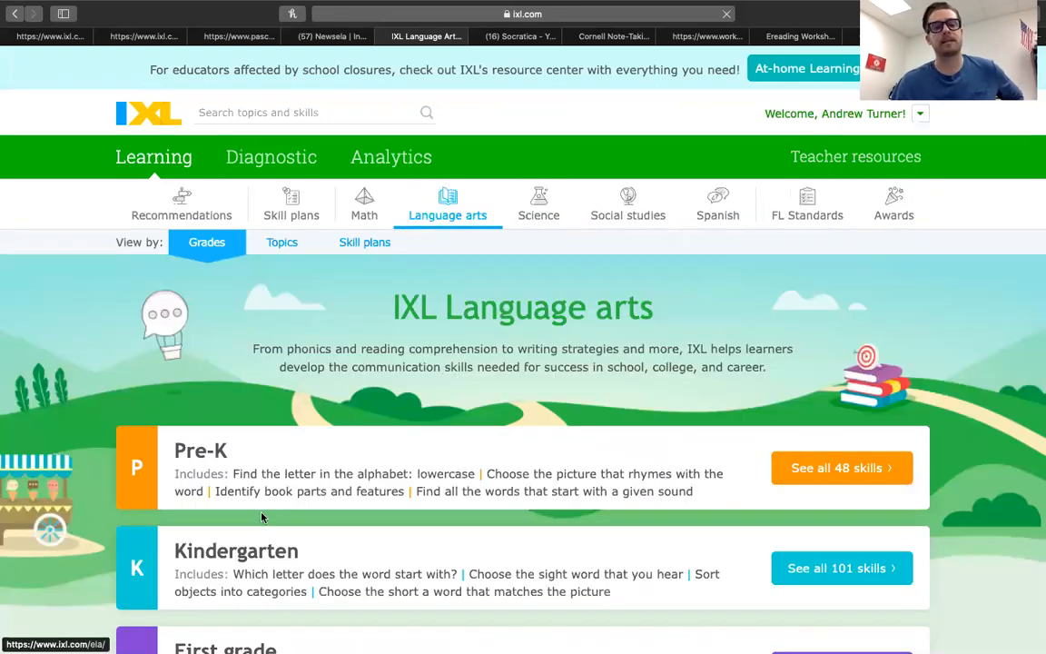
pyautogui.scroll(-3)
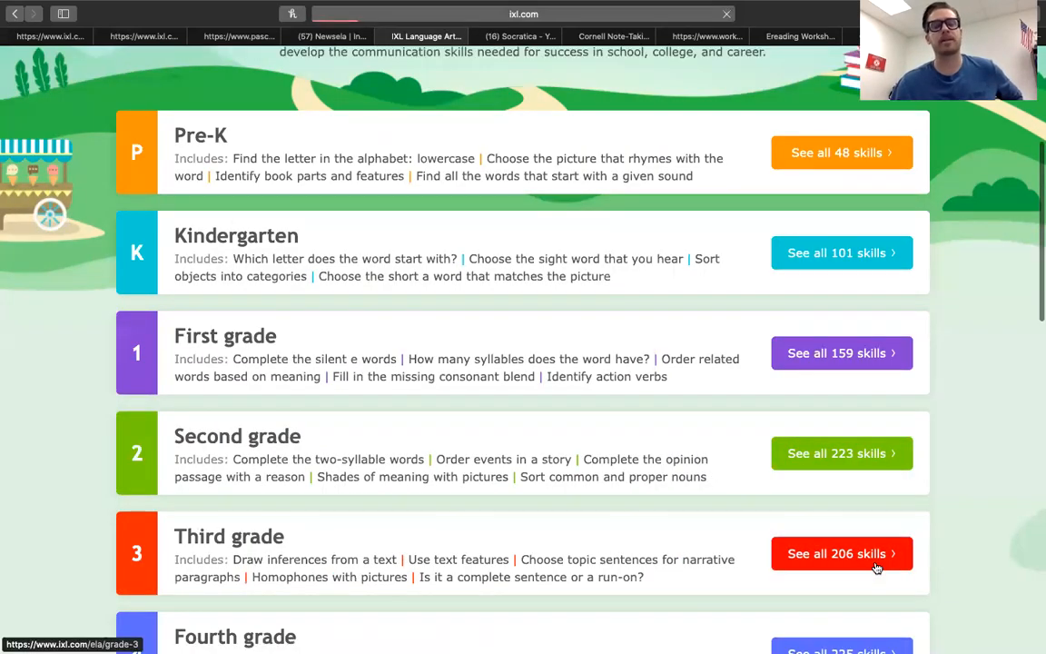
pyautogui.click(839, 552)
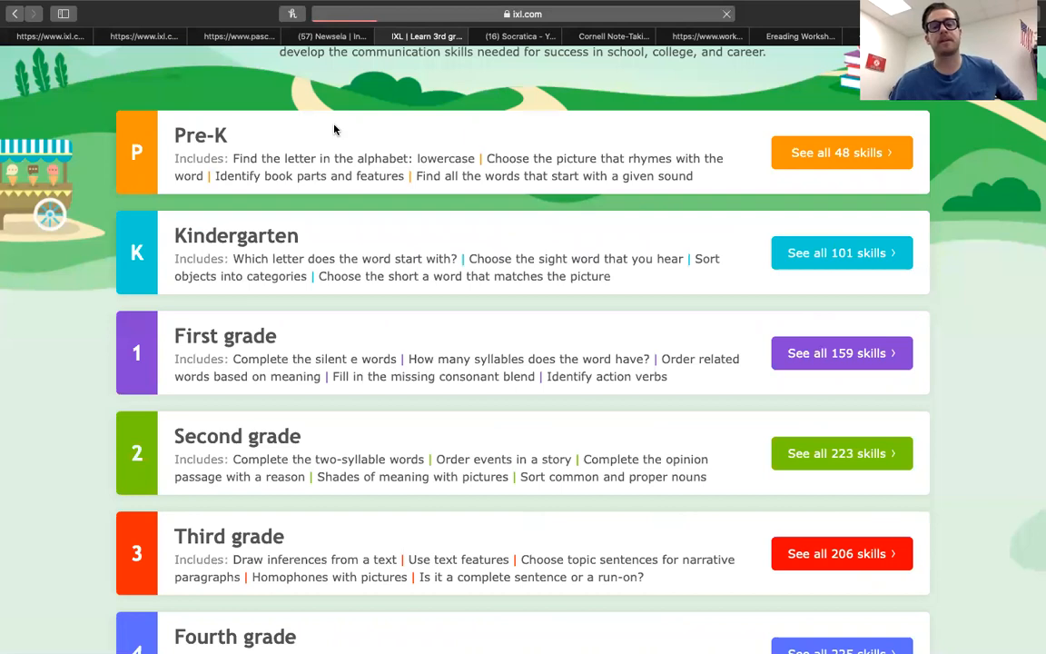
pyautogui.click(835, 552)
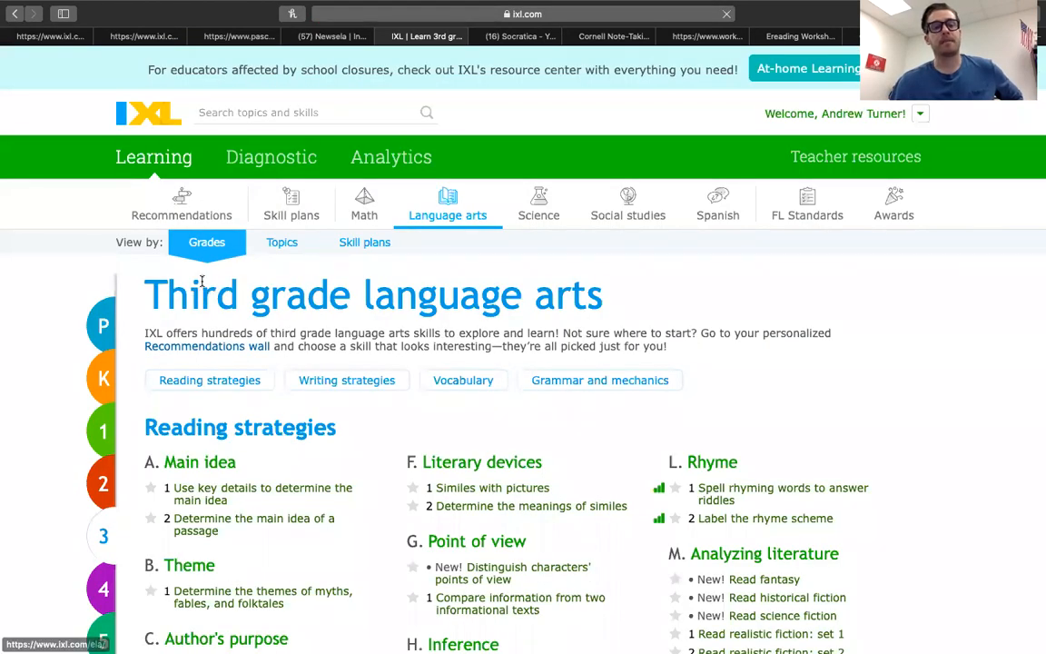
pyautogui.scroll(-3)
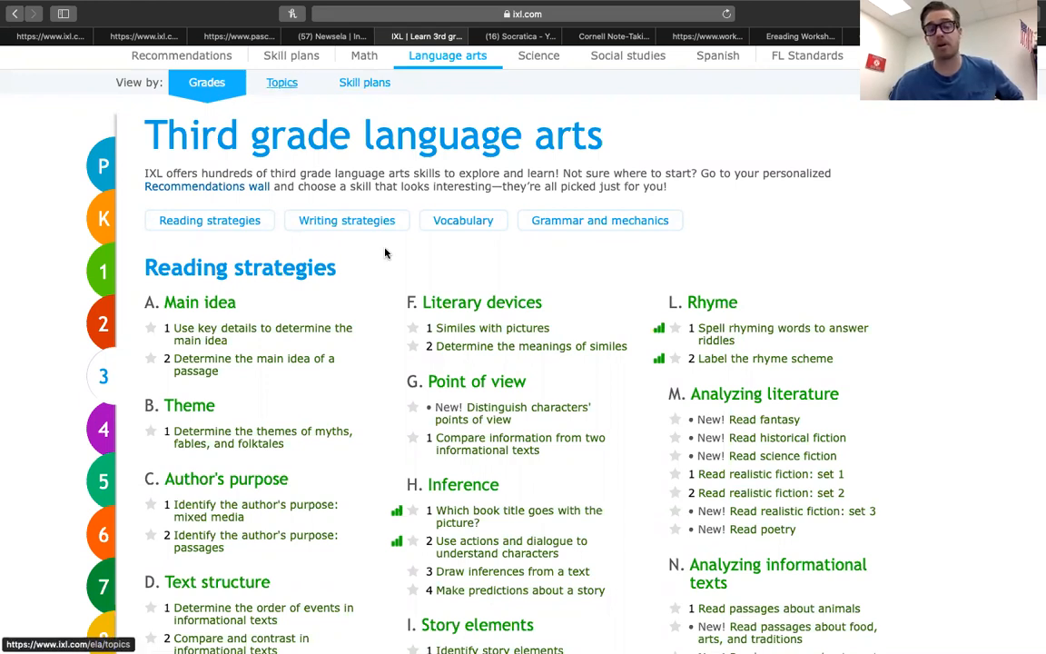
pyautogui.moveTo(494, 254)
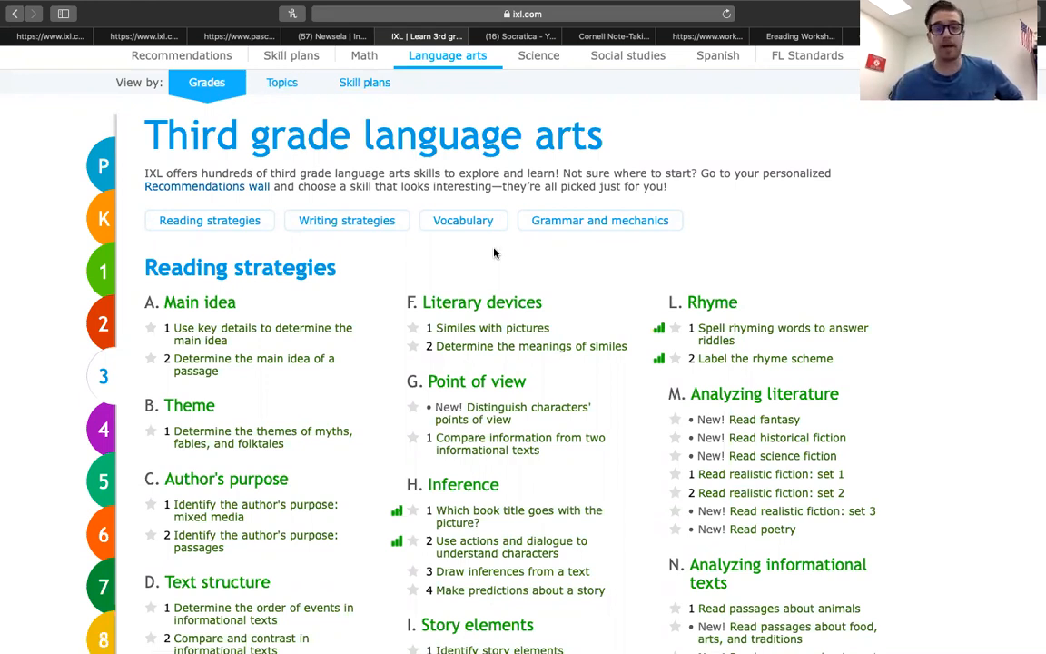
pyautogui.moveTo(281, 83)
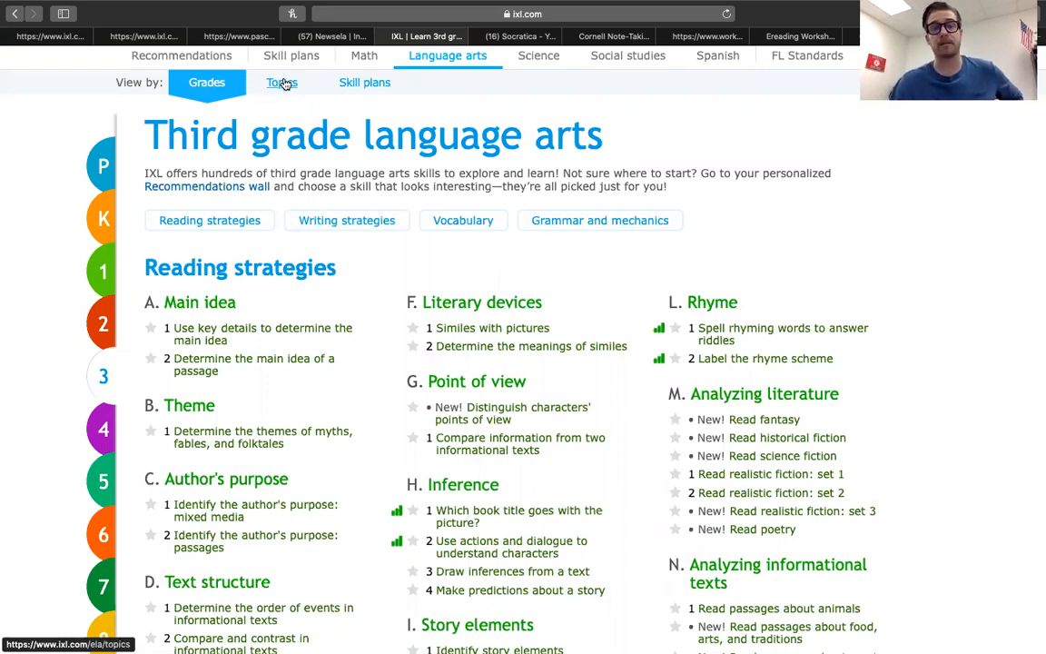
# - Scroll the skill list past Reading strategies through Writing strategies to the Vocabulary section
pyautogui.scroll(-3)
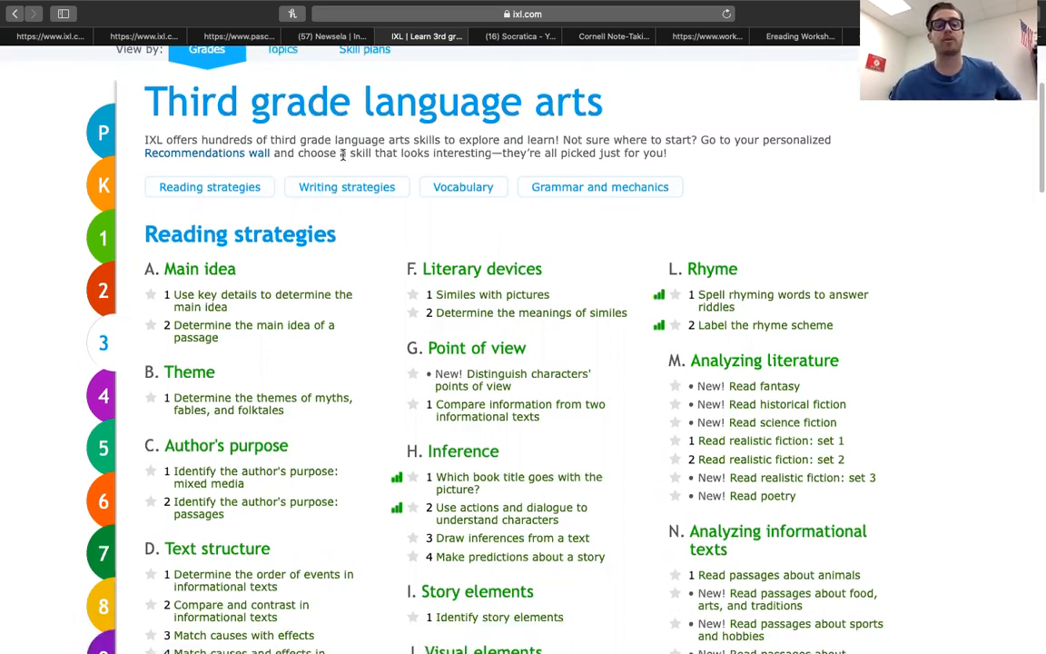
pyautogui.scroll(-3)
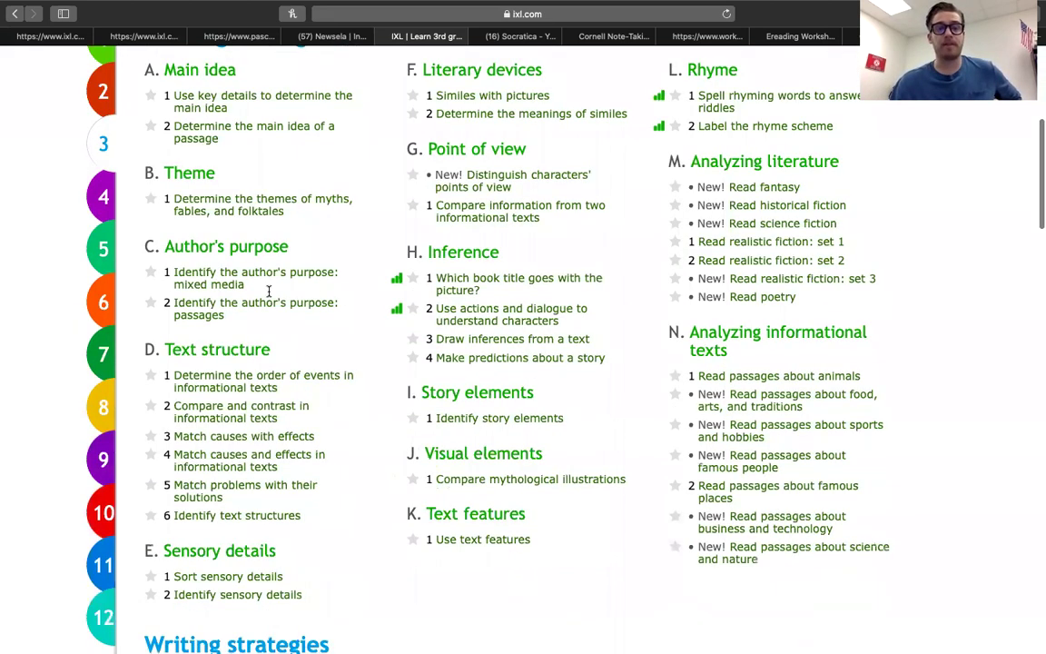
pyautogui.scroll(3)
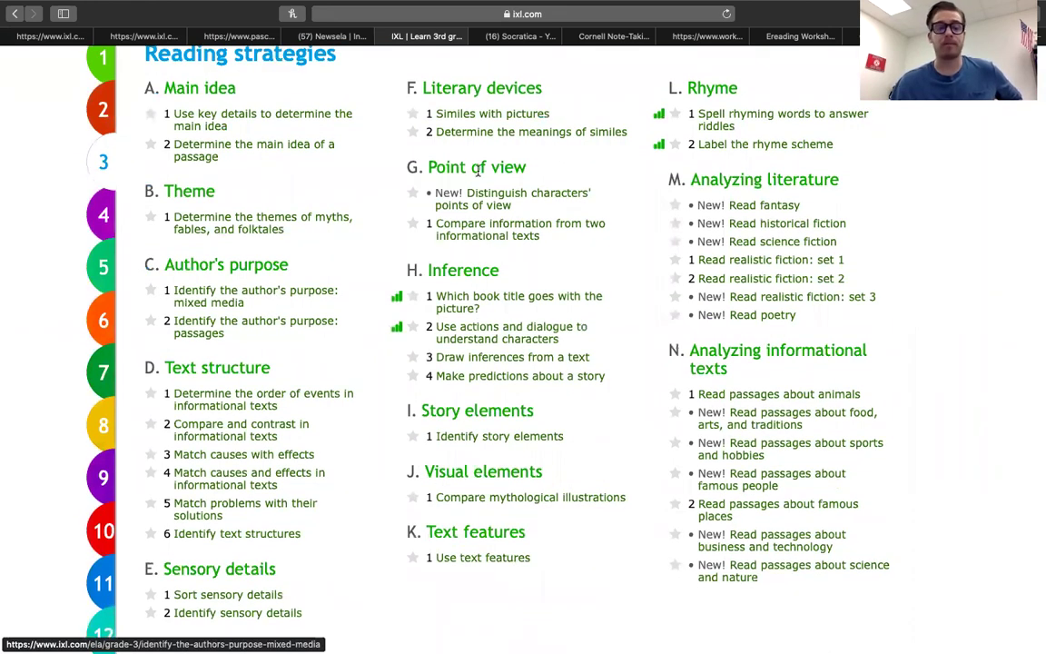
pyautogui.moveTo(263, 400)
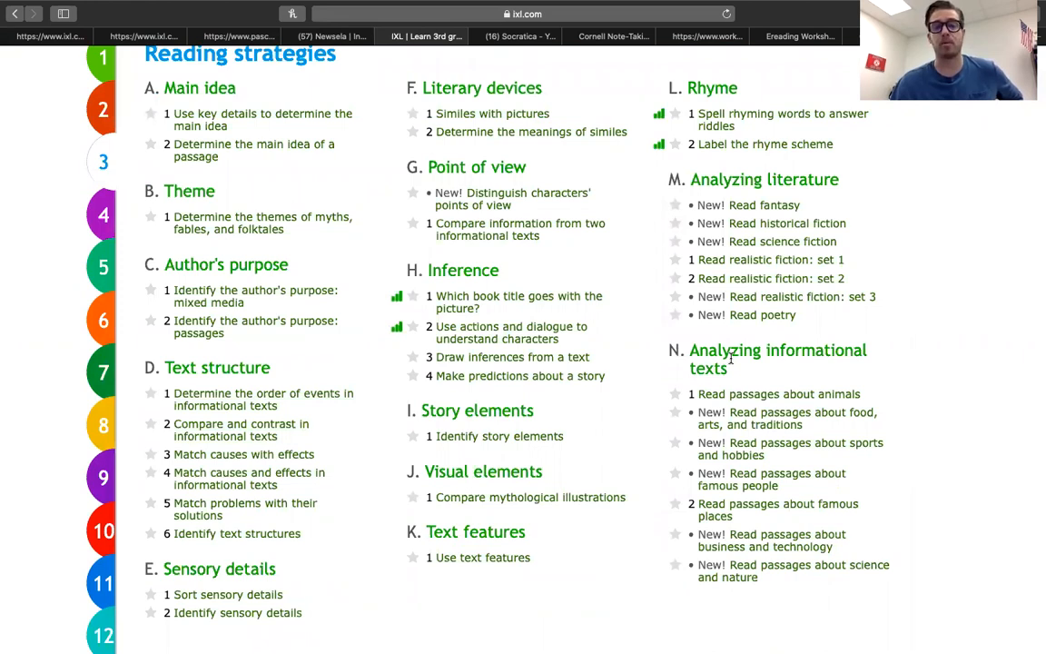
pyautogui.scroll(-3)
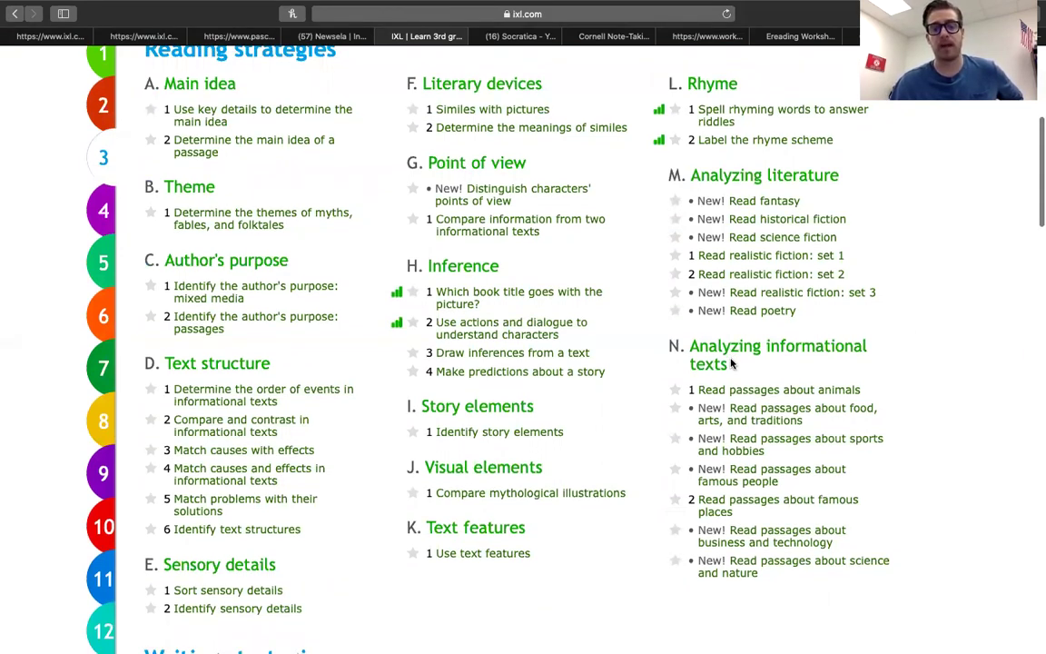
pyautogui.scroll(-3)
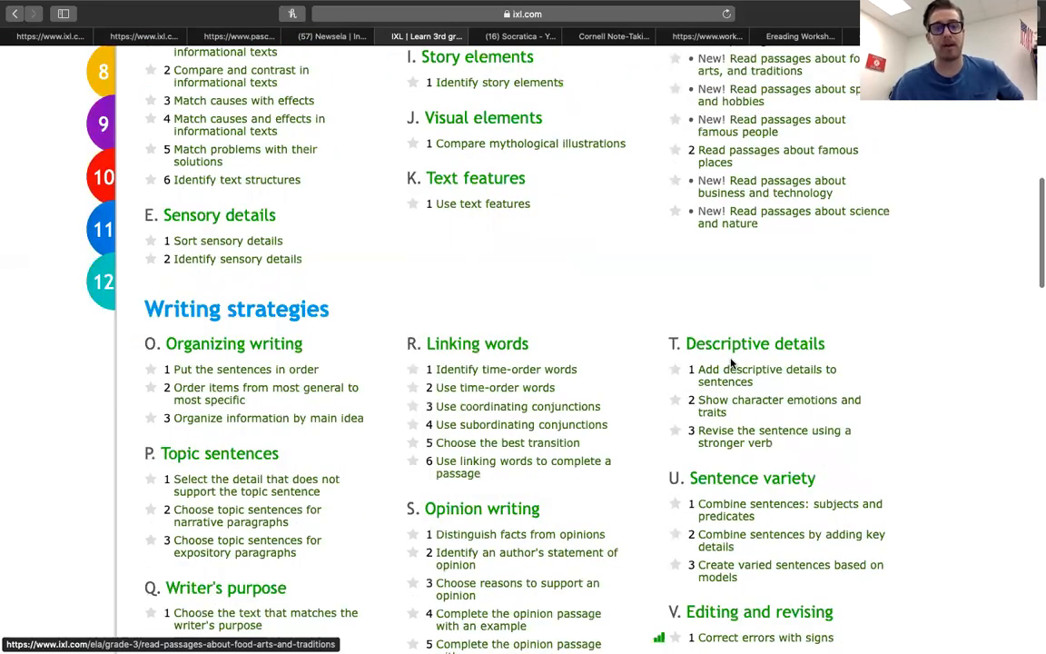
pyautogui.scroll(-3)
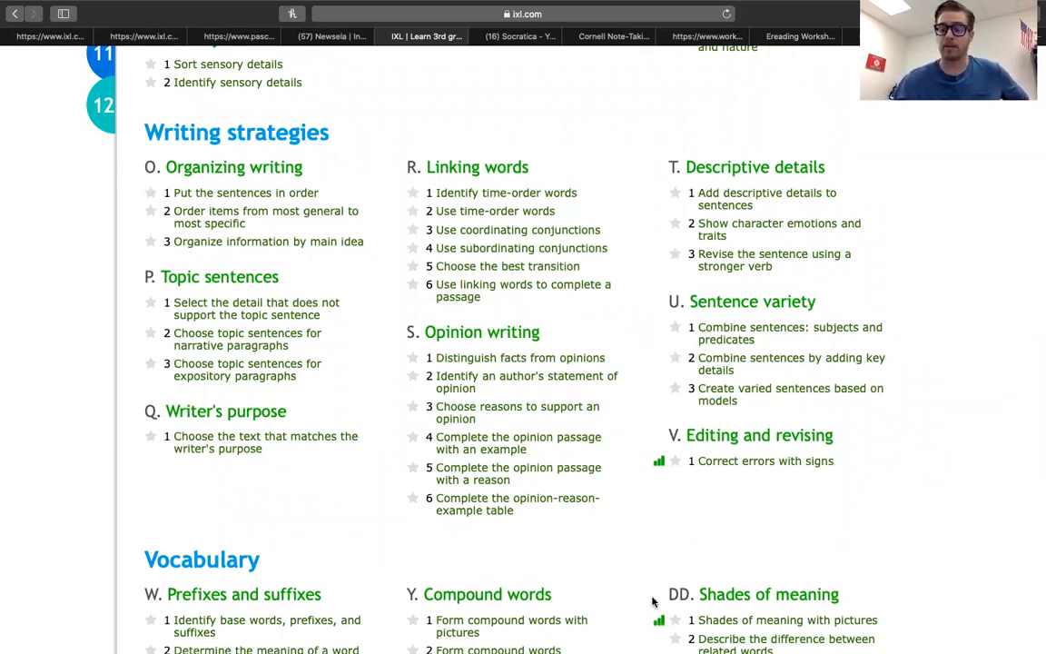
pyautogui.moveTo(608, 552)
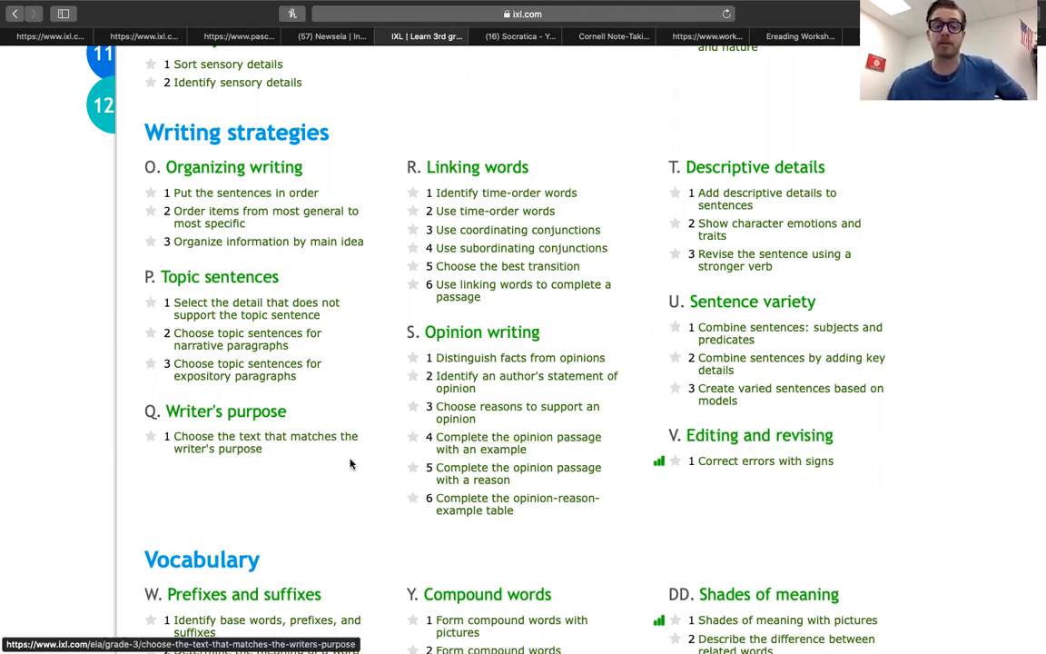
pyautogui.scroll(-3)
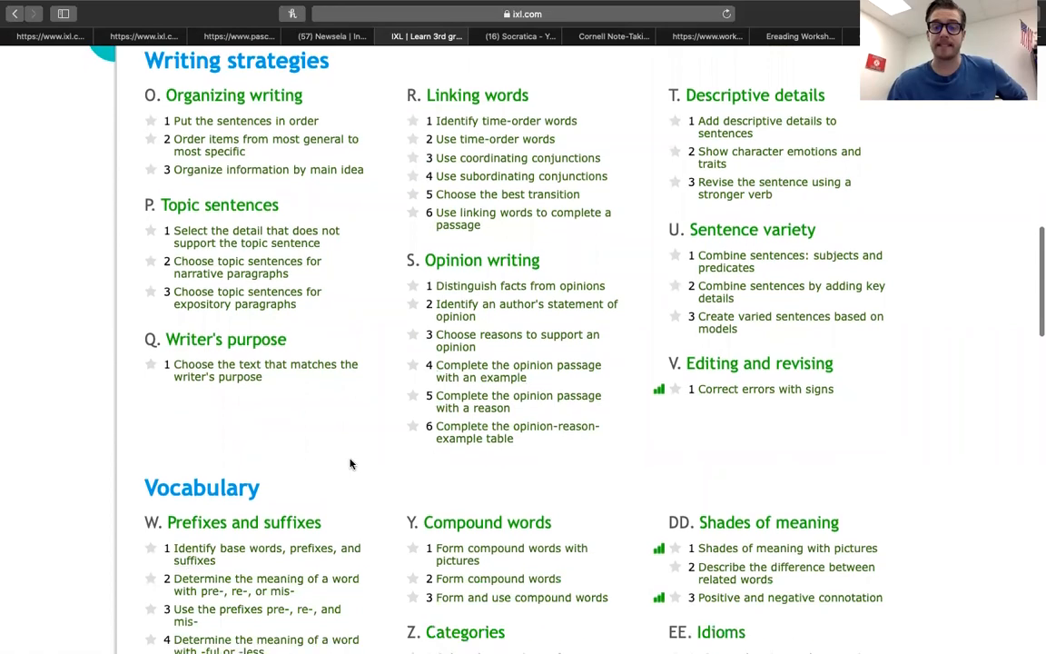
pyautogui.scroll(-3)
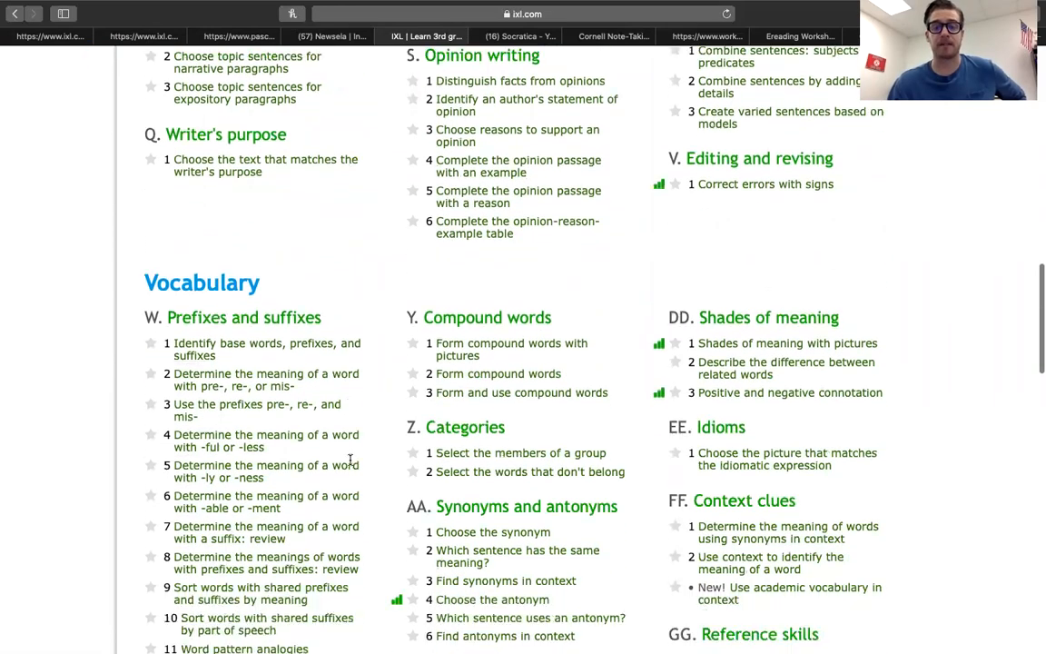
pyautogui.scroll(-3)
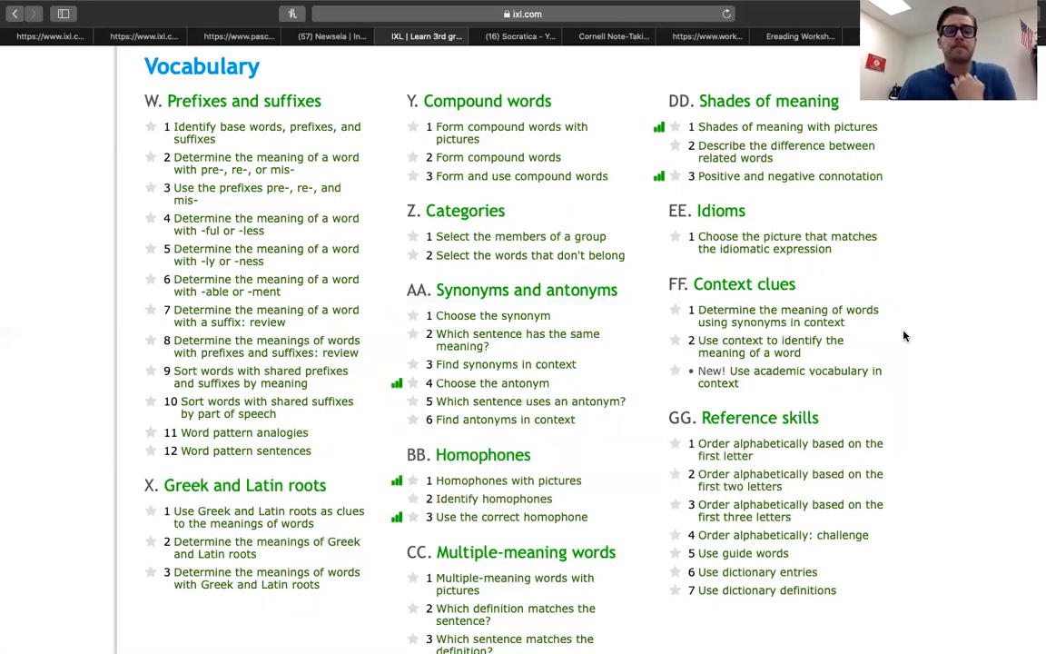
pyautogui.moveTo(518, 339)
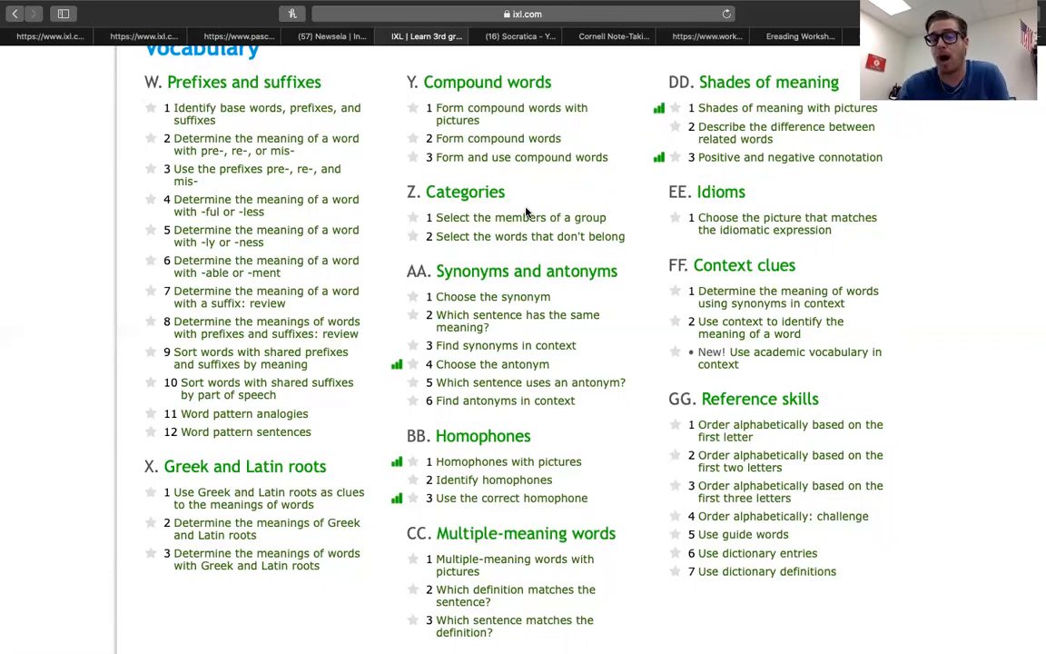
# - Scroll past the Vocabulary skills until Grammar and mechanics reaches the top
pyautogui.scroll(-3)
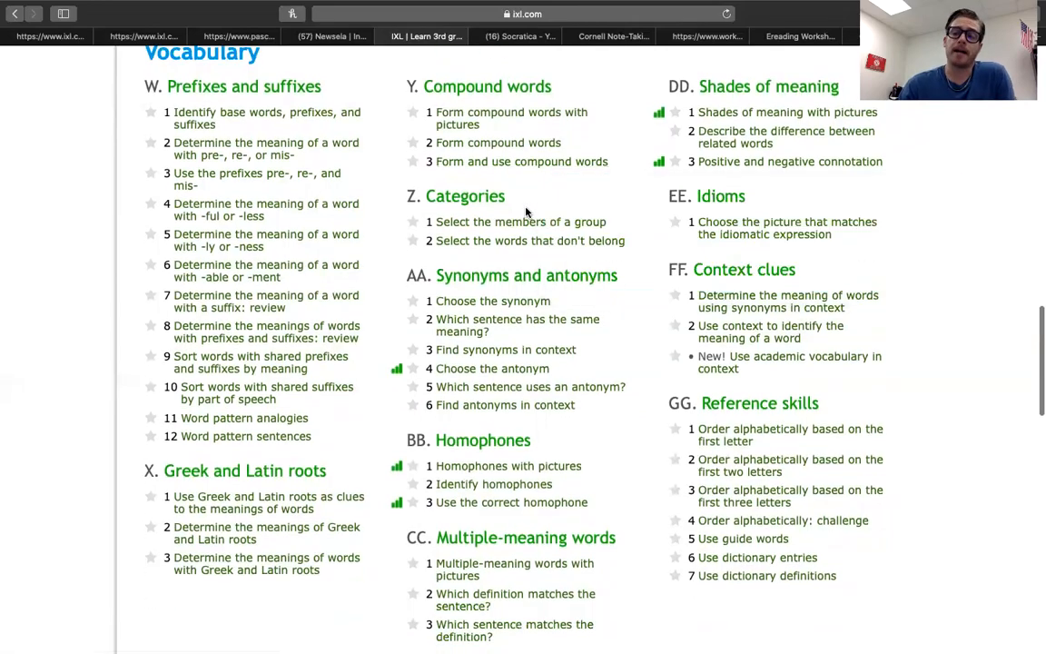
pyautogui.scroll(-3)
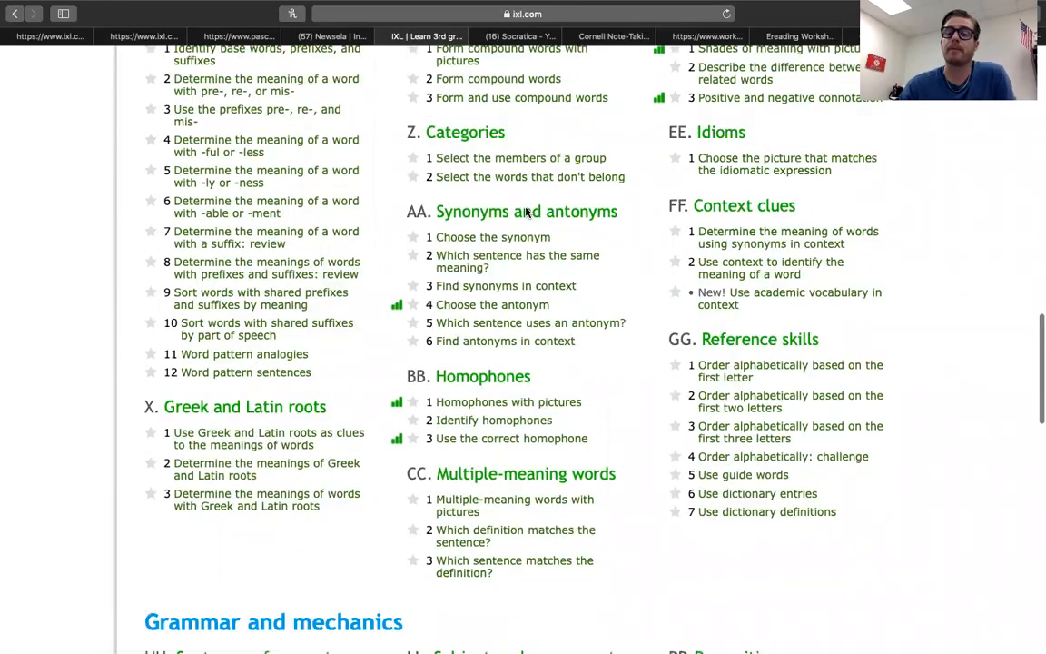
pyautogui.scroll(-3)
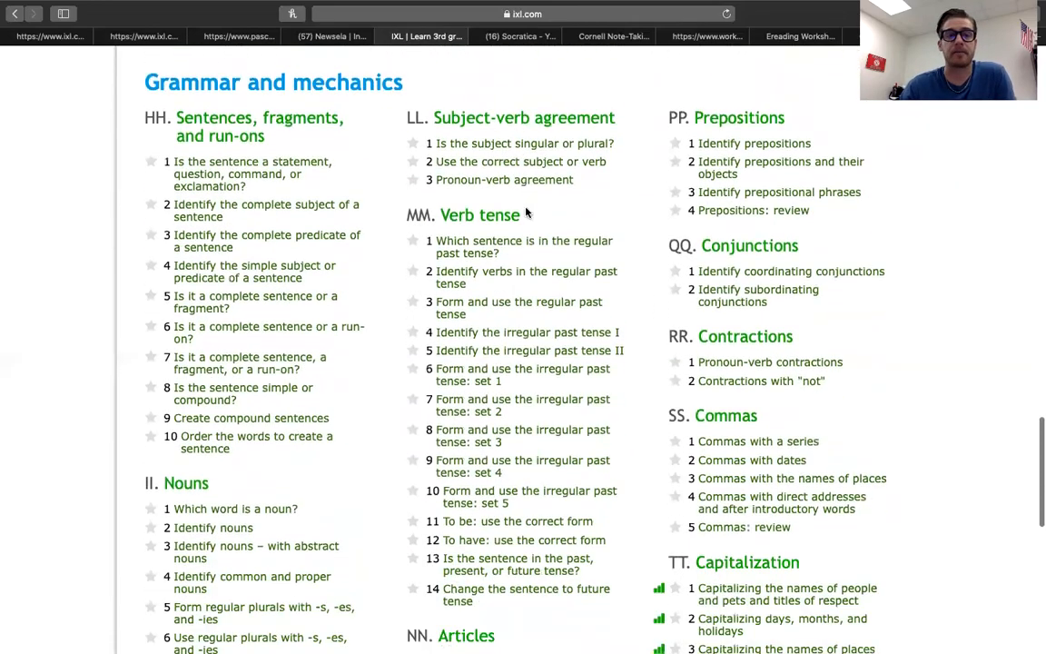
# - Scroll through the Grammar and mechanics skills, previewing a prepositional-phrase skill along the way
pyautogui.scroll(-3)
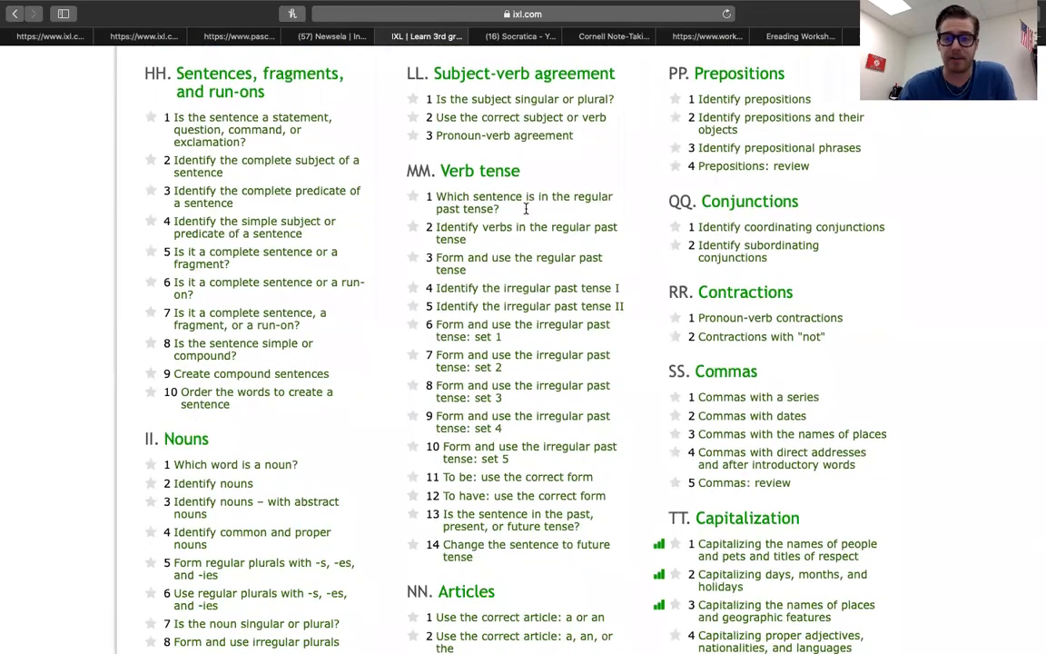
pyautogui.scroll(-3)
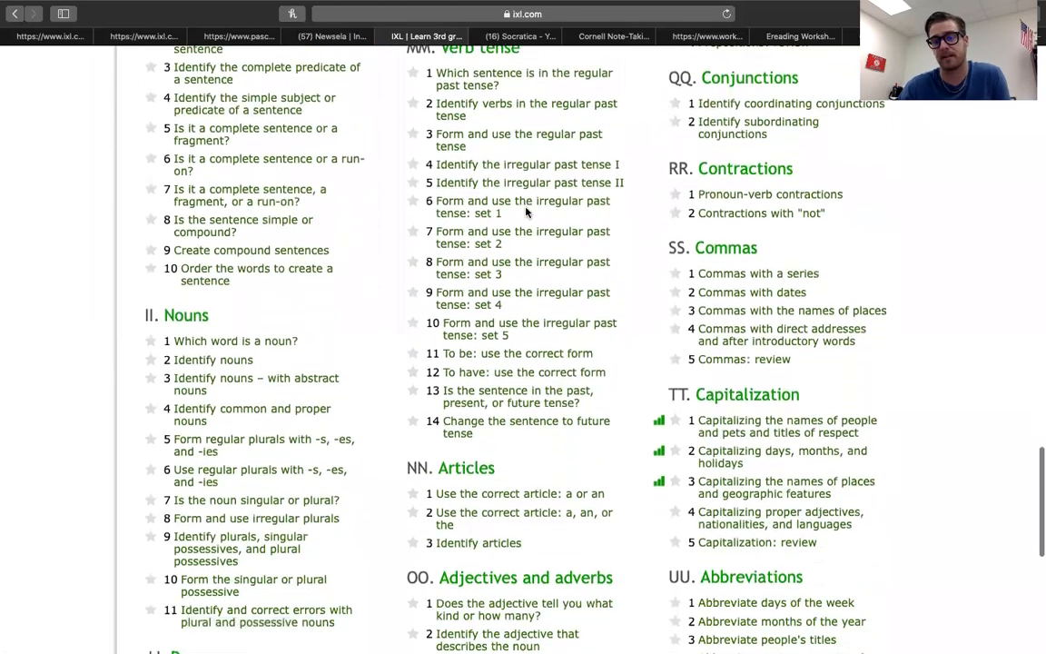
pyautogui.scroll(-3)
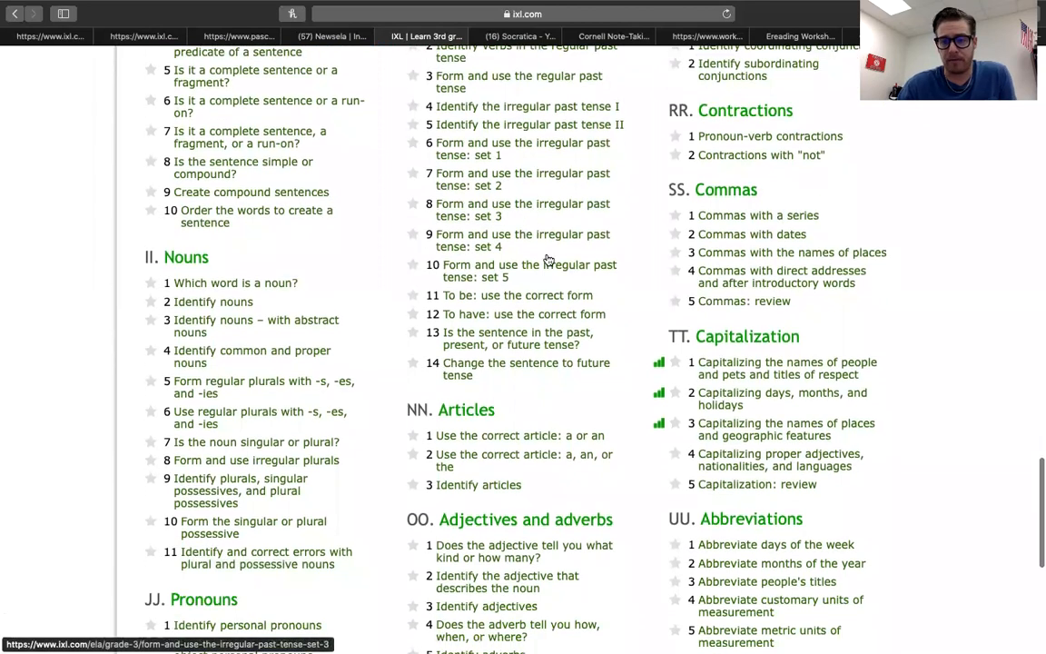
pyautogui.scroll(-3)
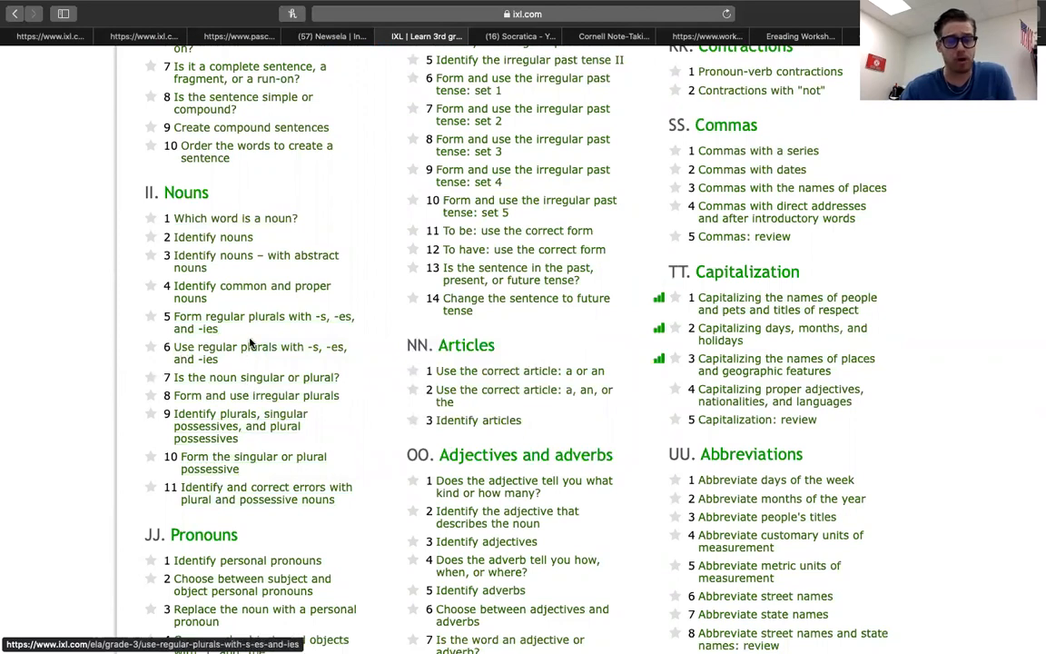
pyautogui.moveTo(254, 463)
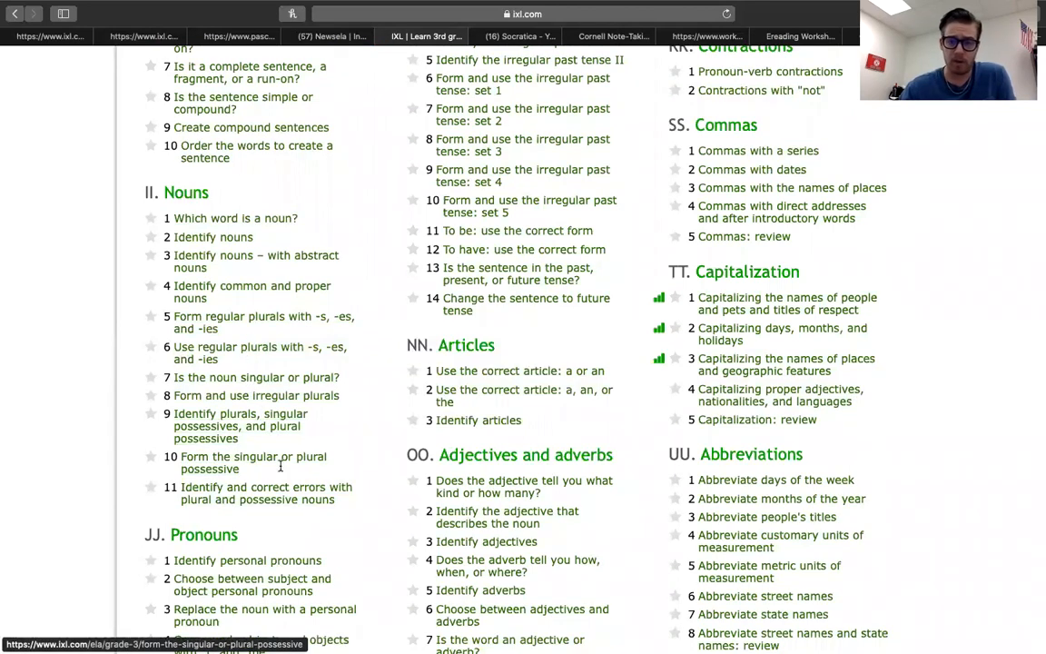
pyautogui.scroll(-3)
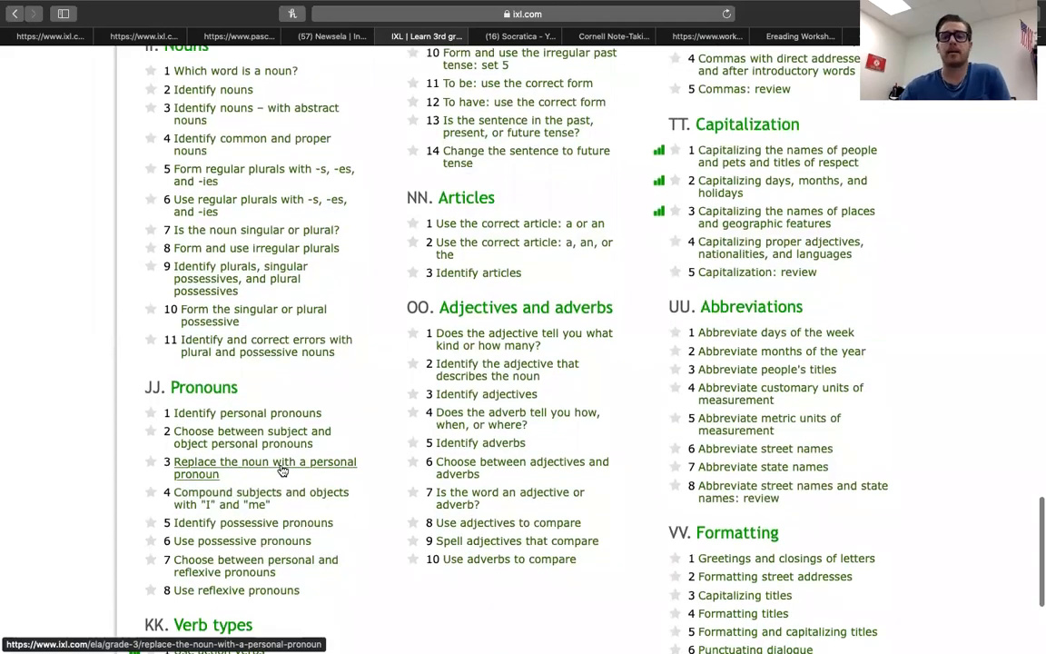
pyautogui.scroll(3)
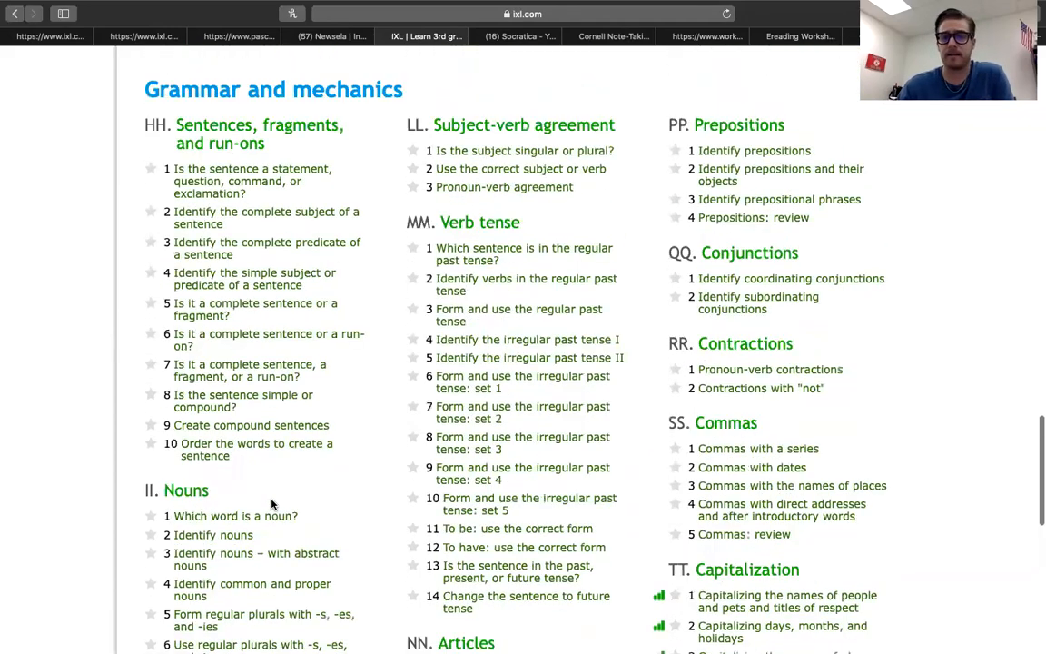
pyautogui.scroll(-3)
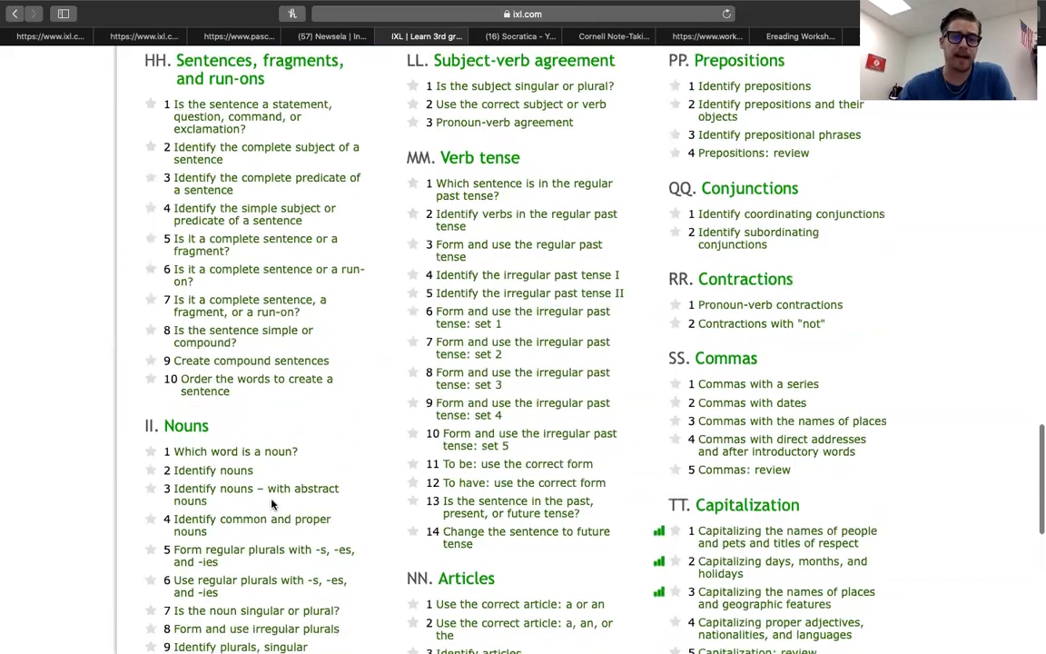
pyautogui.scroll(-3)
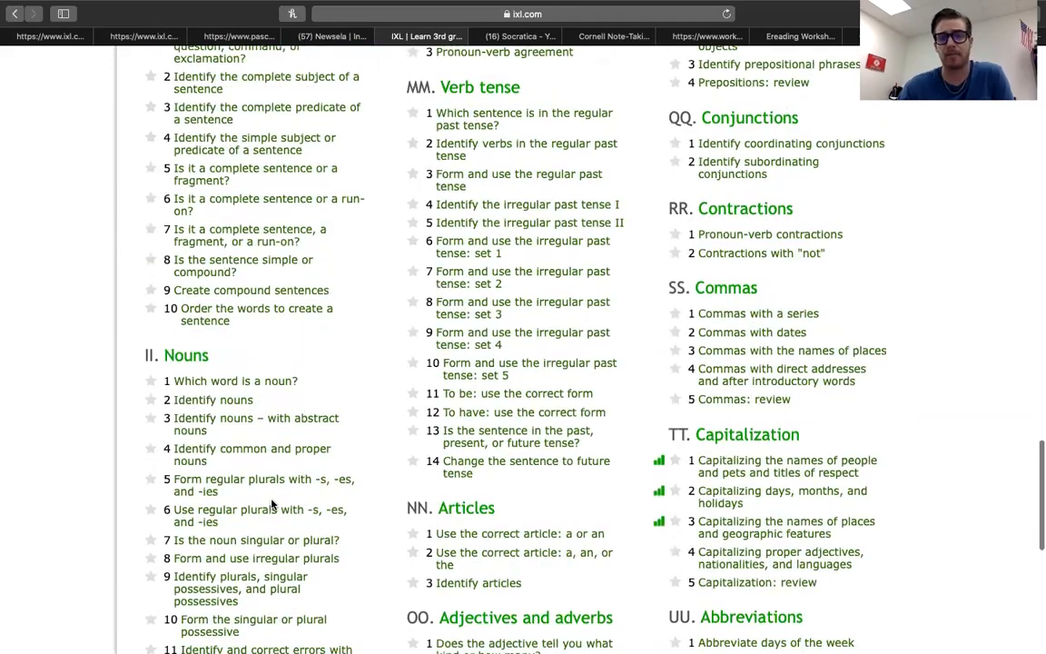
pyautogui.scroll(-3)
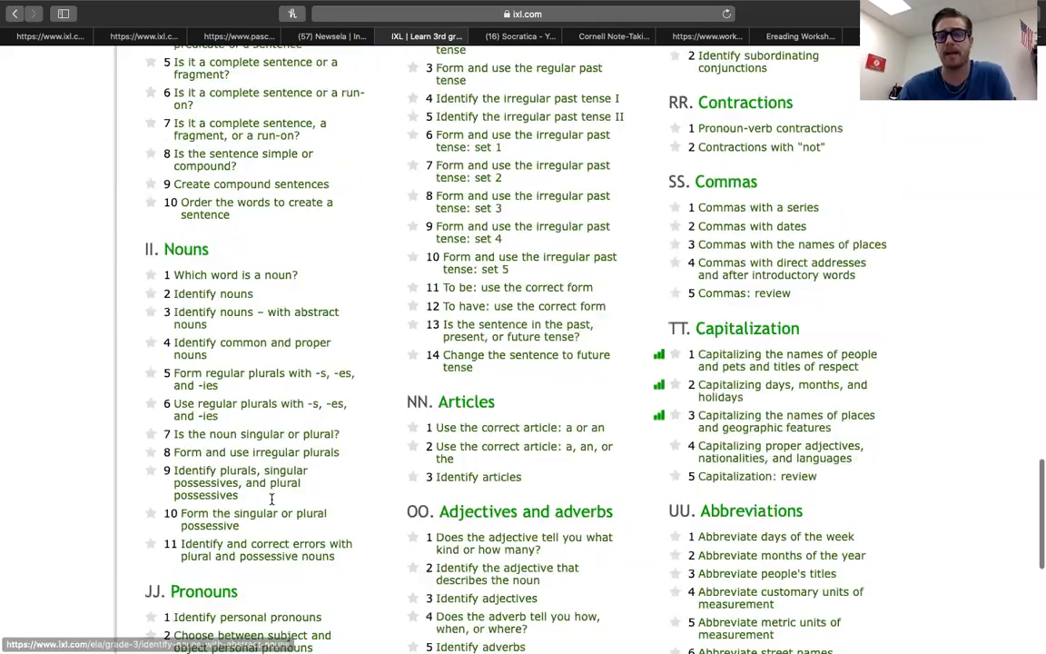
pyautogui.scroll(-3)
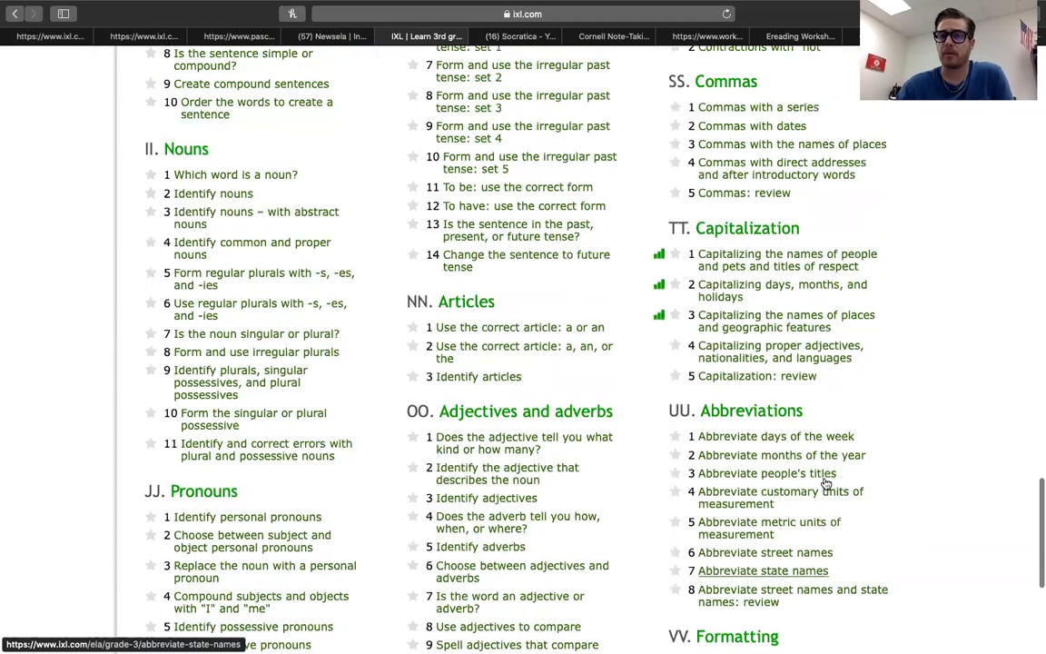
# - Scroll back up to the top of the Third grade language arts page
pyautogui.scroll(3)
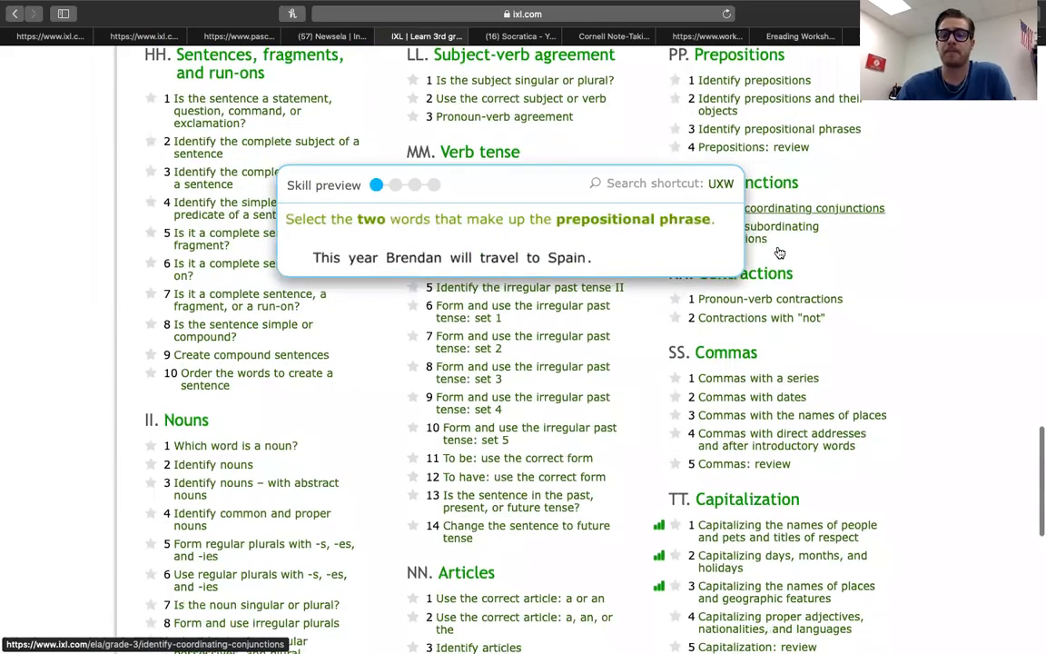
pyautogui.scroll(3)
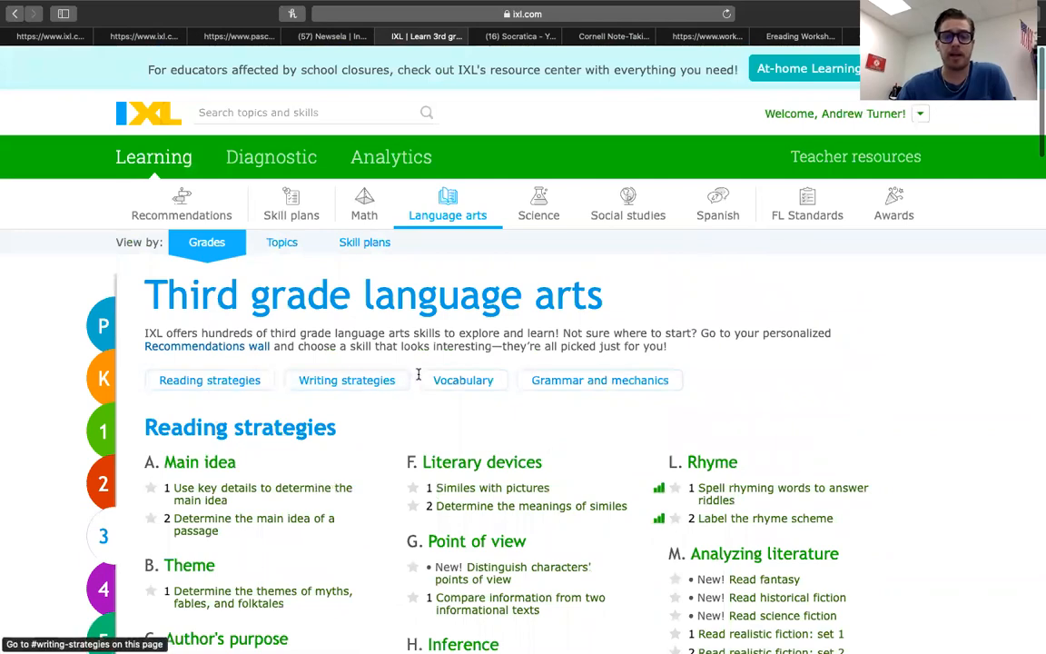
# - Browse the third grade science skills and preview 'Classify matter as solid, liquid, or gas'
pyautogui.click(463, 379)
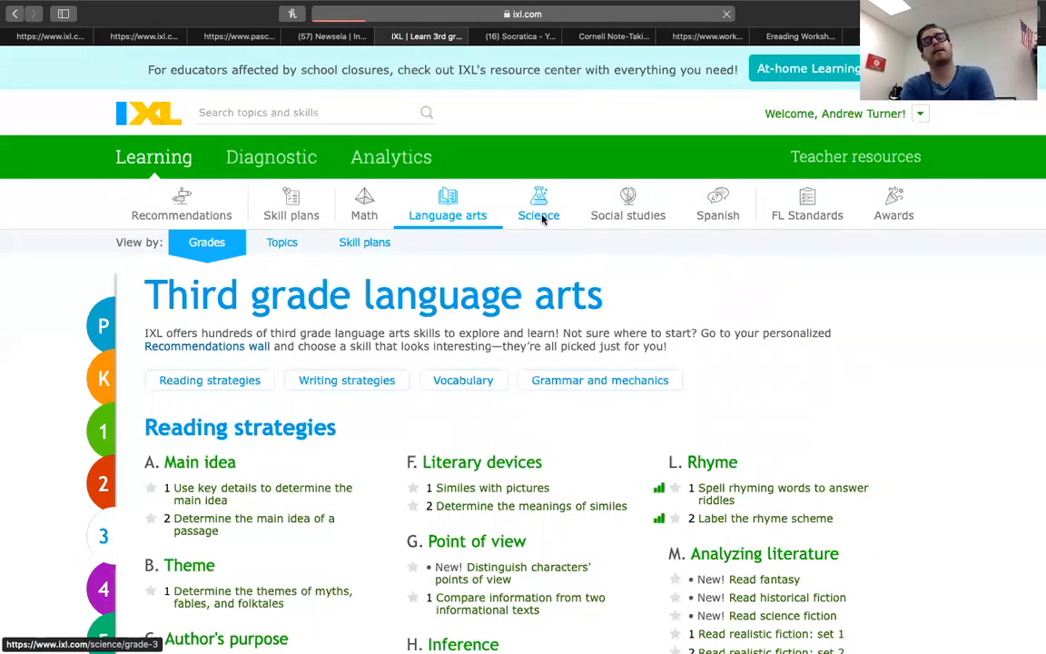
pyautogui.click(538, 204)
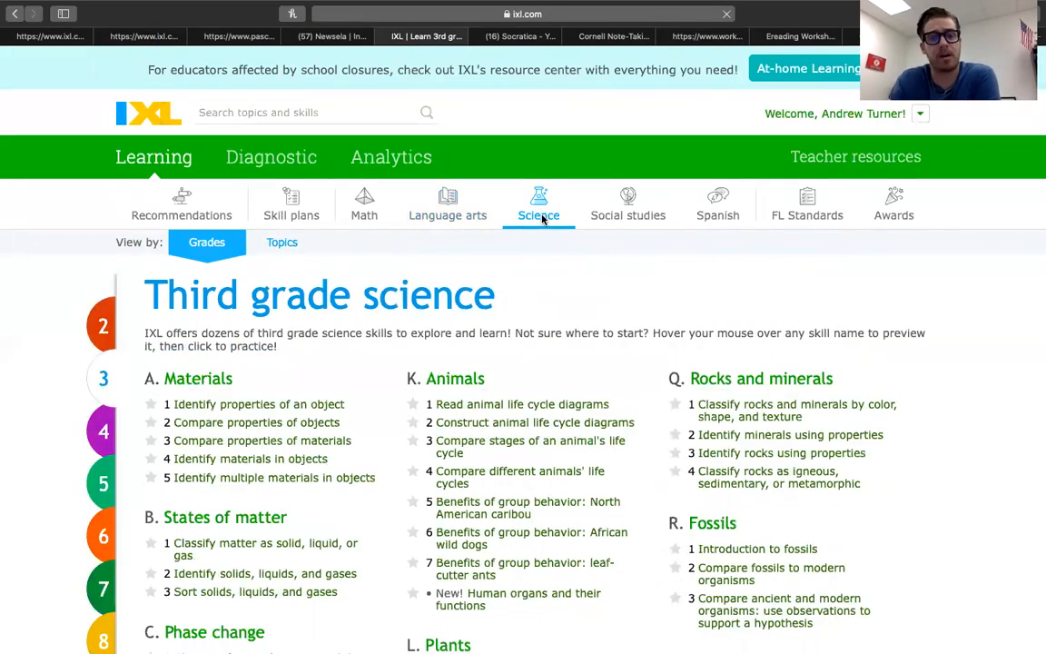
pyautogui.scroll(-3)
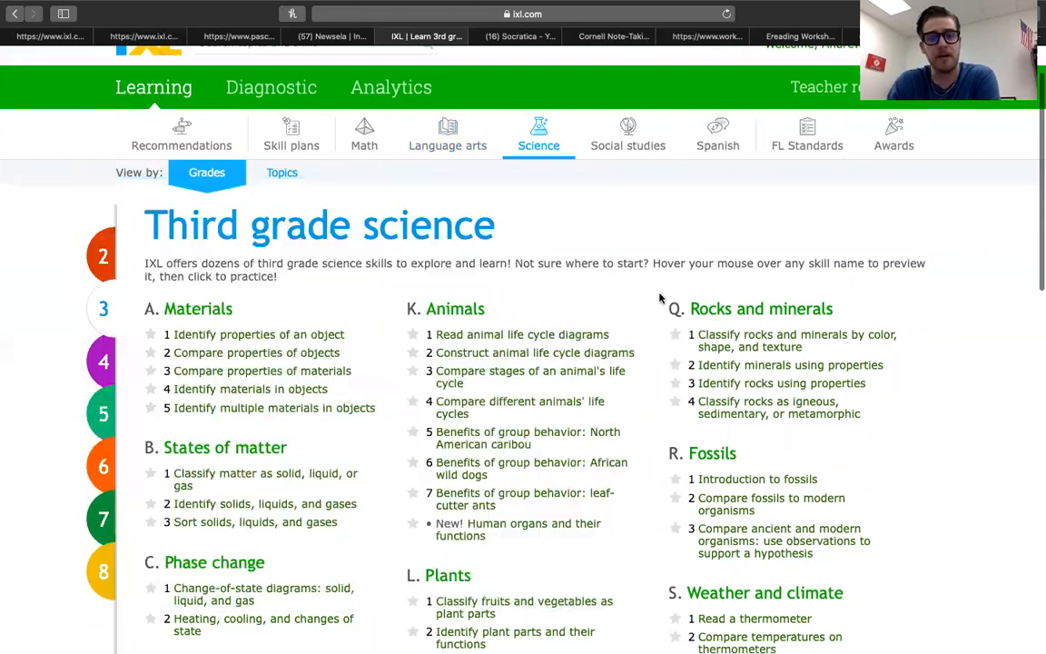
pyautogui.scroll(-3)
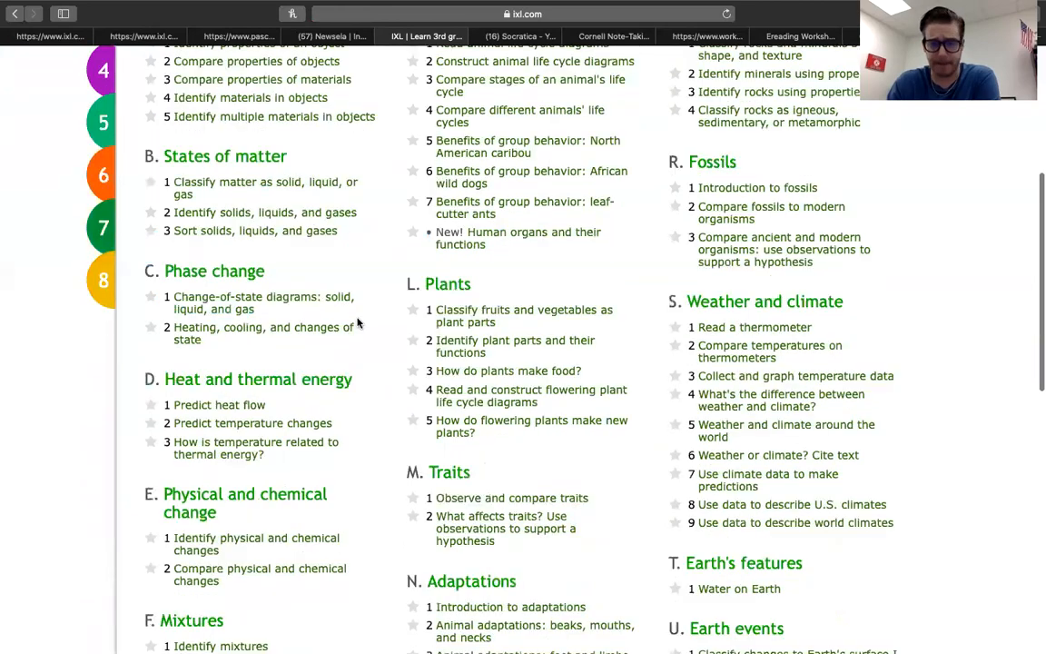
pyautogui.scroll(-3)
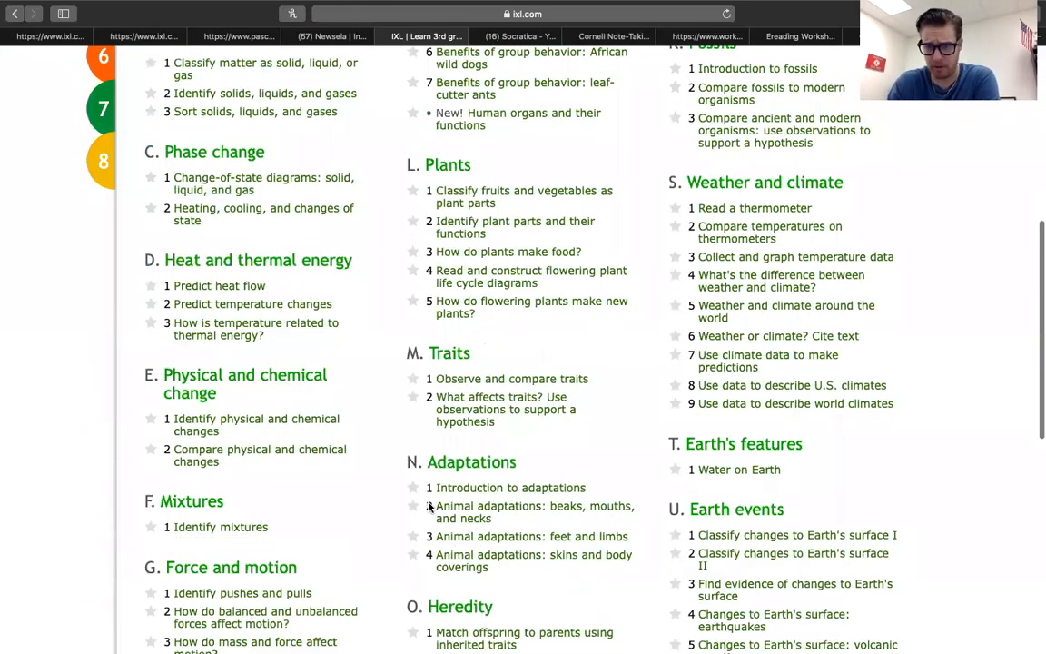
pyautogui.scroll(-3)
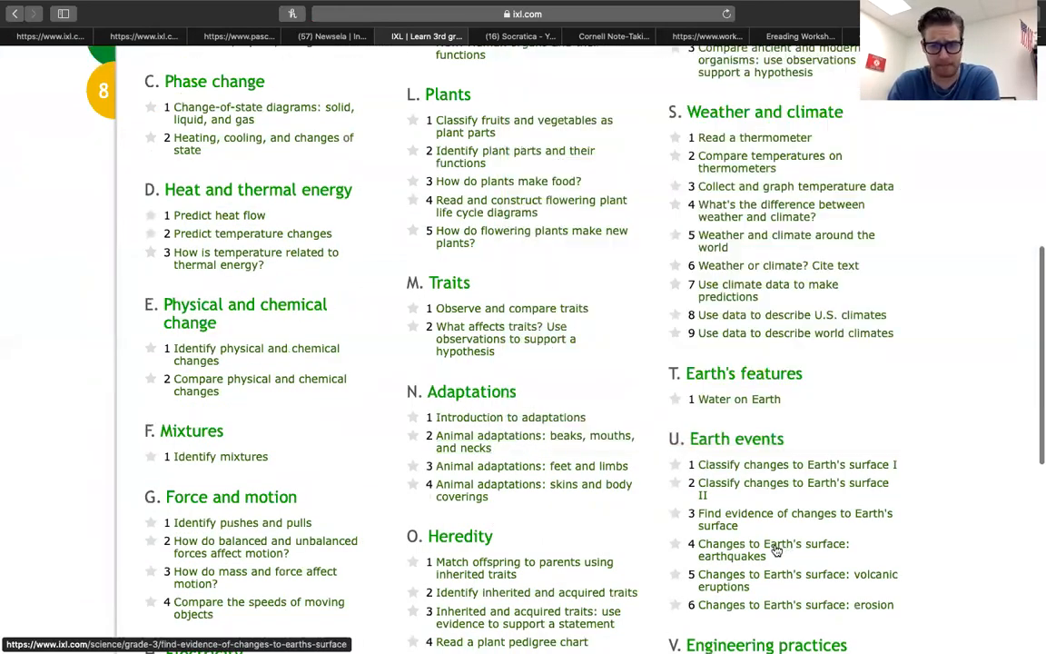
pyautogui.scroll(3)
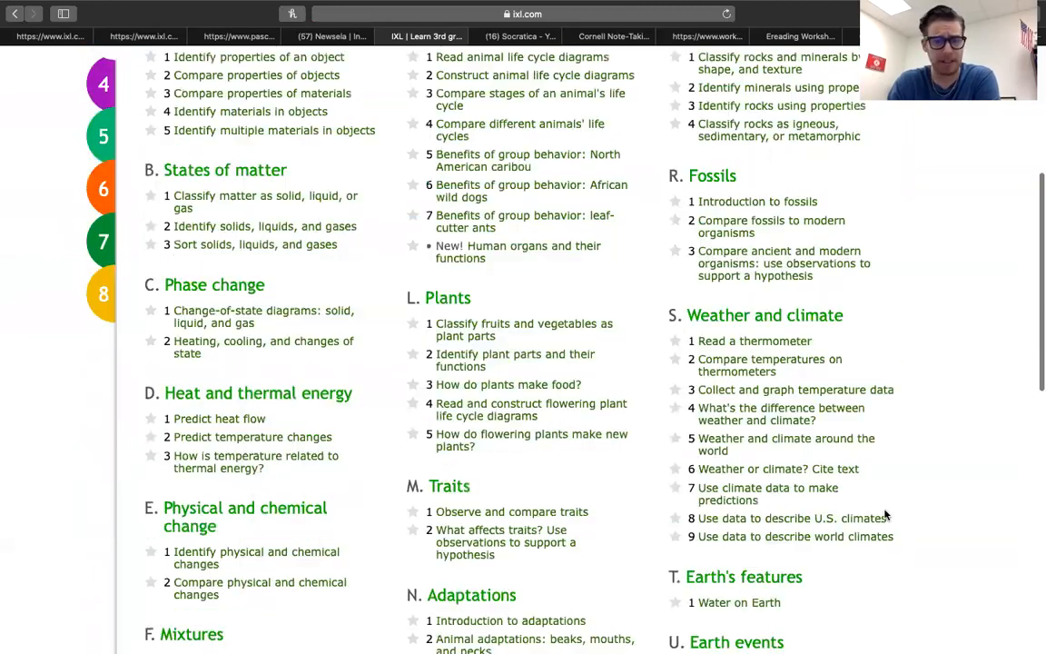
pyautogui.scroll(3)
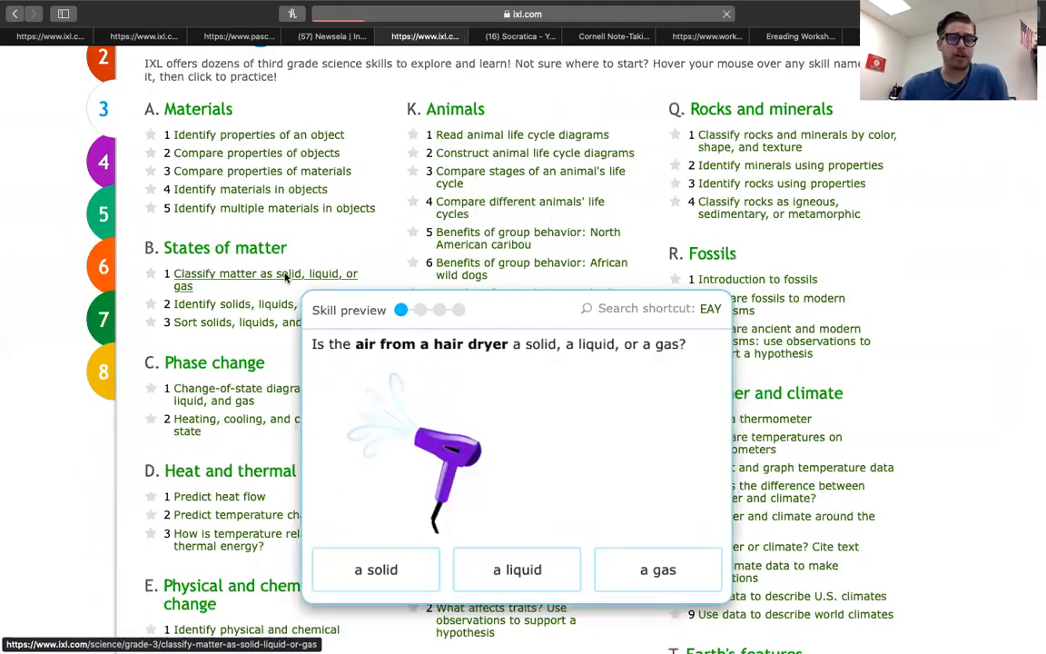
# - Start practicing the Classify matter as solid, liquid, or gas skill
pyautogui.click(265, 280)
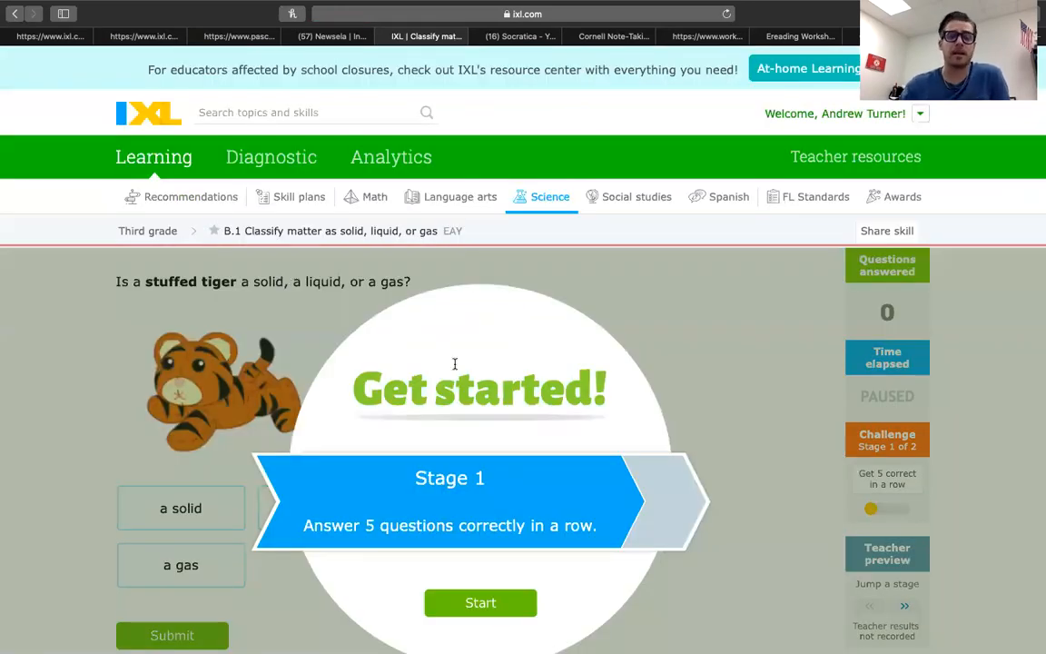
pyautogui.scroll(-3)
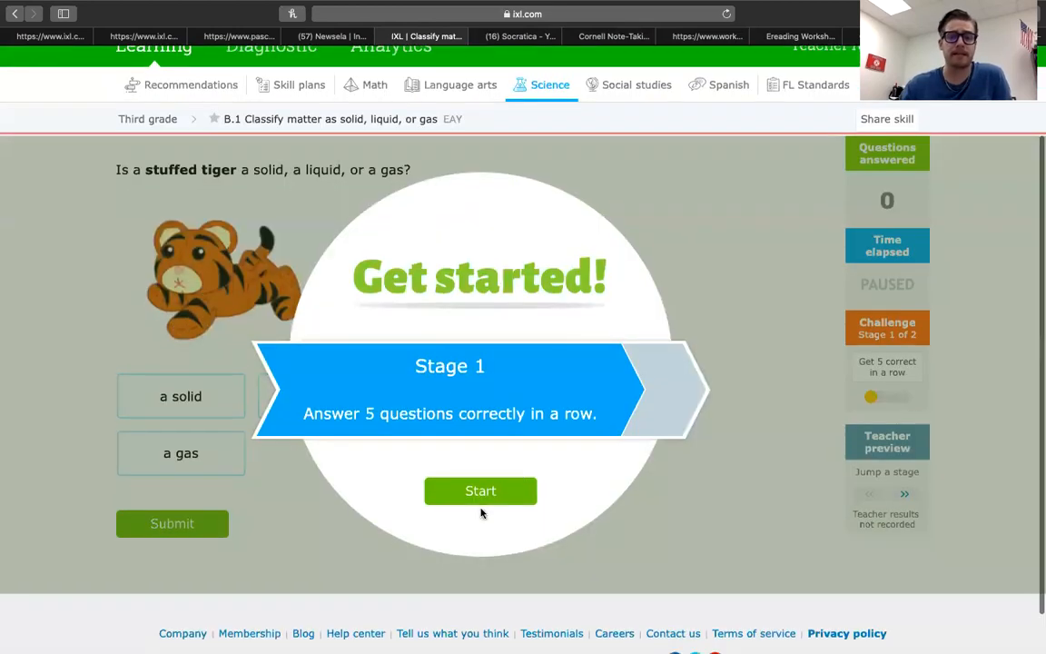
pyautogui.click(480, 490)
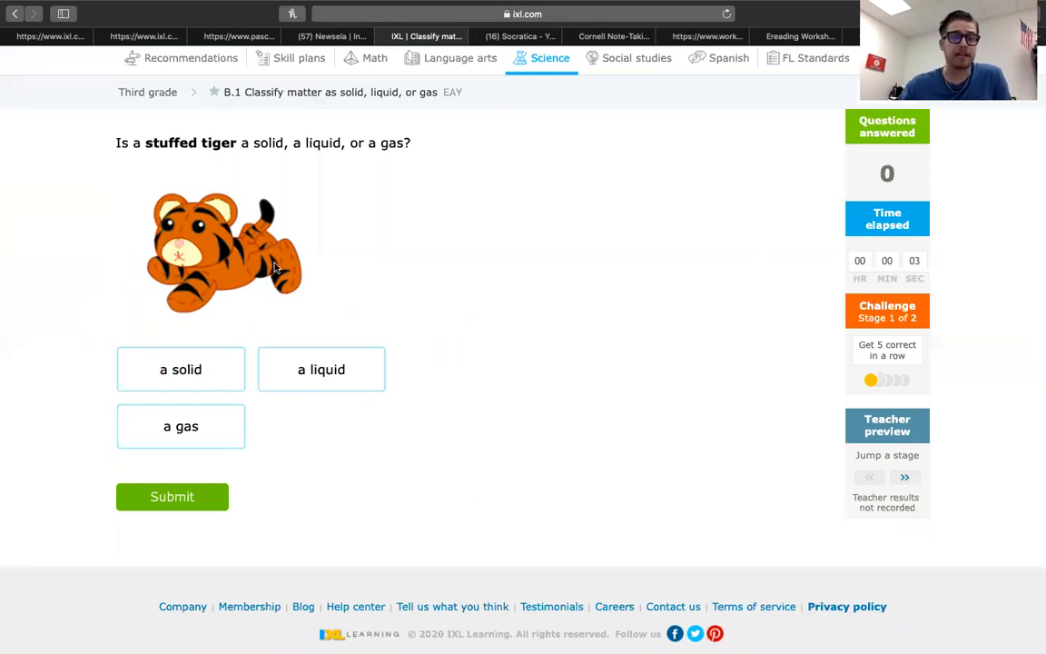
# - Answer the stuffed tiger question with 'a solid' and submit it, reaching the hair dryer question
pyautogui.click(180, 425)
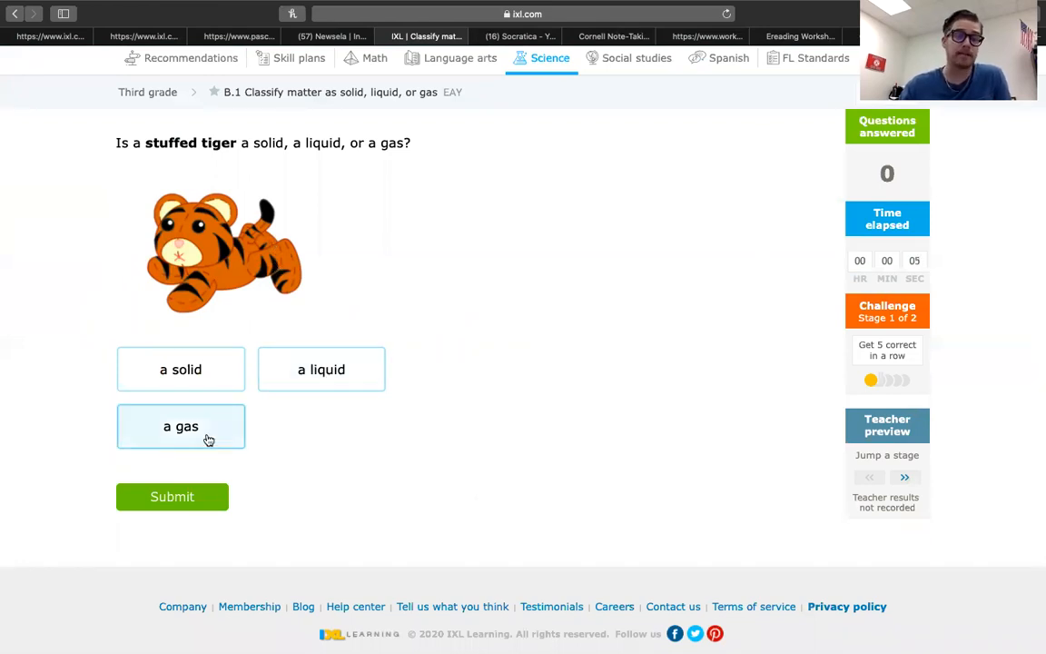
pyautogui.click(181, 368)
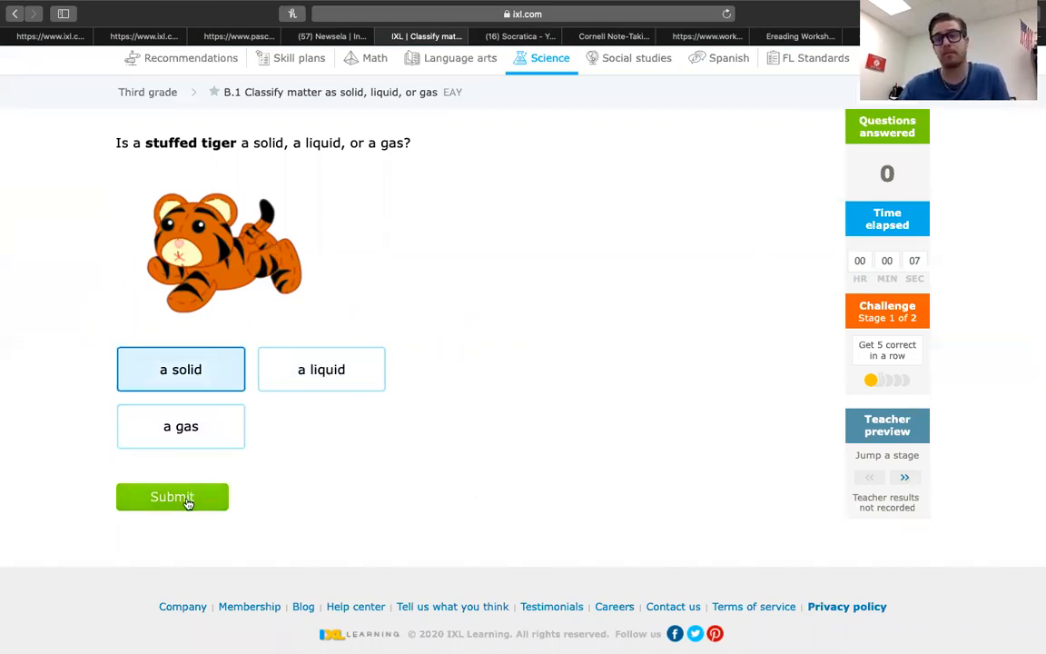
pyautogui.click(171, 498)
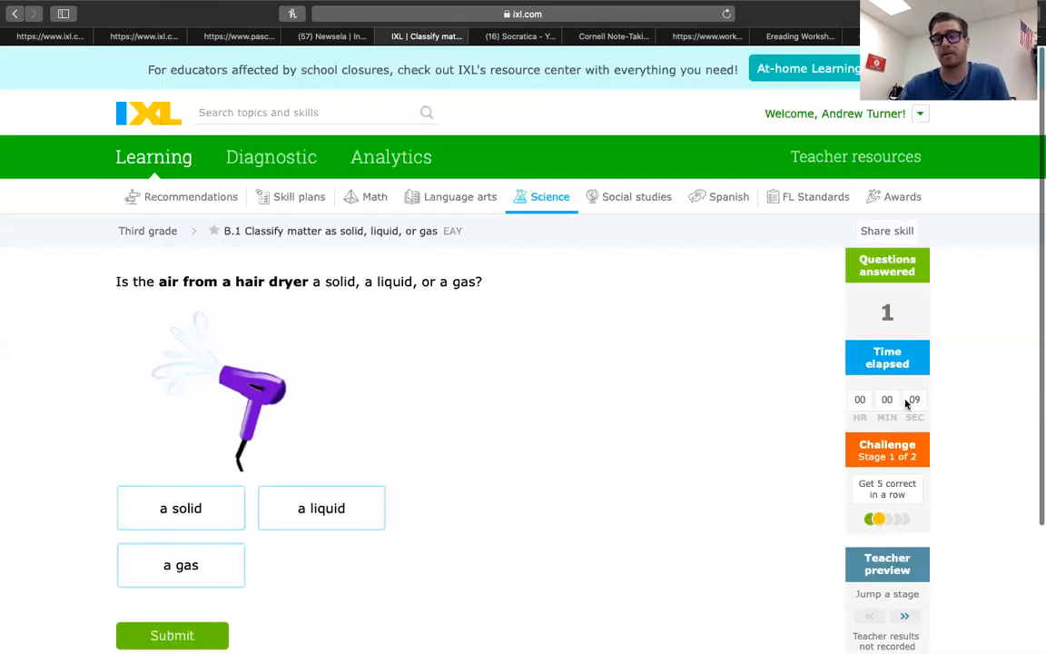
pyautogui.scroll(-3)
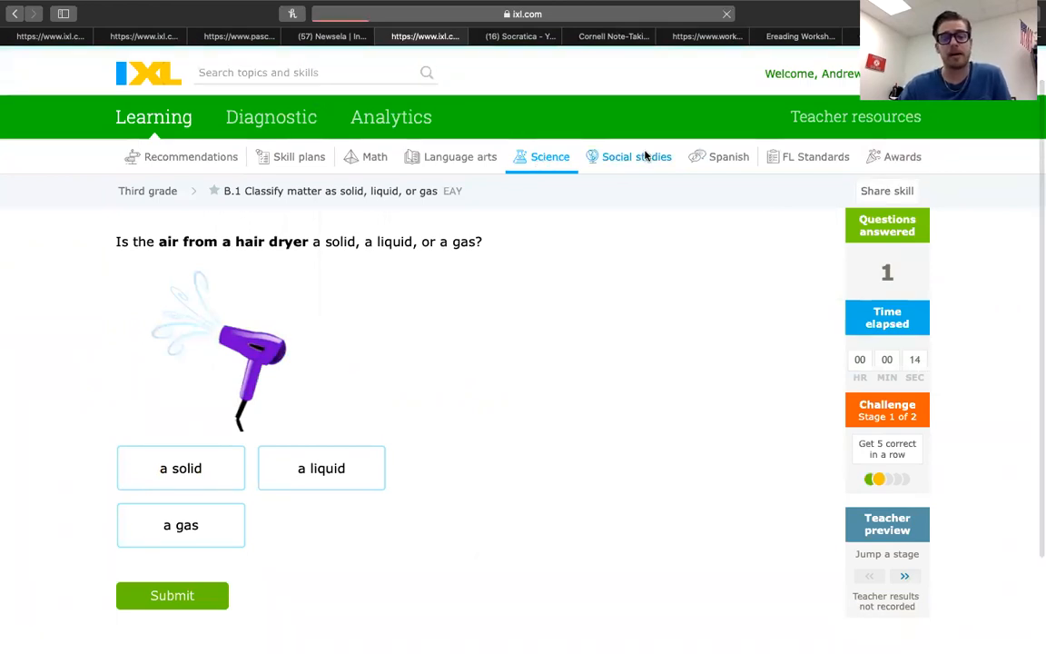
# - Switch to Social studies and bring up all 95 Third grade skills
pyautogui.click(629, 156)
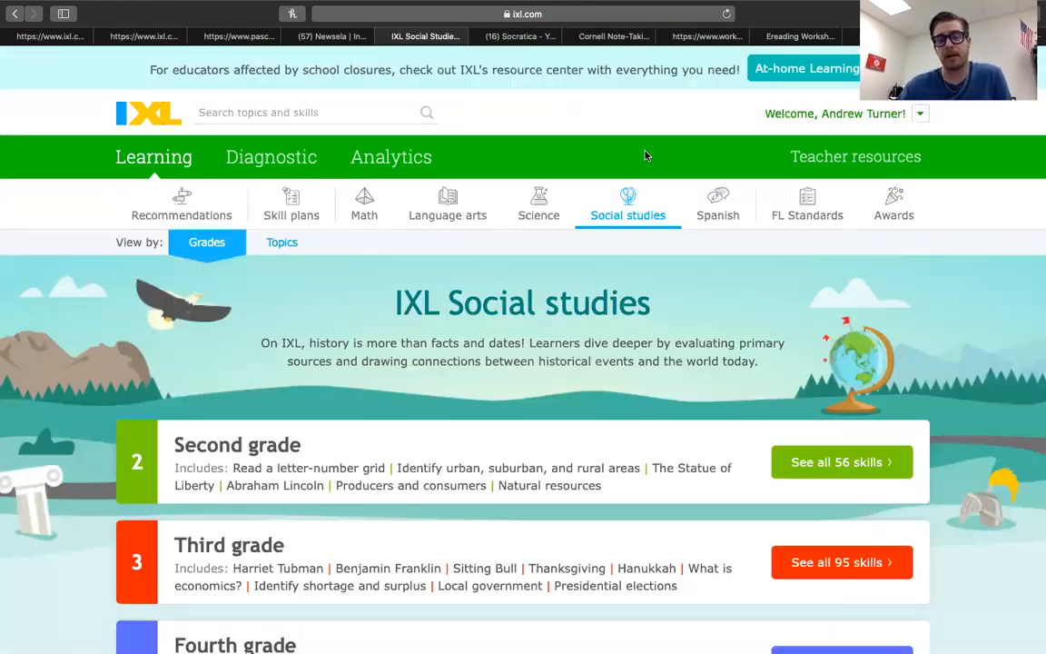
pyautogui.scroll(-3)
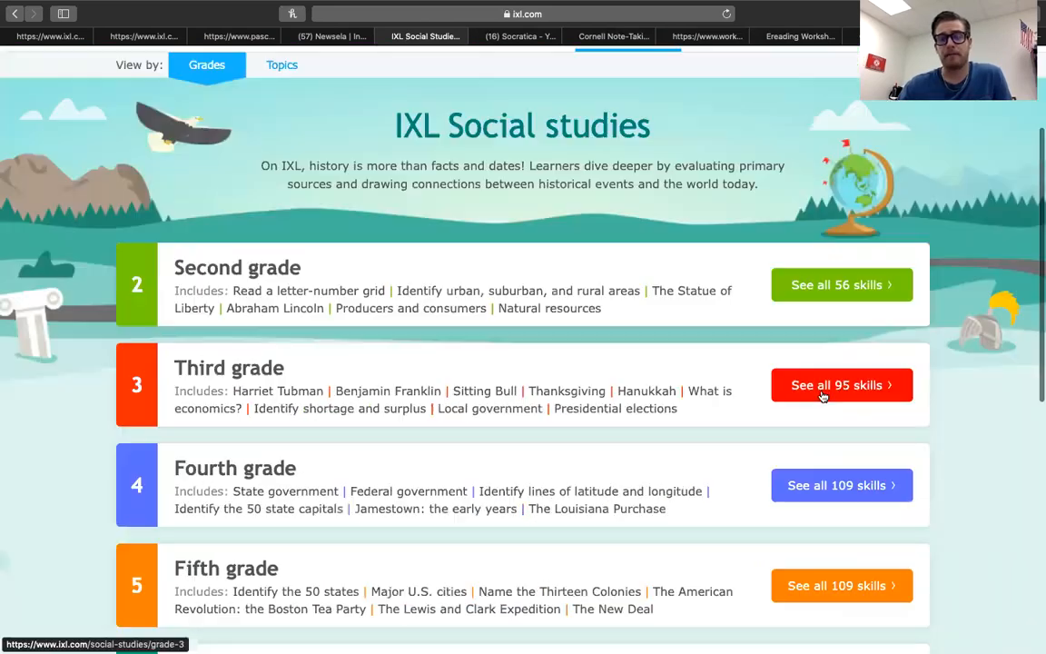
pyautogui.click(841, 385)
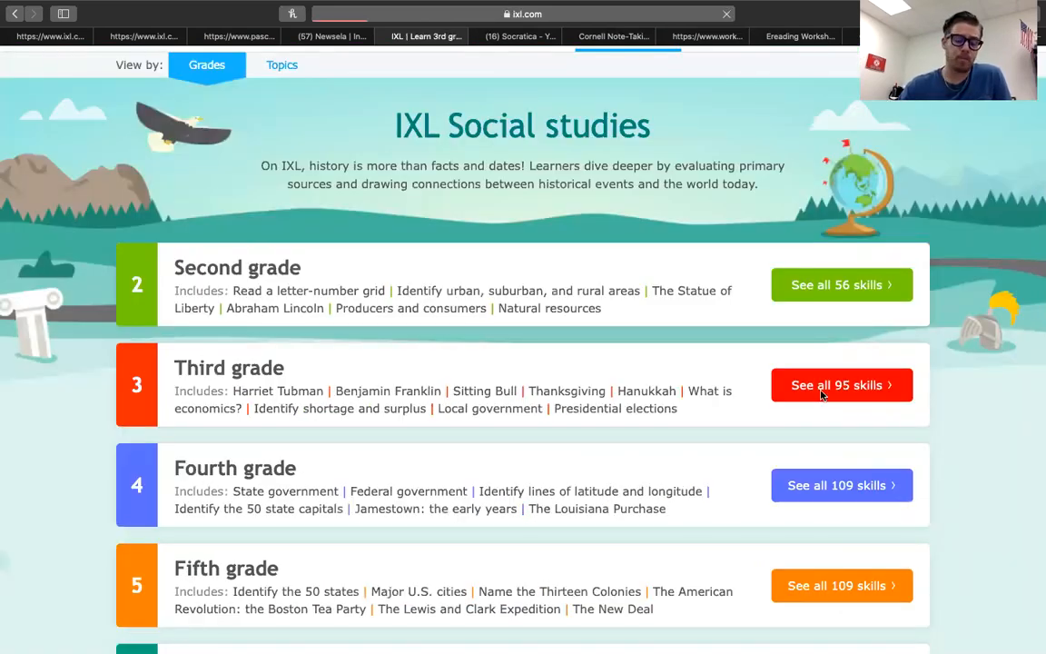
pyautogui.click(841, 385)
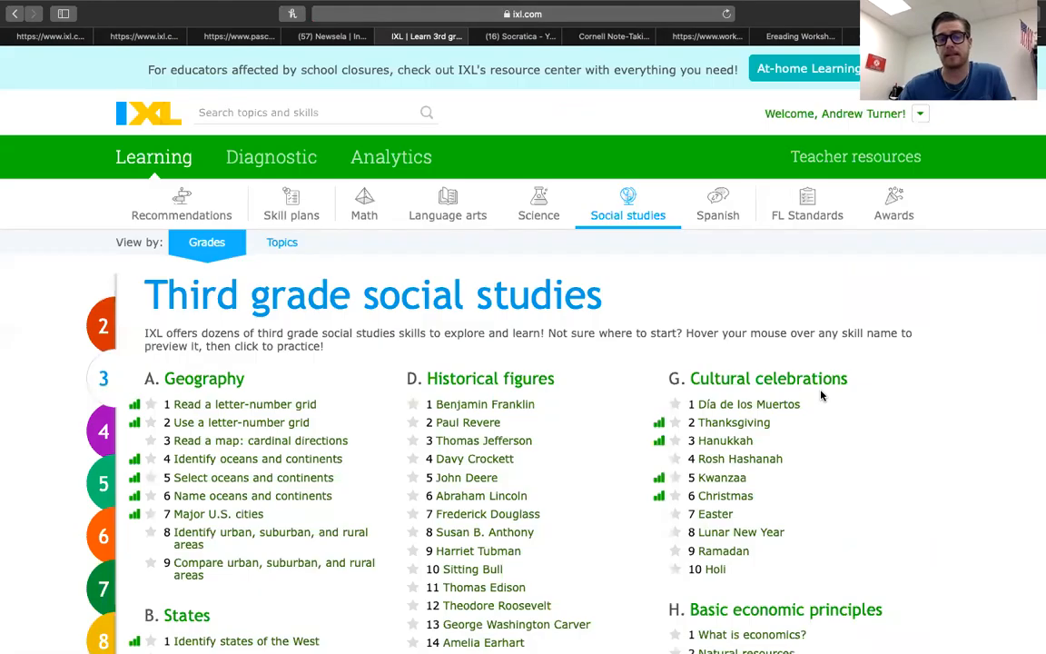
# - Scroll down the list and open the Checks and balances skill
pyautogui.scroll(-3)
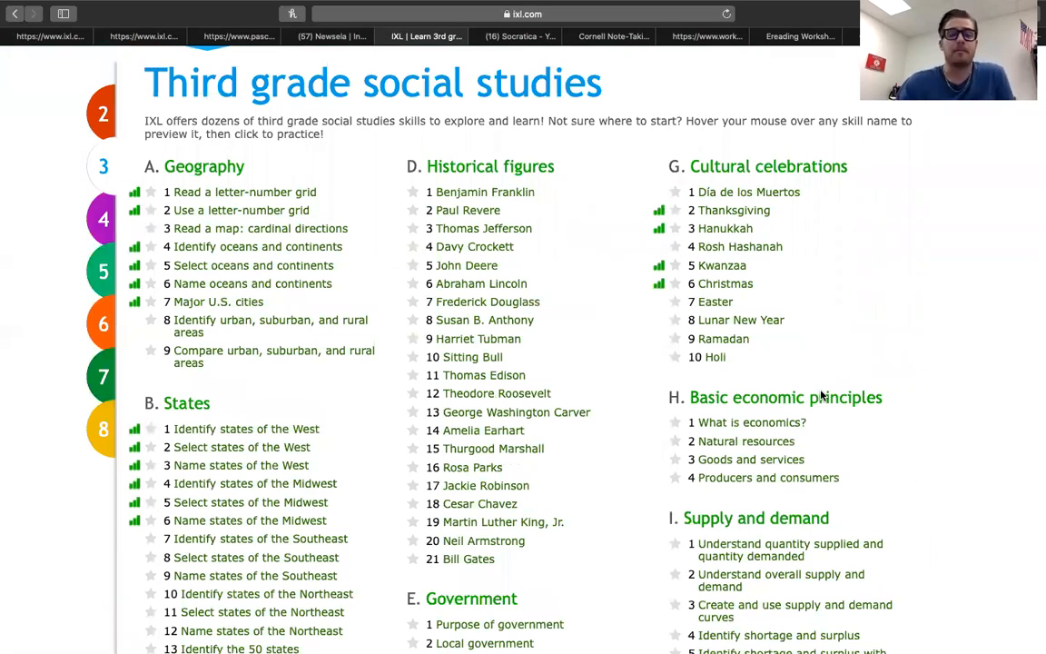
pyautogui.scroll(-3)
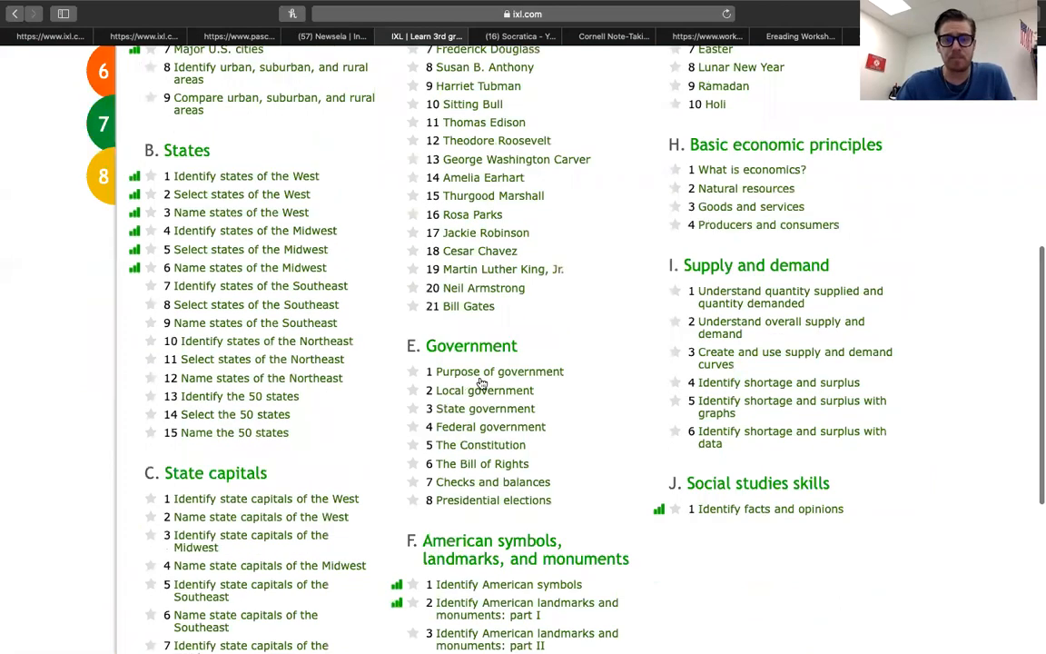
pyautogui.scroll(-3)
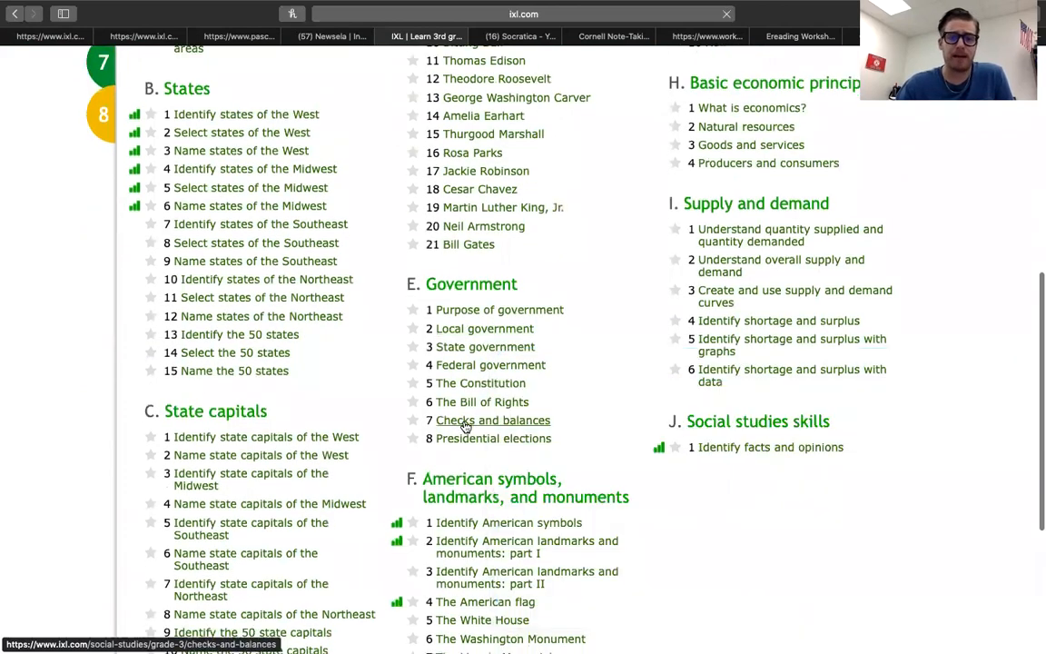
pyautogui.click(492, 420)
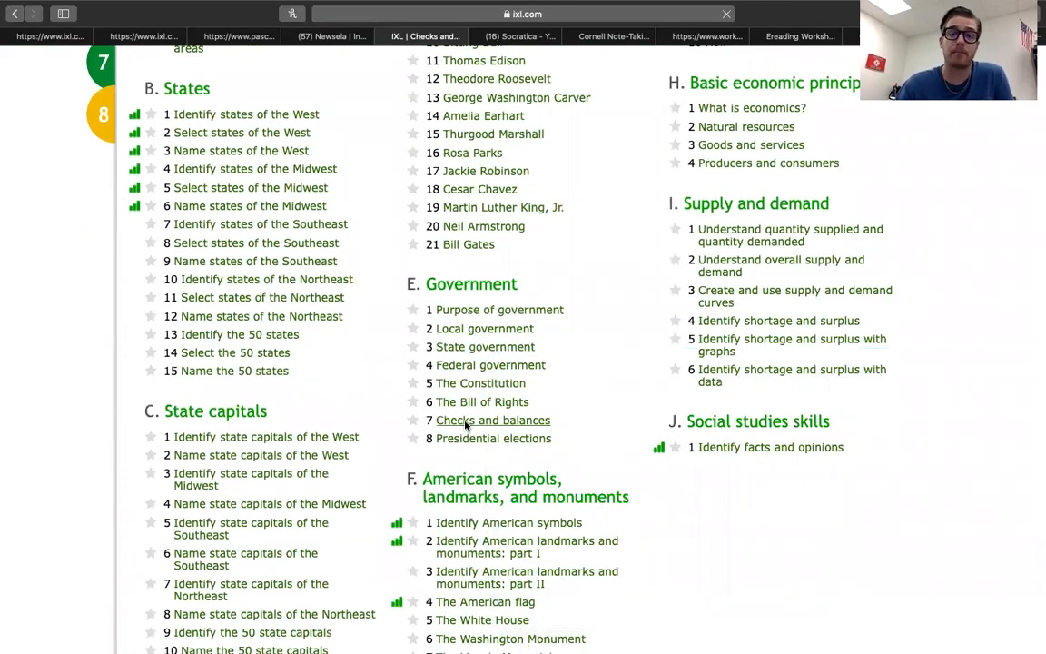
pyautogui.click(492, 419)
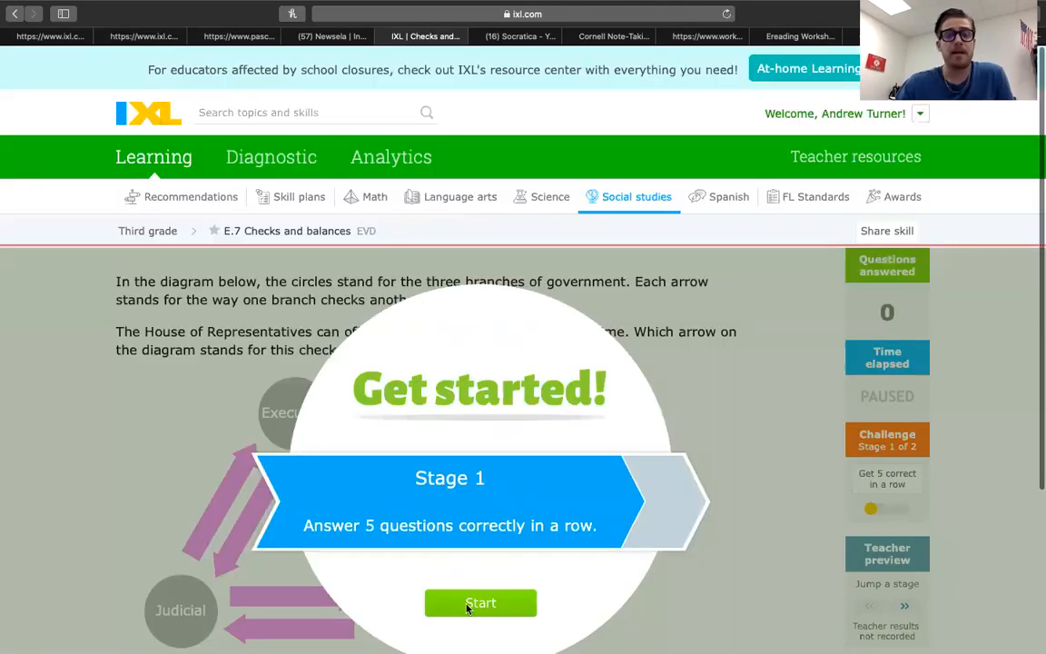
# - Start the Checks and balances practice and answer the question about the House charging the president
pyautogui.click(480, 603)
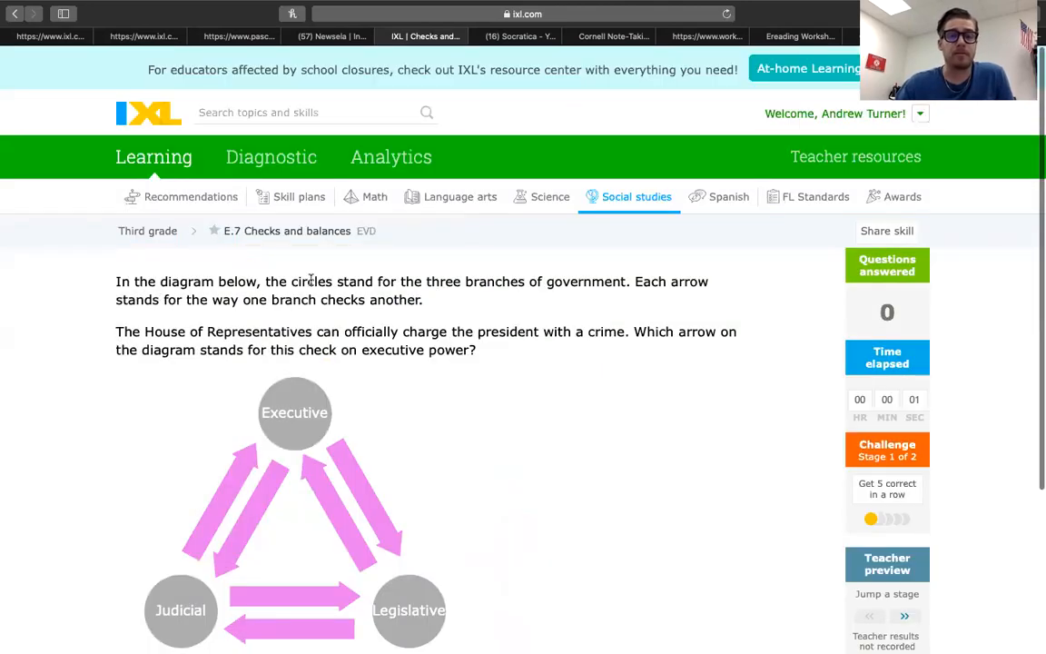
pyautogui.scroll(-3)
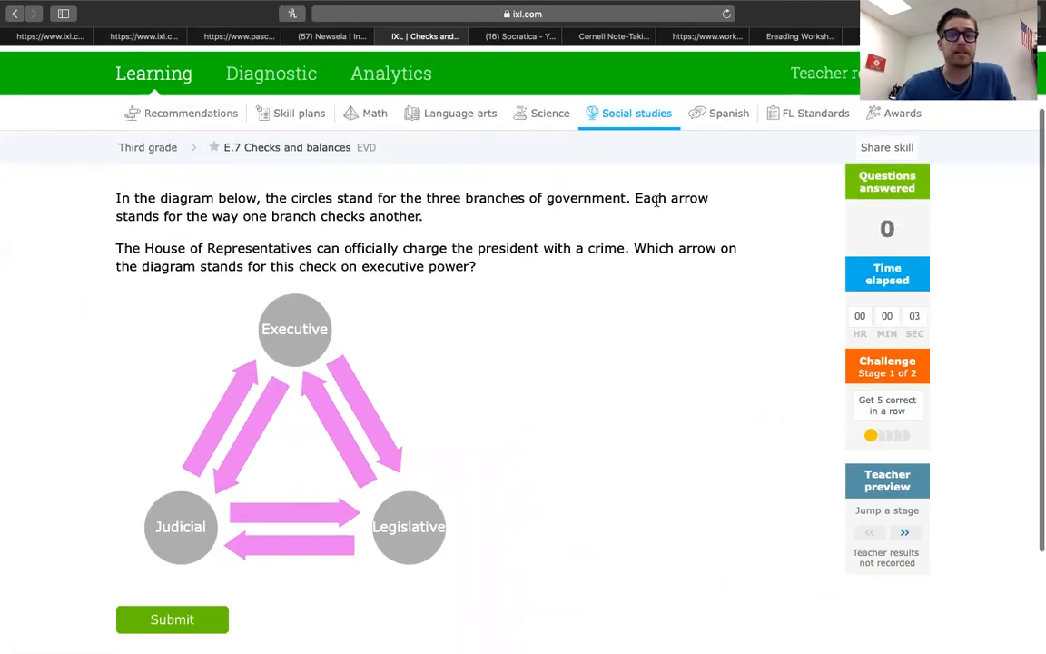
pyautogui.moveTo(290, 313)
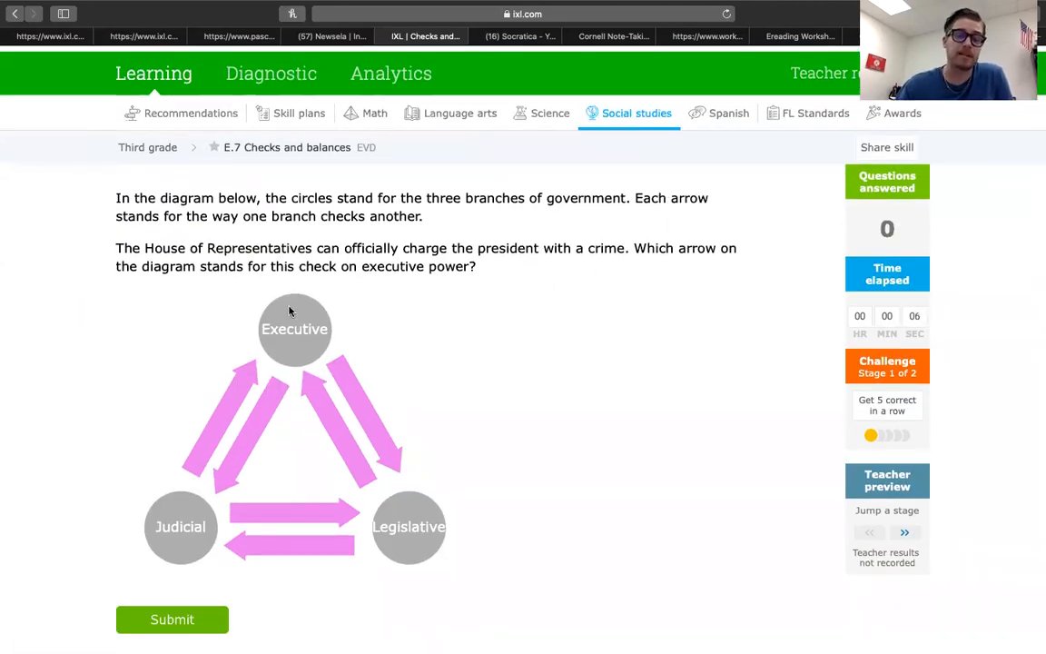
pyautogui.moveTo(241, 566)
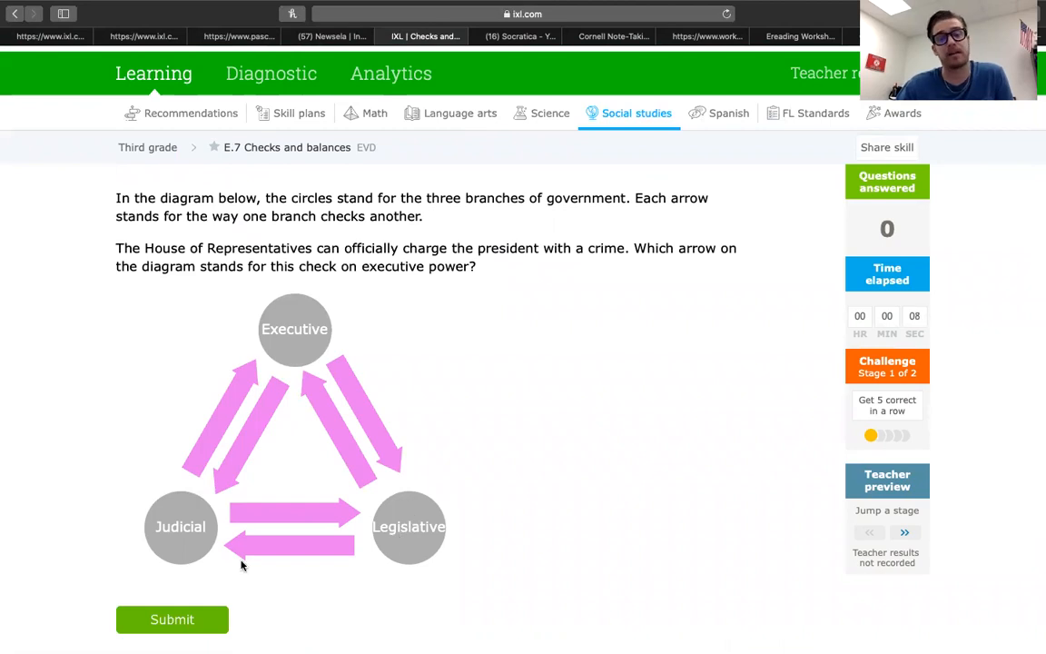
pyautogui.moveTo(676, 480)
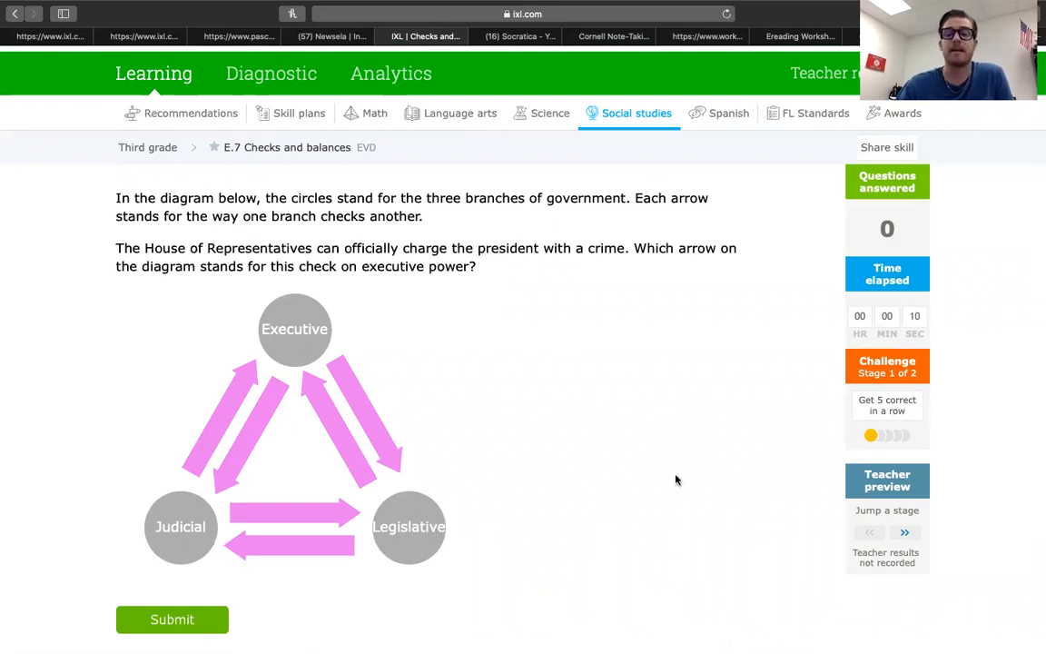
pyautogui.moveTo(661, 498)
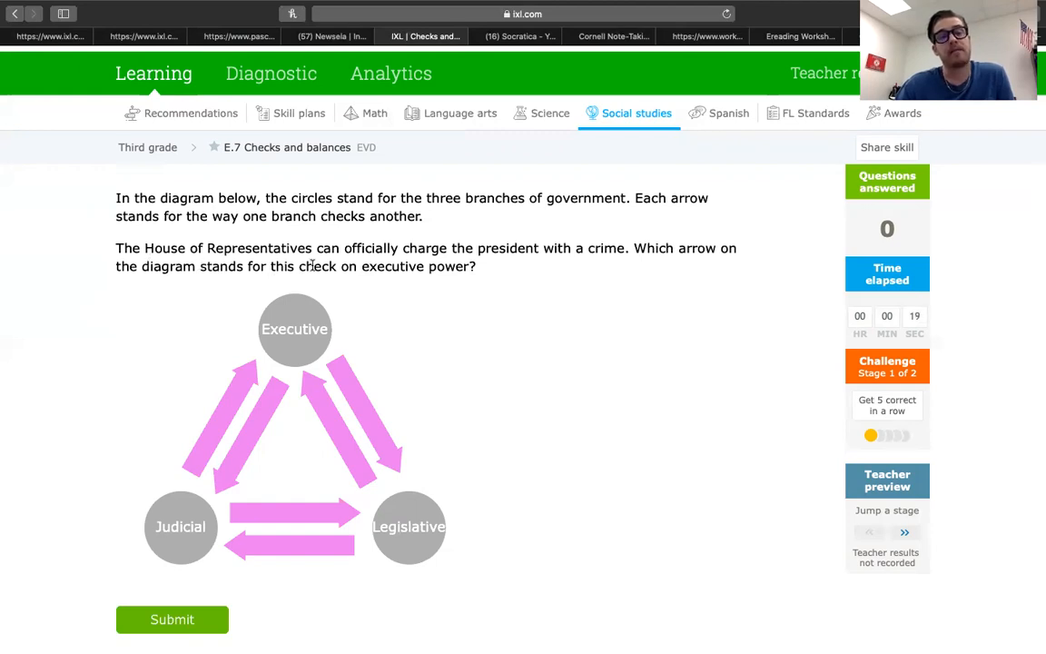
pyautogui.moveTo(489, 272)
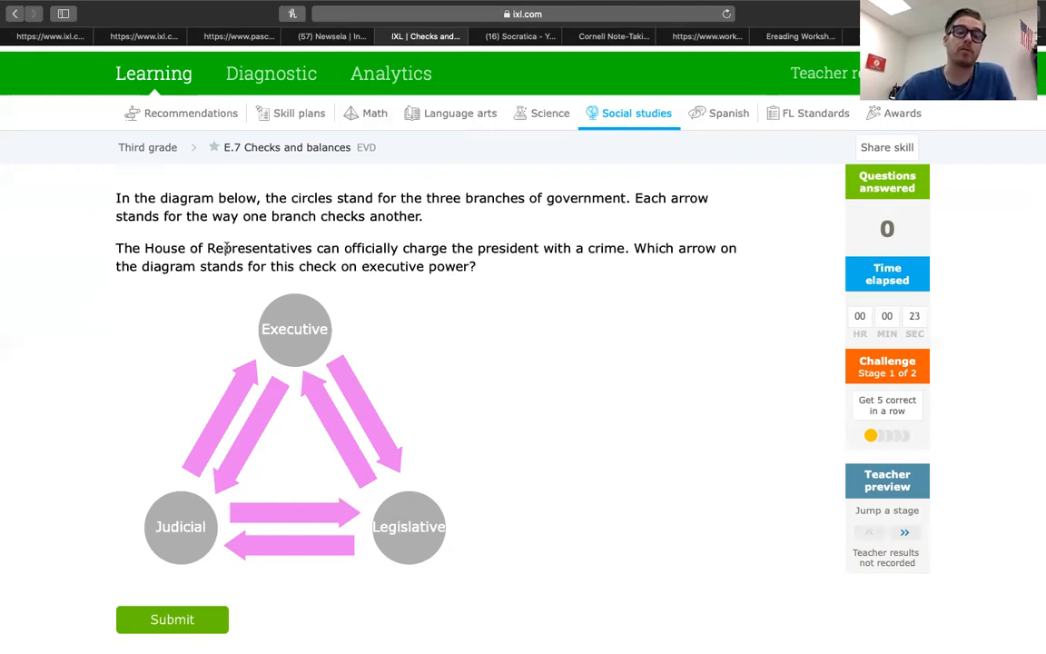
pyautogui.moveTo(411, 545)
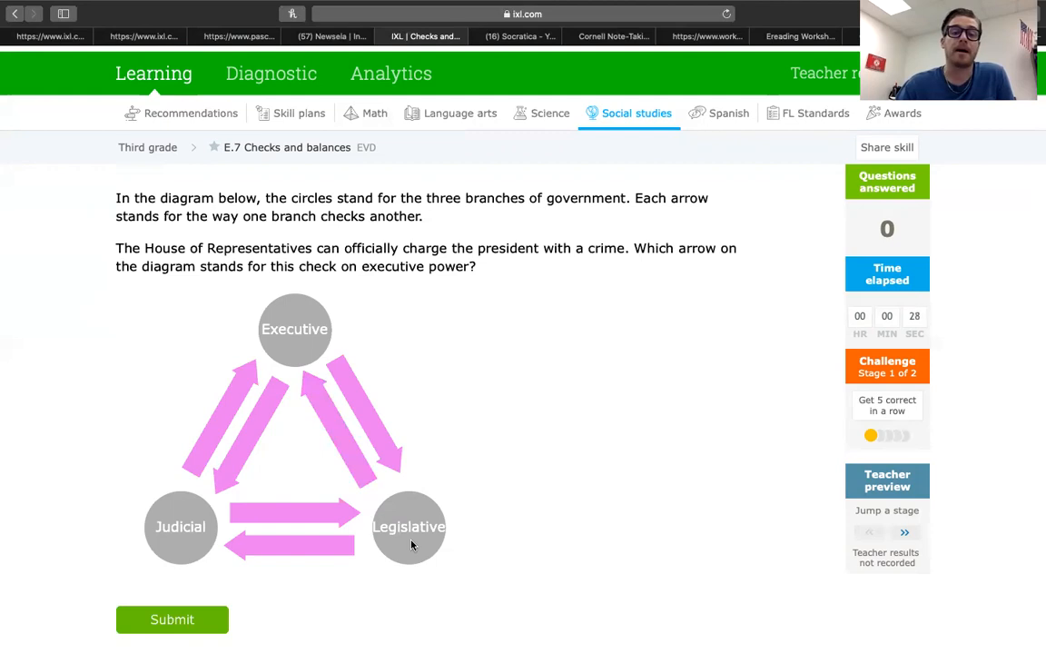
pyautogui.moveTo(356, 436)
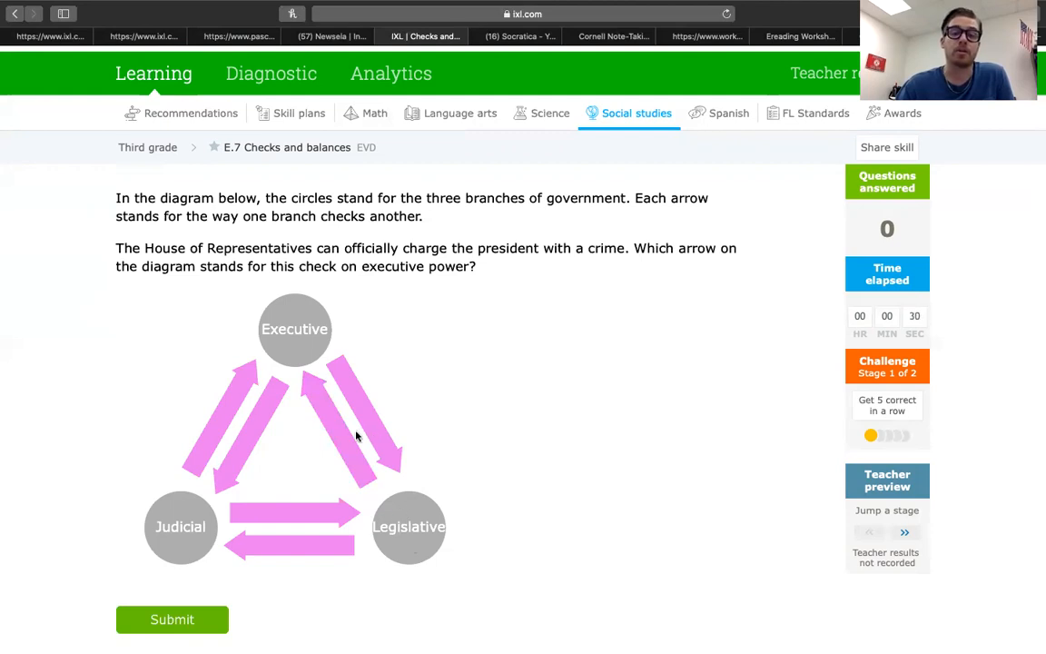
pyautogui.moveTo(345, 443)
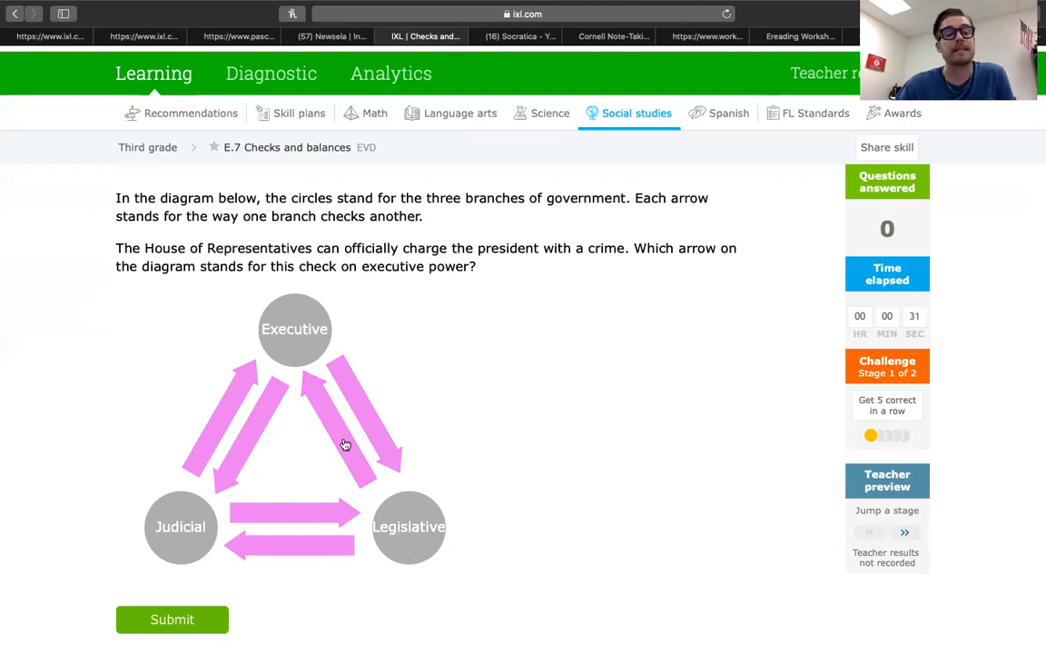
pyautogui.click(171, 619)
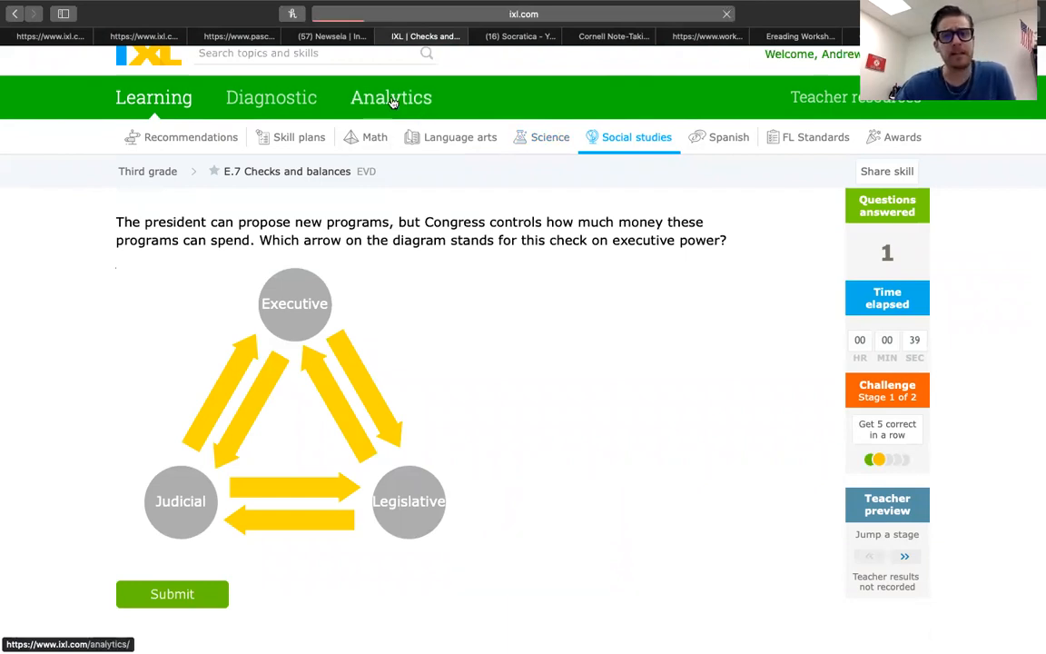
# - Open the Analytics dashboard showing 15,553 questions answered, 284 skills mastered and 118 hours spent
pyautogui.click(391, 98)
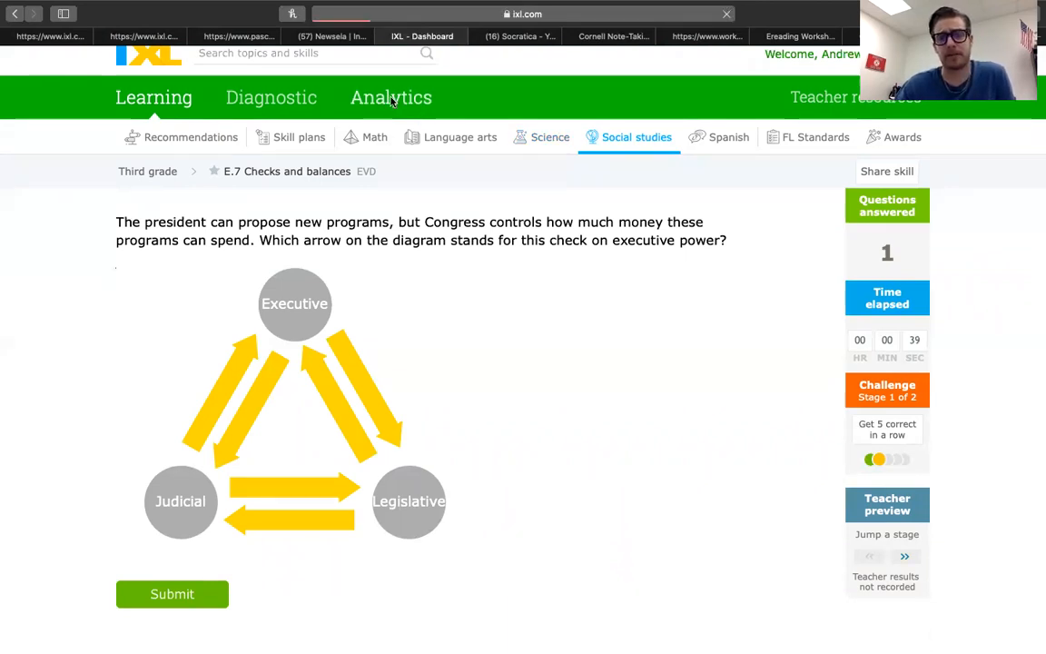
pyautogui.click(390, 98)
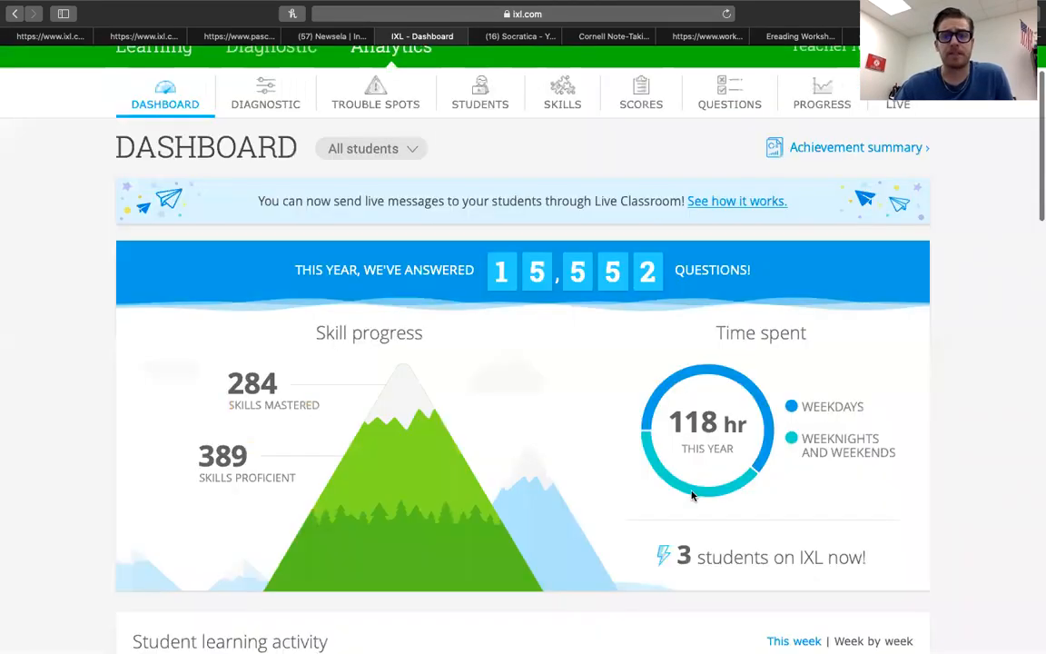
pyautogui.scroll(-3)
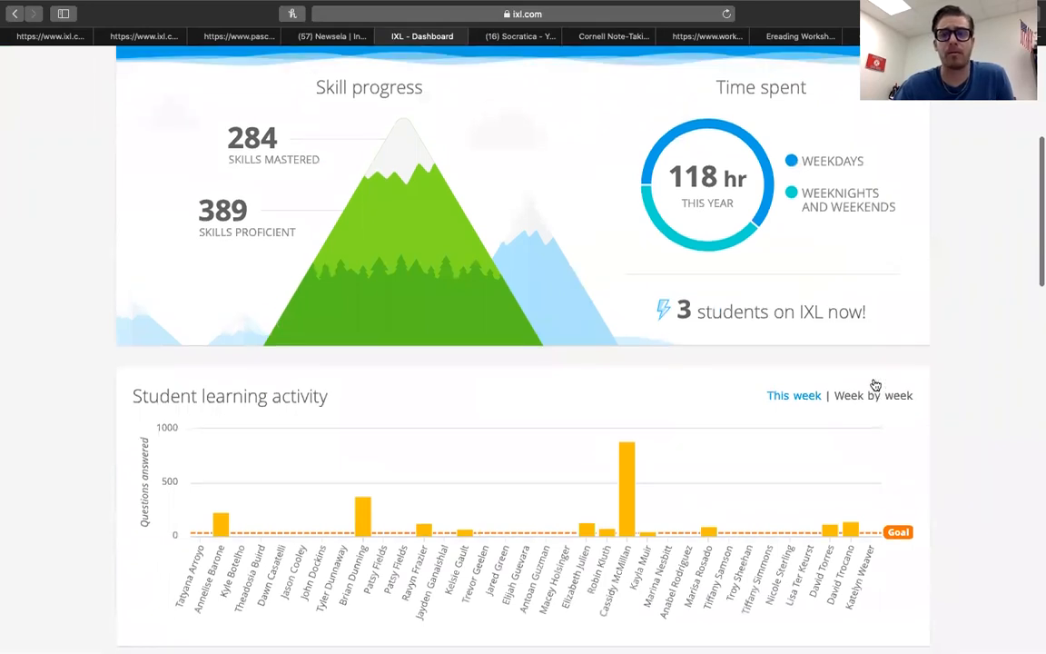
pyautogui.scroll(3)
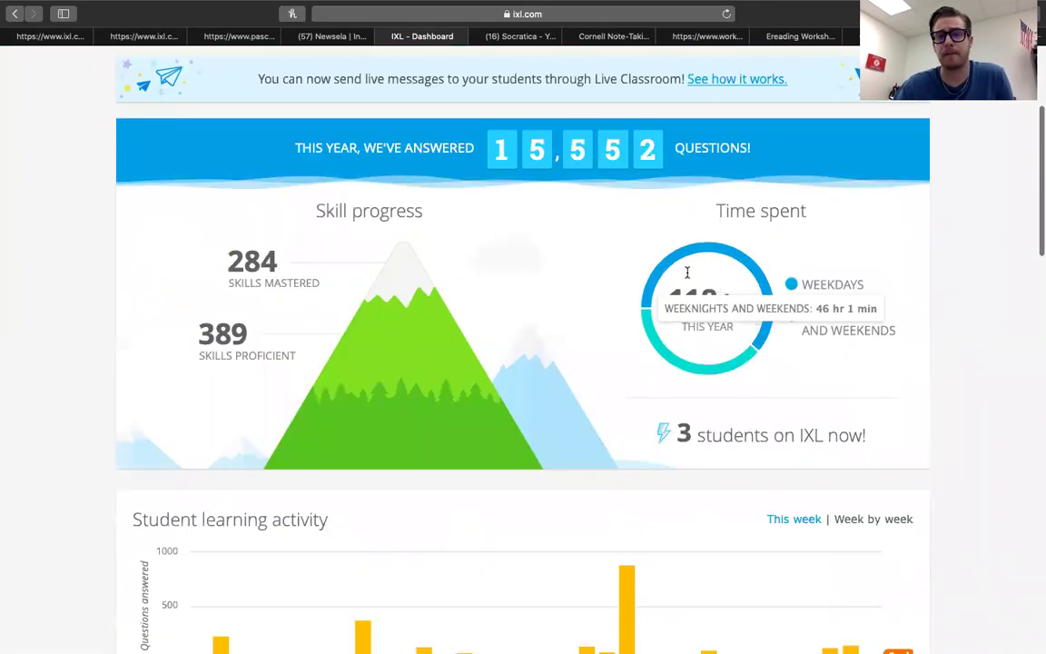
pyautogui.scroll(-3)
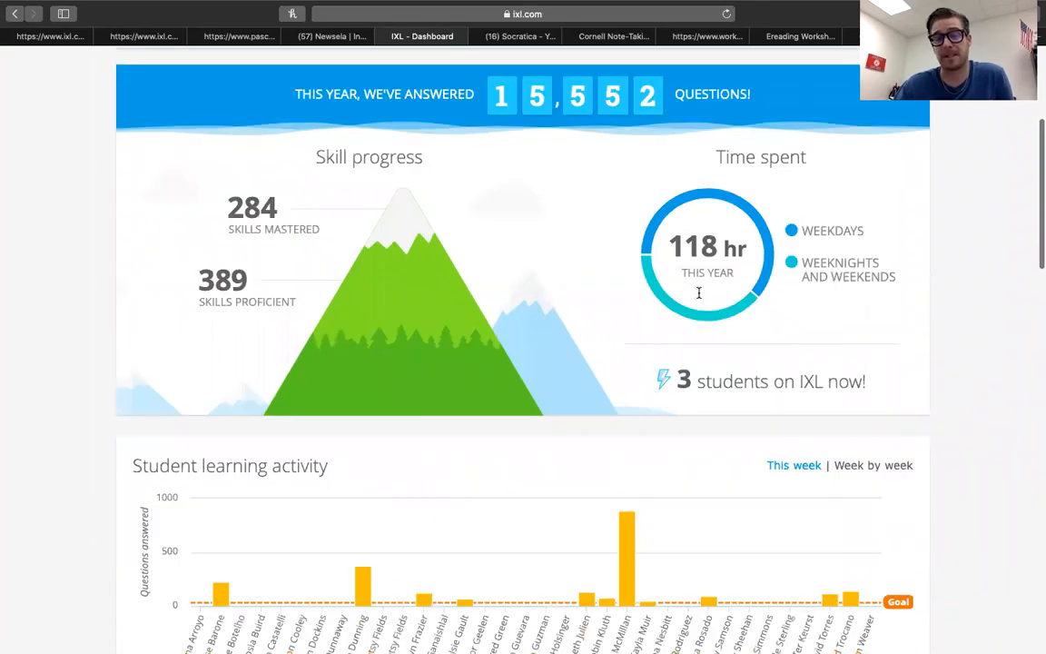
pyautogui.scroll(-3)
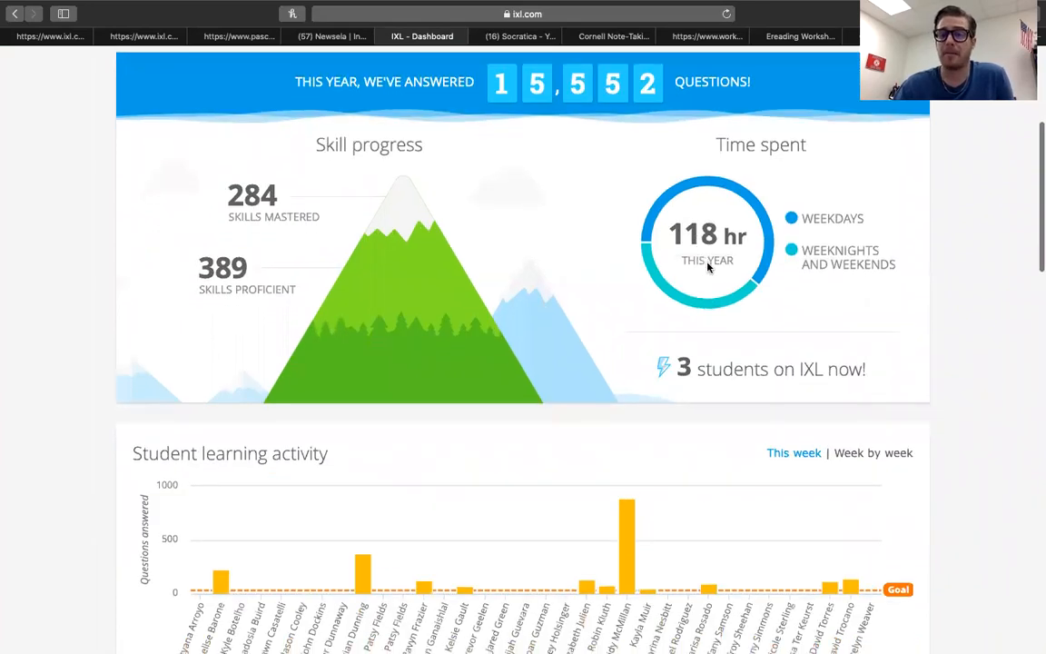
pyautogui.scroll(-3)
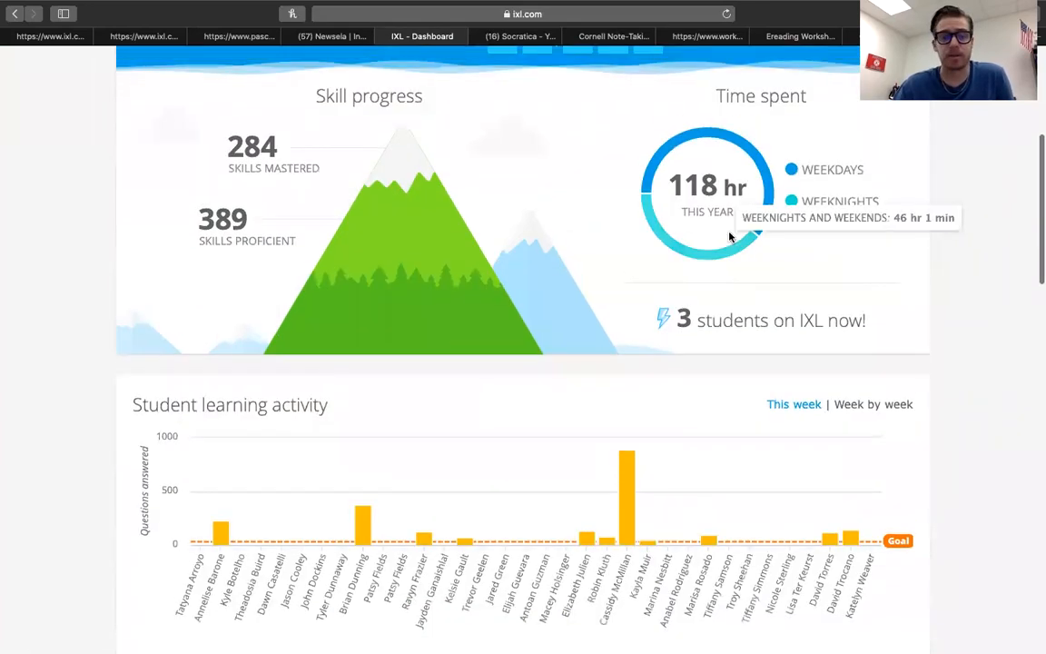
pyautogui.scroll(-3)
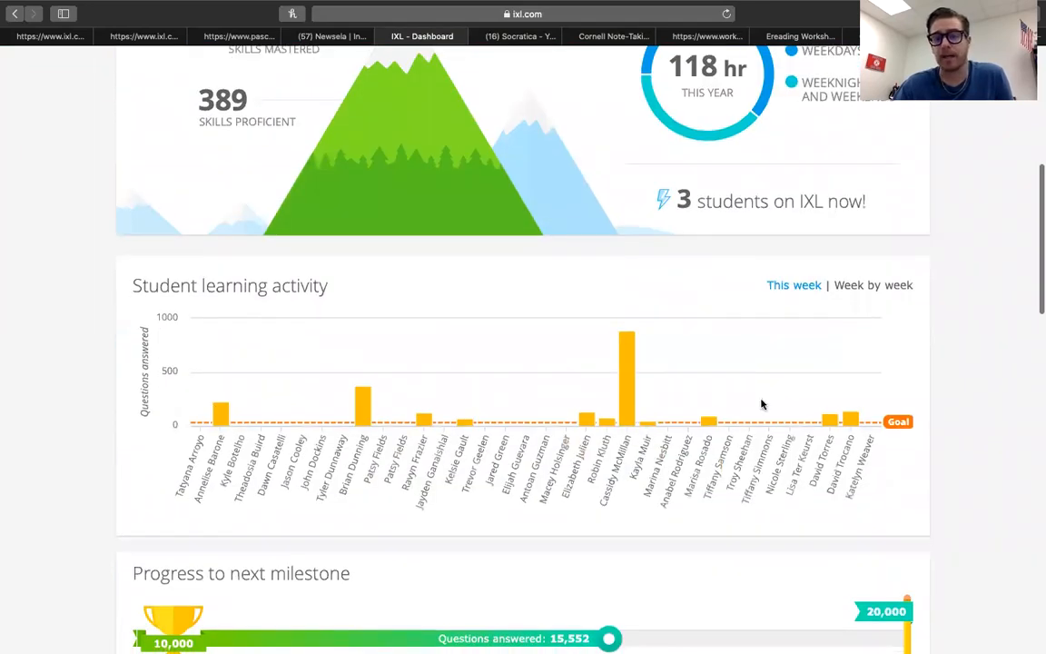
pyautogui.moveTo(363, 403)
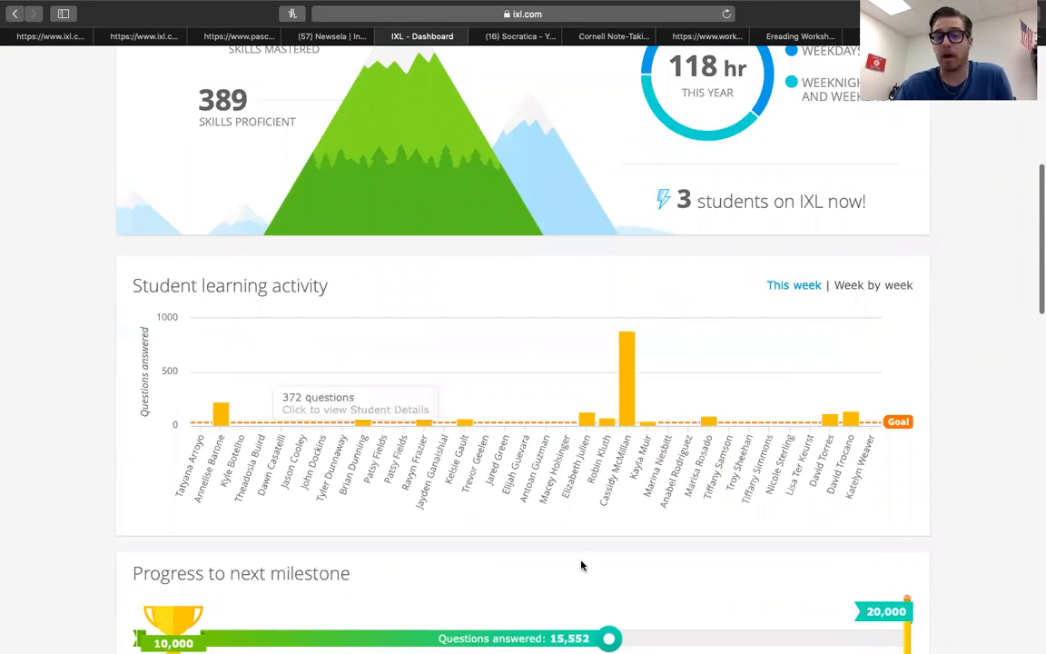
# - Scroll through the dashboard's remaining charts and resources and return to its top
pyautogui.scroll(-3)
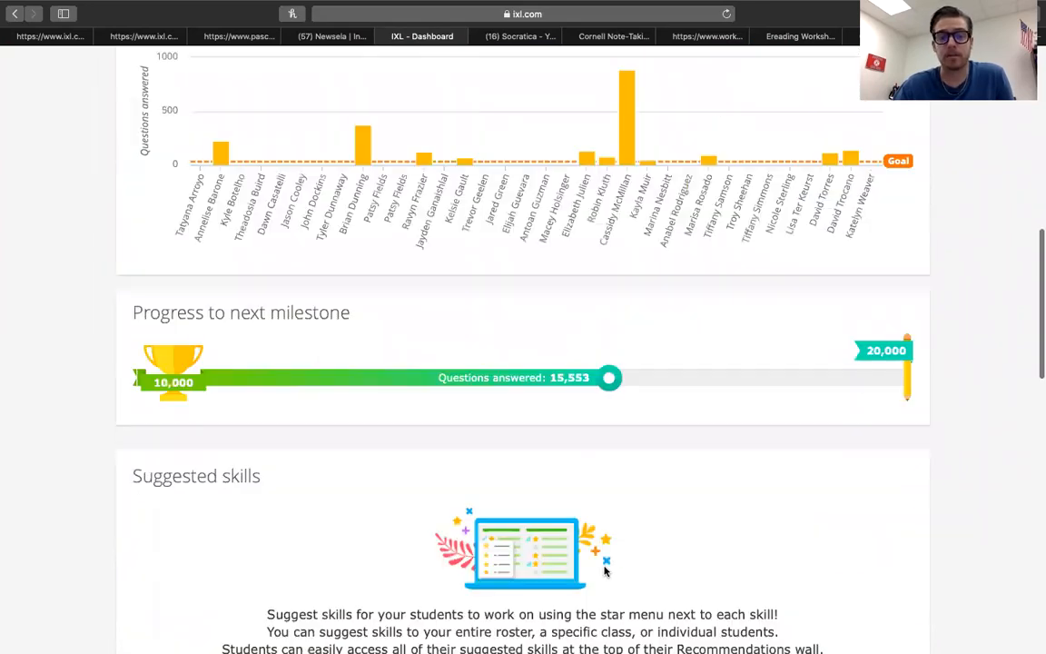
pyautogui.scroll(-3)
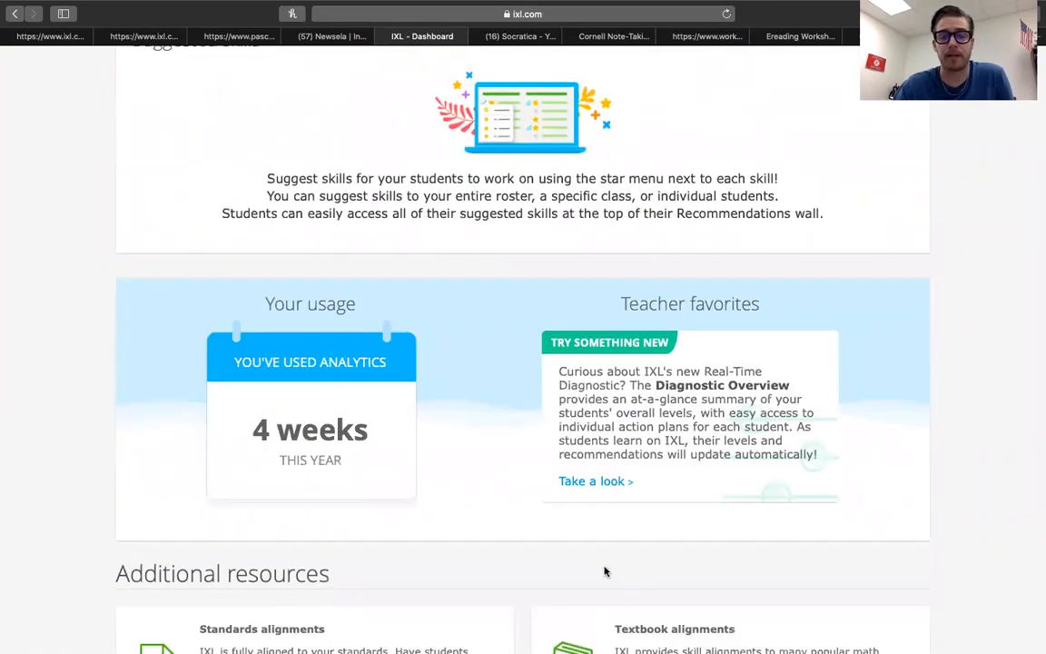
pyautogui.scroll(-3)
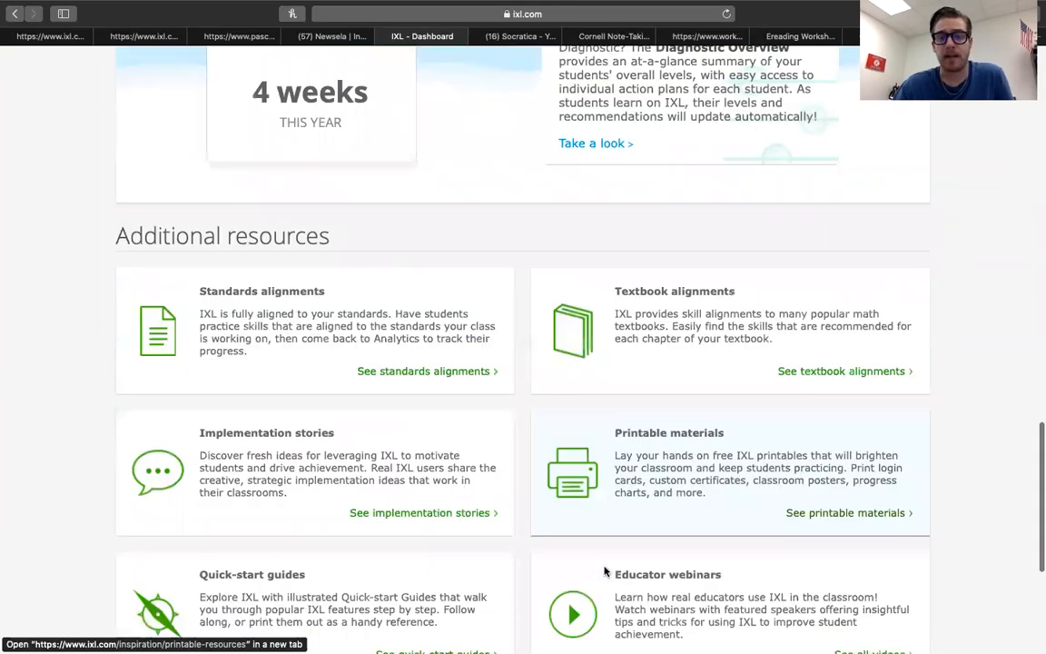
pyautogui.scroll(3)
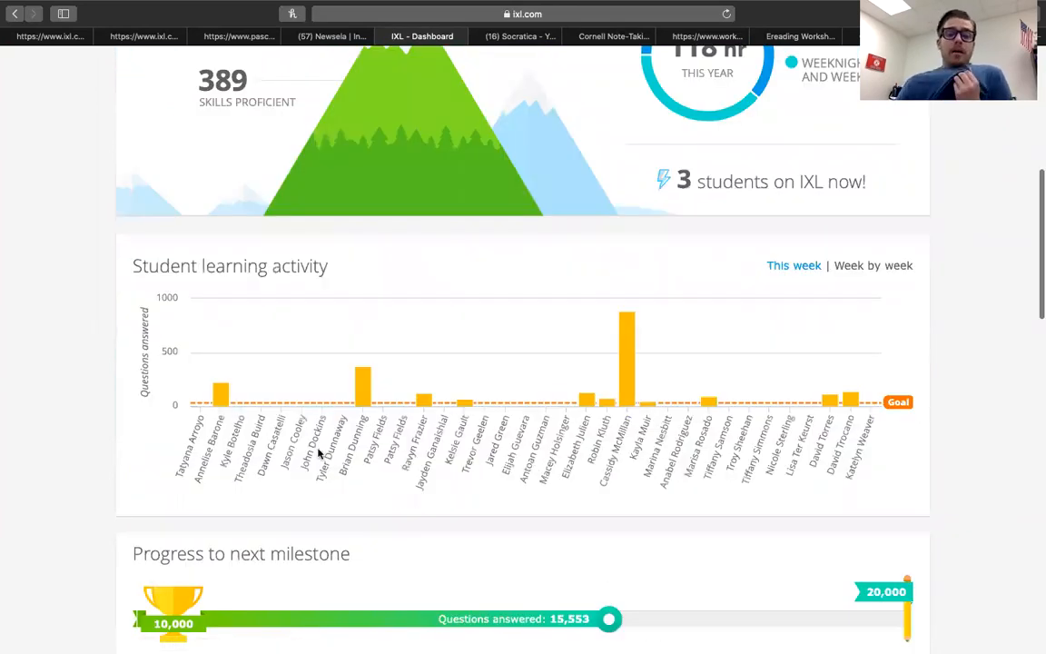
pyautogui.moveTo(699, 517)
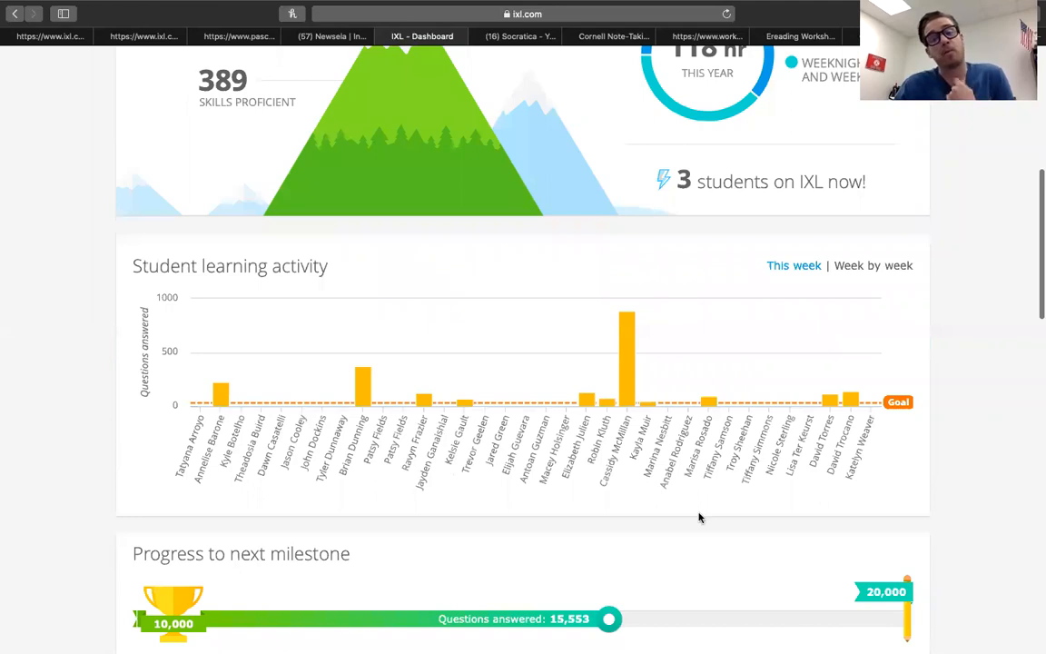
pyautogui.moveTo(755, 461)
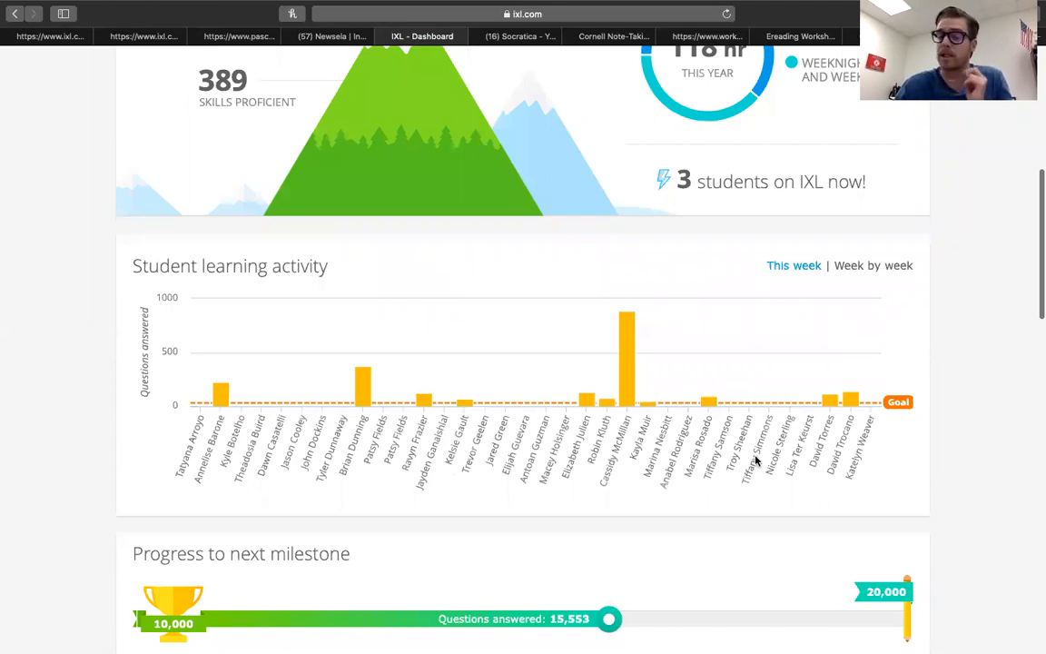
pyautogui.moveTo(779, 463)
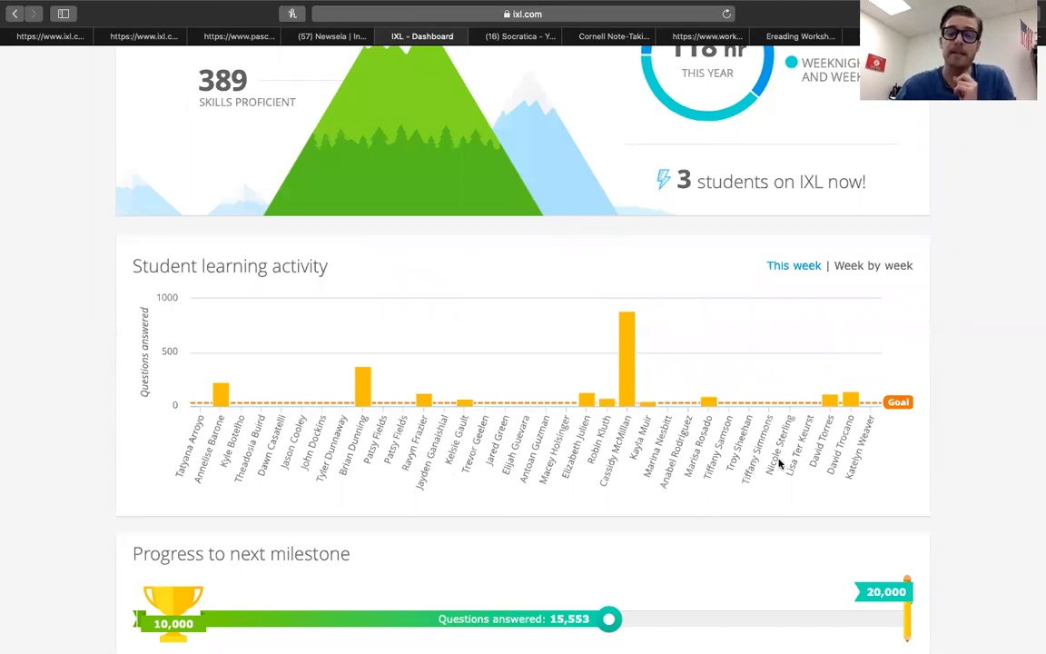
pyautogui.scroll(3)
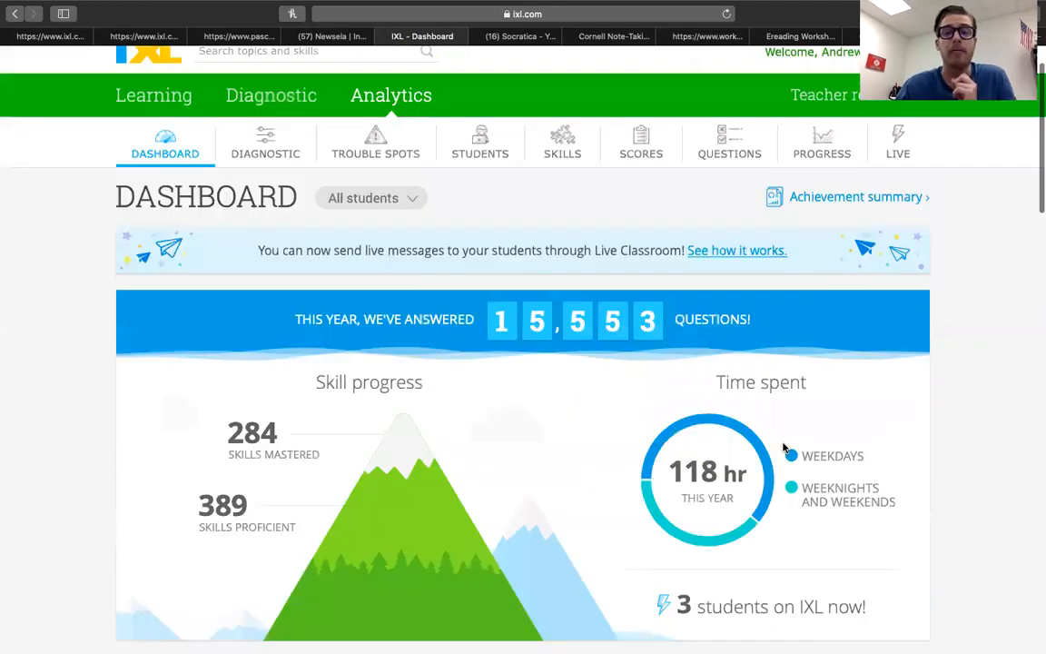
pyautogui.scroll(3)
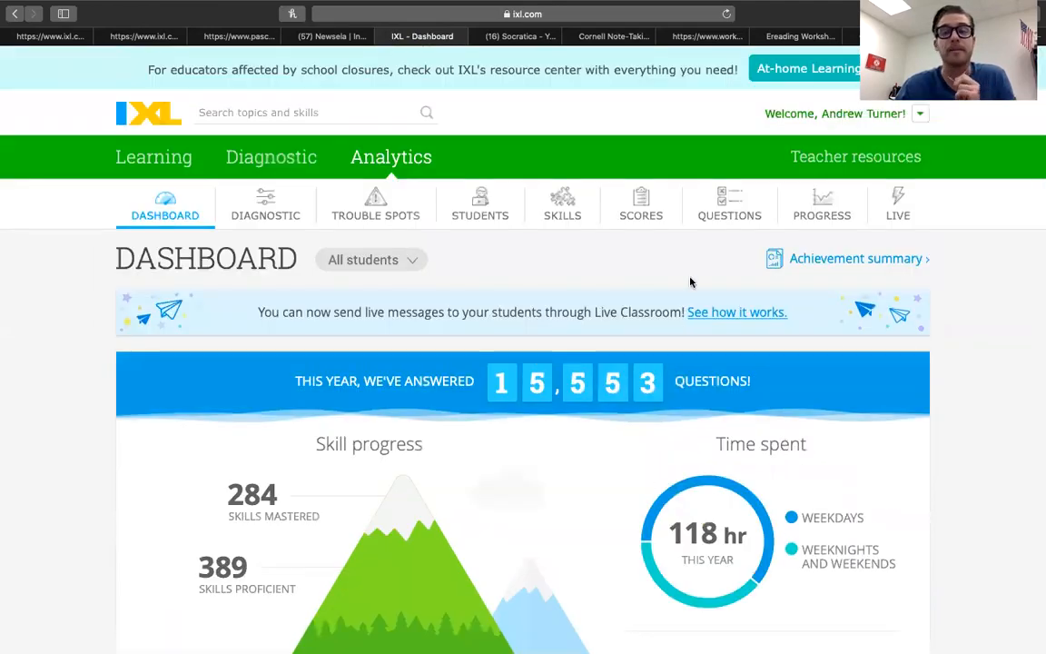
# - Open Live Classroom from the Analytics Live menu, showing 3 students, 1 idle and 224 questions practiced
pyautogui.click(897, 203)
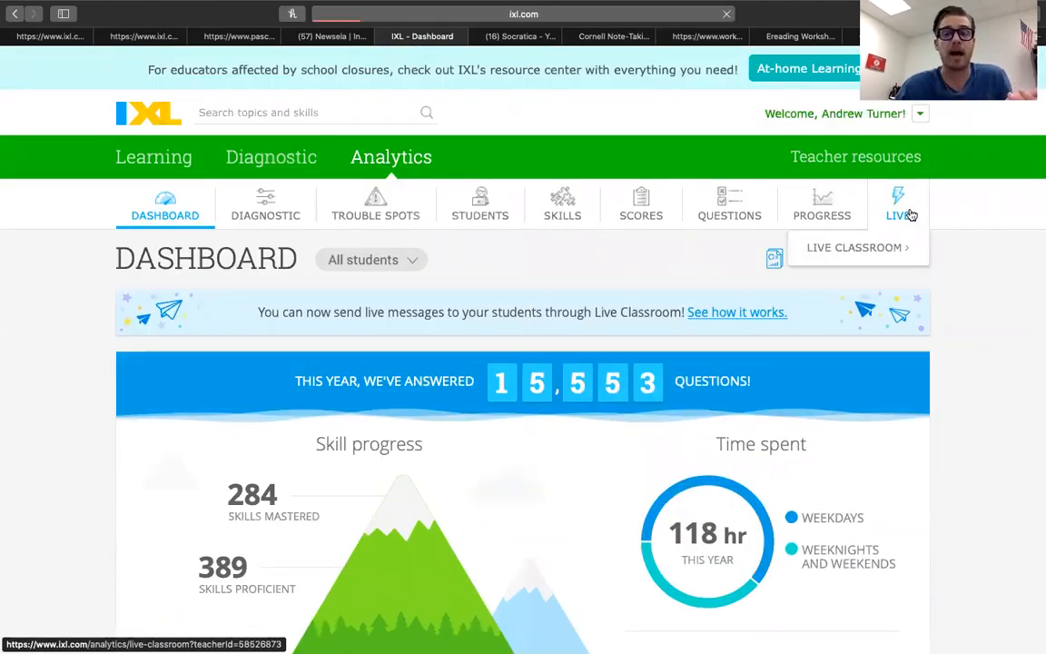
pyautogui.click(854, 247)
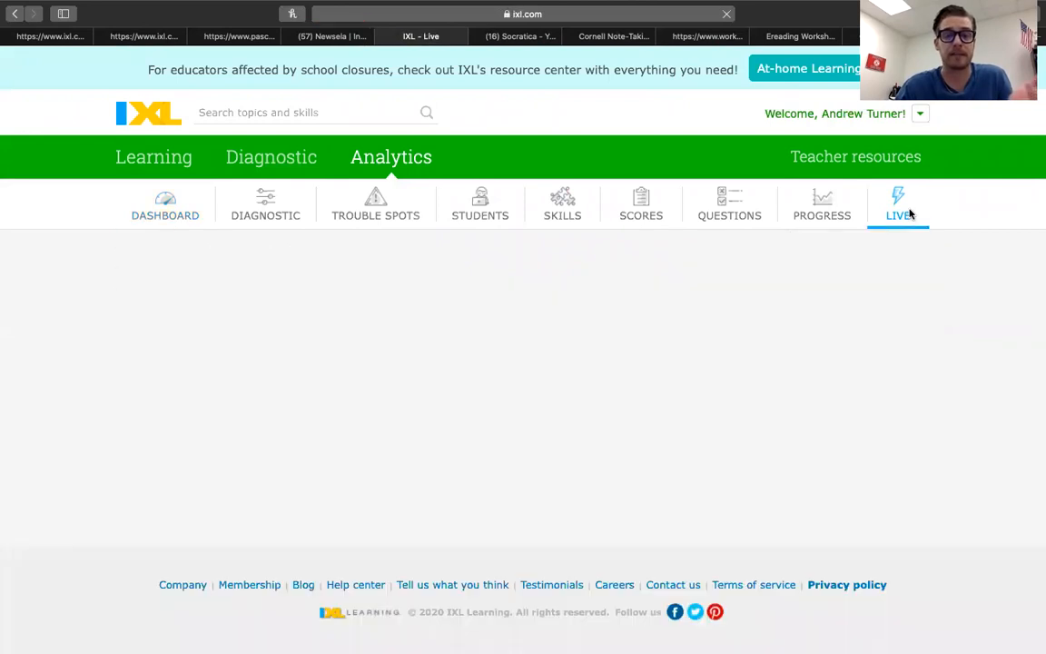
pyautogui.click(897, 203)
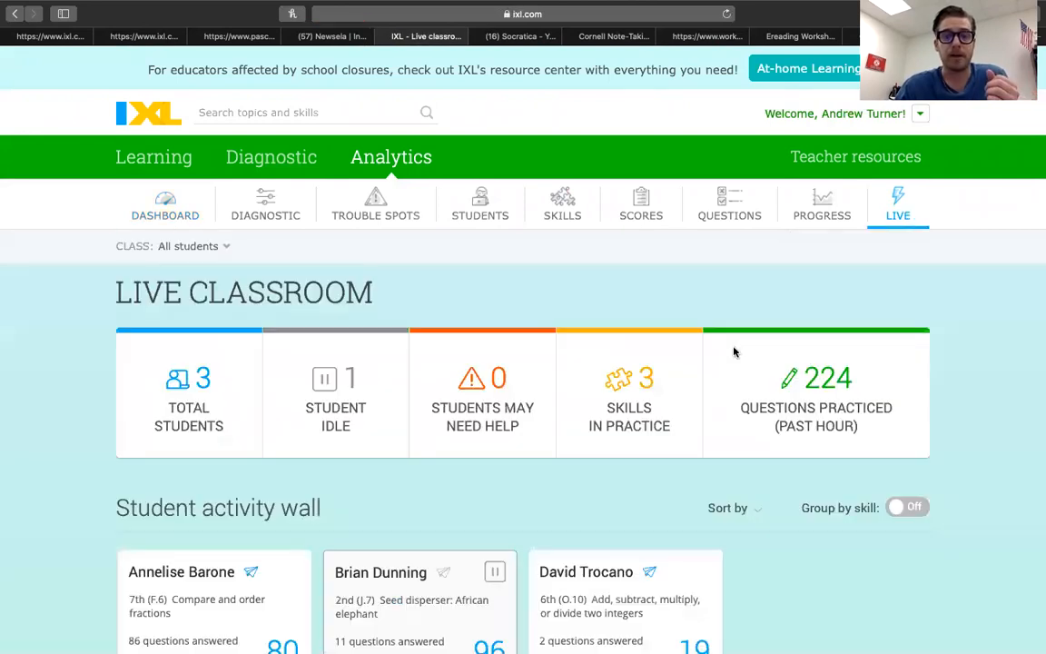
pyautogui.scroll(-3)
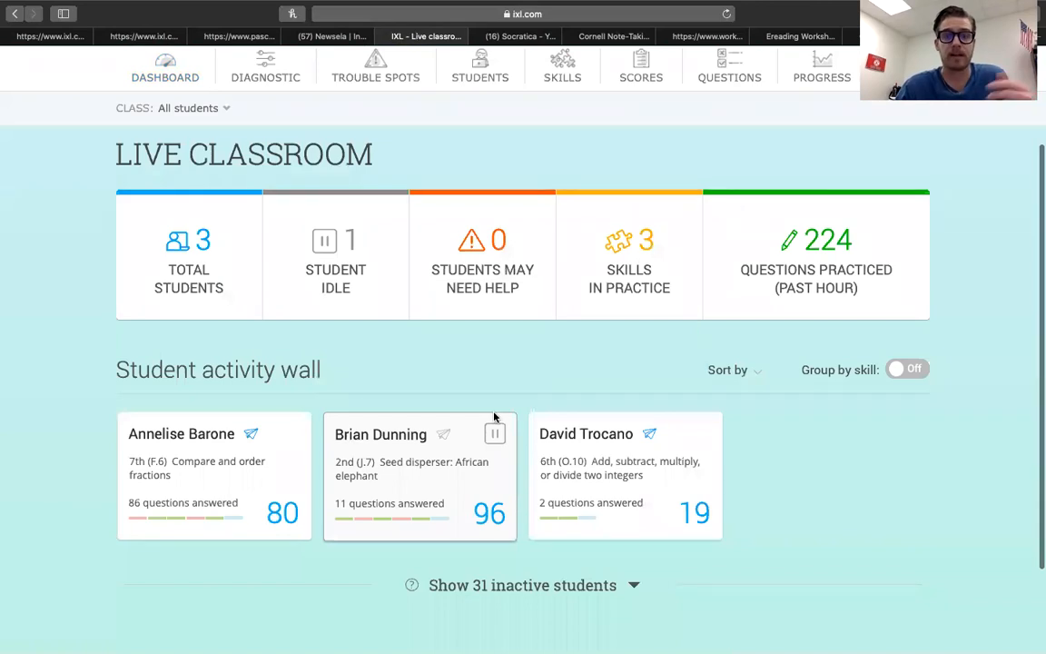
pyautogui.scroll(3)
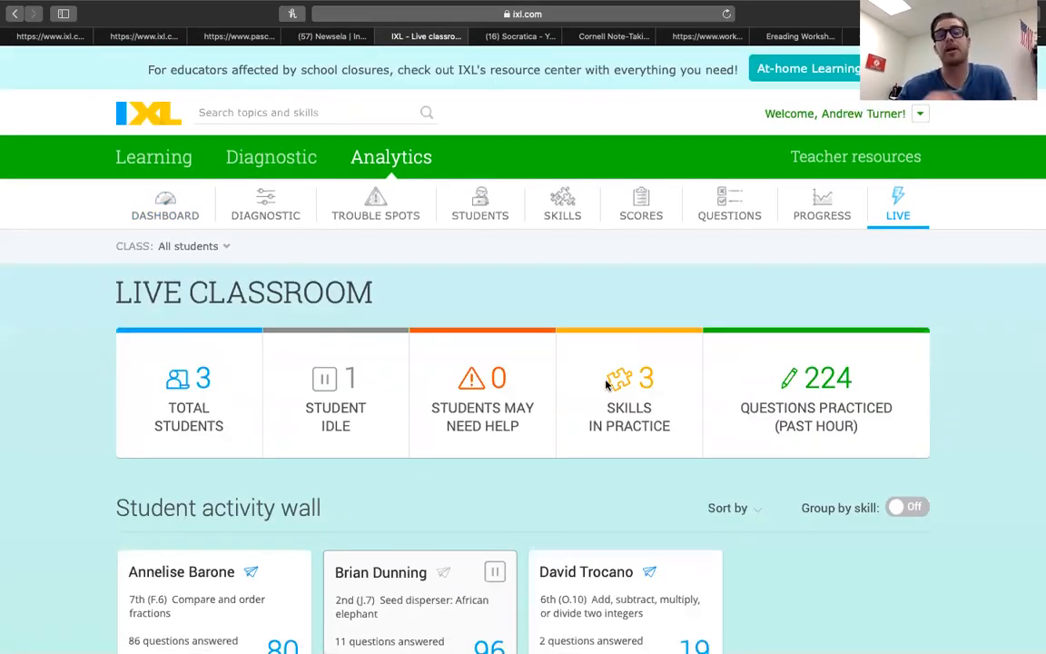
pyautogui.moveTo(600, 358)
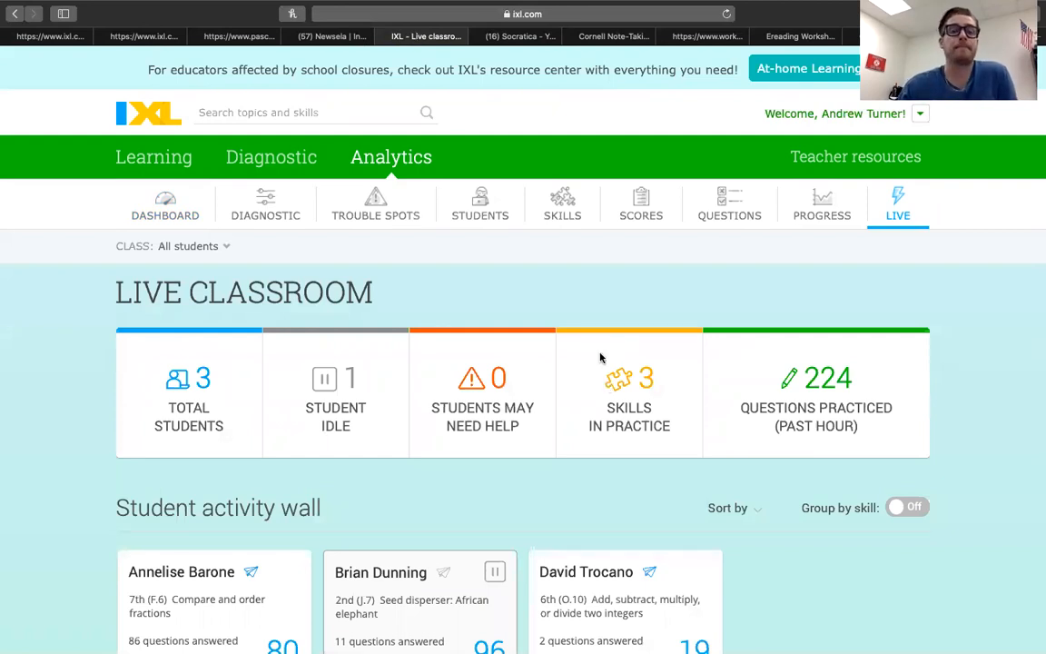
pyautogui.moveTo(345, 56)
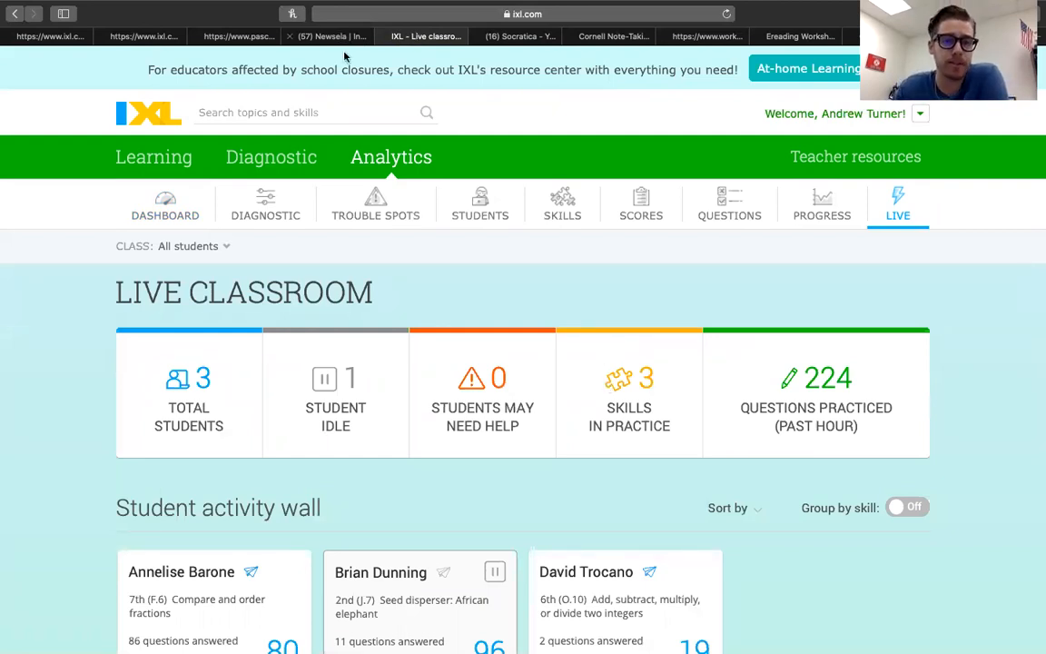
# - Switch to Newsela and search articles for 'florida history'
pyautogui.click(329, 37)
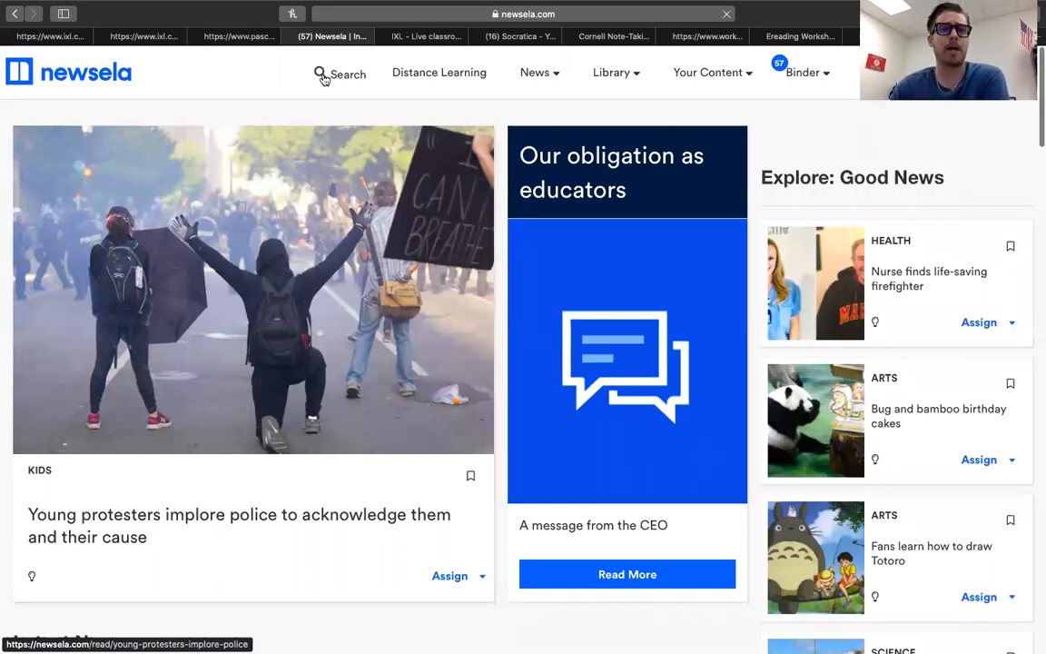
pyautogui.write('h')
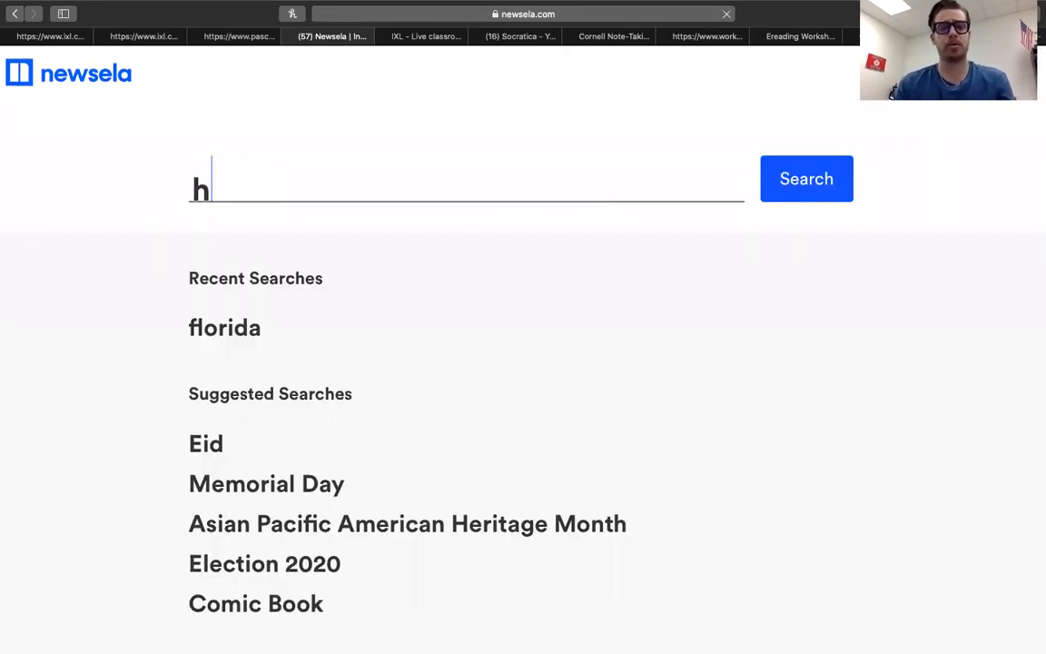
pyautogui.write('florida')
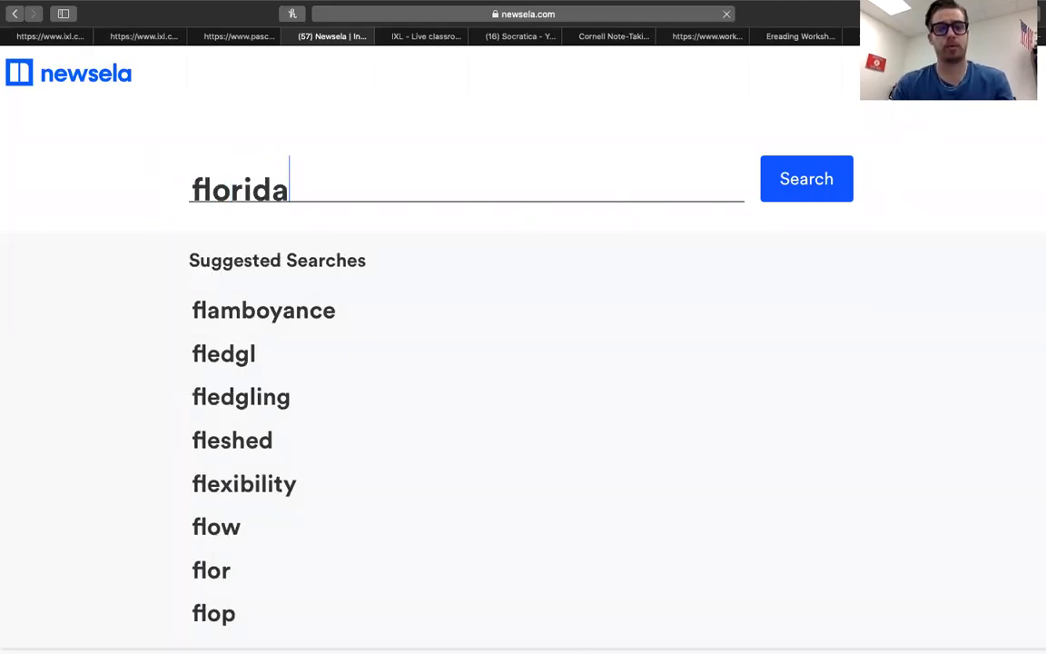
pyautogui.write('histor')
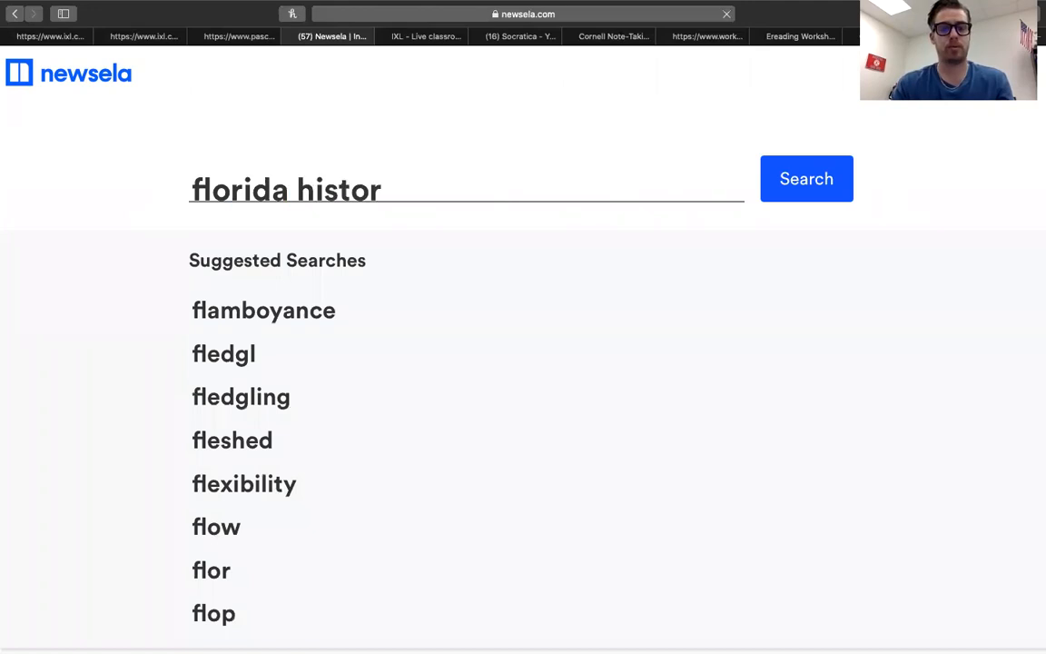
pyautogui.click(807, 178)
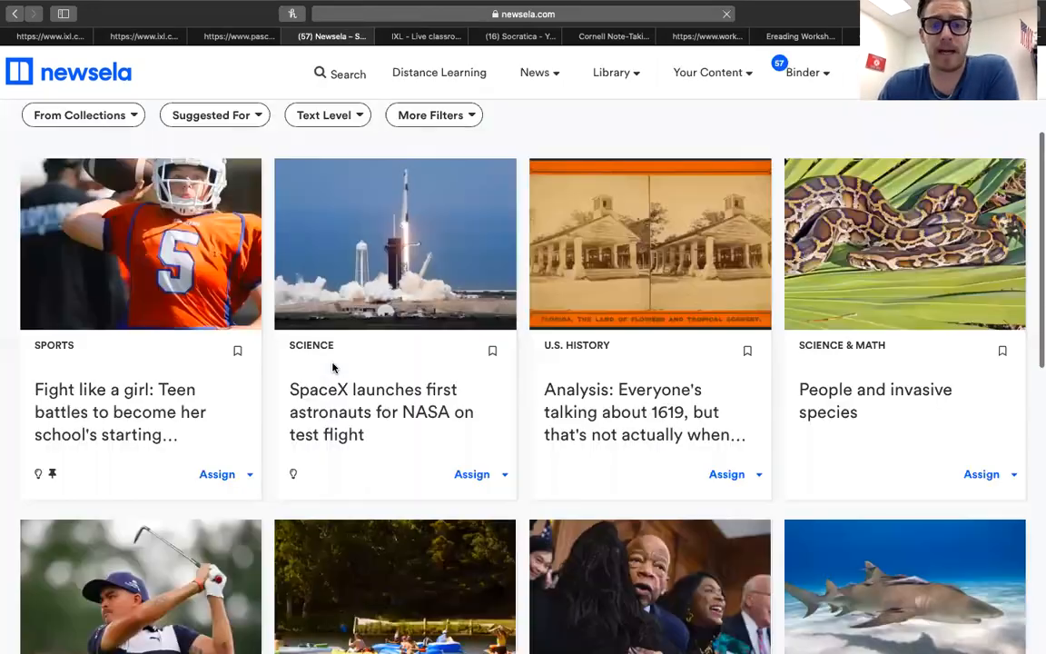
# - Refine the query to 'history of Florida' and run the search again
pyautogui.click(347, 73)
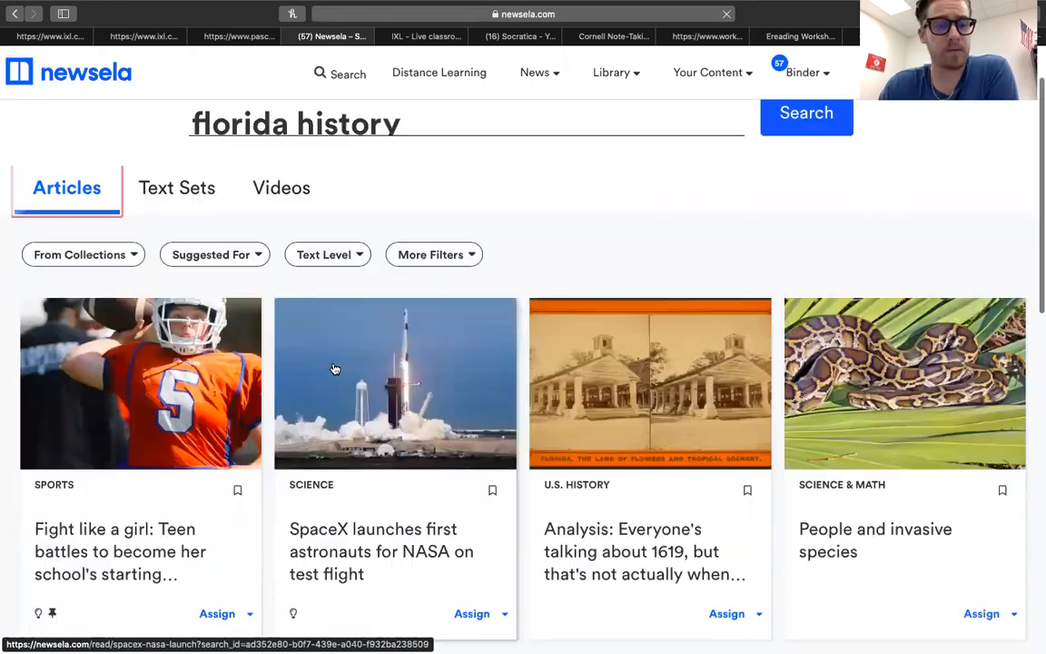
pyautogui.scroll(3)
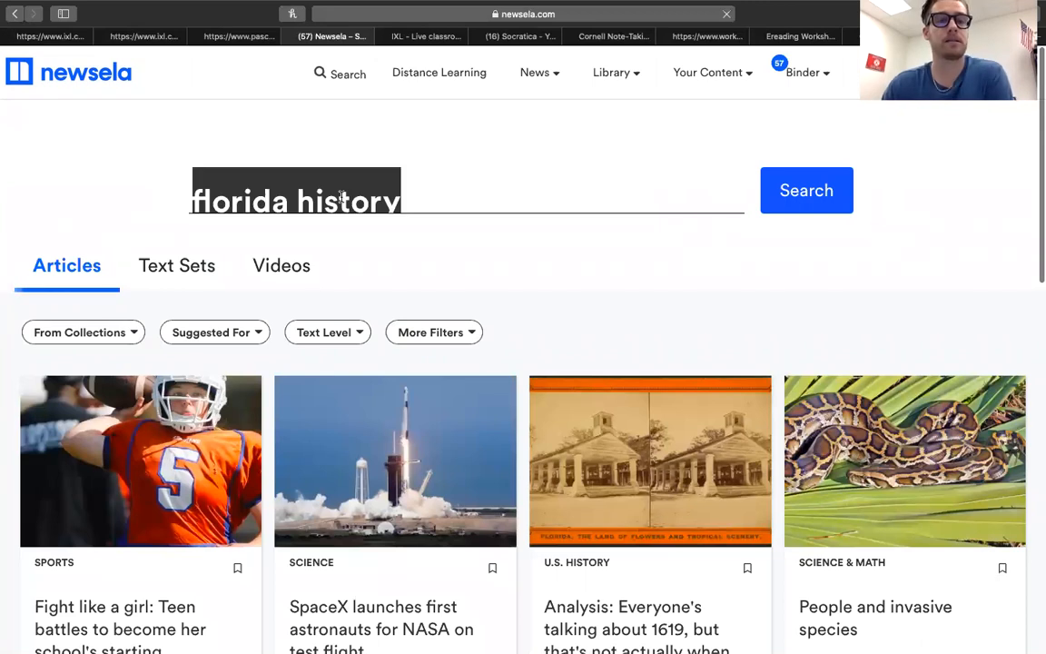
pyautogui.write('history o')
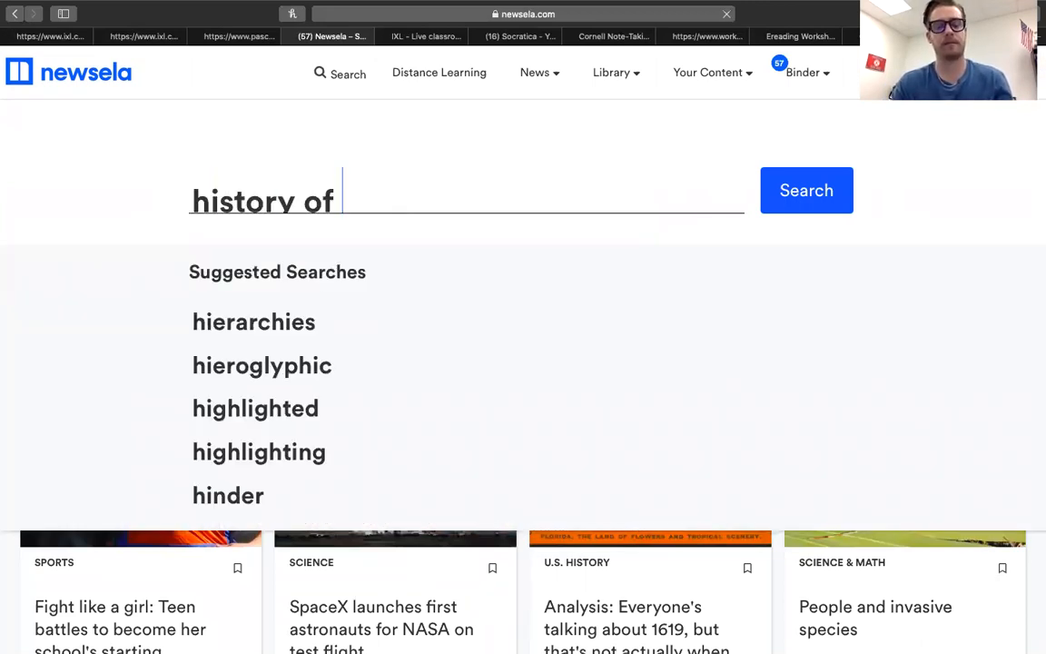
pyautogui.write('florida')
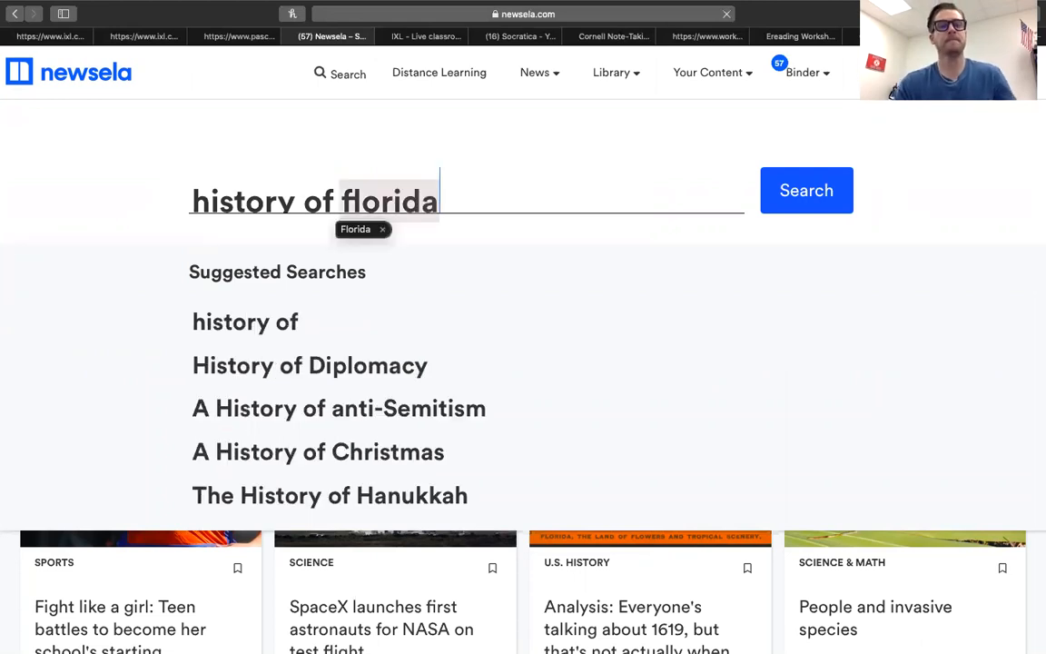
pyautogui.click(806, 191)
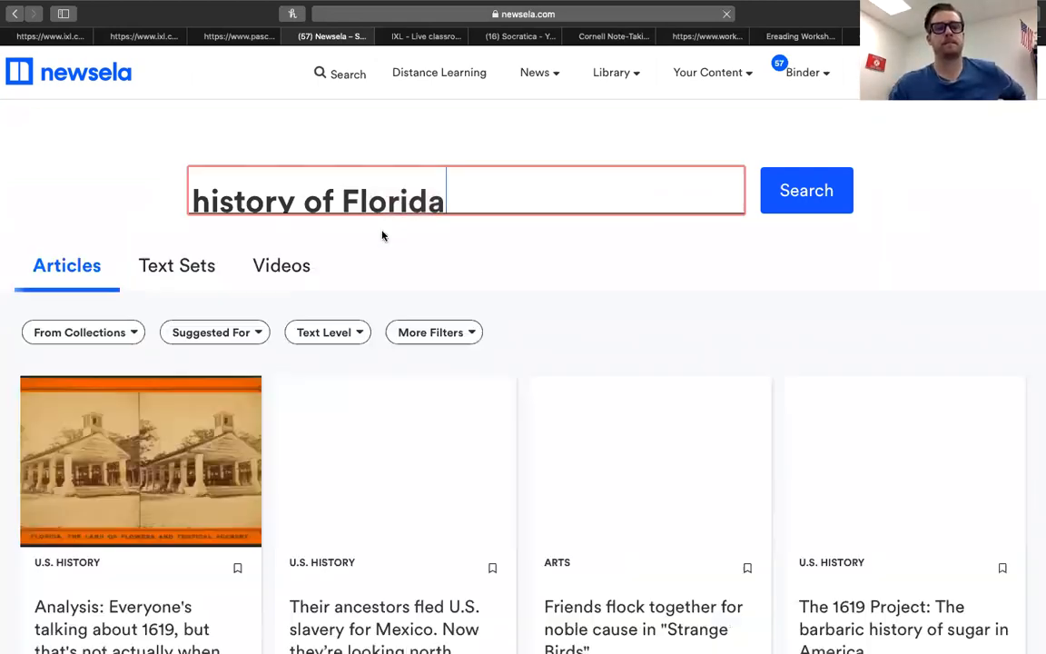
pyautogui.scroll(-3)
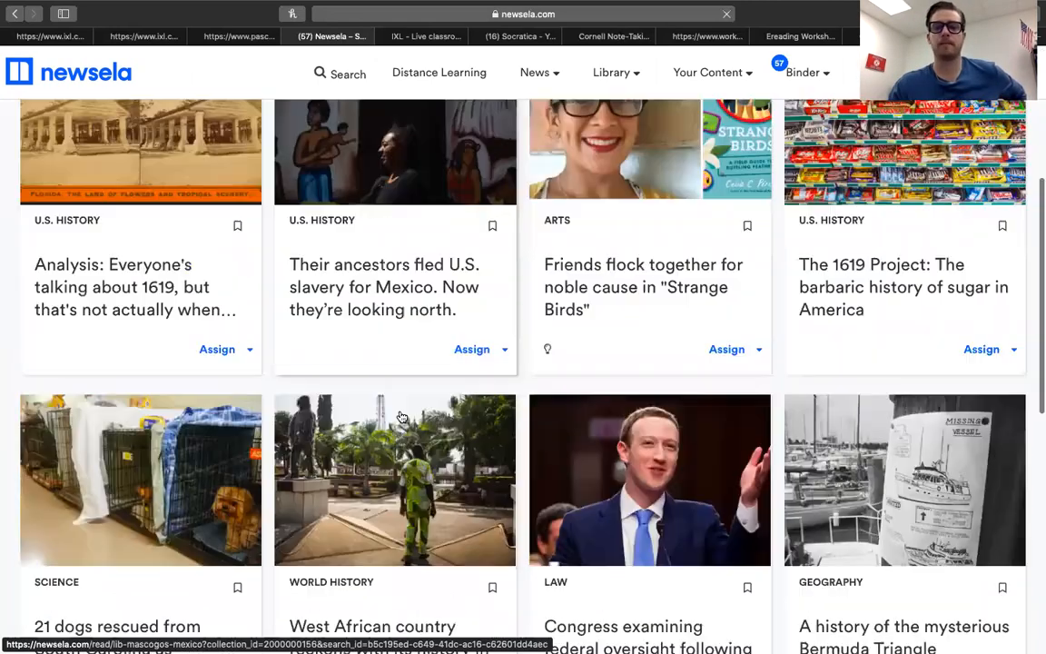
pyautogui.scroll(3)
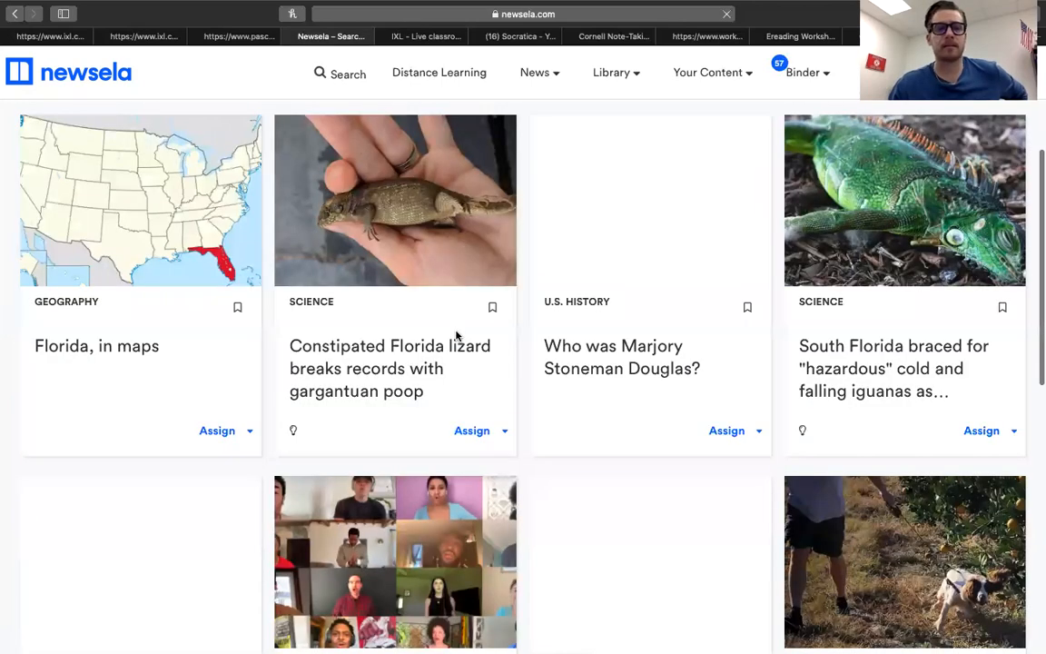
# - Scroll through the results and search 'Florida', led by 'Florida, in maps' and a lizard story
pyautogui.scroll(-3)
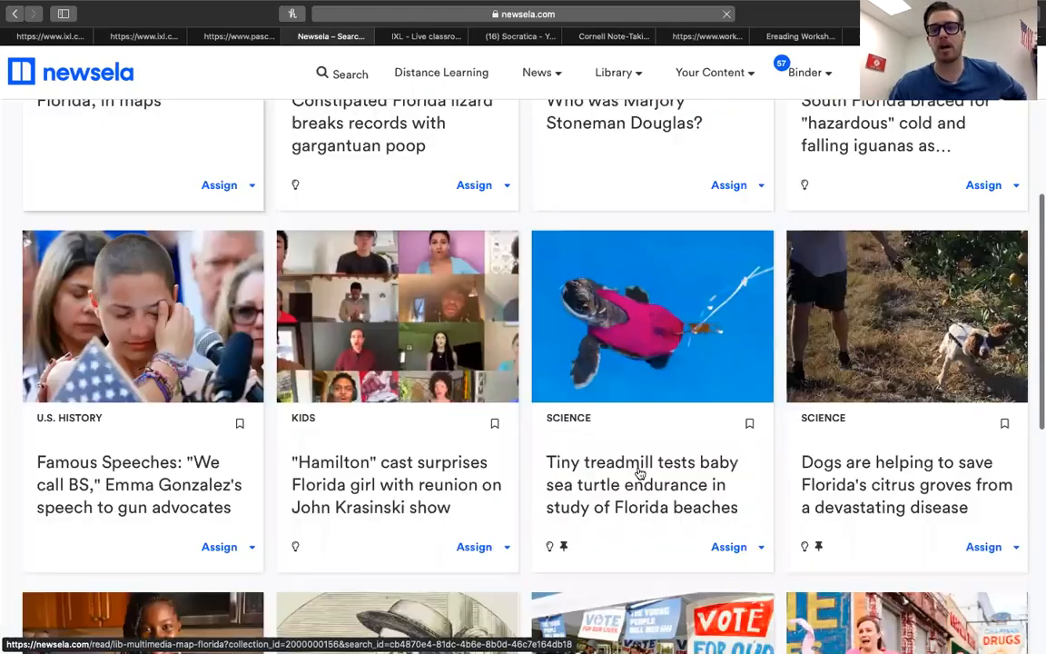
pyautogui.scroll(-3)
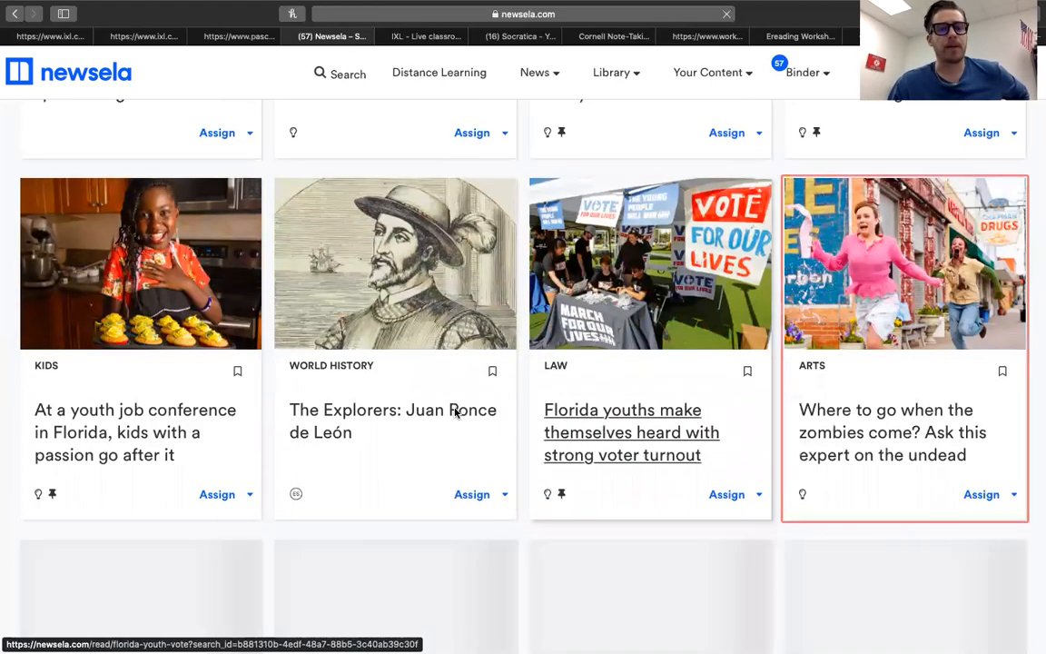
pyautogui.scroll(-3)
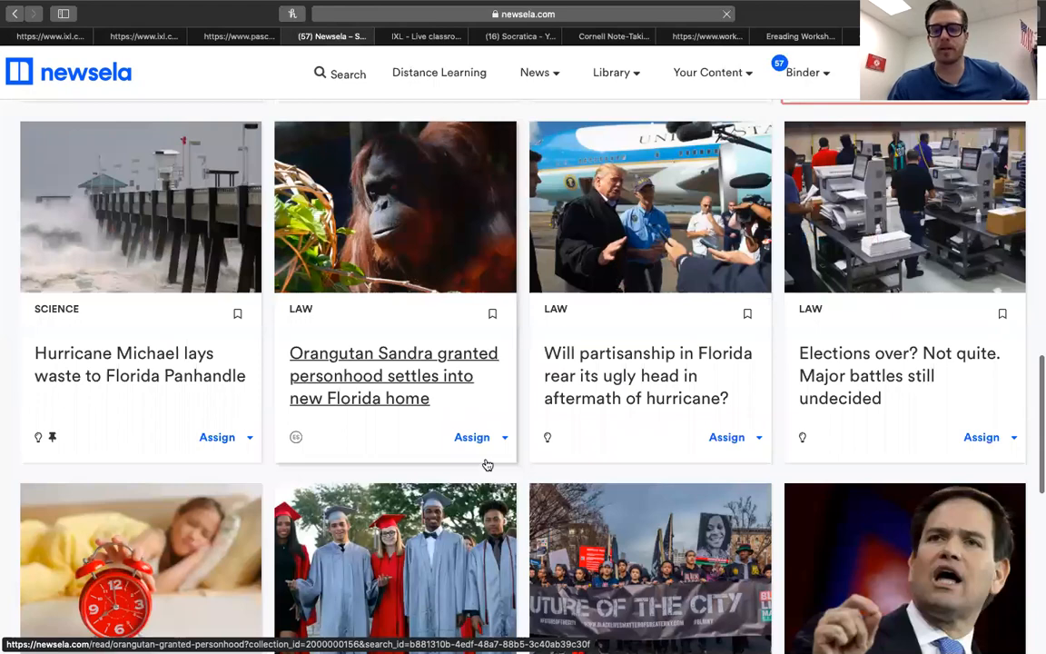
pyautogui.scroll(-3)
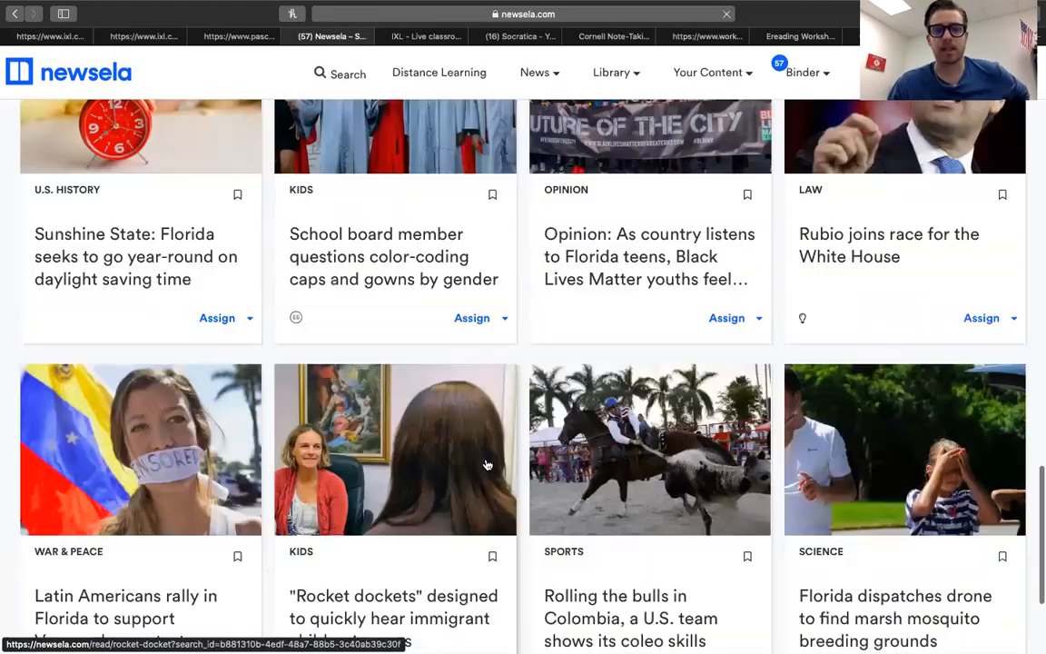
pyautogui.scroll(-3)
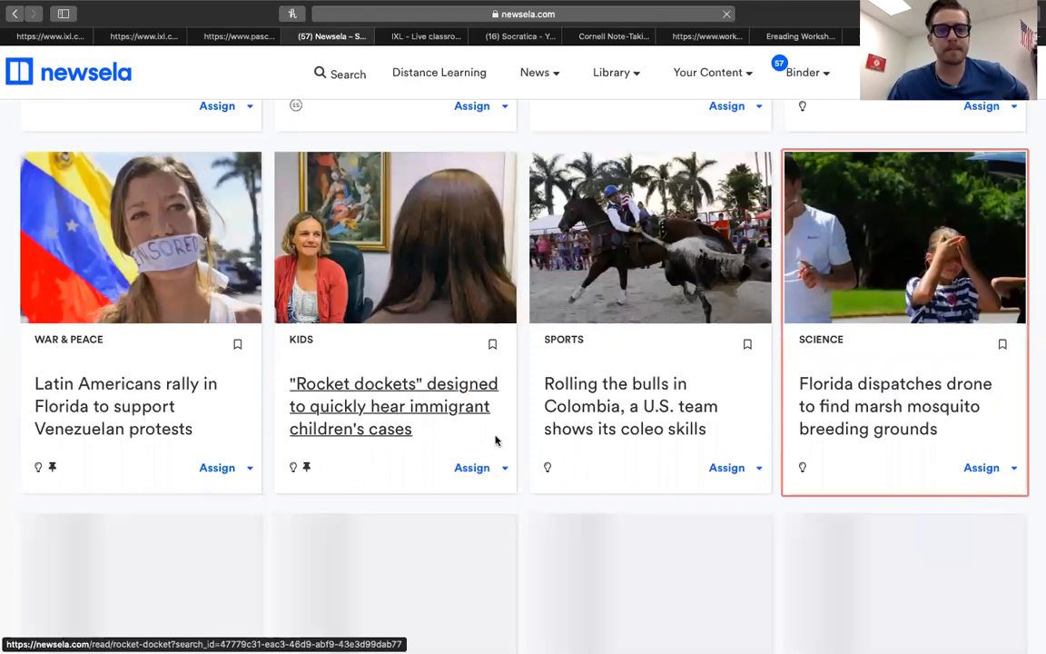
pyautogui.scroll(-3)
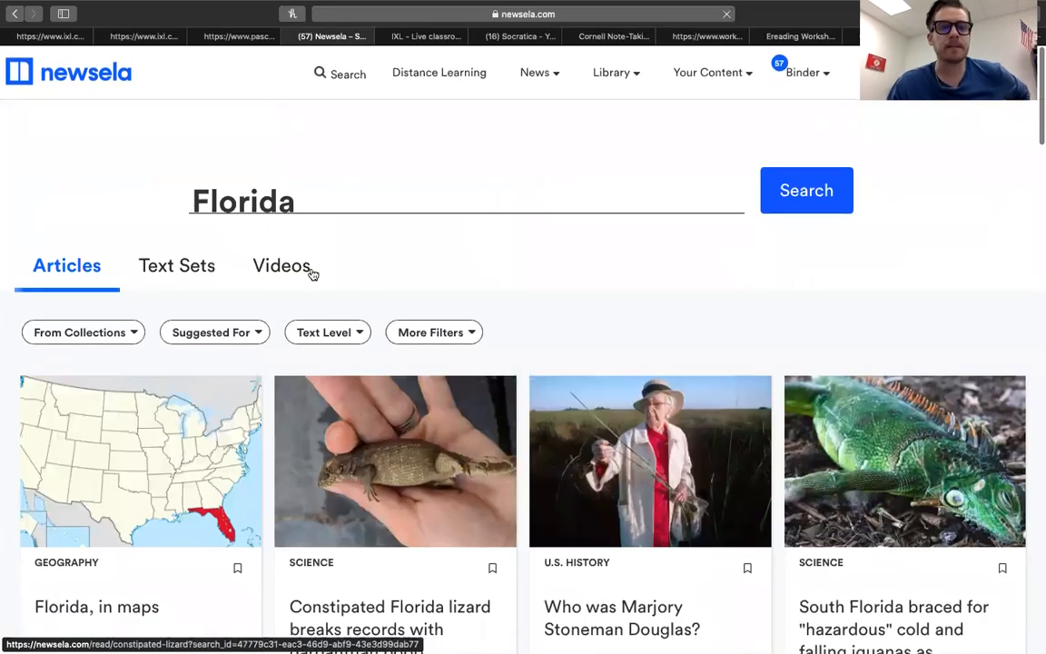
# - Go to the class Assignments page from the Binder menu
pyautogui.click(711, 73)
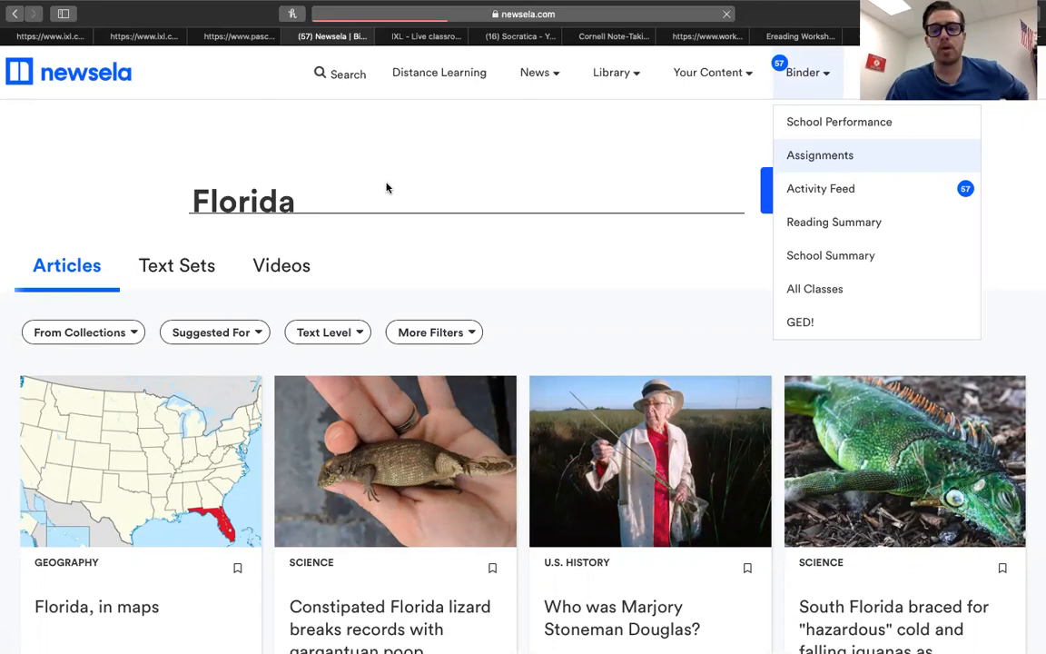
pyautogui.click(819, 154)
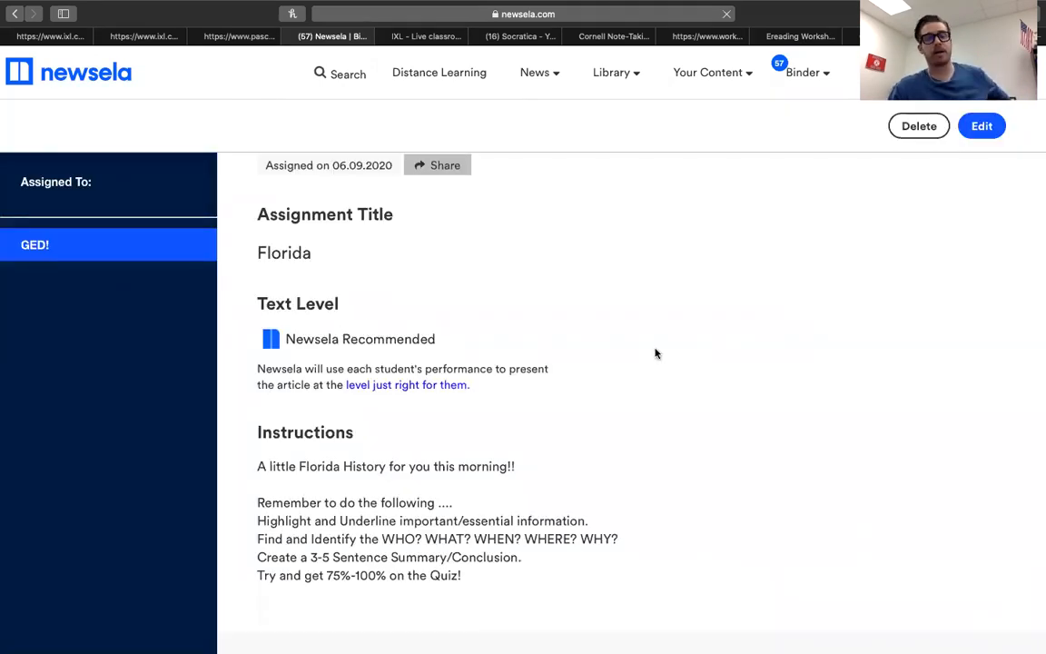
pyautogui.moveTo(512, 380)
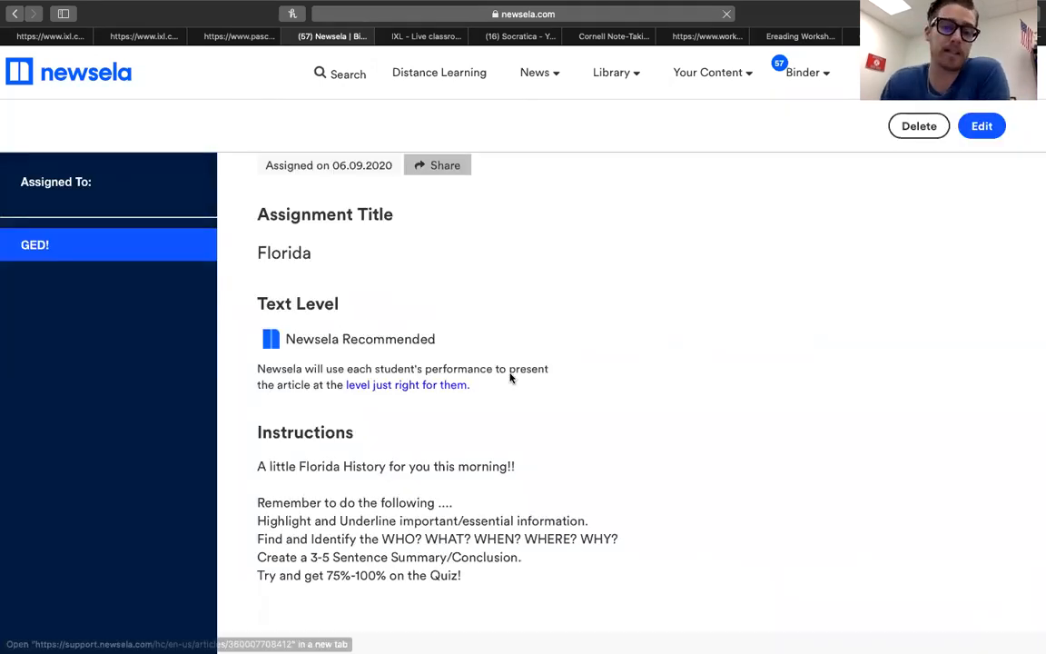
# - Scroll the Florida assignment to its Articles table and open the assigned Florida article
pyautogui.scroll(-3)
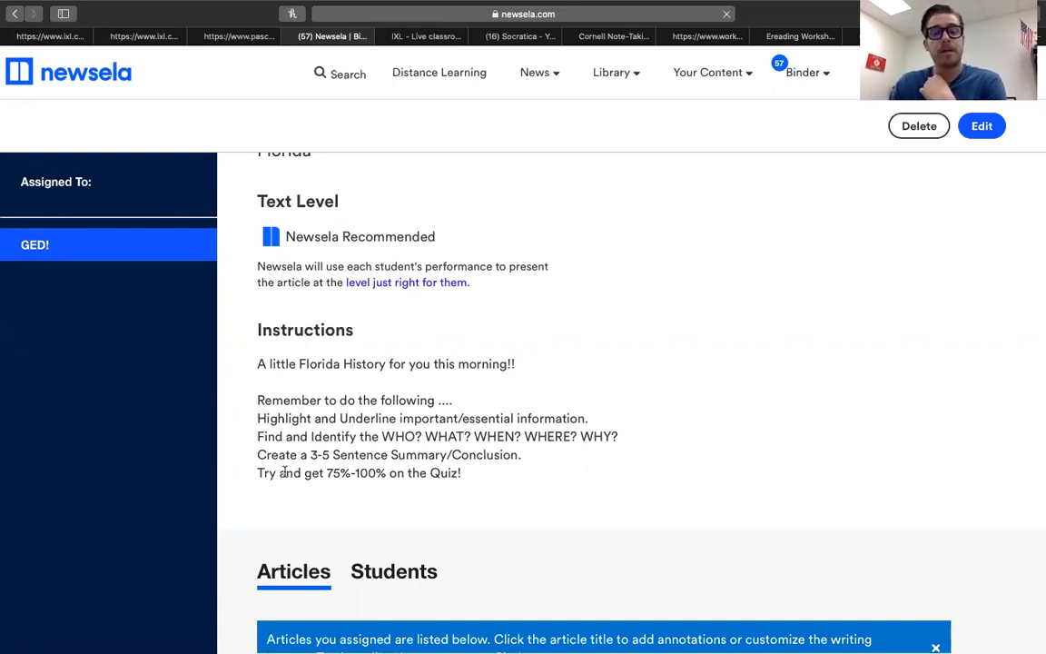
pyautogui.scroll(-3)
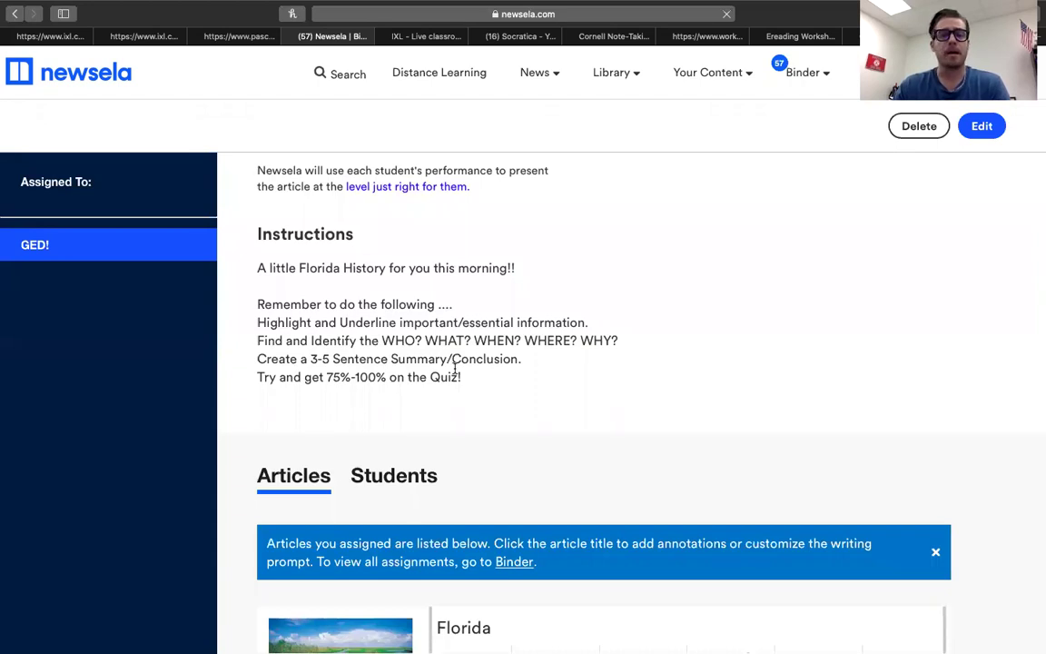
pyautogui.scroll(-3)
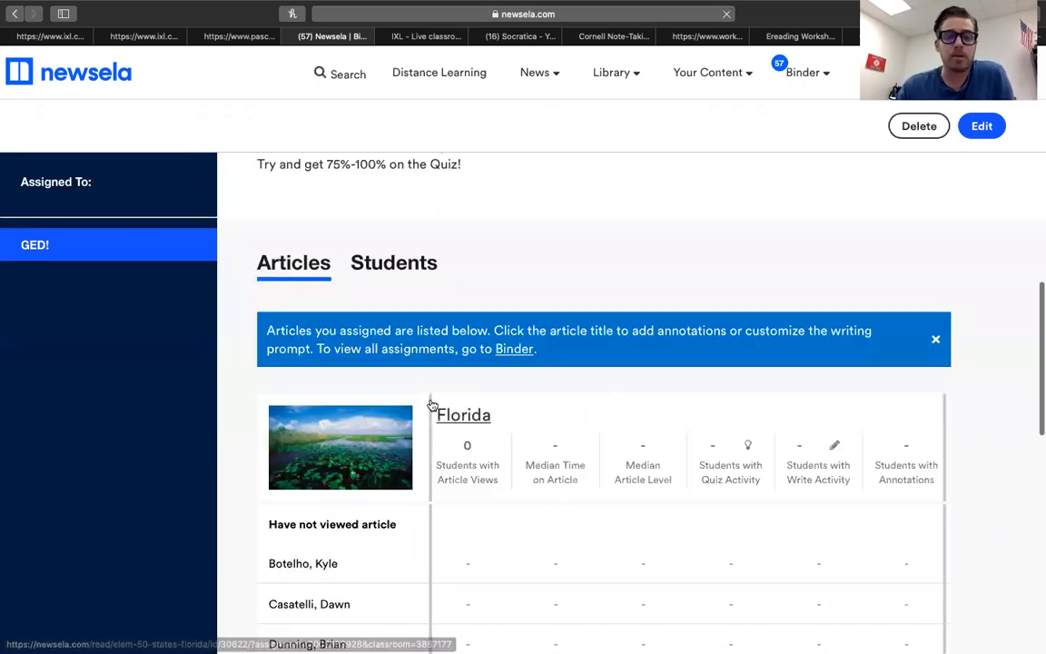
pyautogui.click(463, 414)
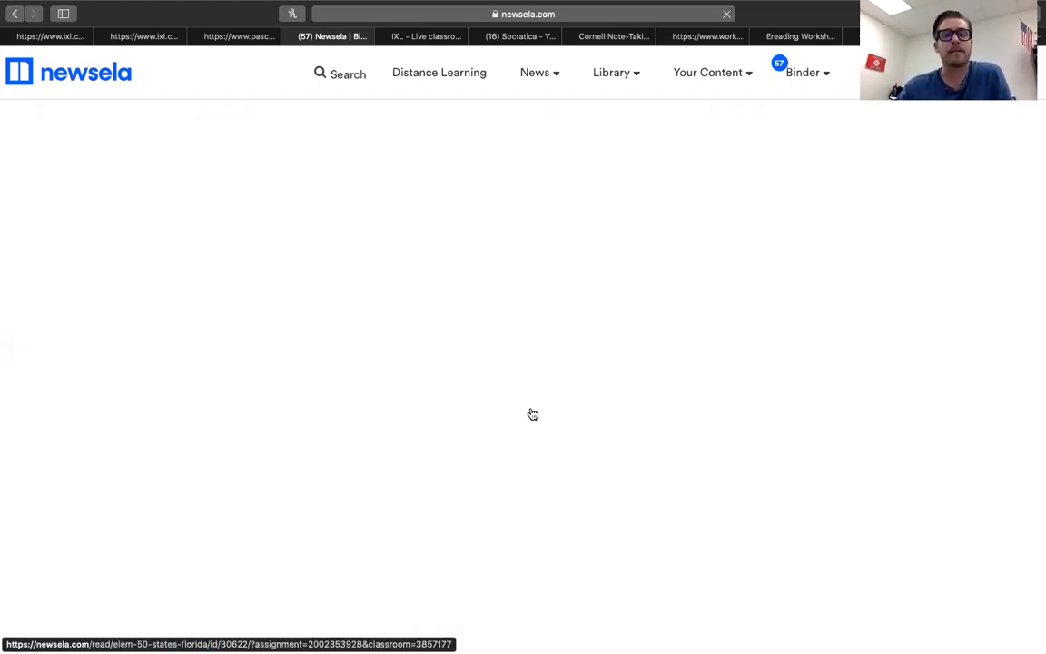
pyautogui.click(534, 414)
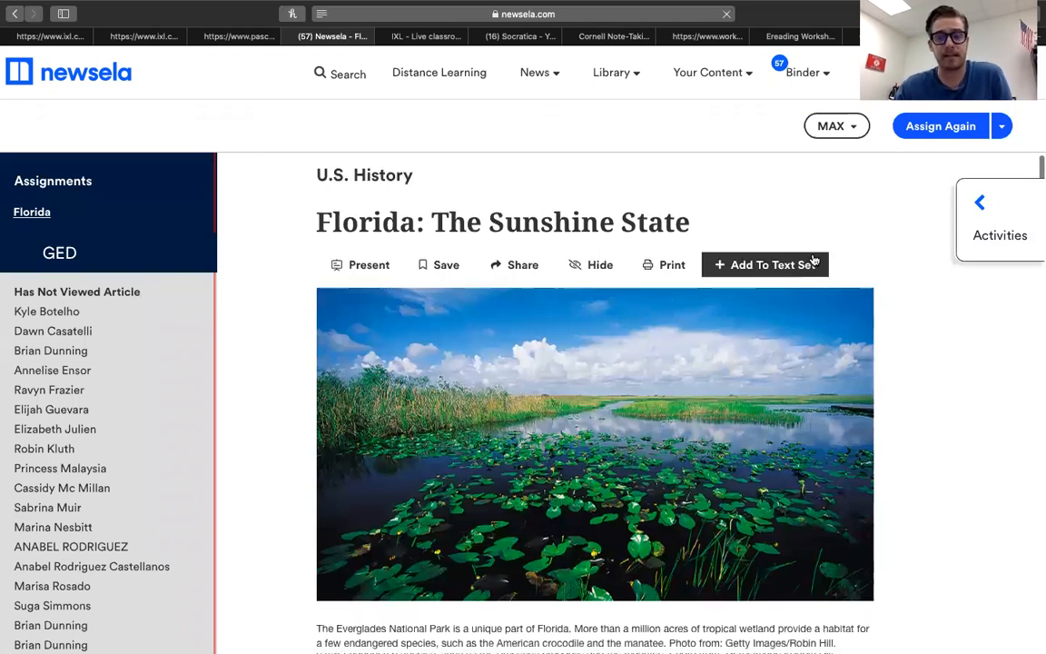
pyautogui.scroll(-3)
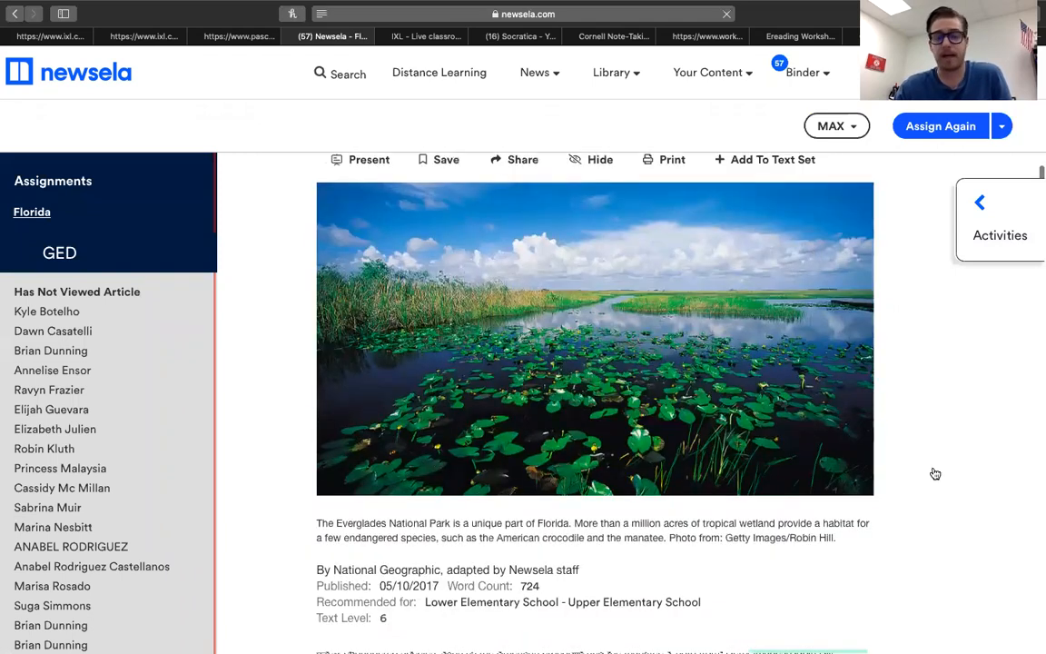
pyautogui.moveTo(912, 479)
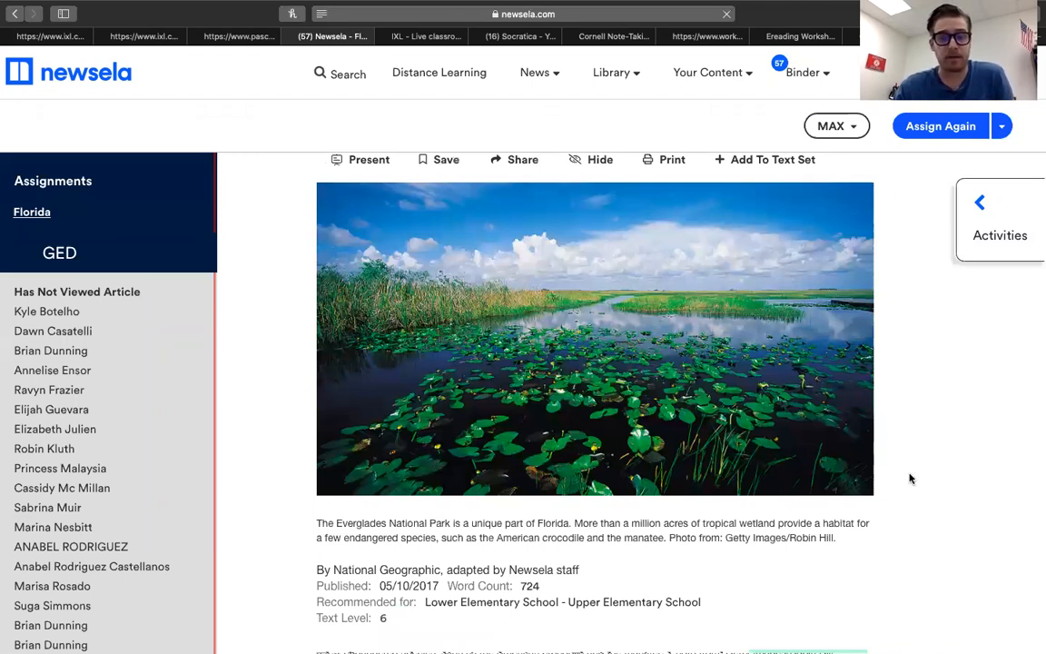
pyautogui.scroll(-3)
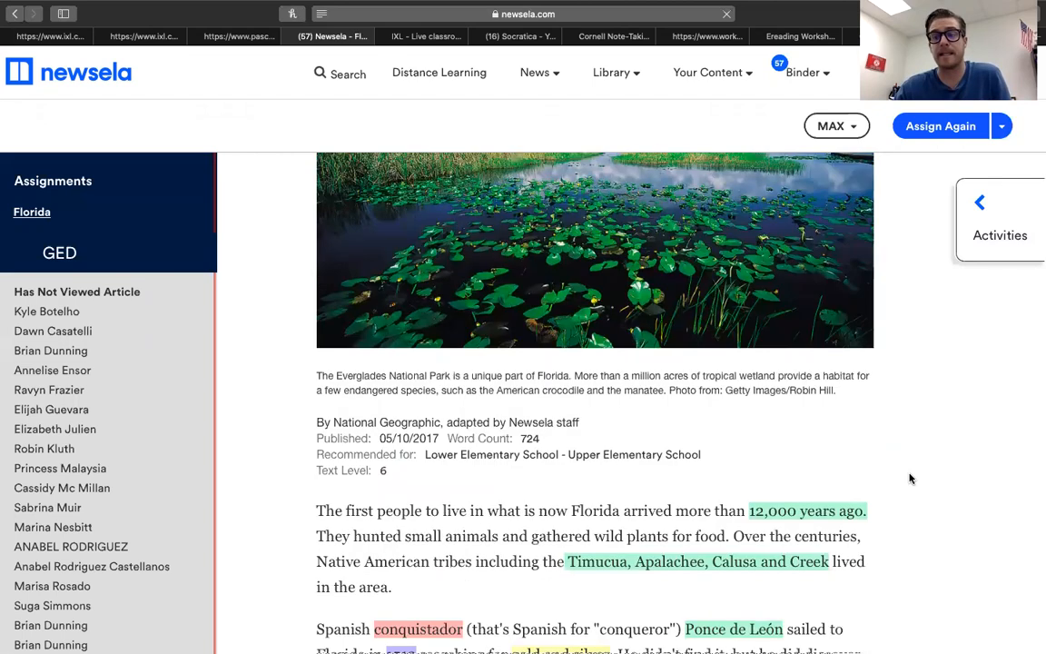
pyautogui.scroll(-3)
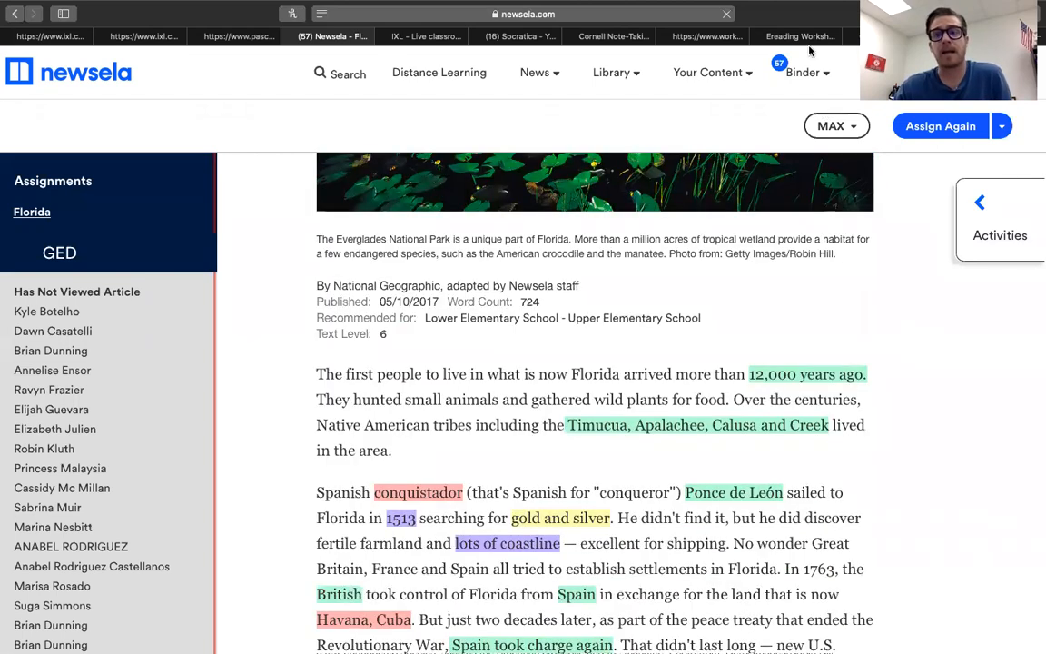
pyautogui.moveTo(863, 512)
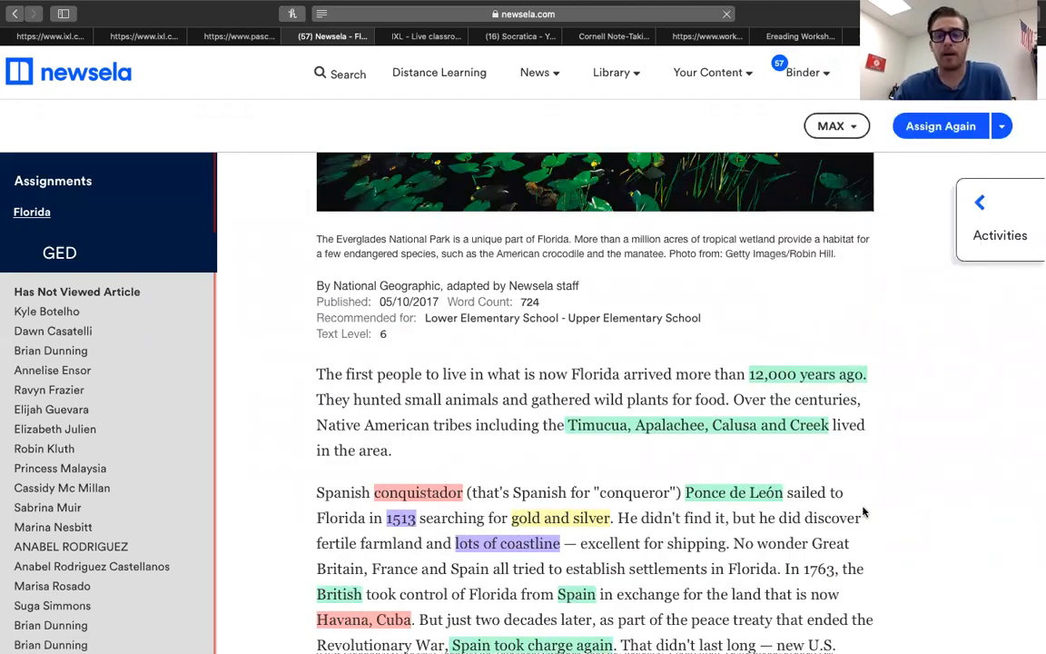
pyautogui.scroll(-3)
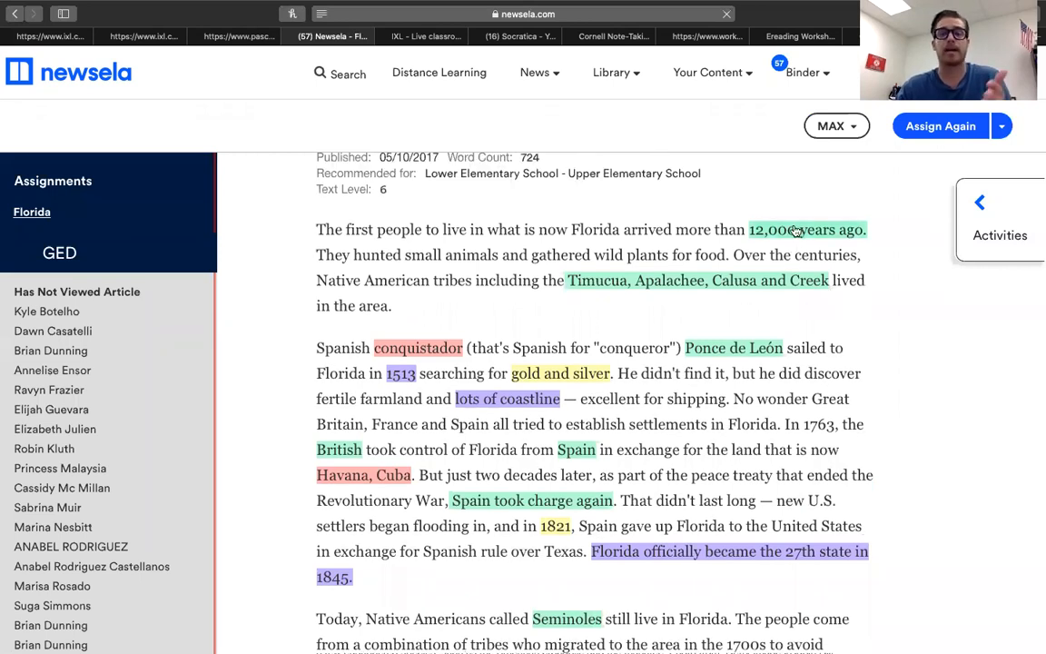
pyautogui.moveTo(743, 291)
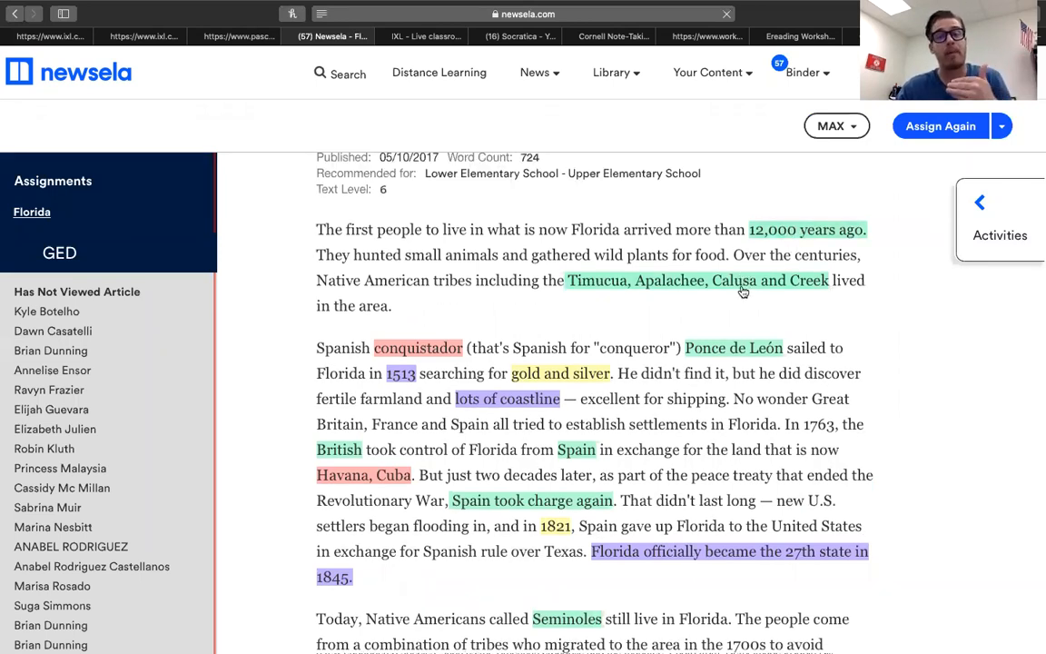
pyautogui.moveTo(737, 312)
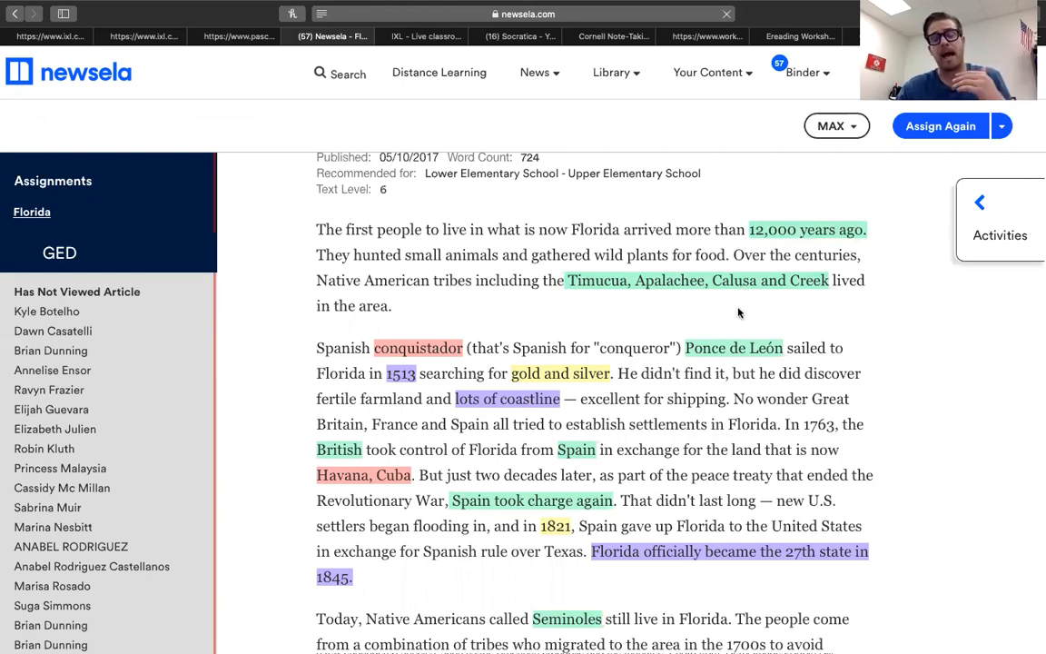
pyautogui.moveTo(759, 254)
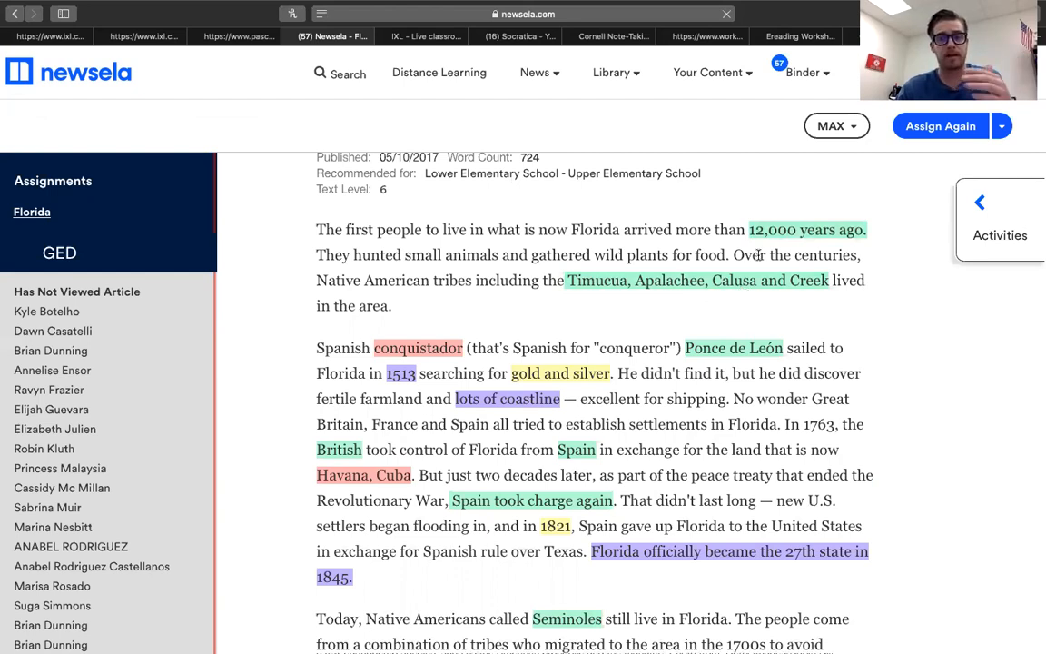
pyautogui.moveTo(766, 244)
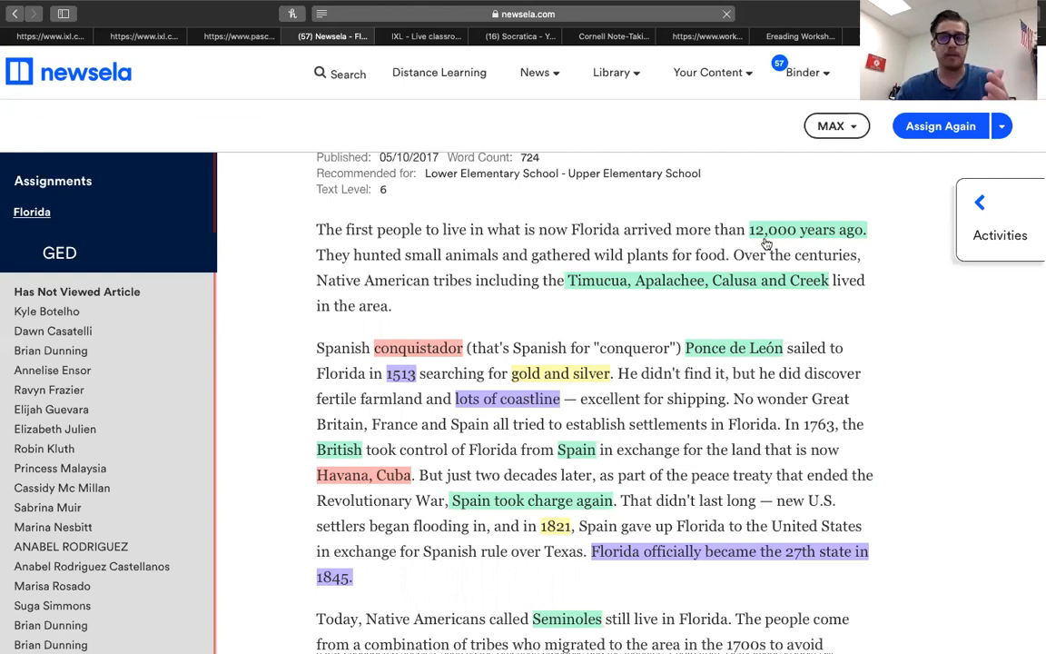
pyautogui.moveTo(795, 247)
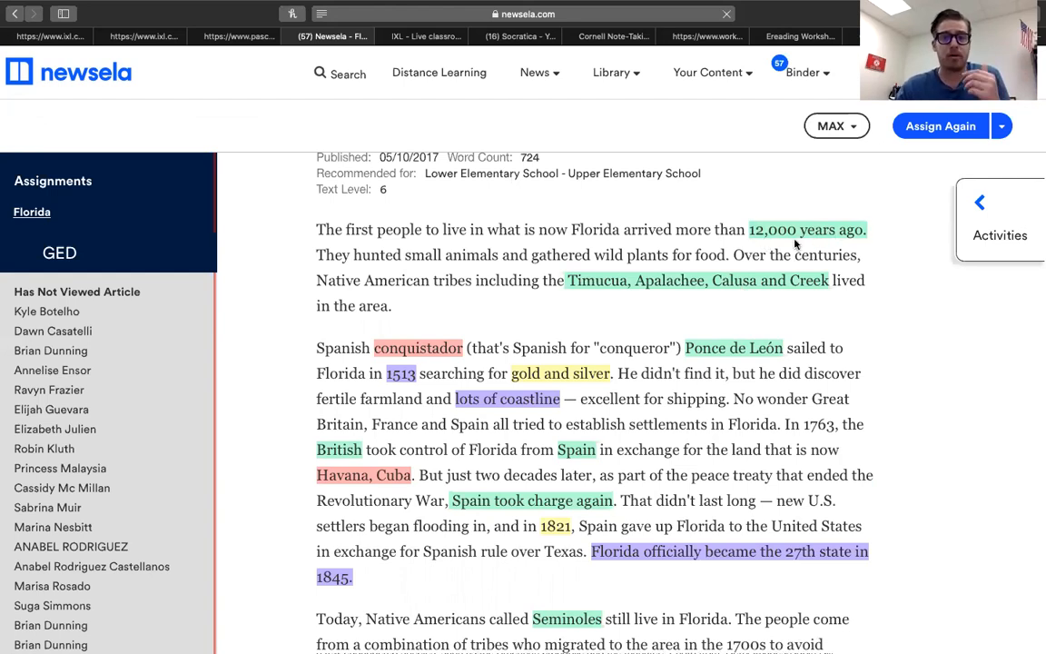
pyautogui.scroll(-3)
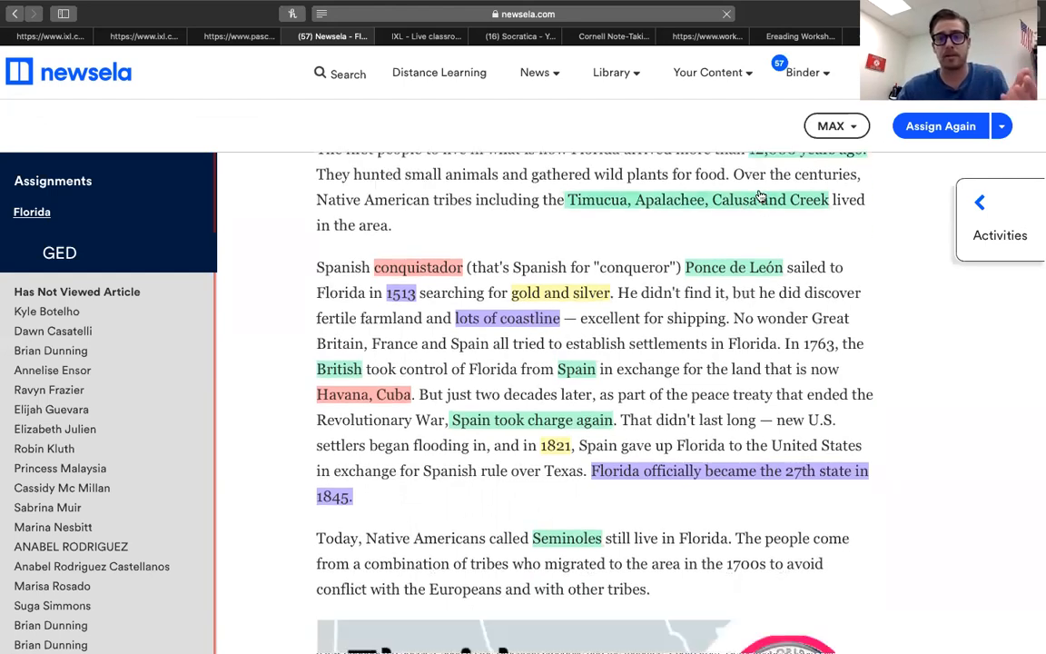
pyautogui.scroll(-3)
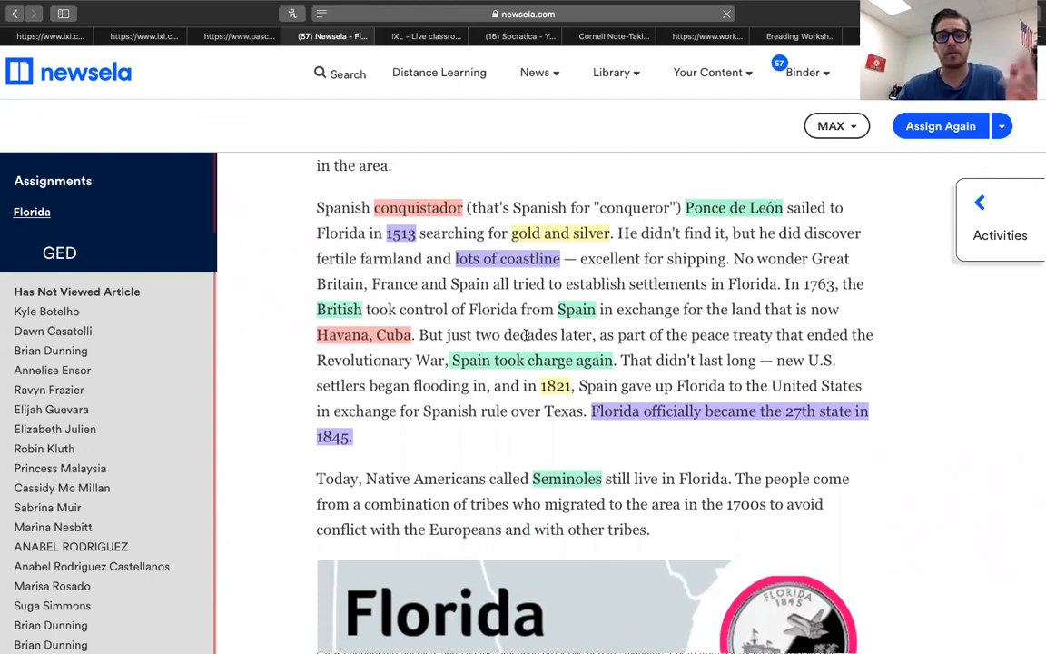
pyautogui.moveTo(699, 301)
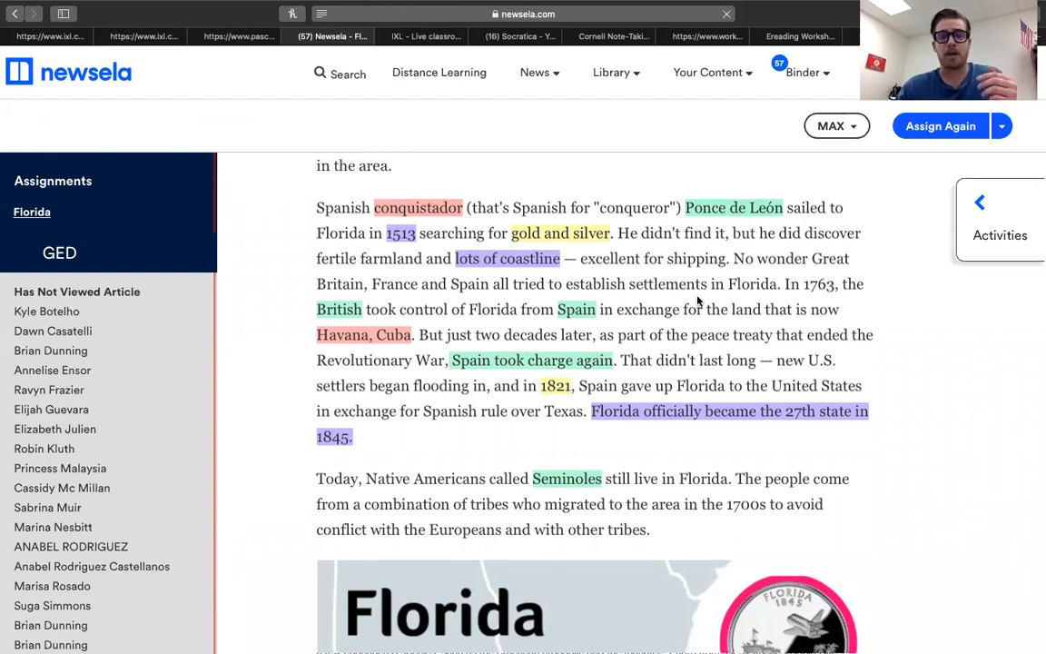
pyautogui.scroll(-3)
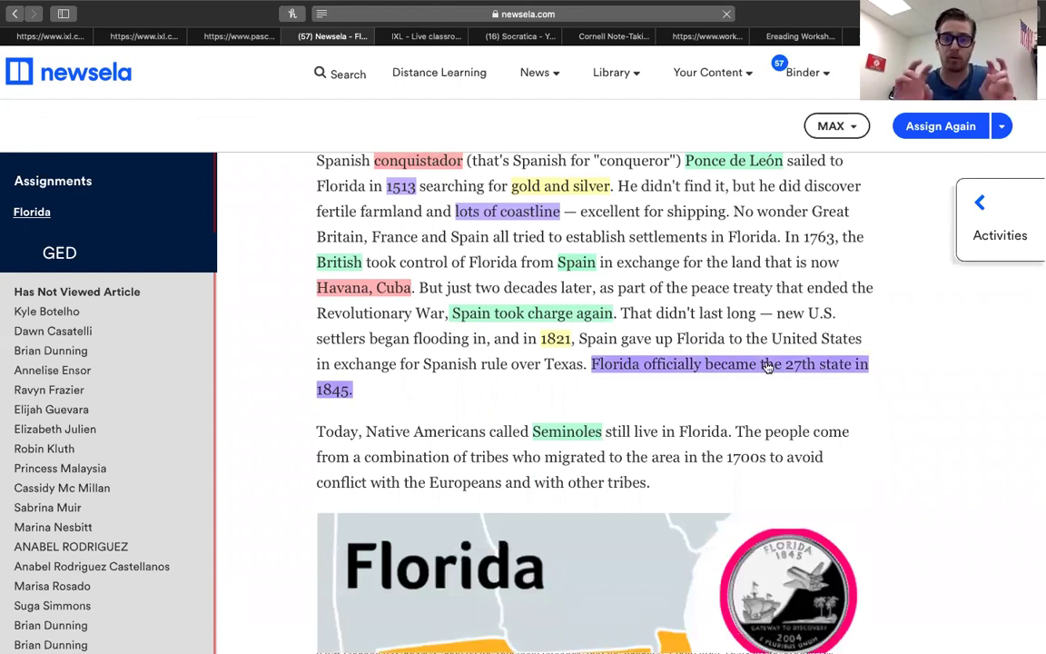
pyautogui.scroll(3)
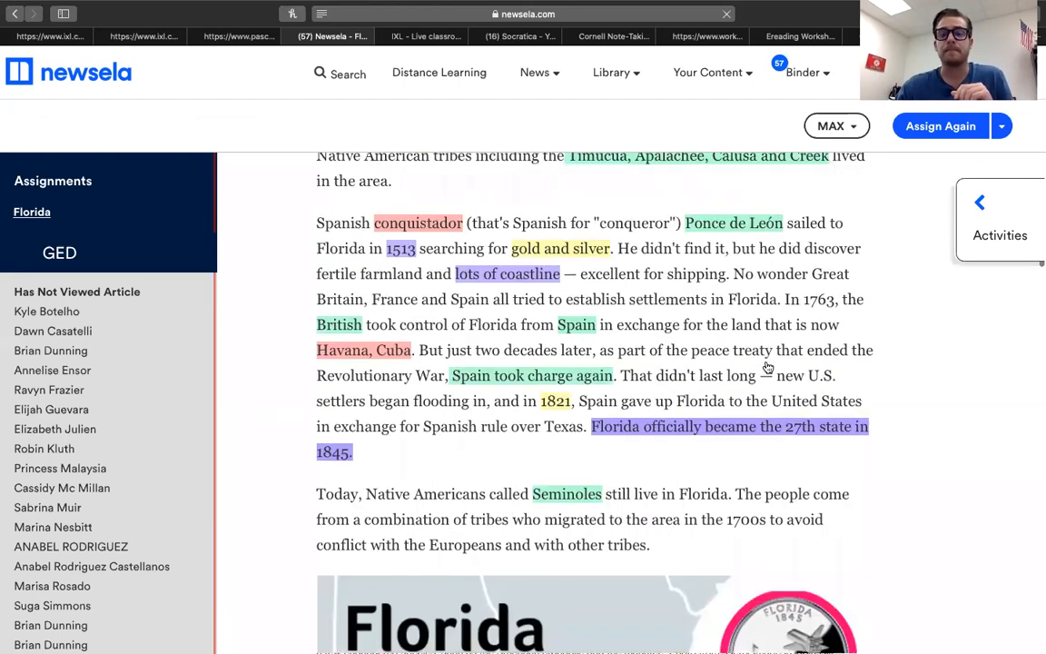
pyautogui.scroll(-3)
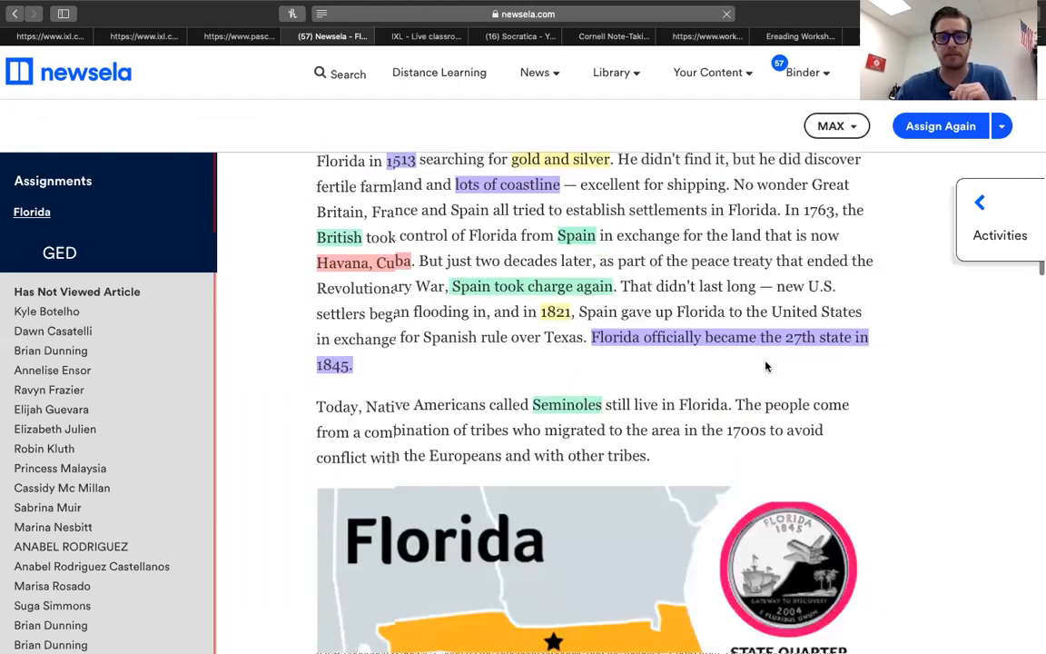
pyautogui.scroll(-3)
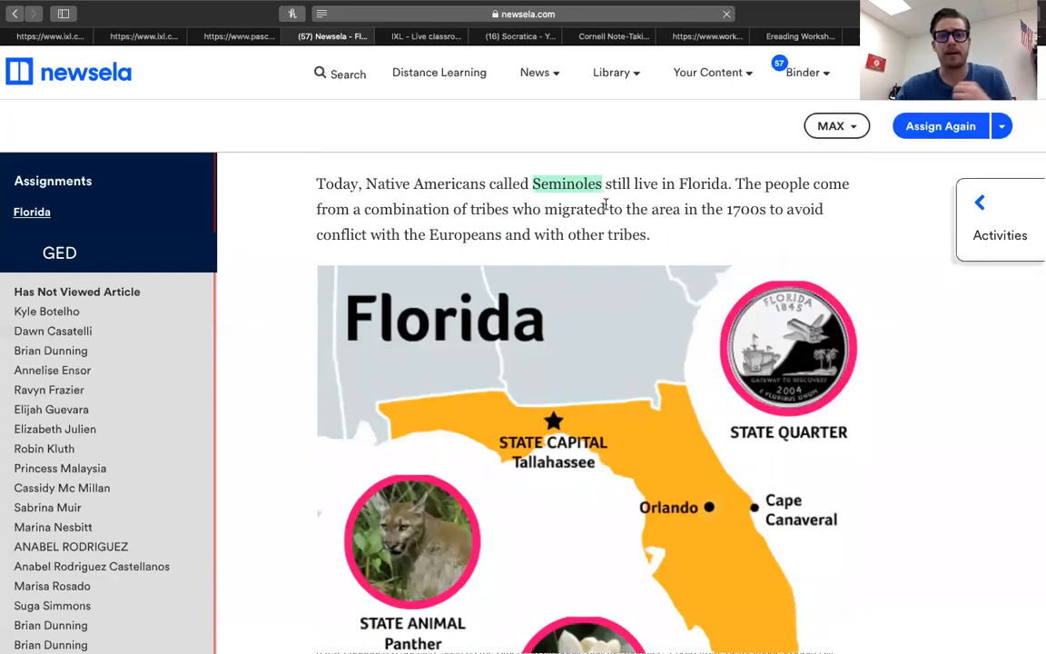
pyautogui.scroll(-3)
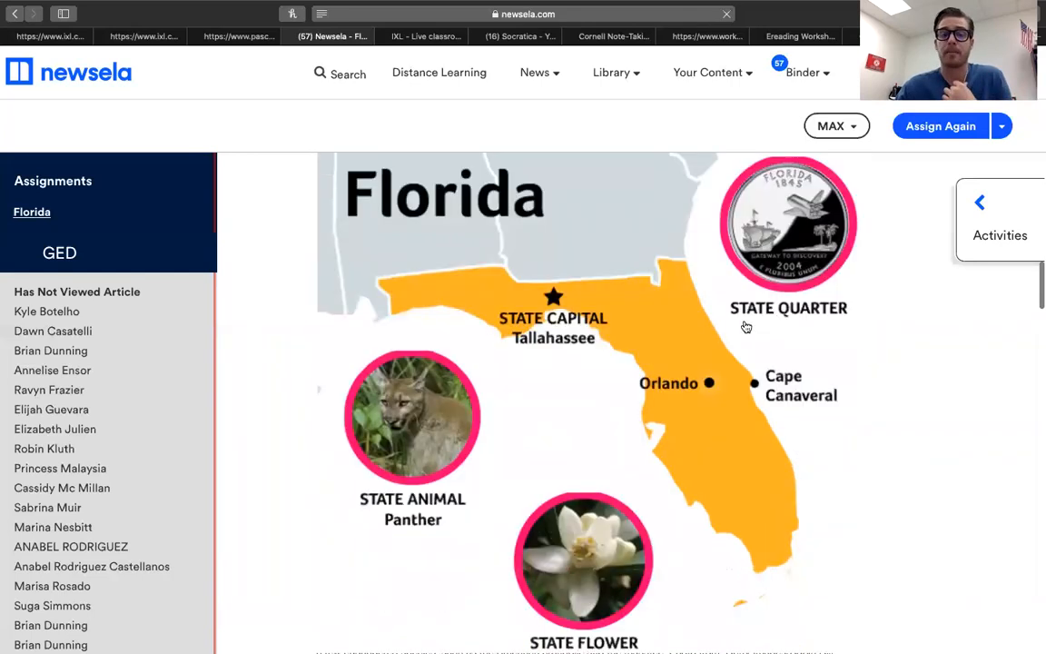
pyautogui.moveTo(779, 422)
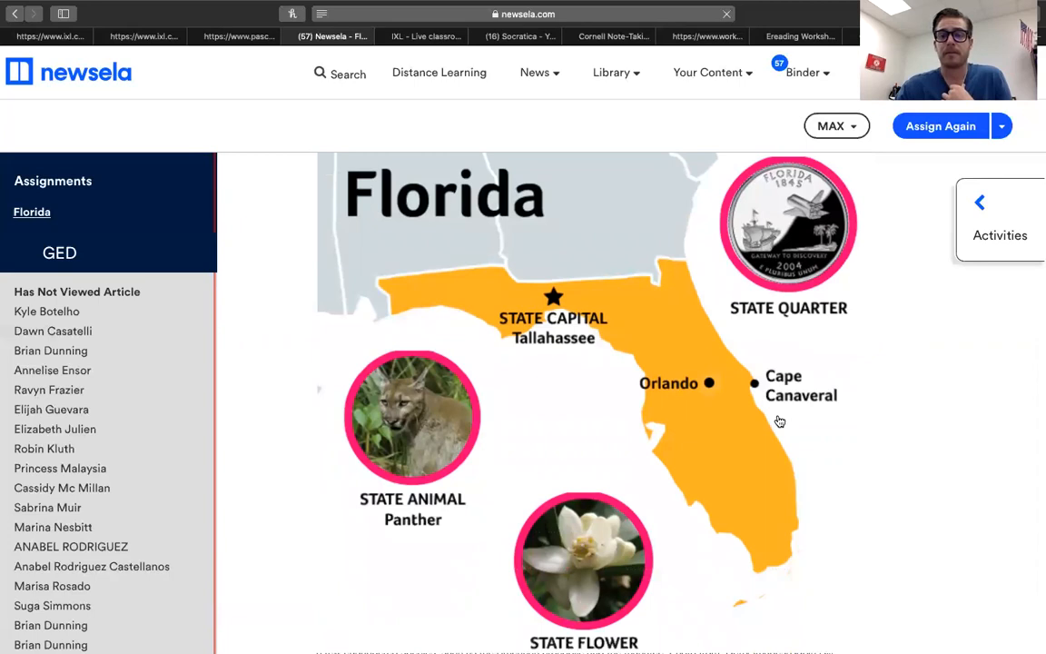
pyautogui.scroll(-3)
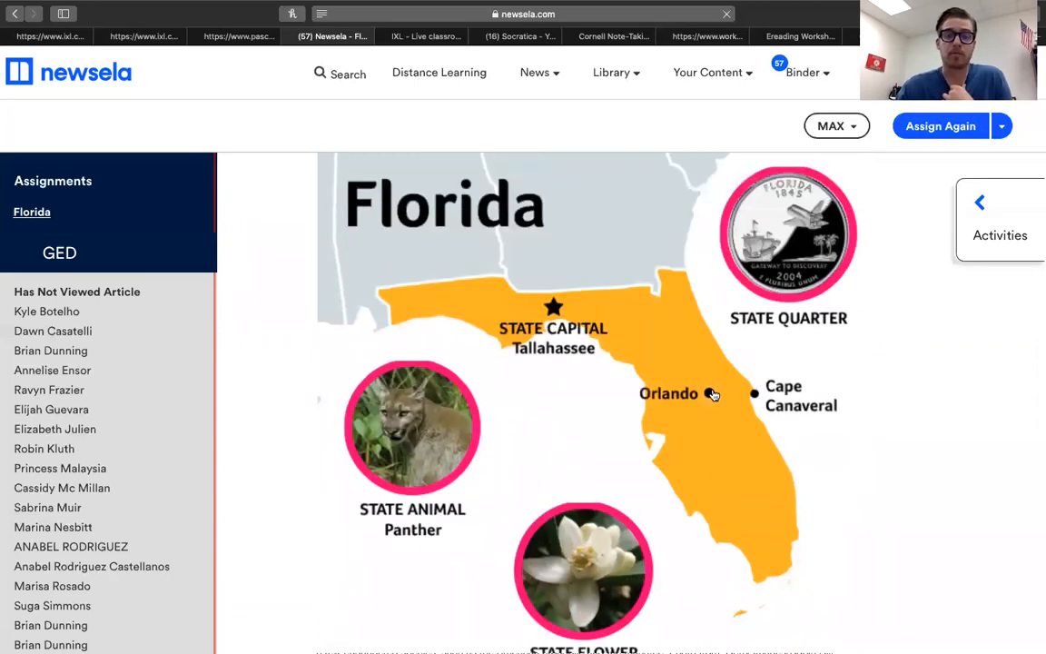
pyautogui.scroll(-3)
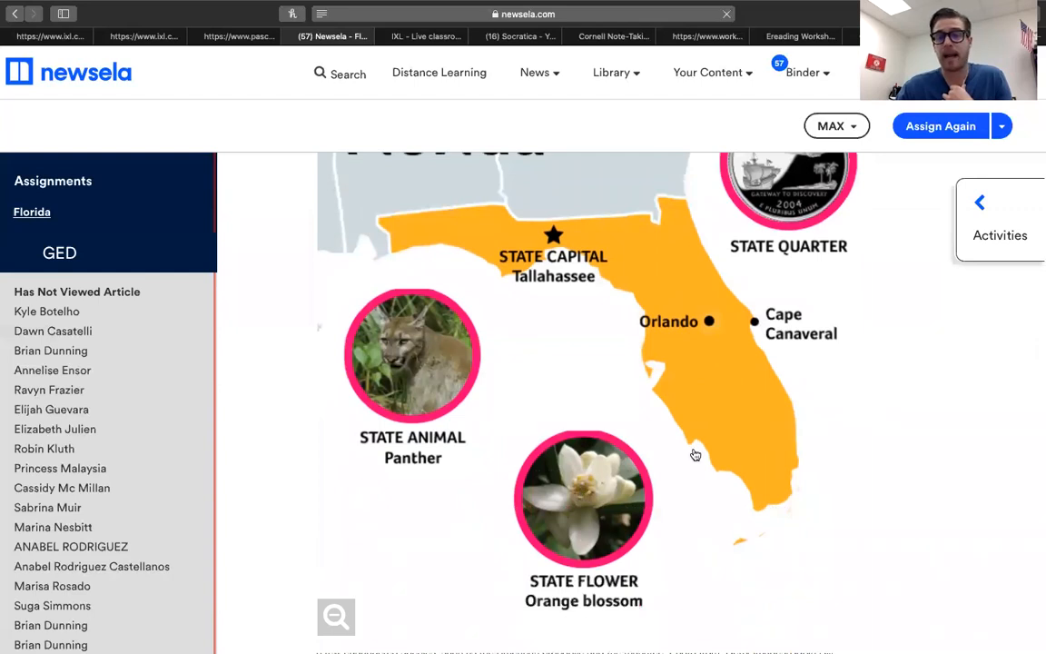
pyautogui.scroll(3)
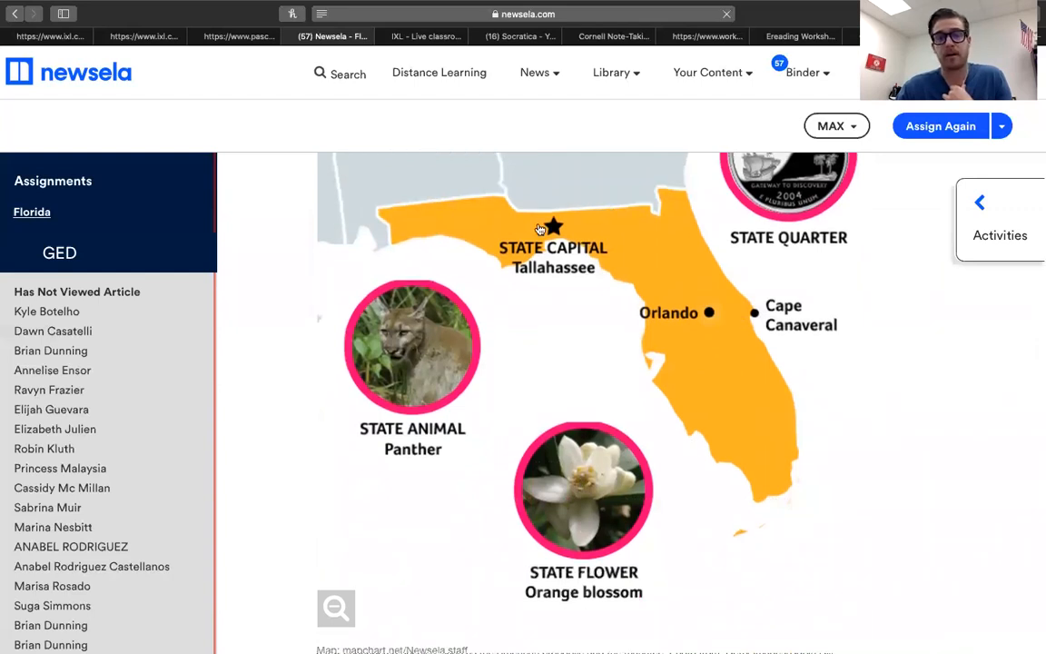
pyautogui.moveTo(666, 320)
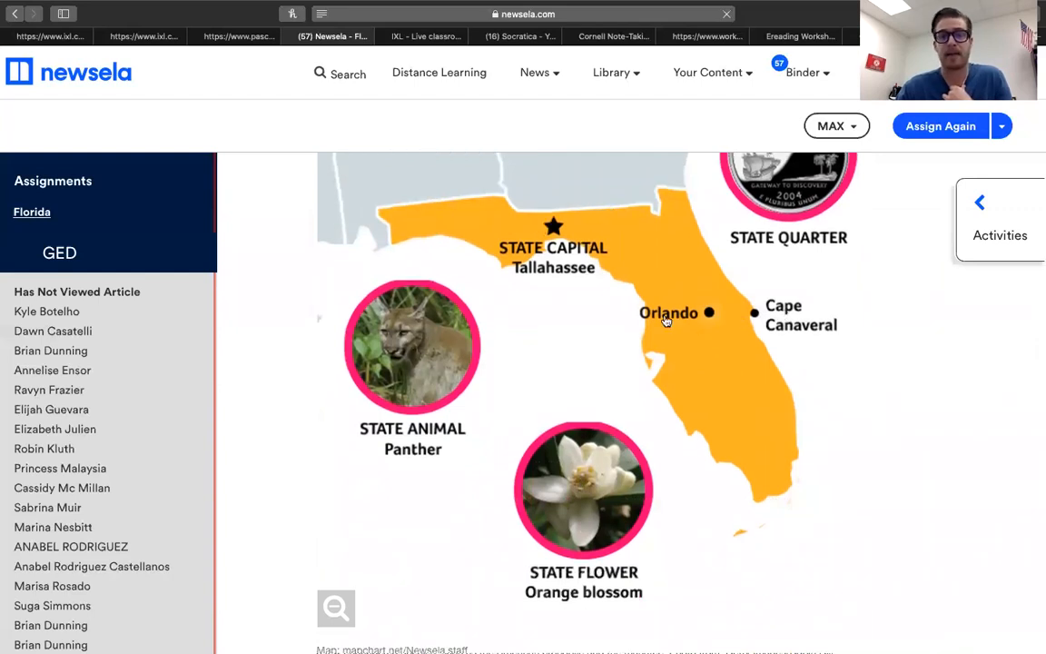
pyautogui.scroll(-3)
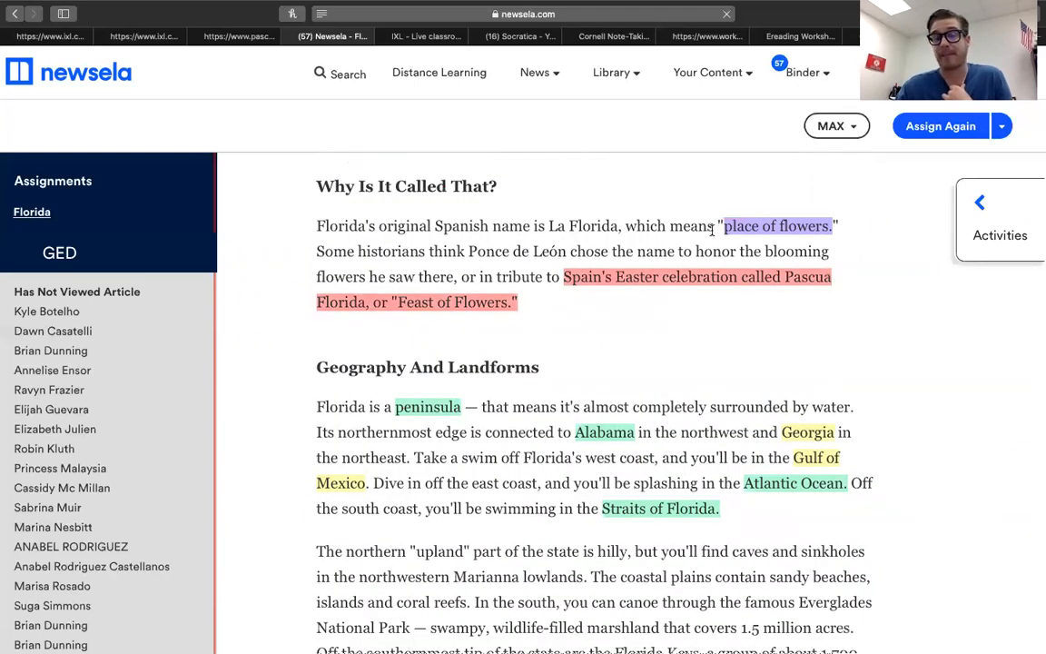
pyautogui.scroll(-3)
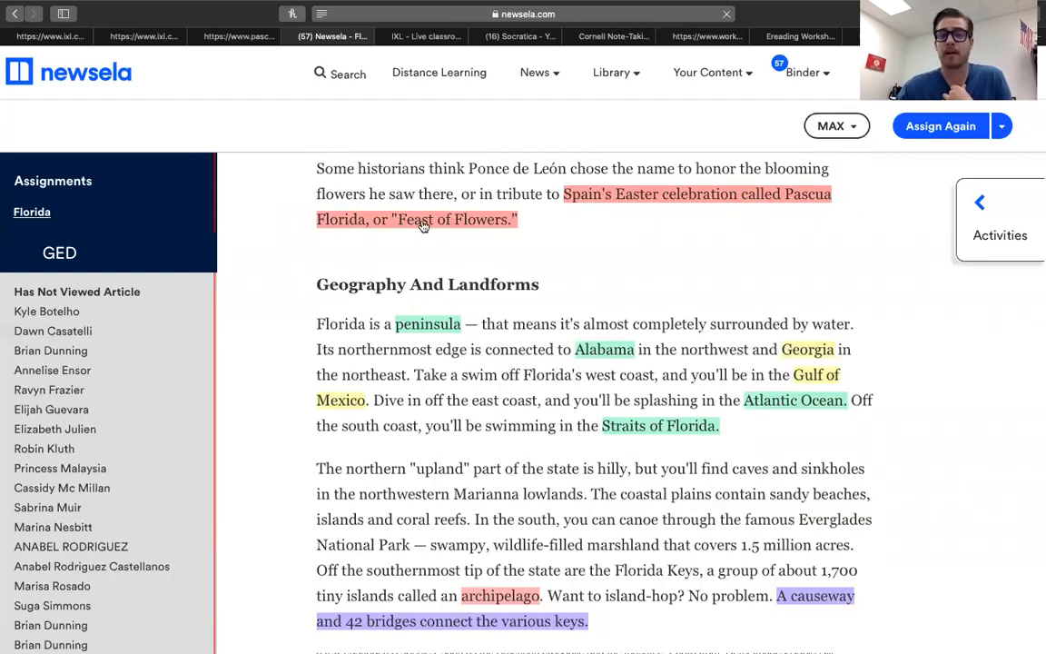
pyautogui.scroll(-3)
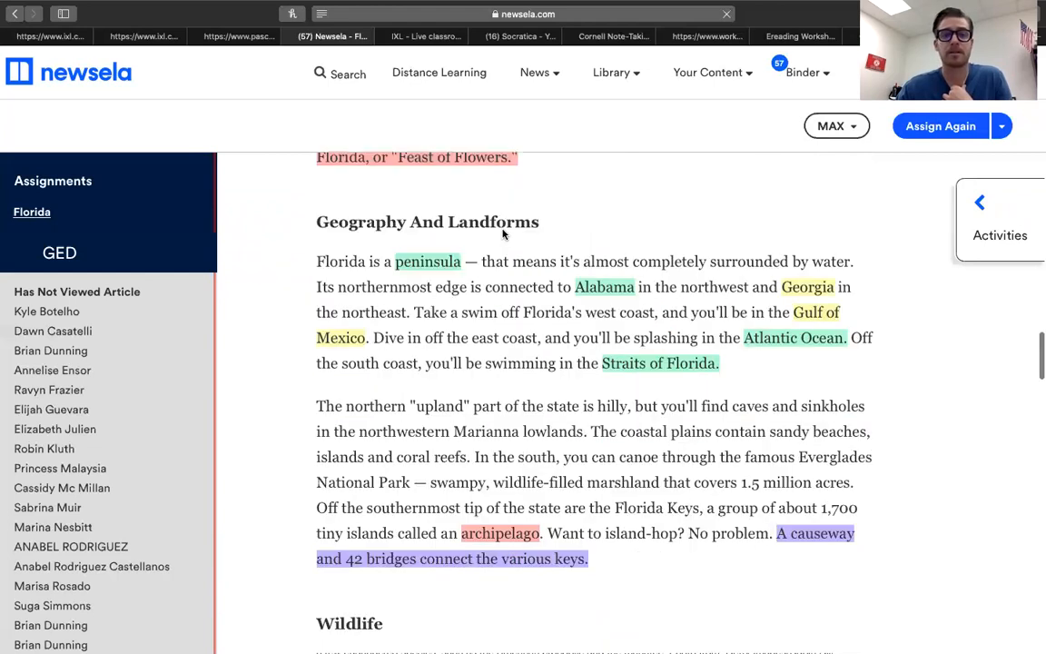
pyautogui.scroll(-3)
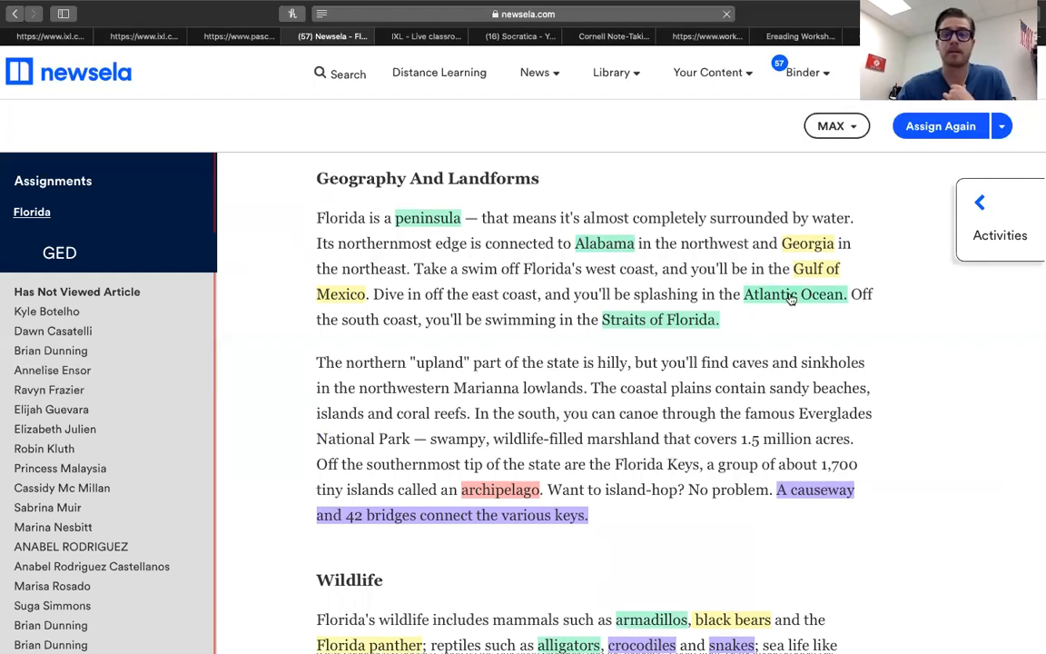
pyautogui.scroll(-3)
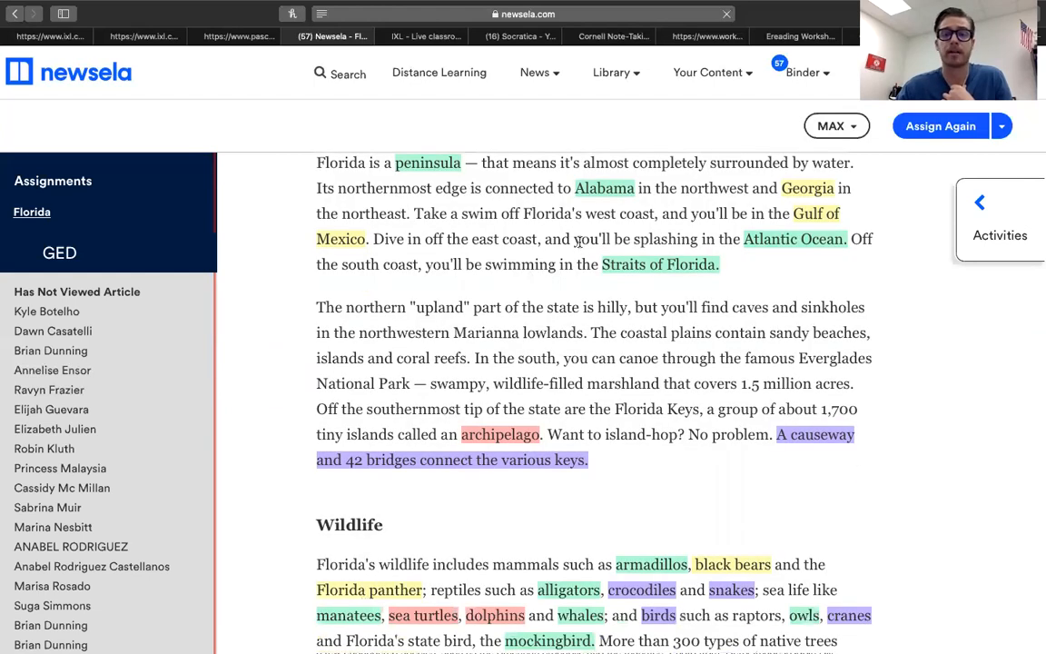
pyautogui.scroll(-3)
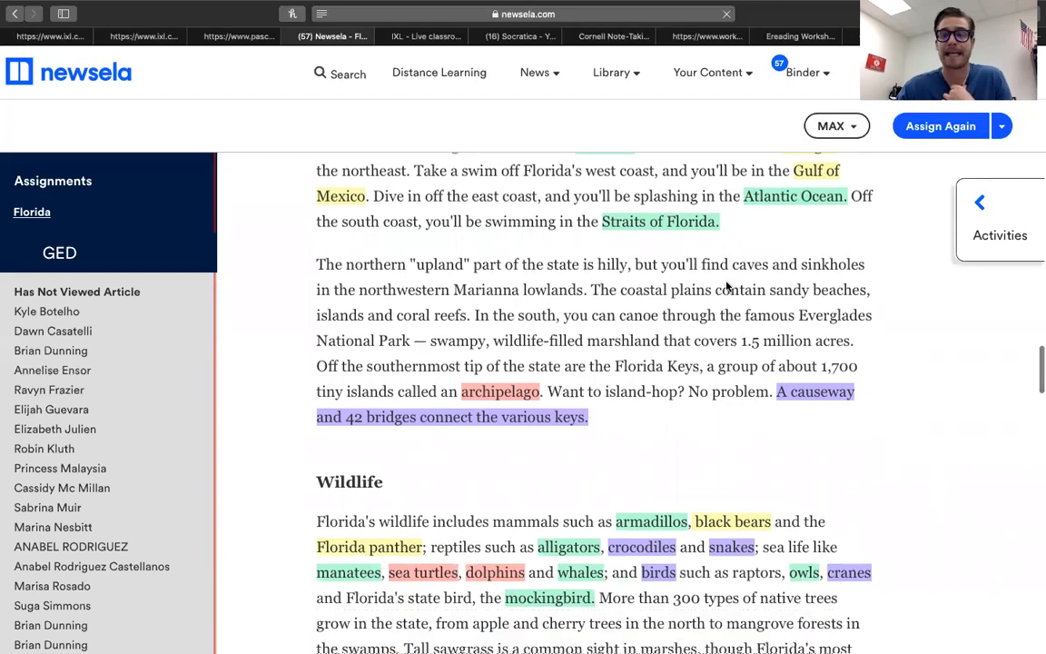
pyautogui.scroll(-3)
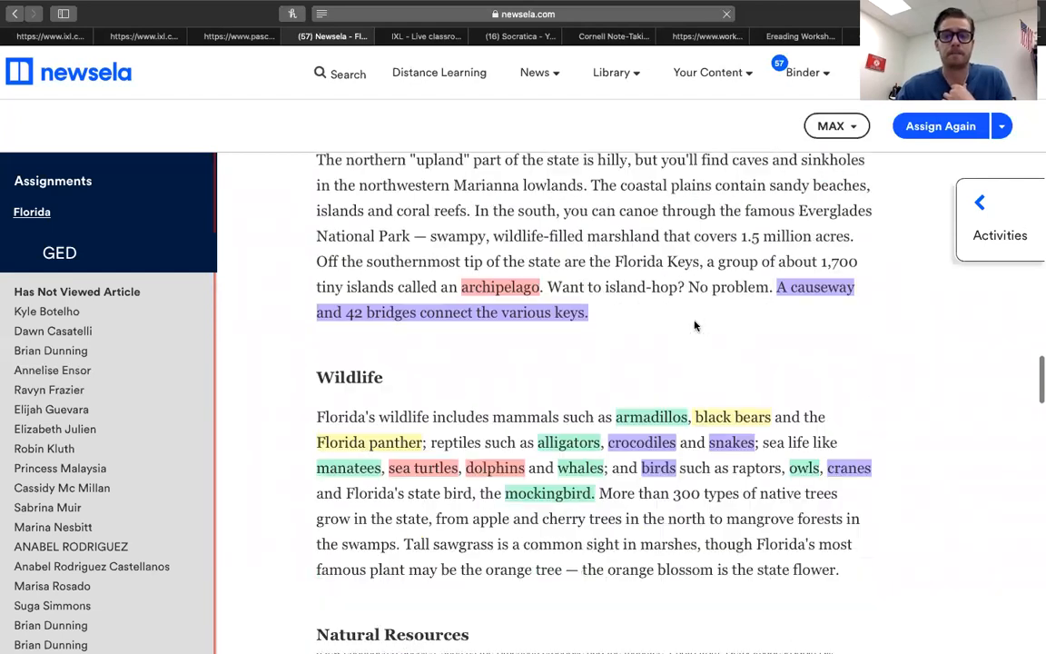
pyautogui.scroll(3)
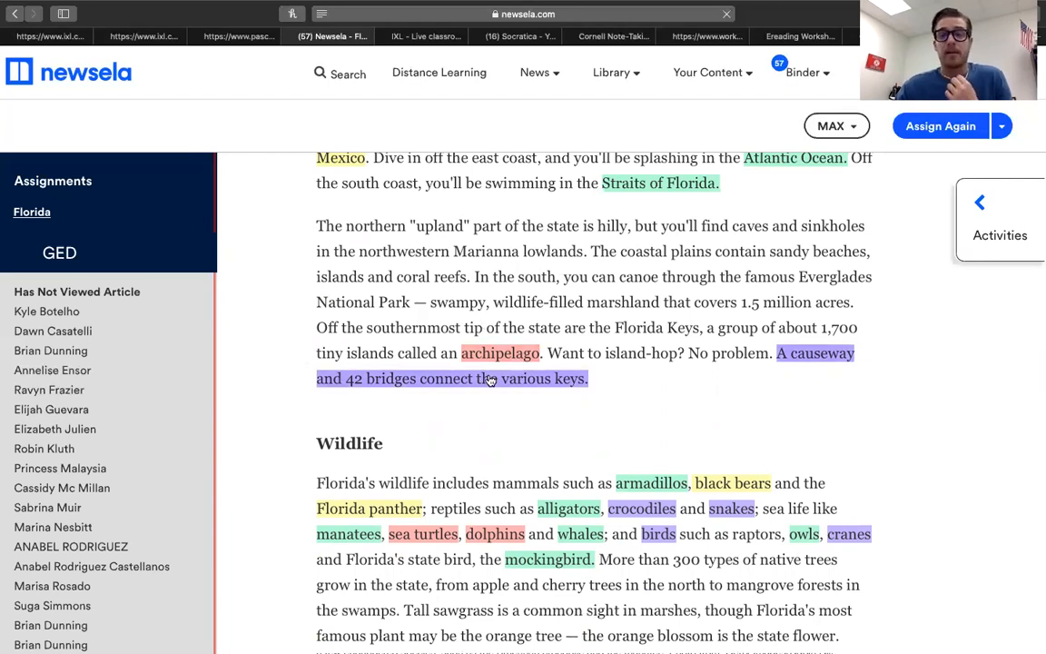
pyautogui.scroll(-3)
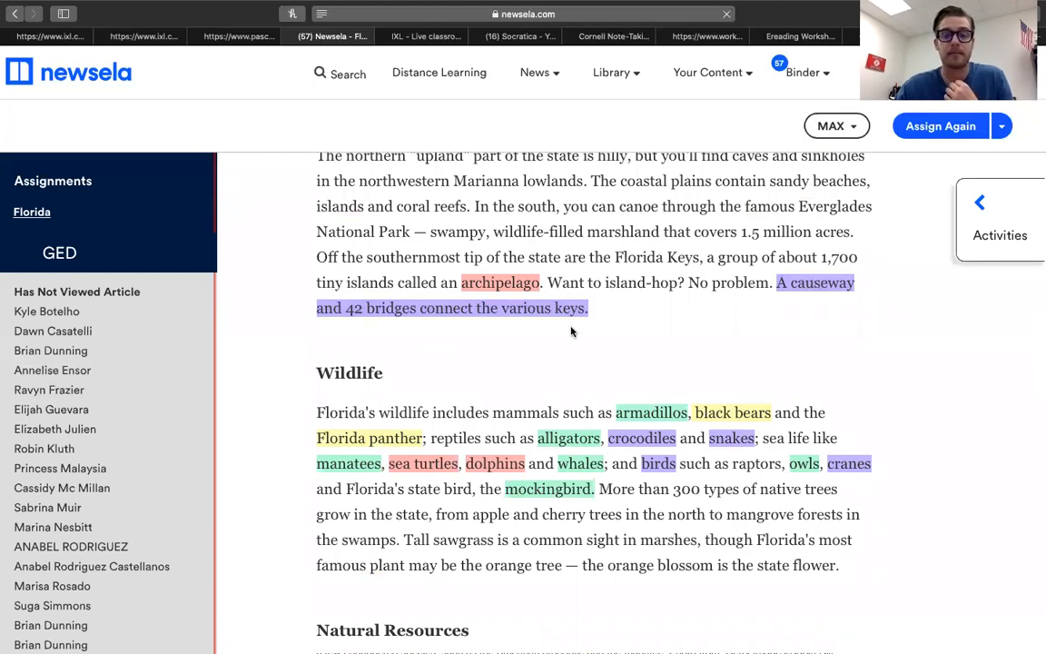
pyautogui.scroll(-3)
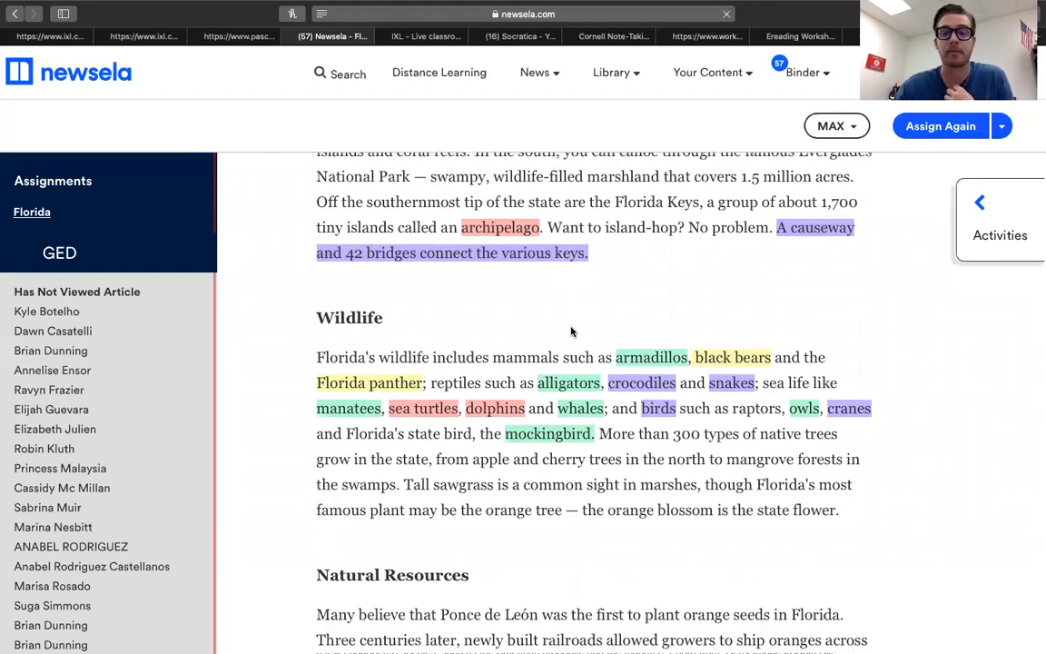
pyautogui.scroll(-3)
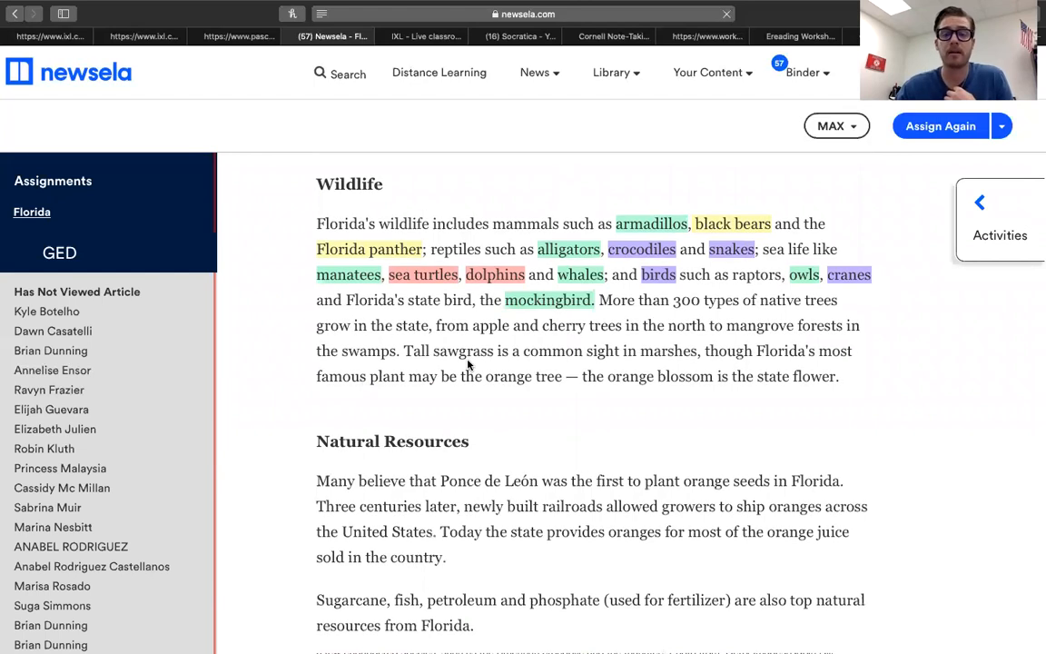
pyautogui.scroll(-3)
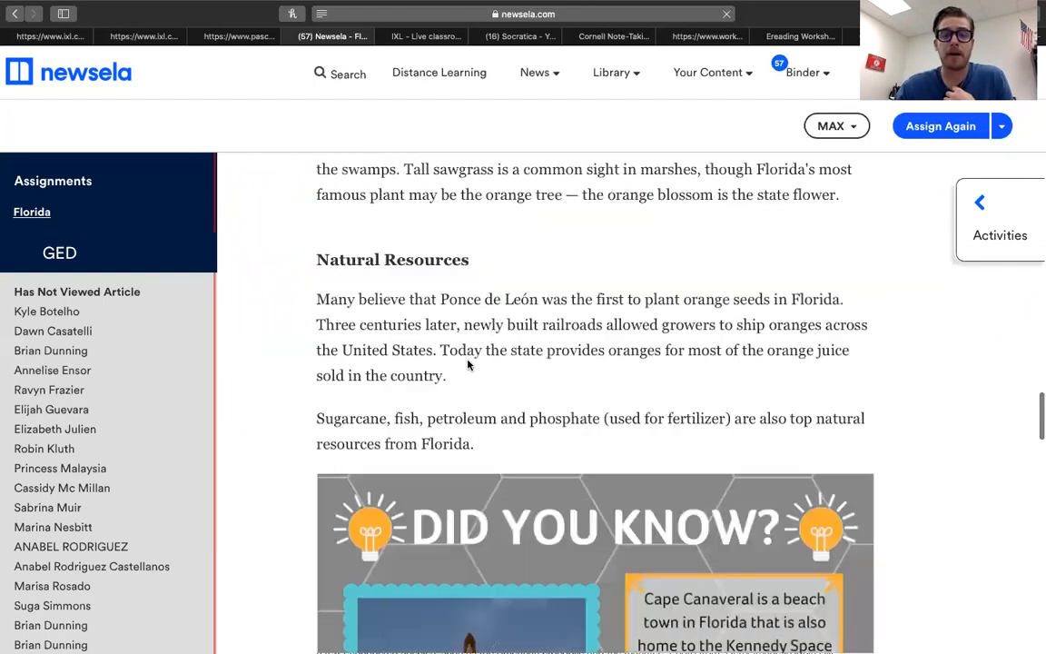
pyautogui.scroll(-3)
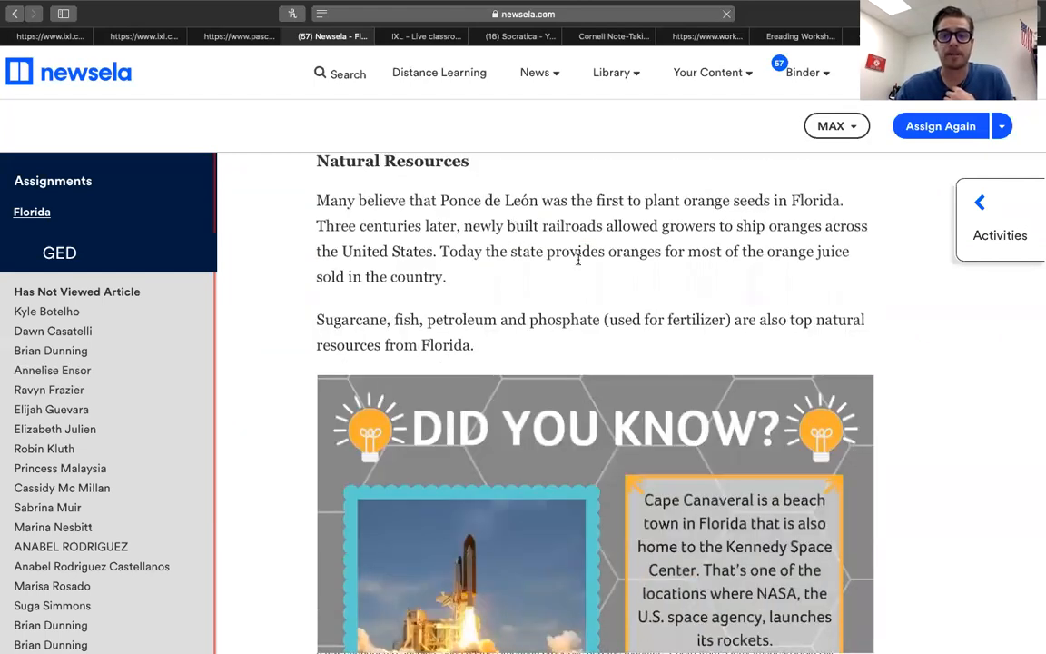
pyautogui.scroll(-3)
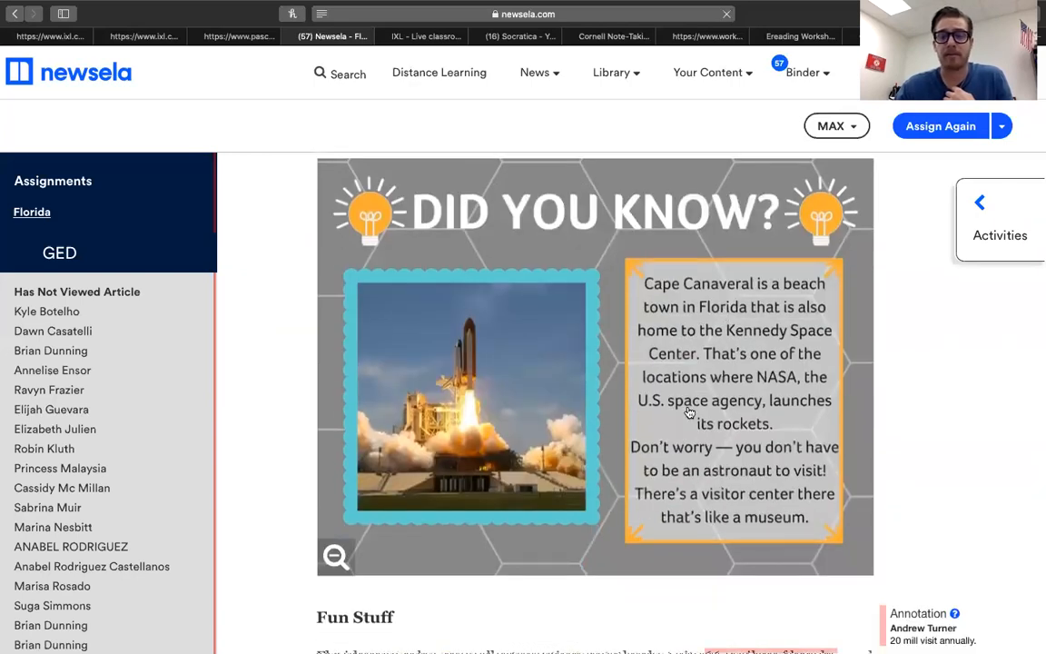
pyautogui.scroll(-3)
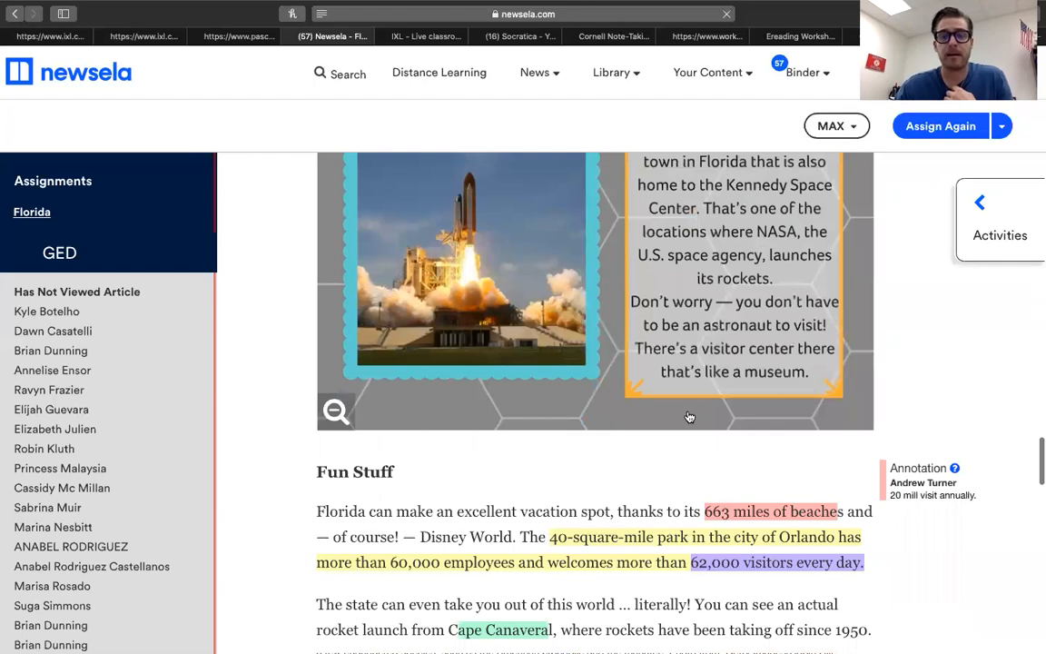
pyautogui.scroll(-3)
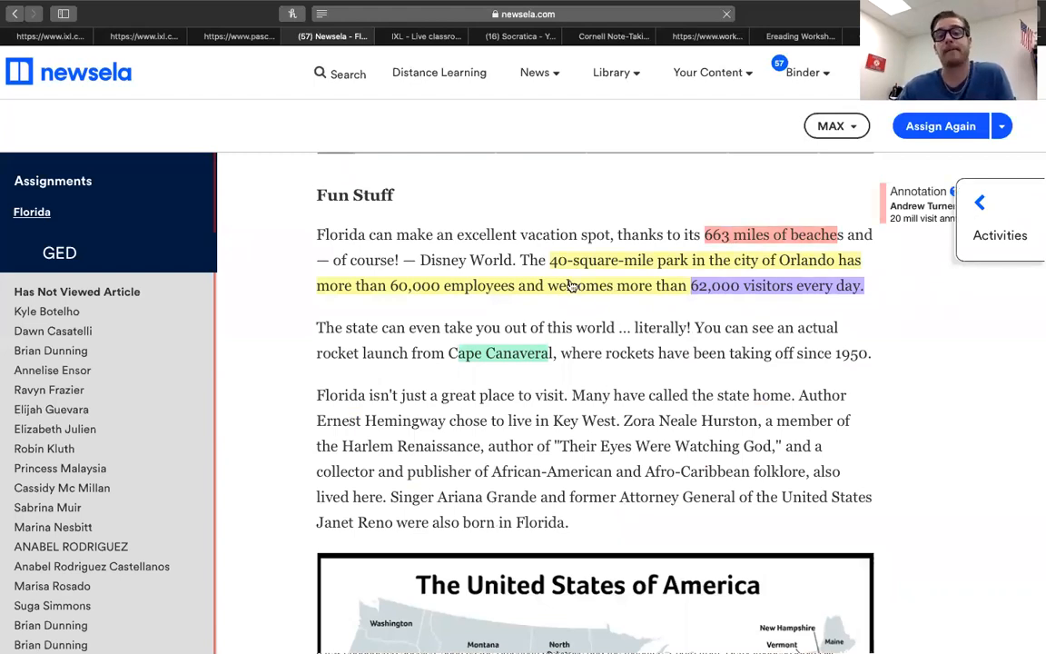
pyautogui.moveTo(643, 282)
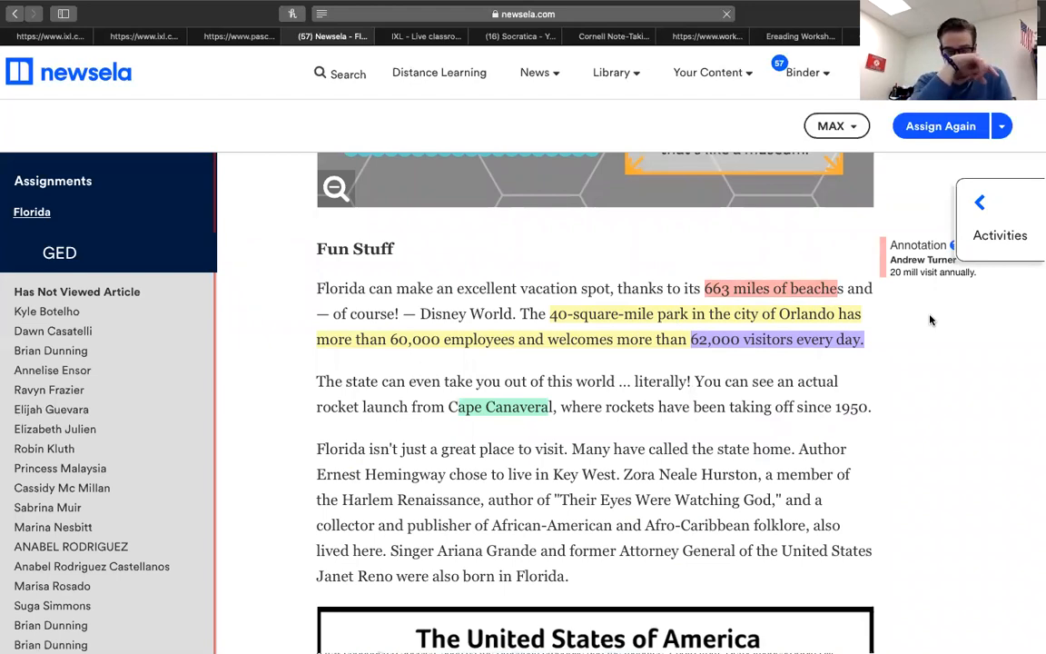
pyautogui.moveTo(808, 316)
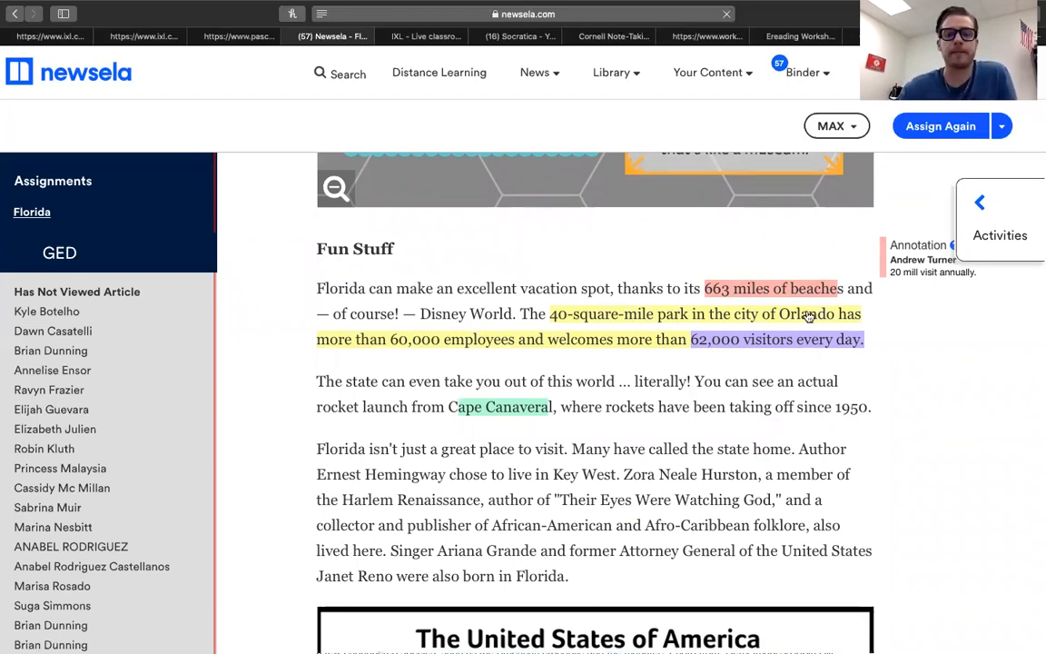
pyautogui.scroll(-3)
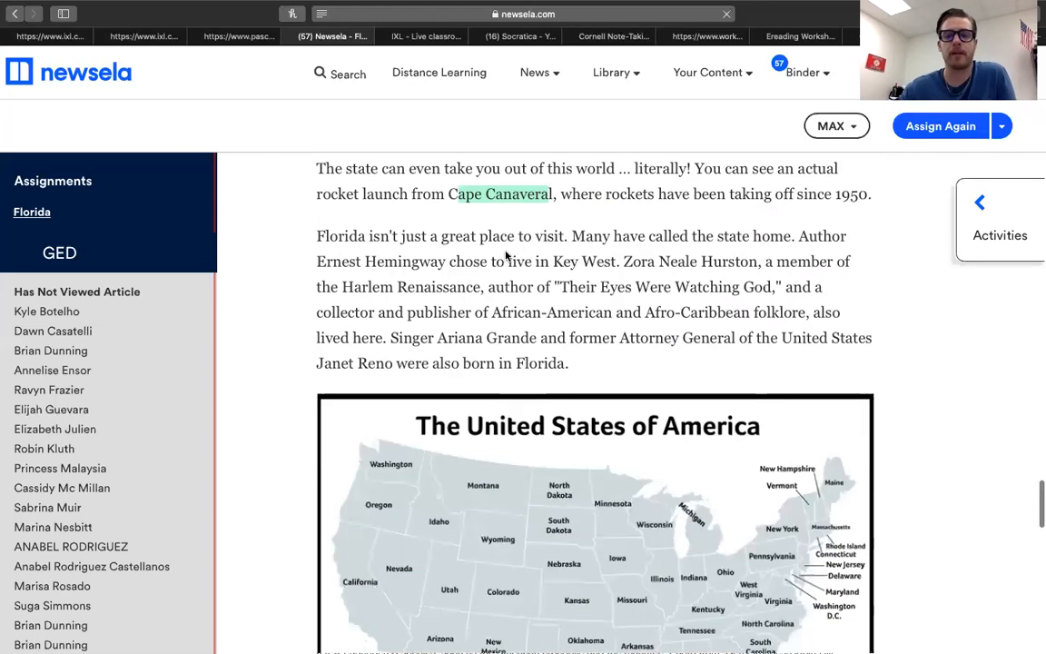
# - Scroll through the Florida article around its history section on Spanish settlers and statehood
pyautogui.scroll(-3)
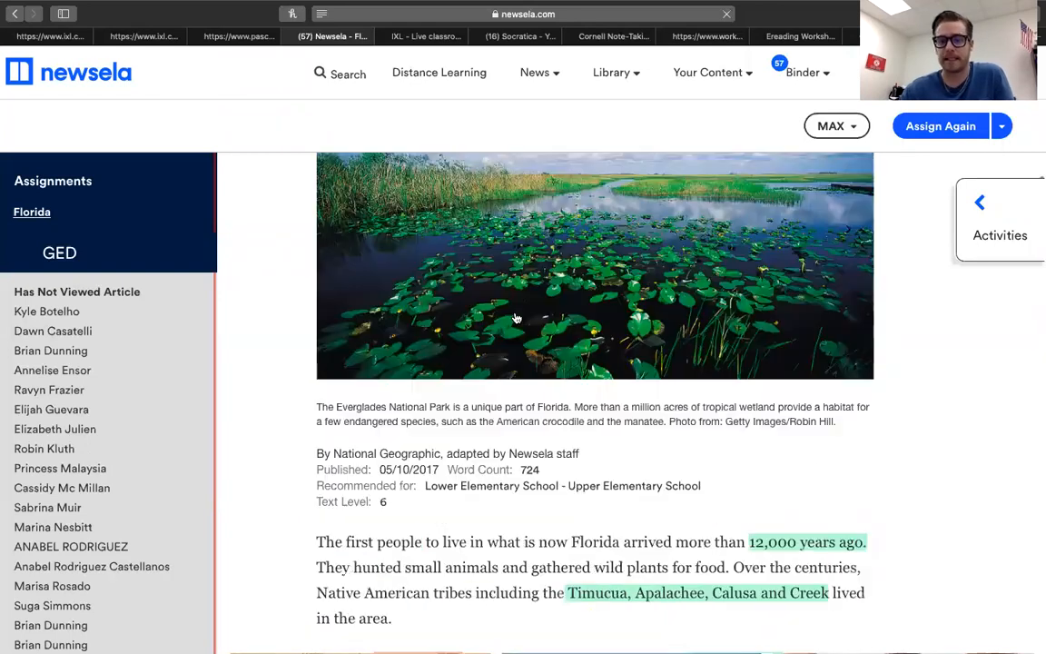
pyautogui.scroll(3)
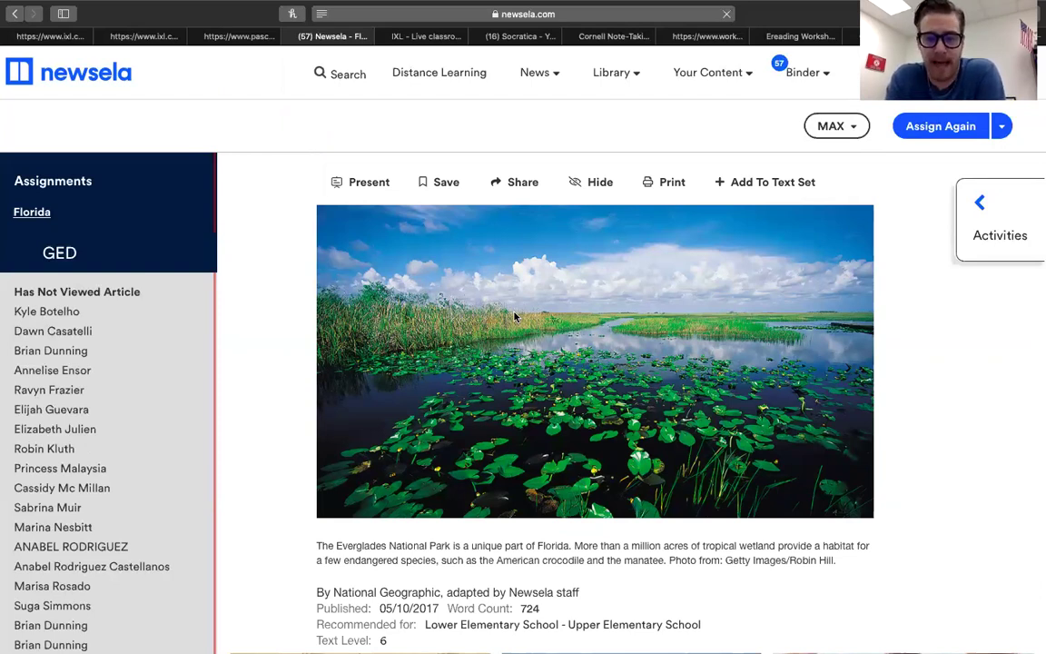
pyautogui.scroll(-3)
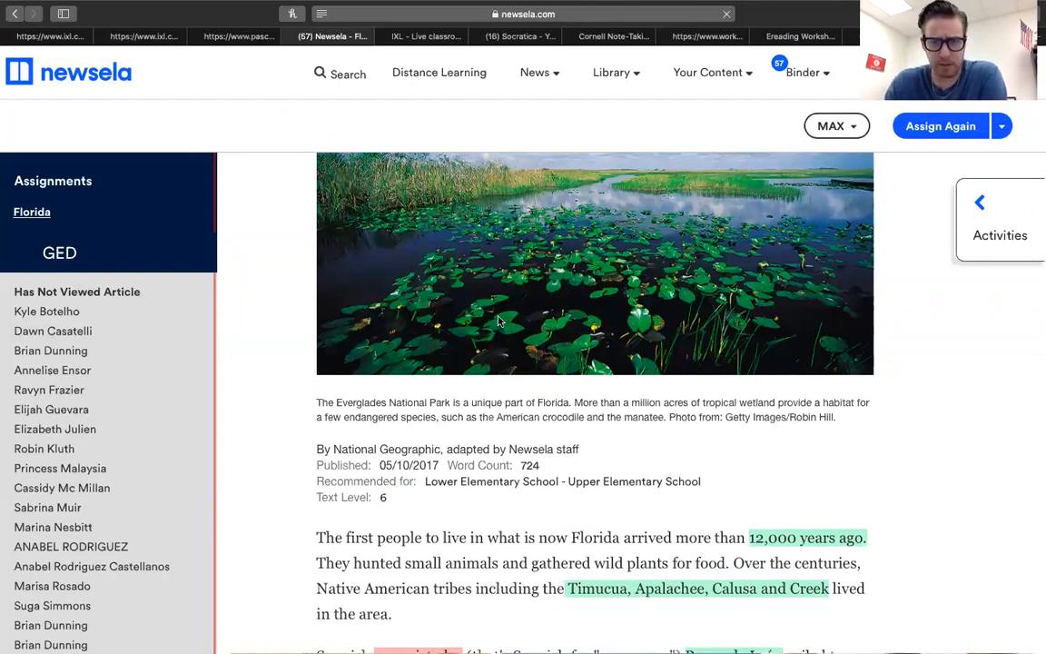
pyautogui.scroll(-3)
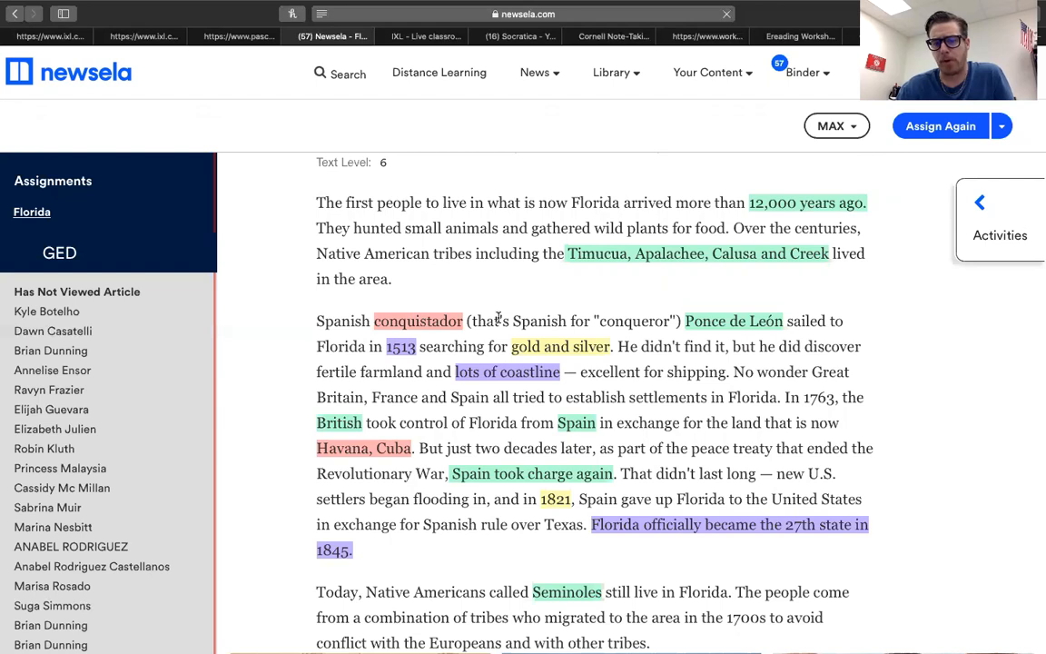
pyautogui.scroll(-3)
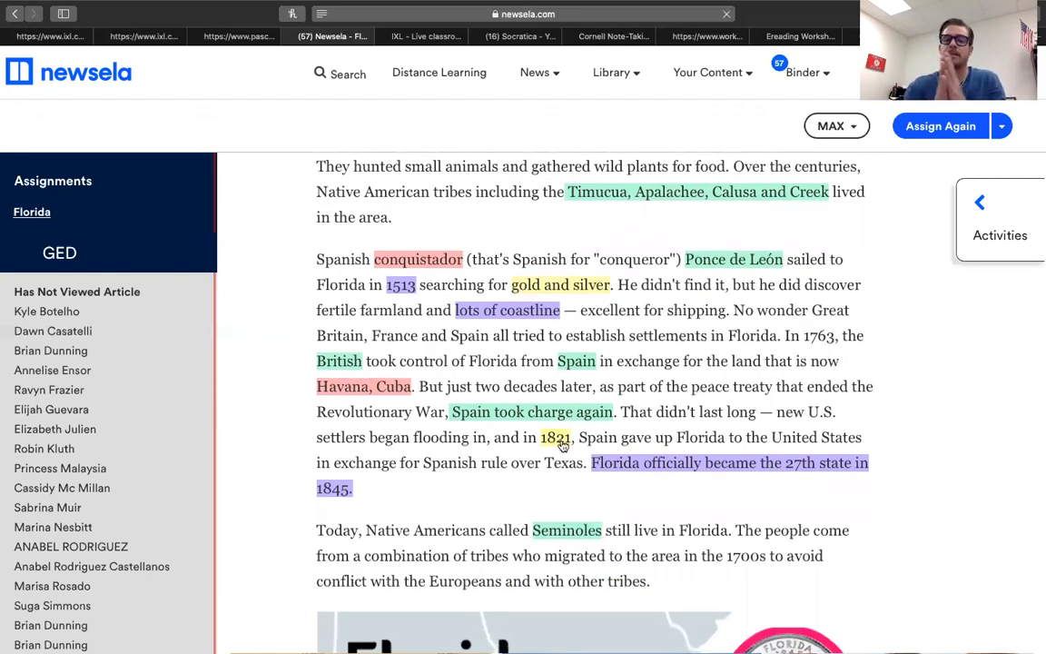
pyautogui.moveTo(454, 298)
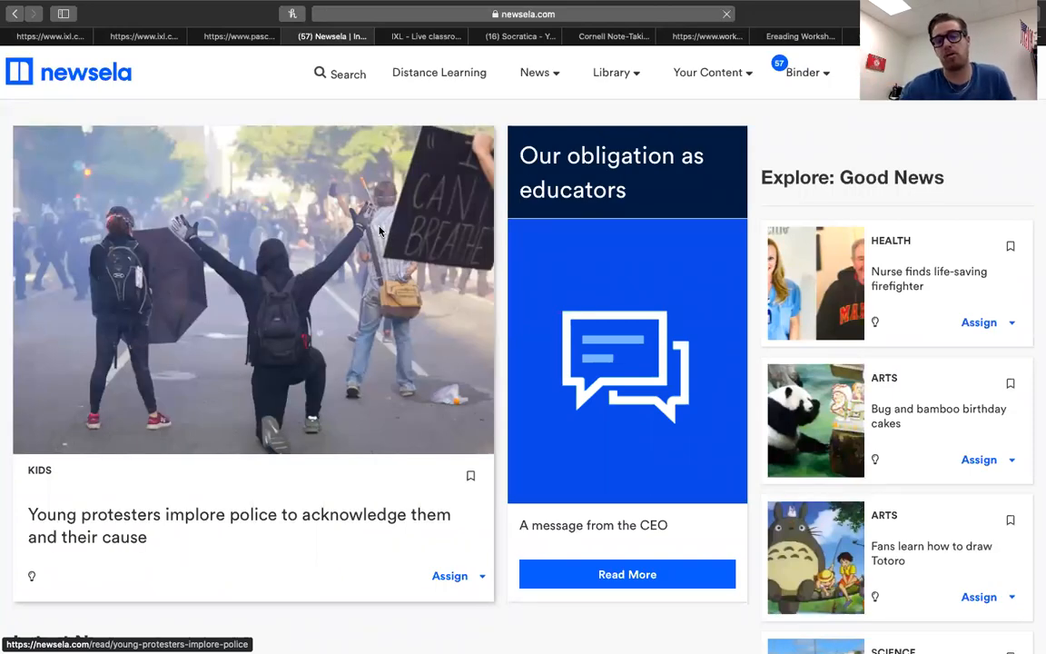
pyautogui.moveTo(458, 330)
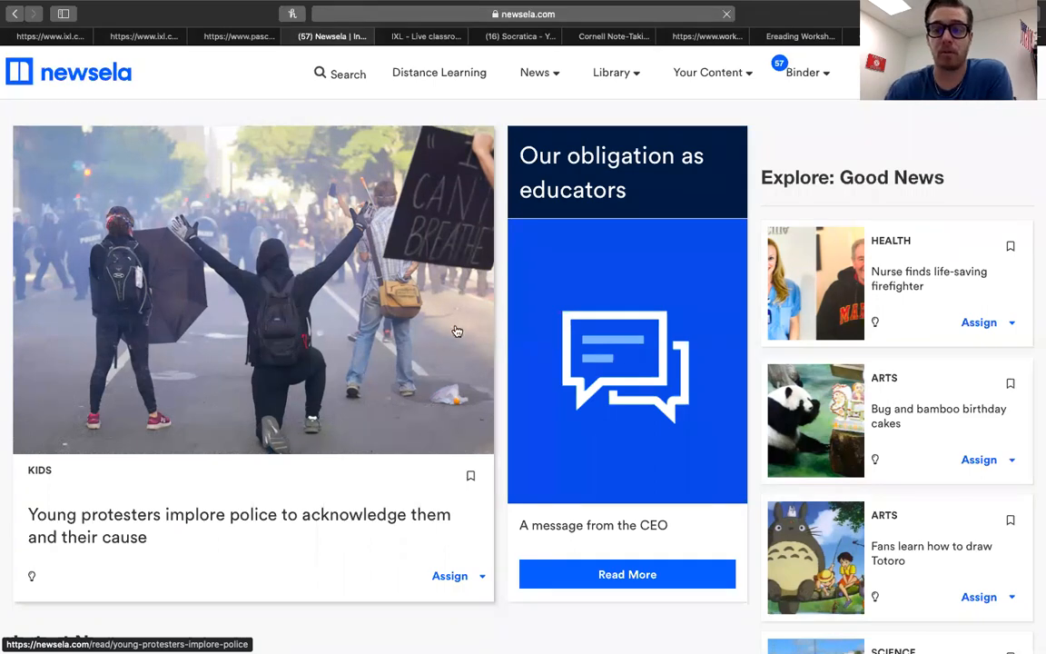
# - Scroll down the Newsela homepage past the featured stories and back up
pyautogui.scroll(-3)
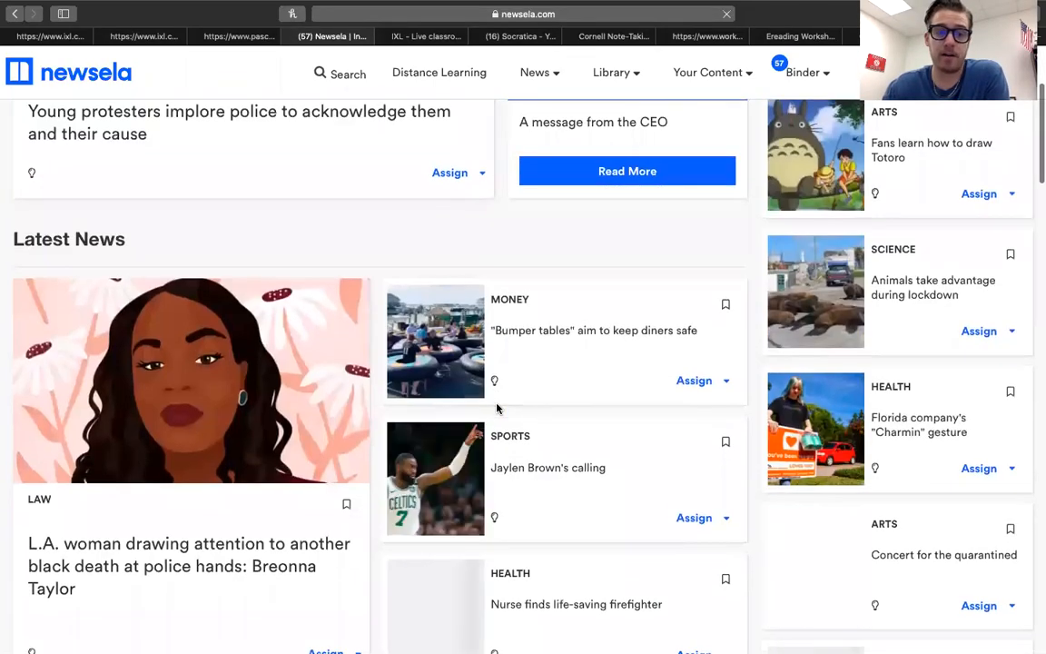
pyautogui.scroll(-3)
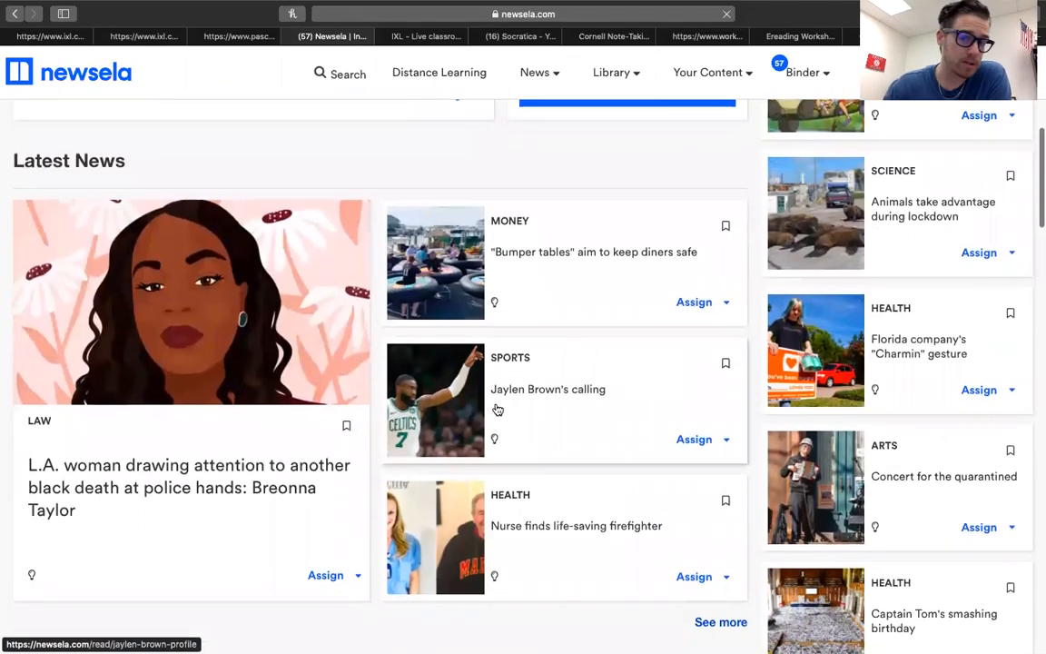
pyautogui.scroll(-3)
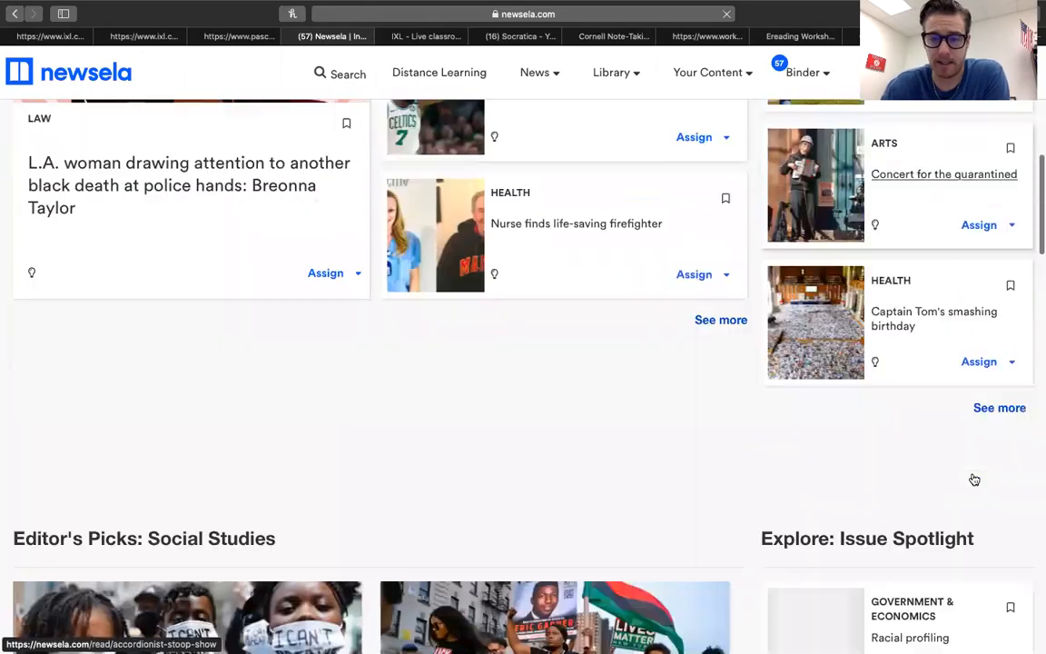
pyautogui.scroll(3)
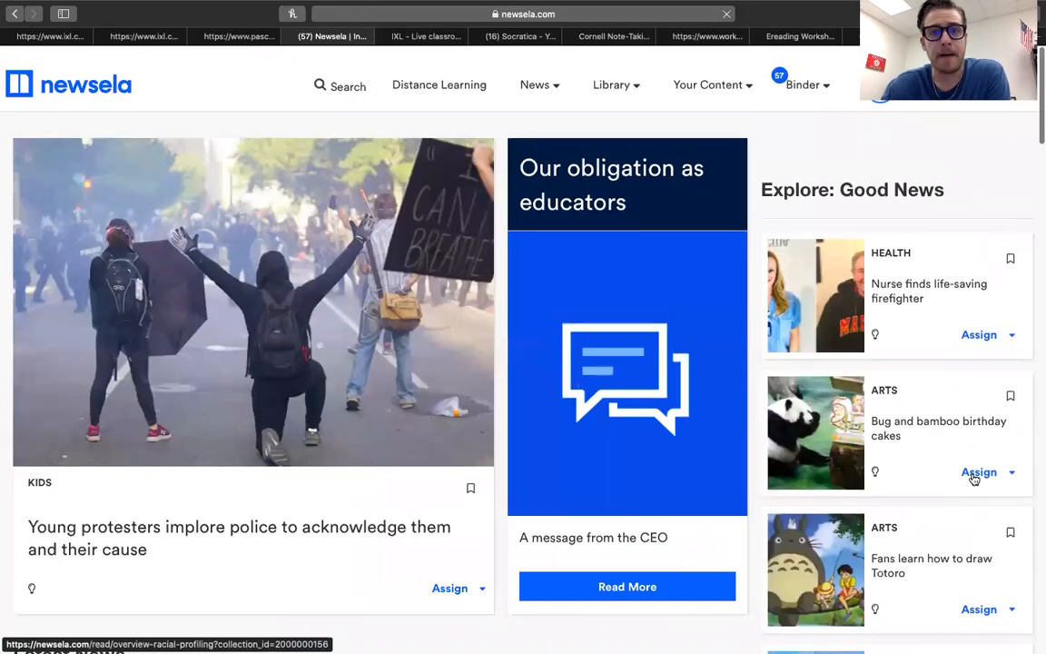
# - Show the News categories, then the Library categories list, and scroll down to Latest News
pyautogui.click(534, 72)
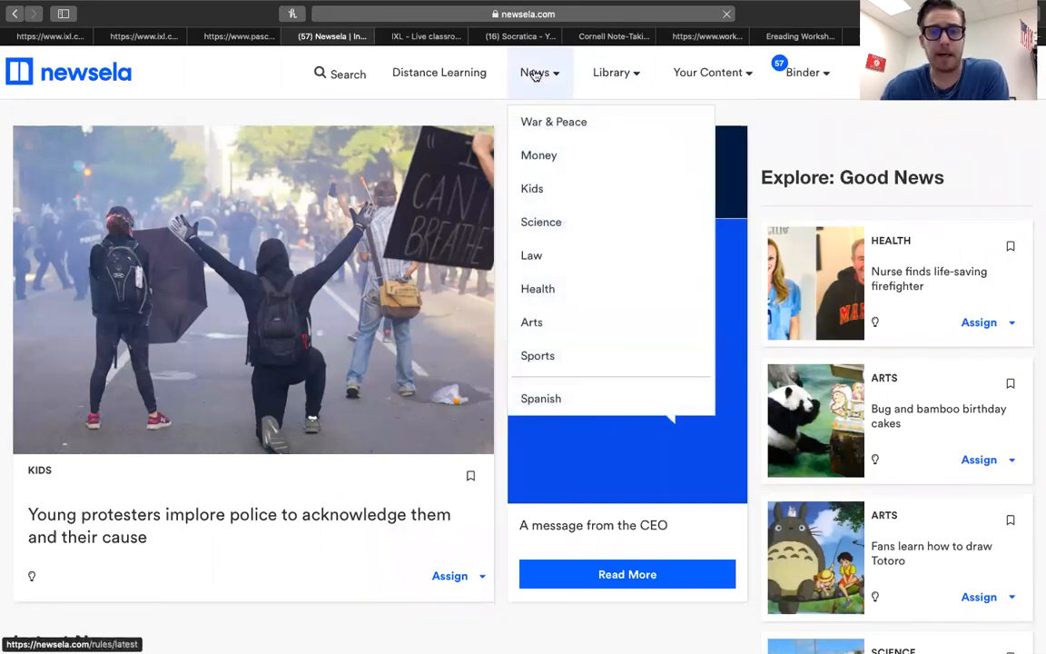
pyautogui.click(610, 73)
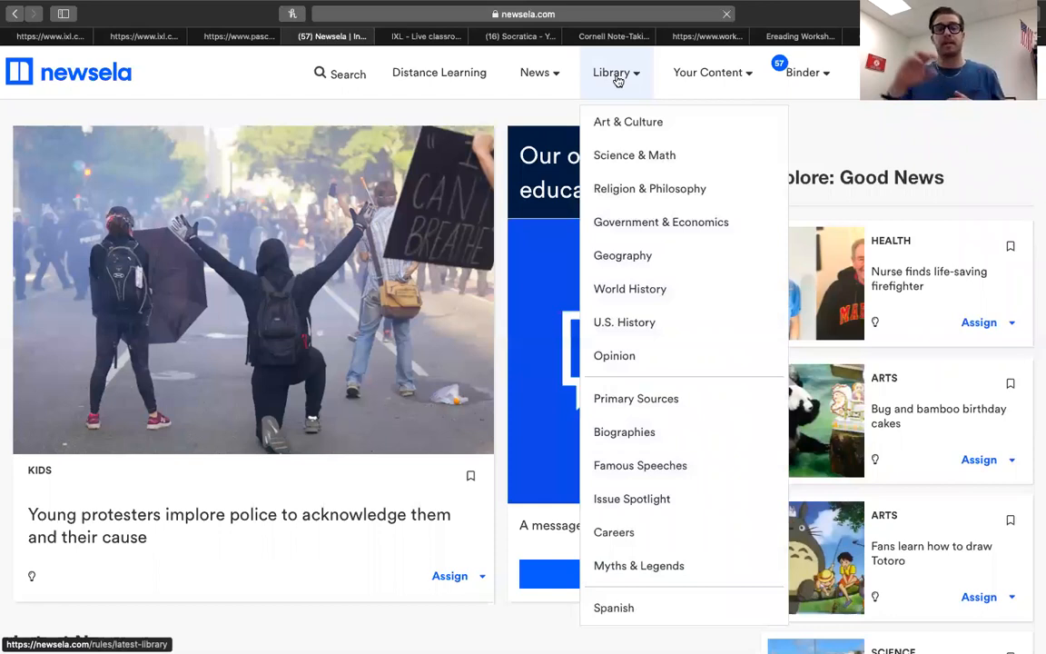
pyautogui.moveTo(636, 255)
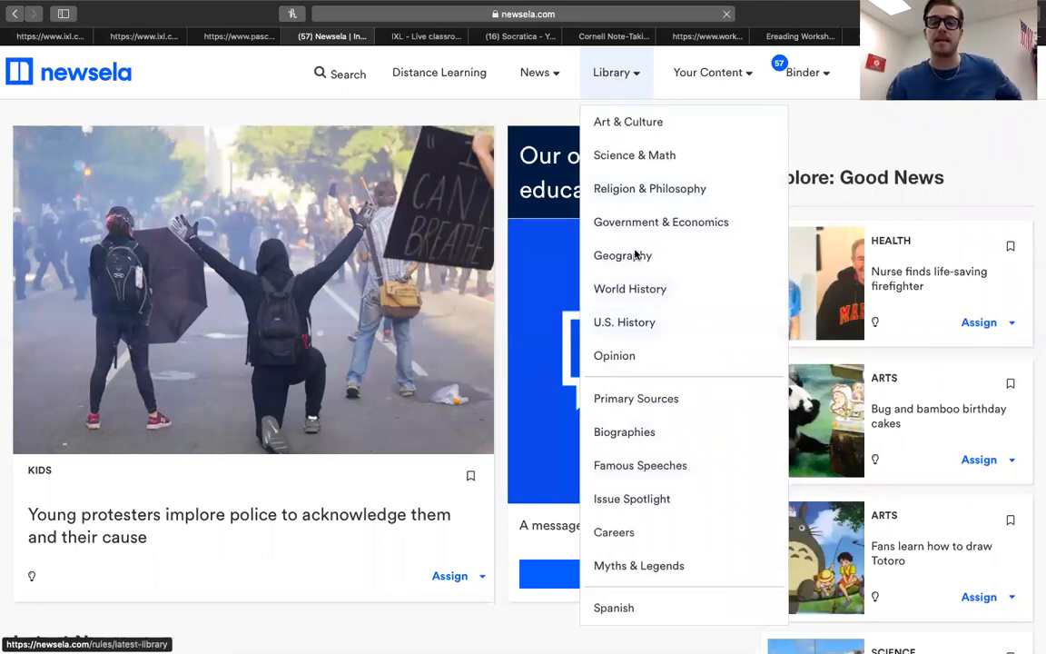
pyautogui.moveTo(635, 398)
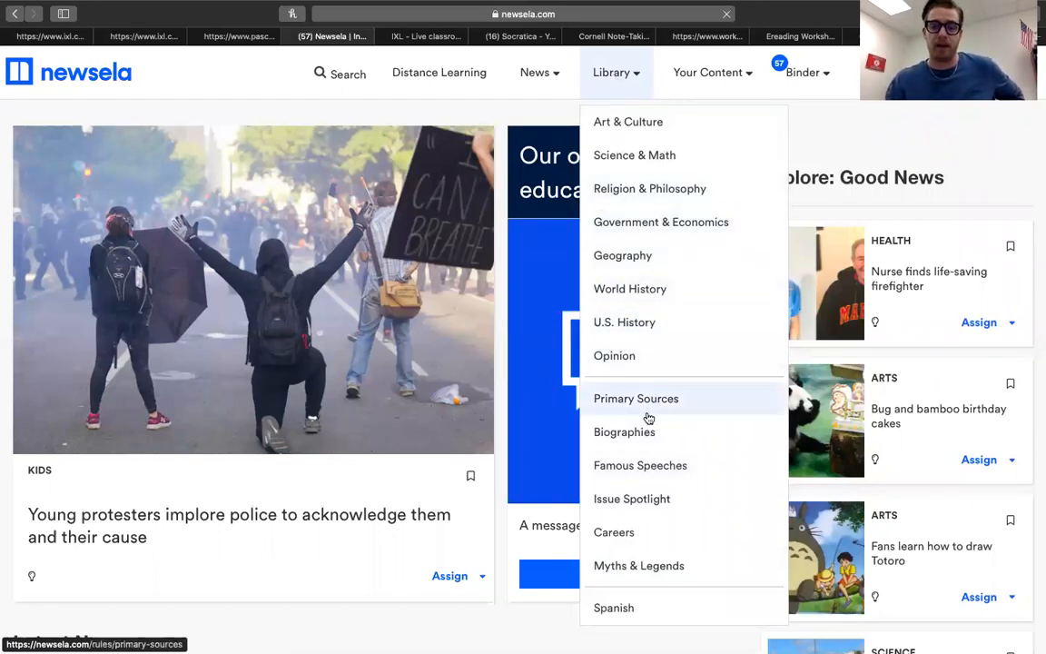
pyautogui.moveTo(625, 323)
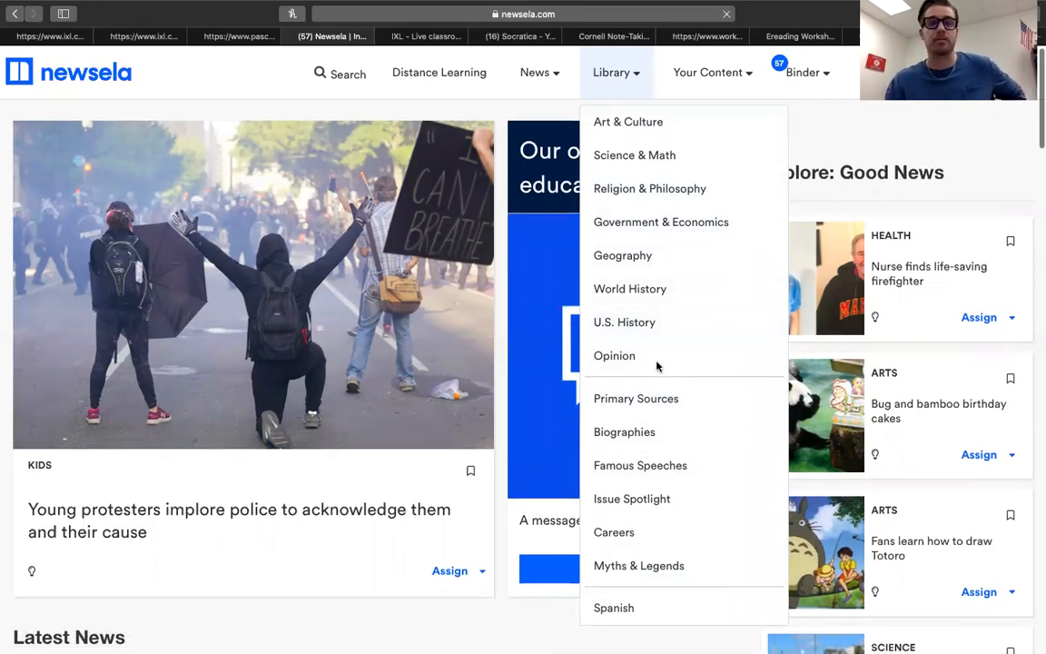
pyautogui.scroll(-3)
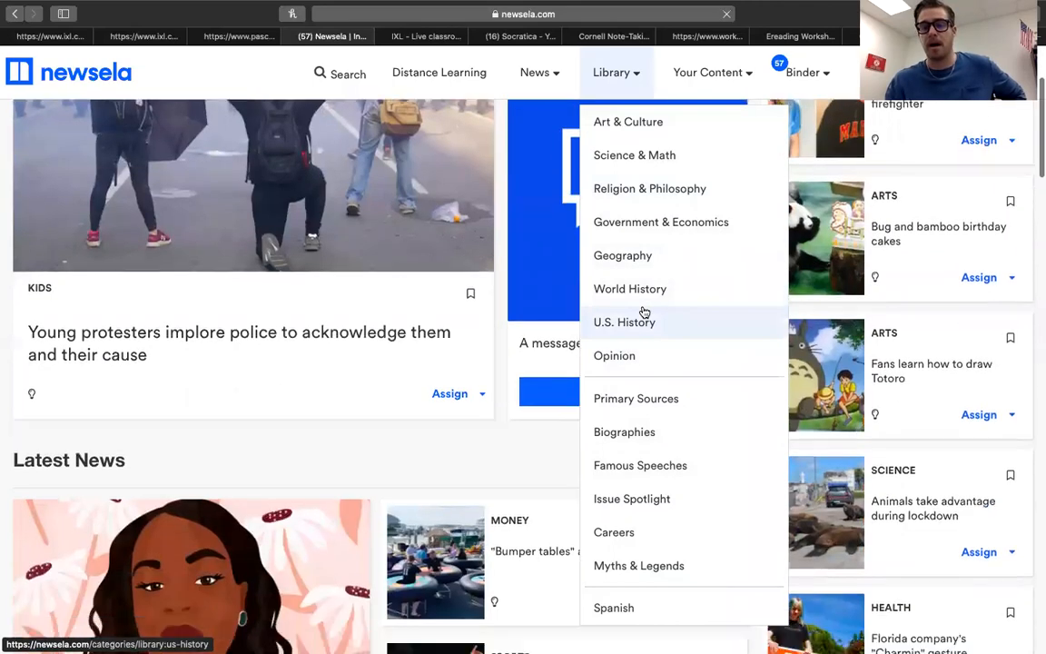
pyautogui.scroll(-3)
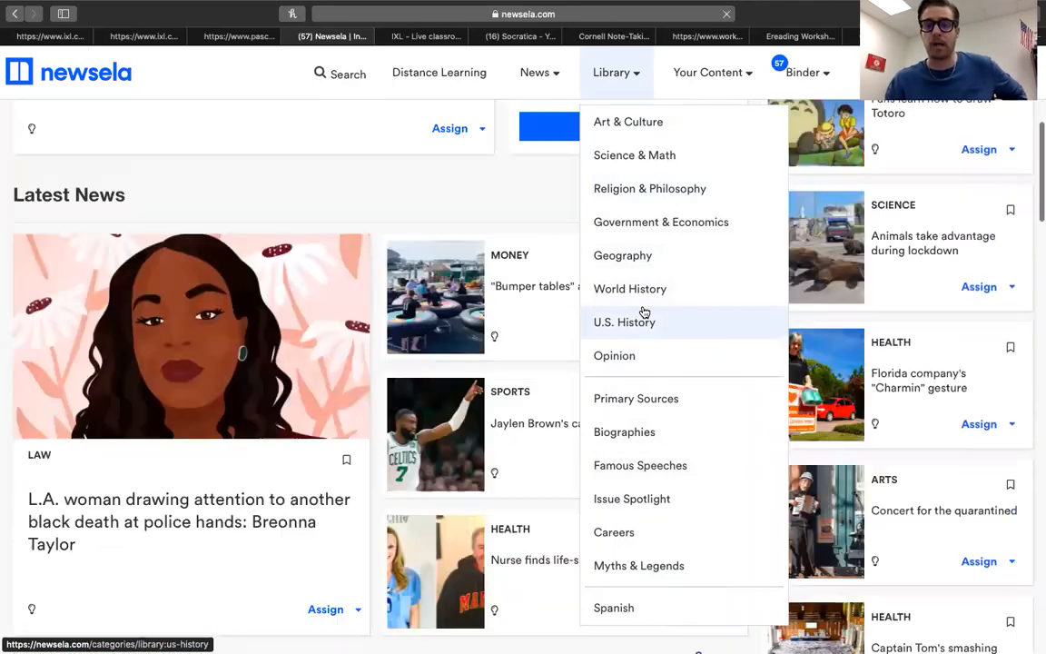